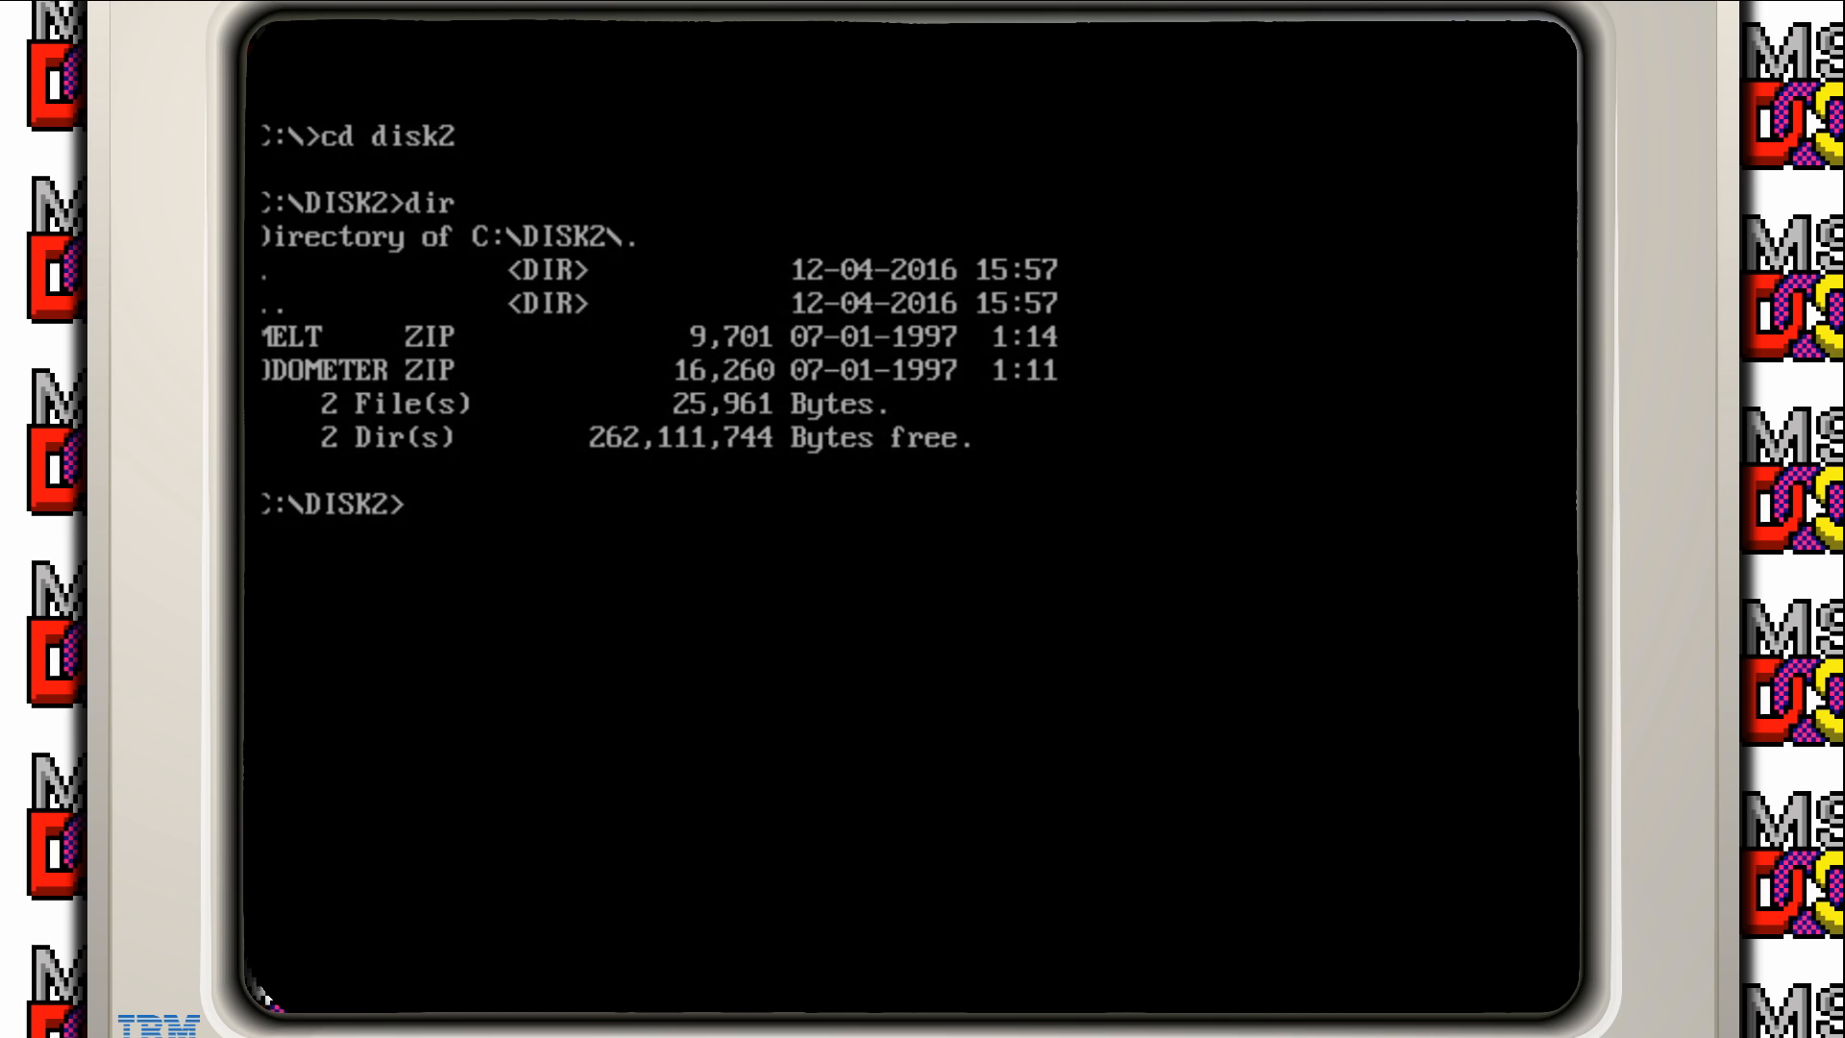
Step: Extract melt.zip and odometer.zip in C:\DISK2 with pkunzip
type("pkun")
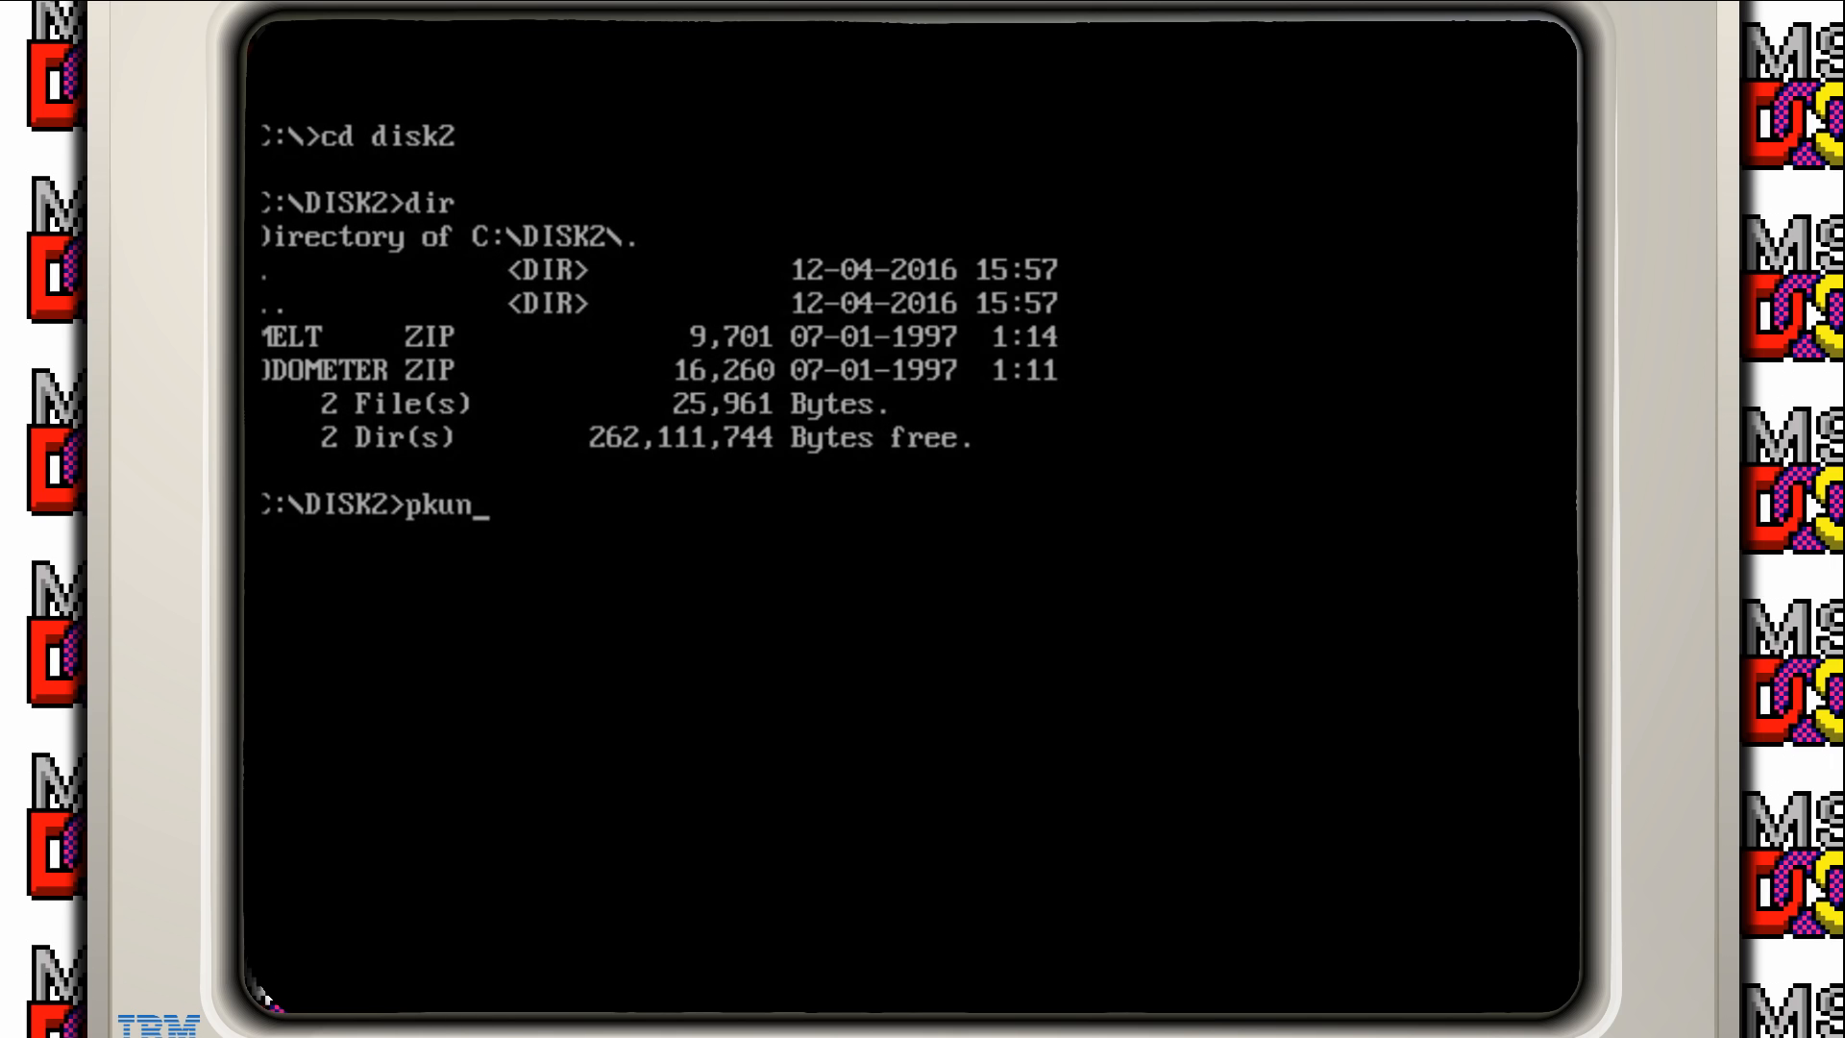
type("zip melt.zip")
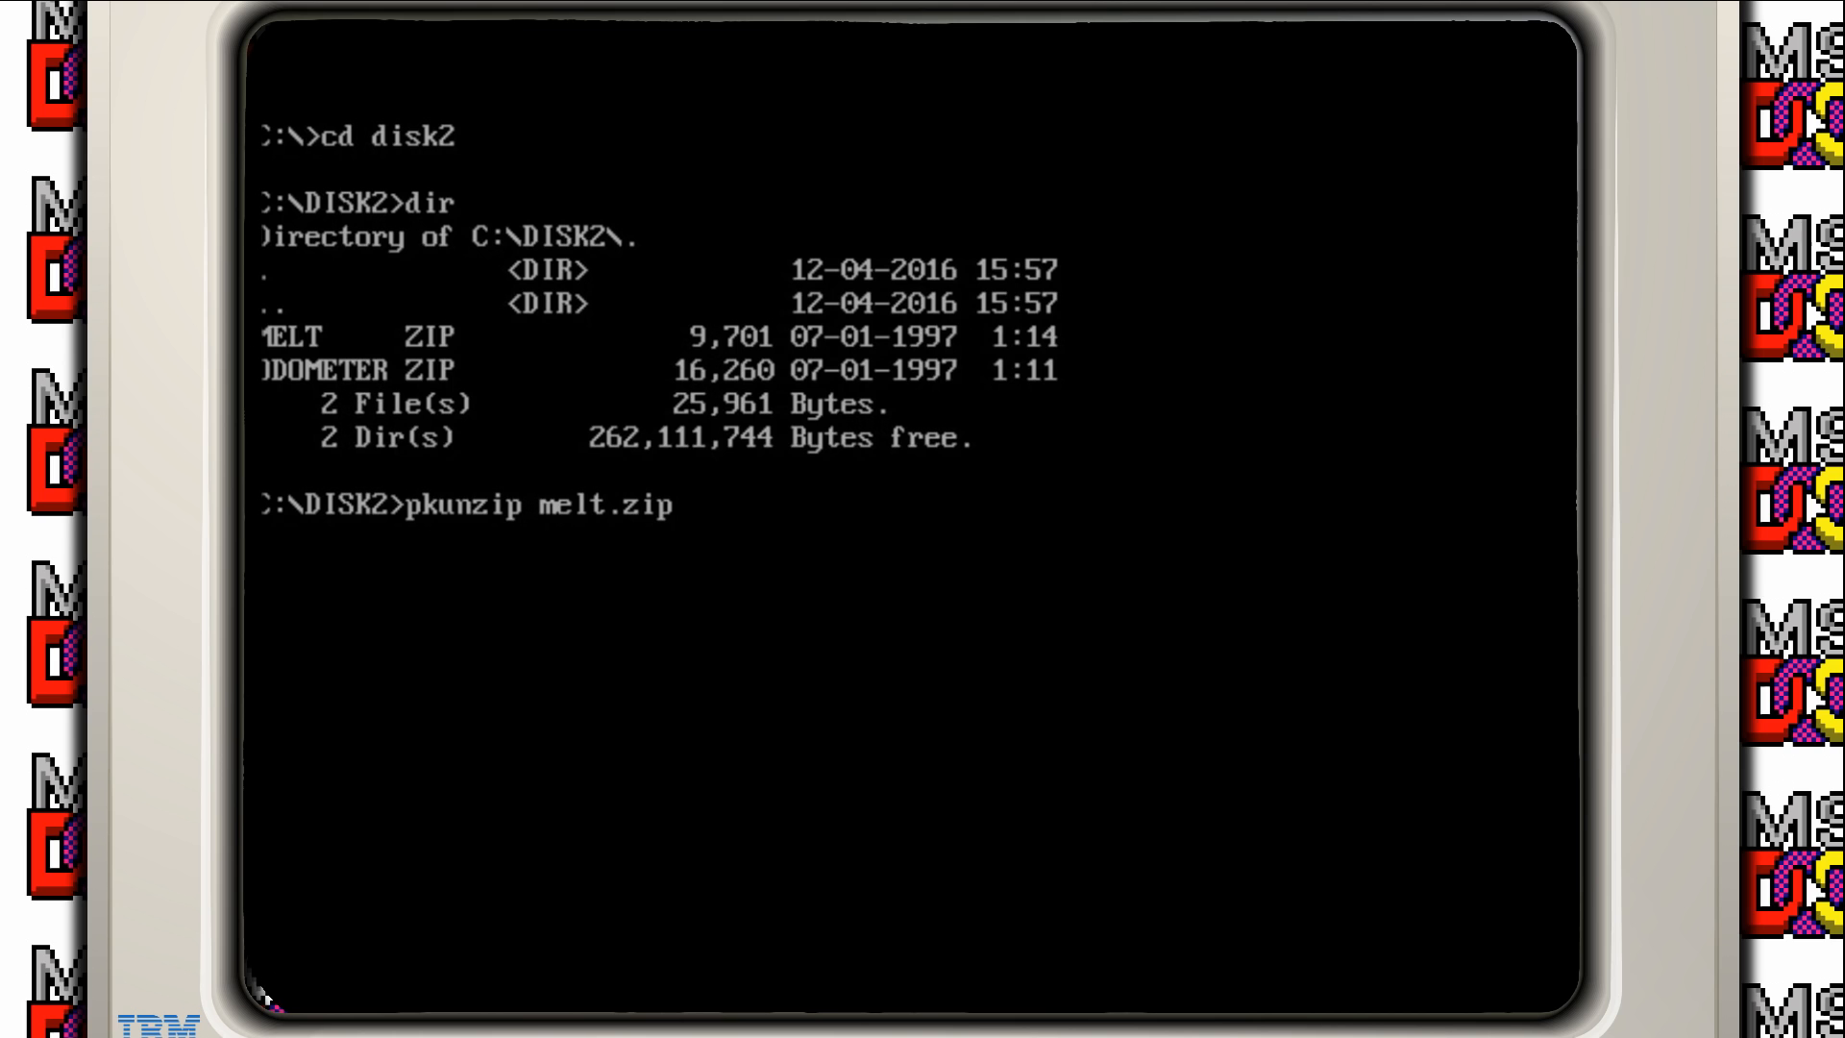
key("Return")
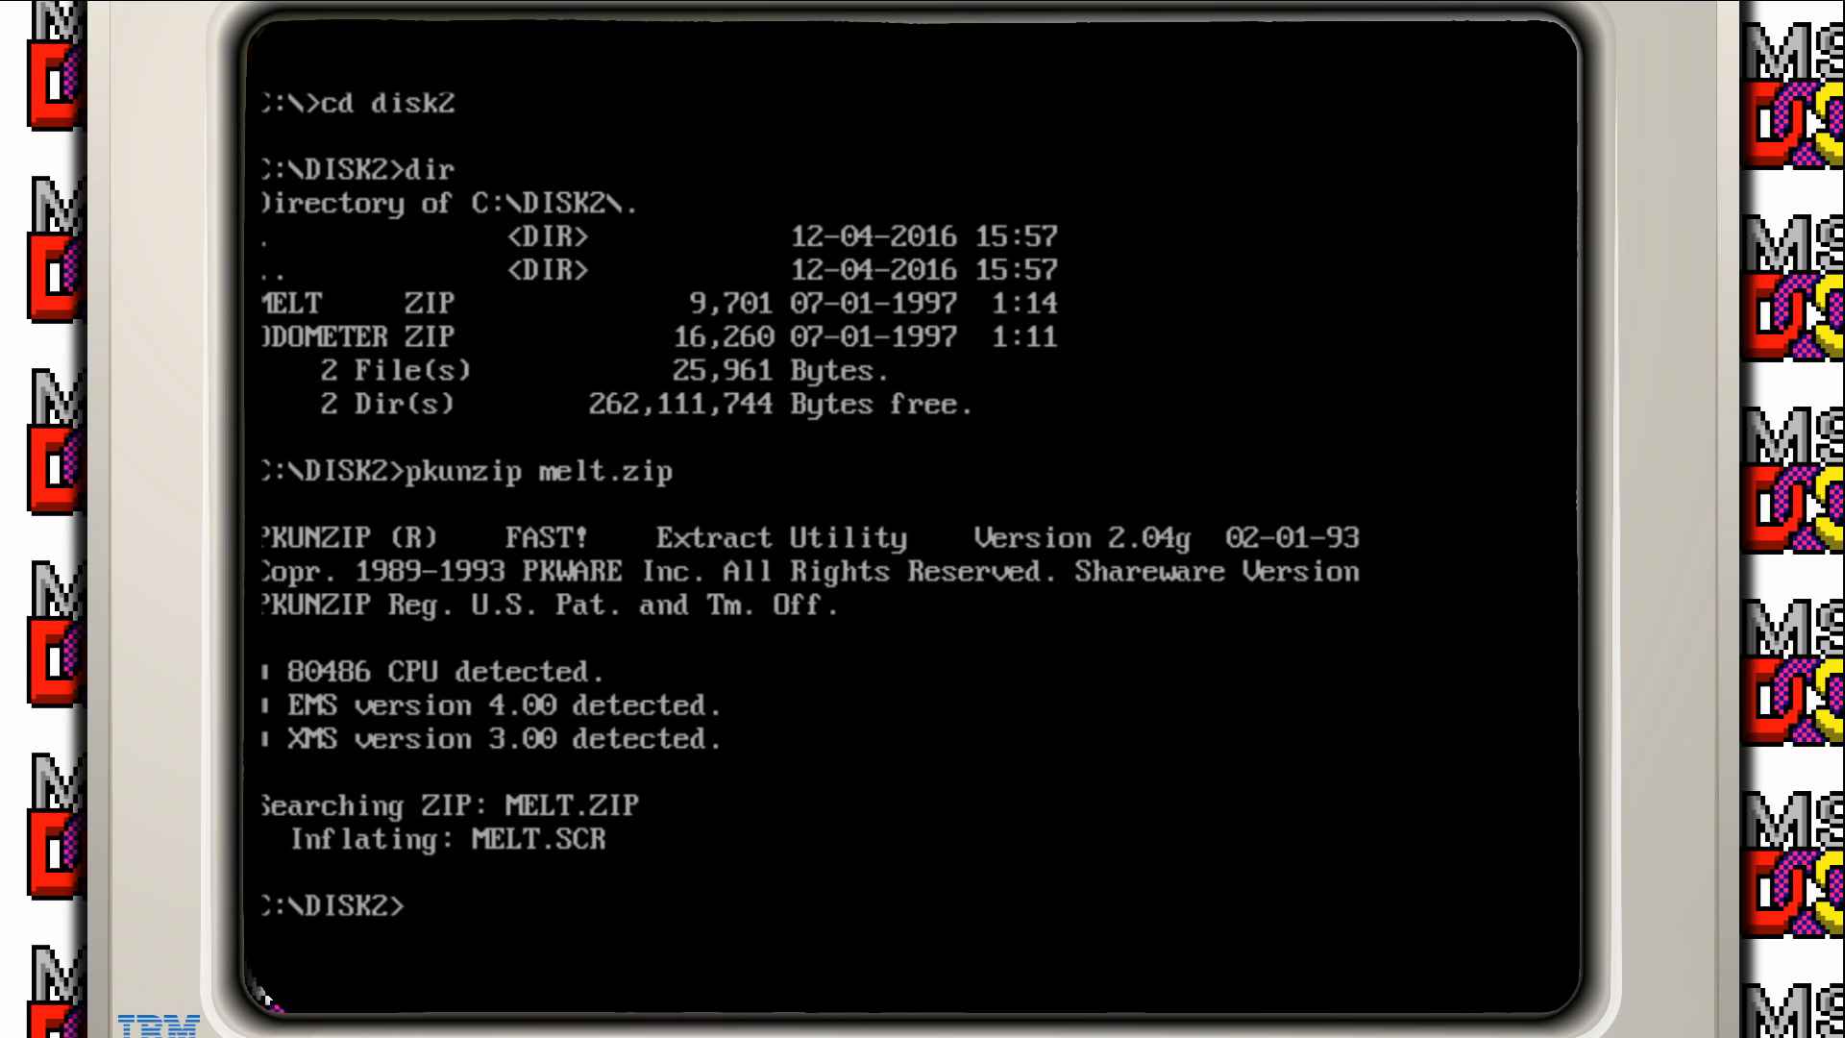
type("pkunzip odometer.zip")
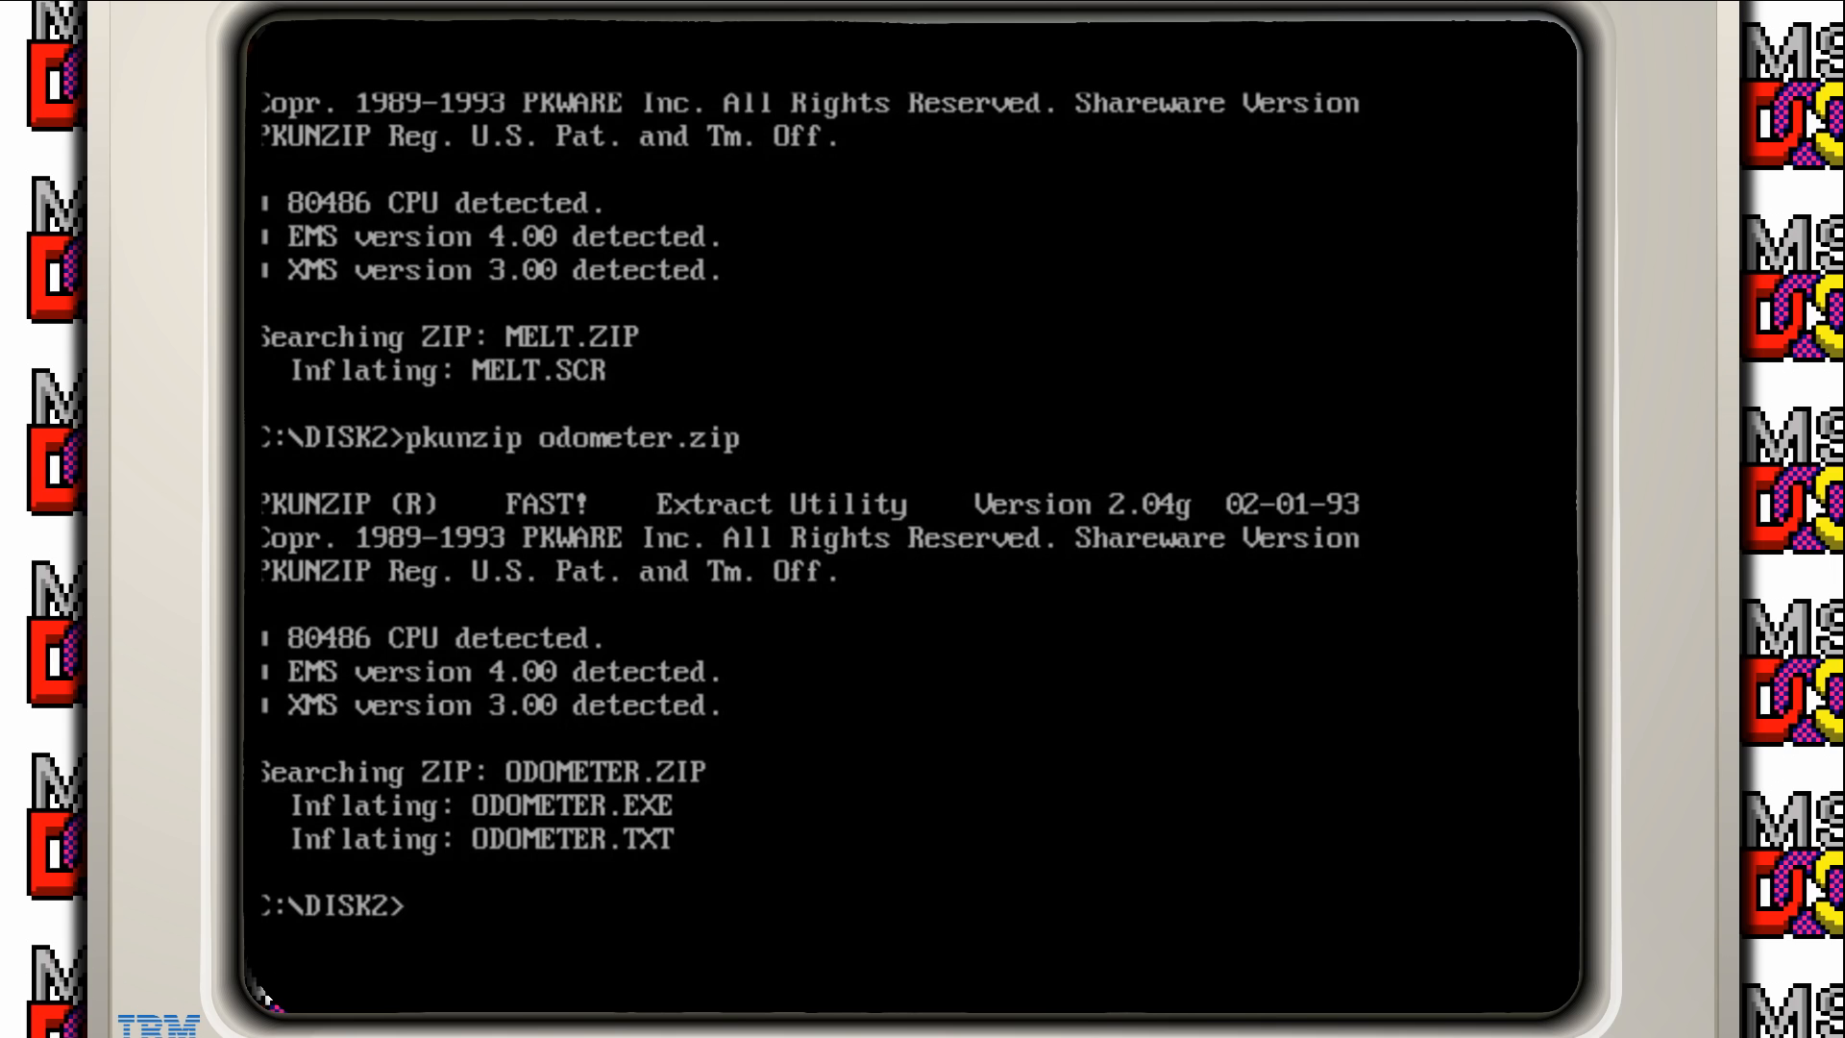
type("edit")
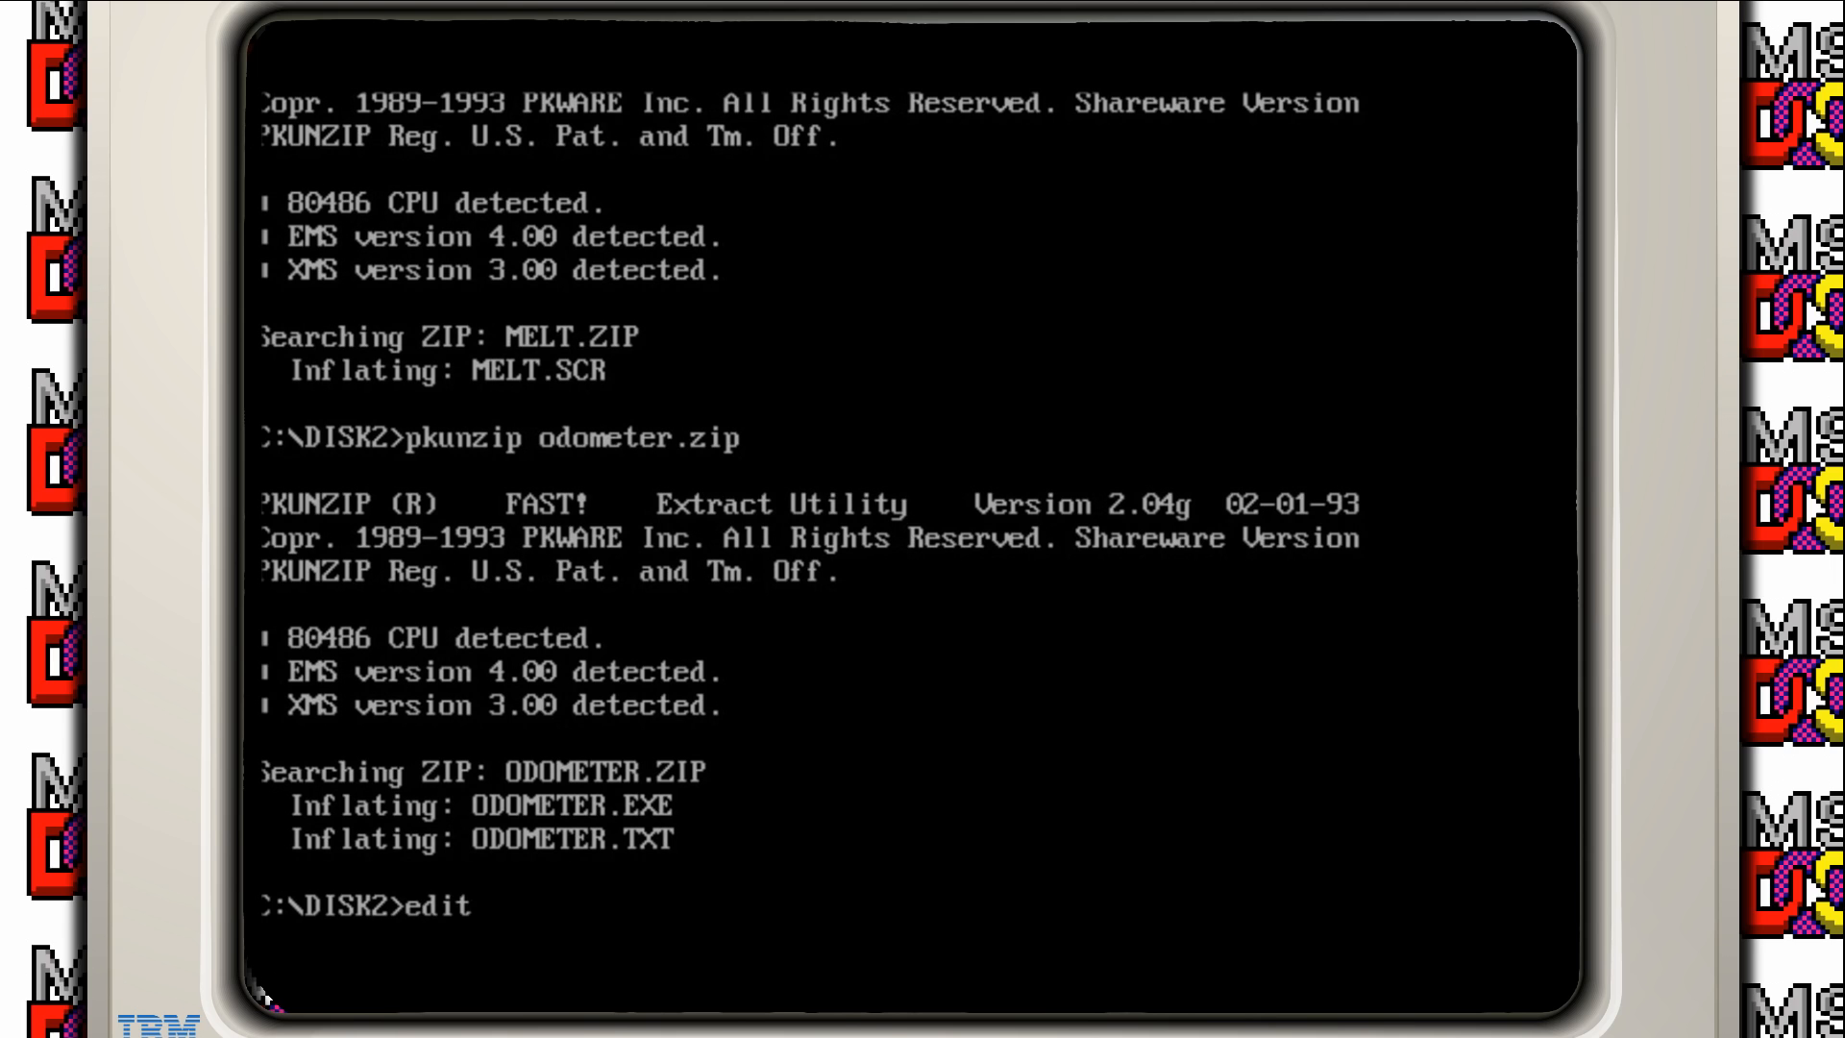
Step: View ODOMETER.TXT in MS-DOS Editor, scroll through the instructions, then exit the editor
type("odometer.t")
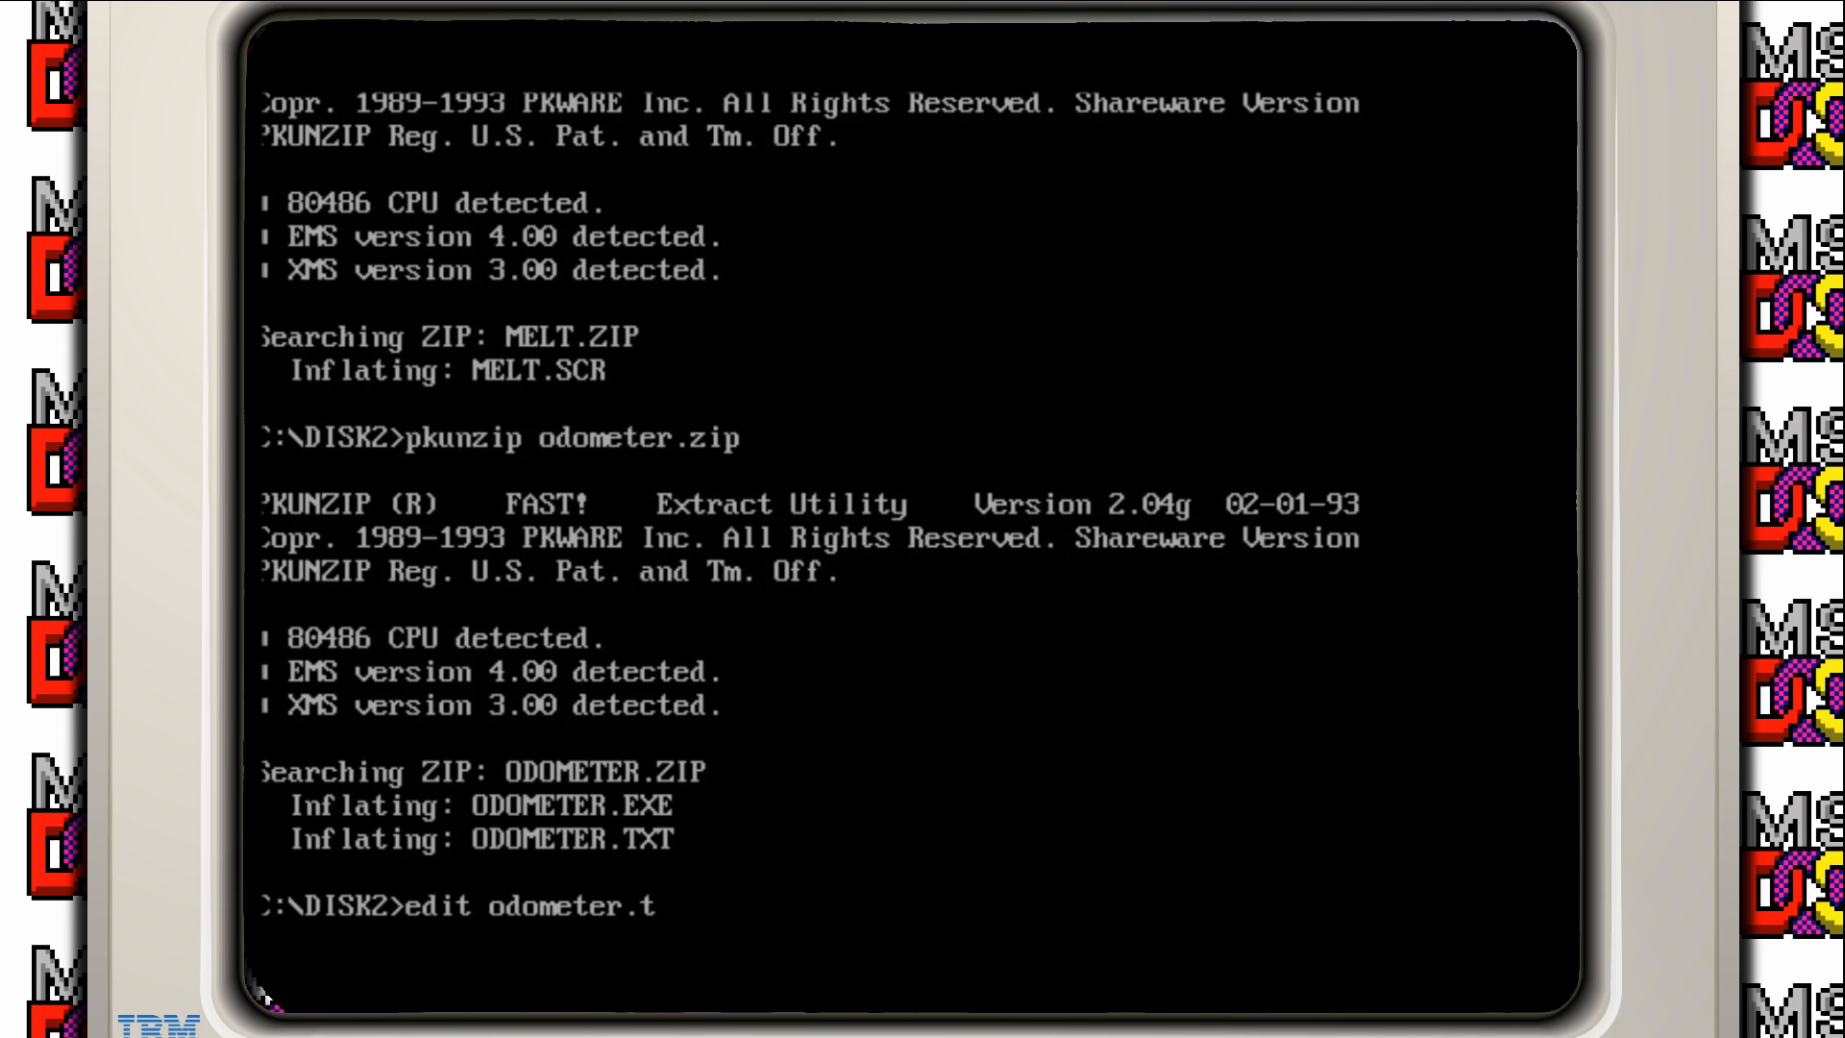
key("Return")
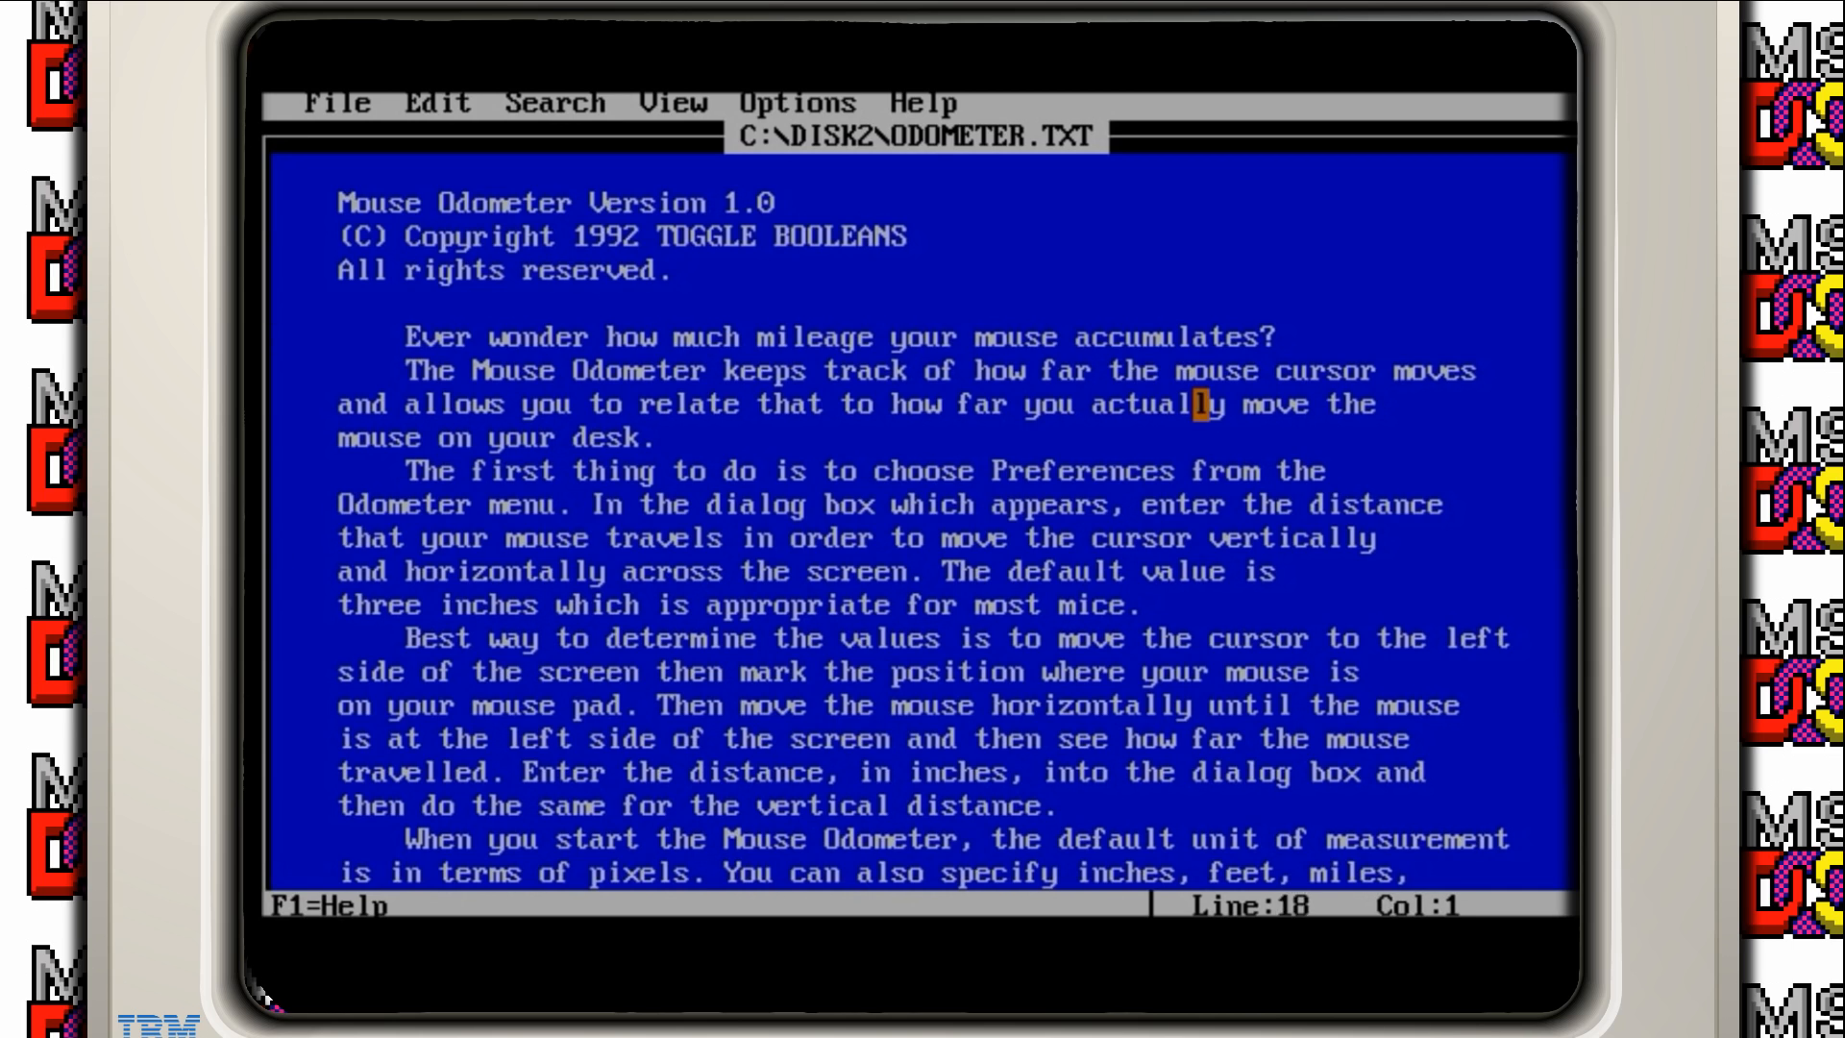
key("Down")
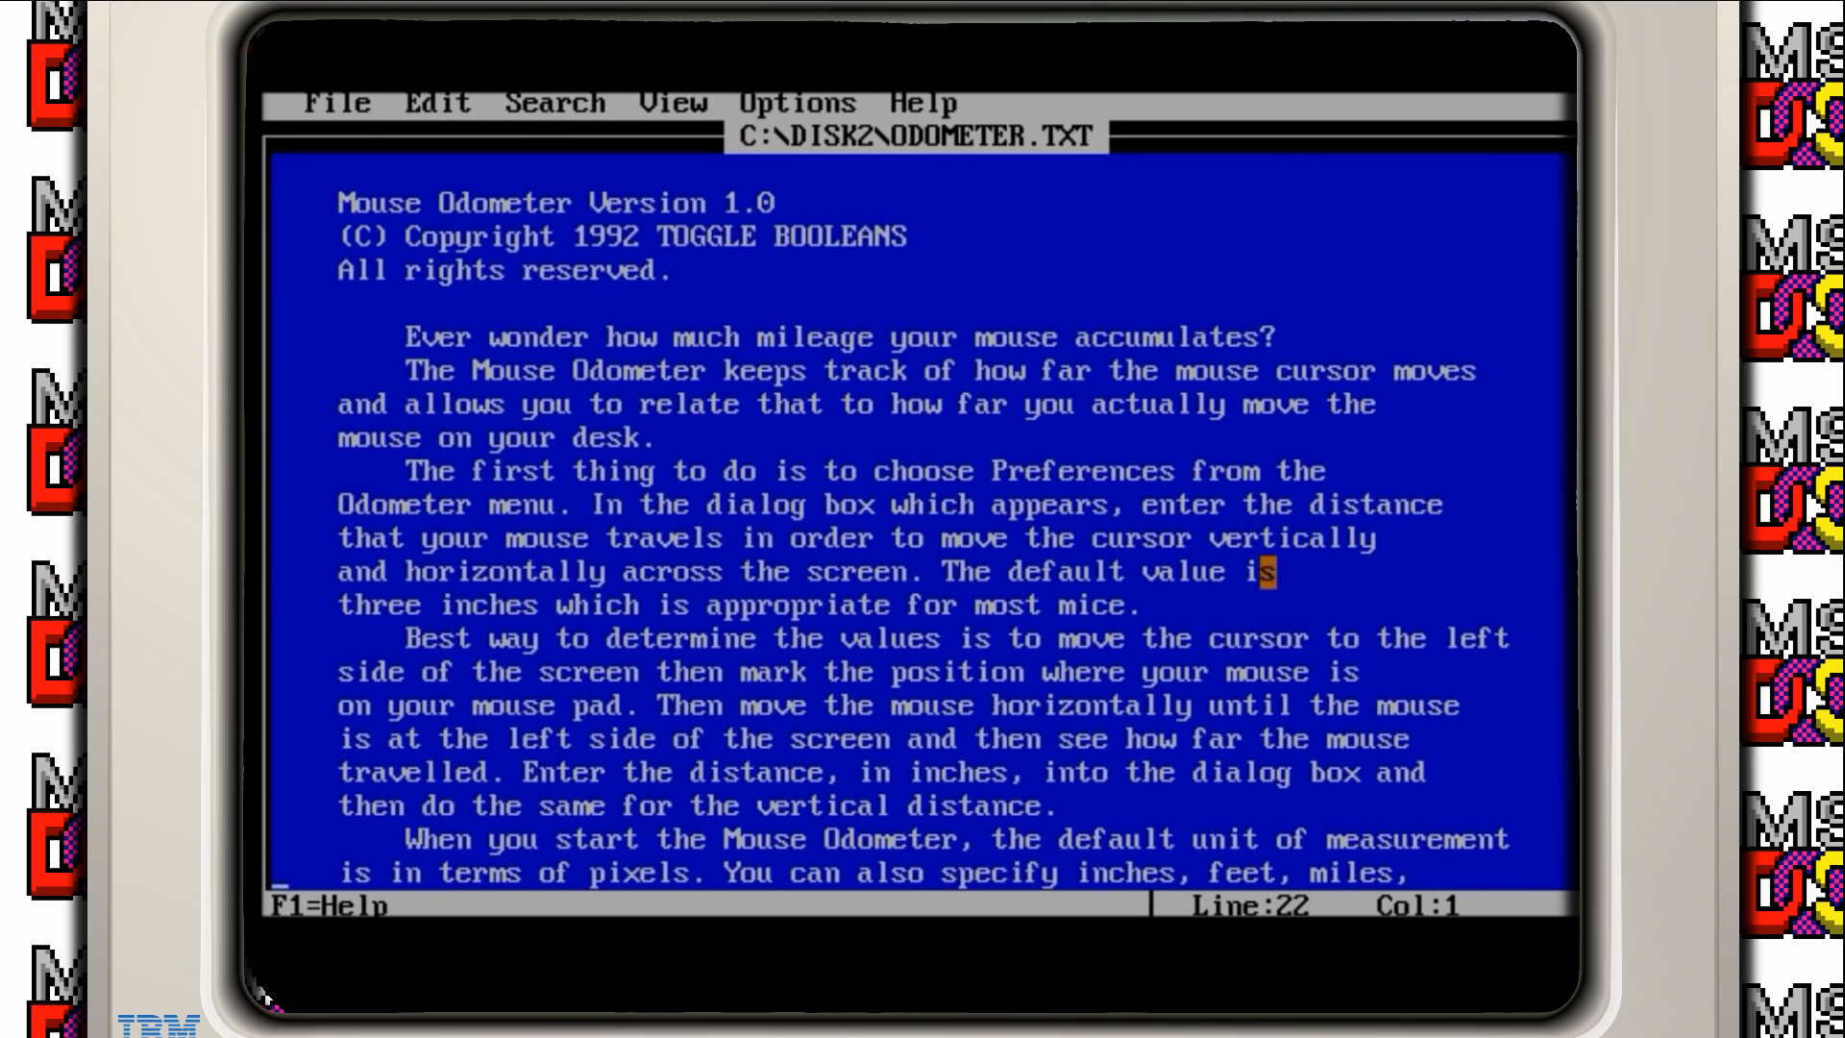
left_click(337, 103)
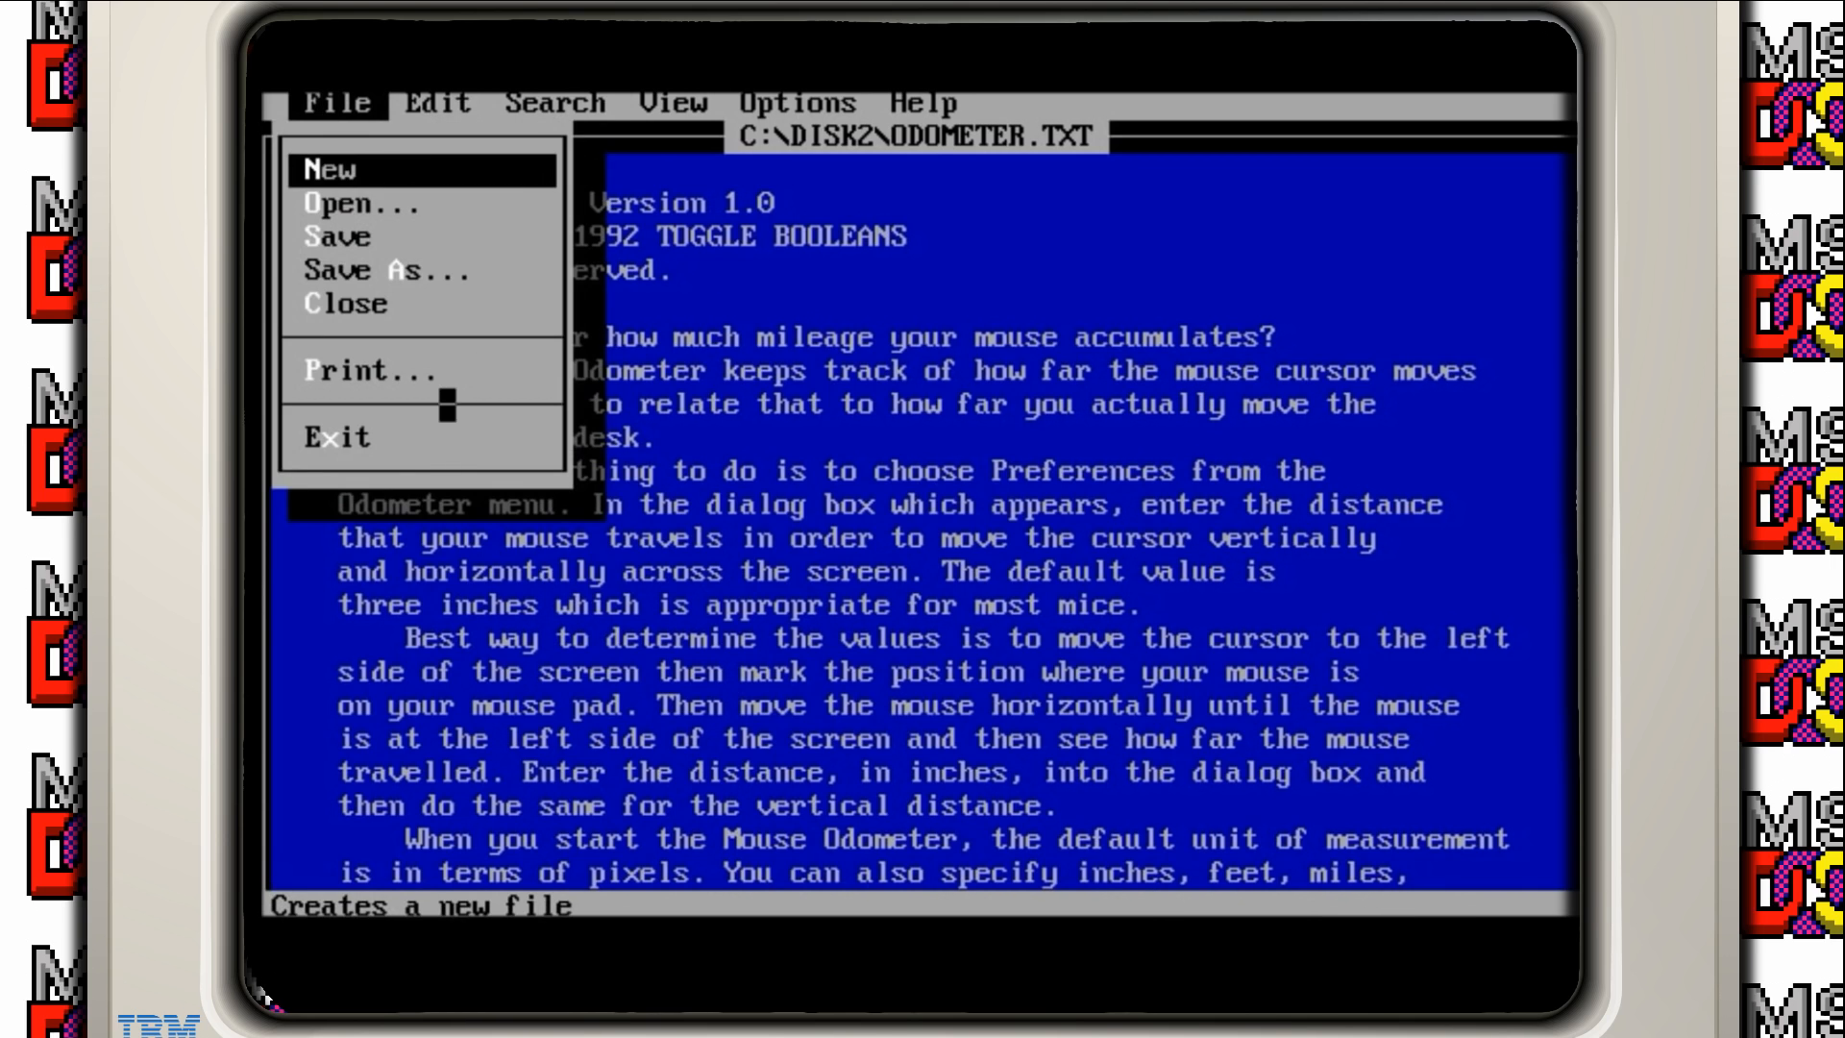
mouse_move(365, 405)
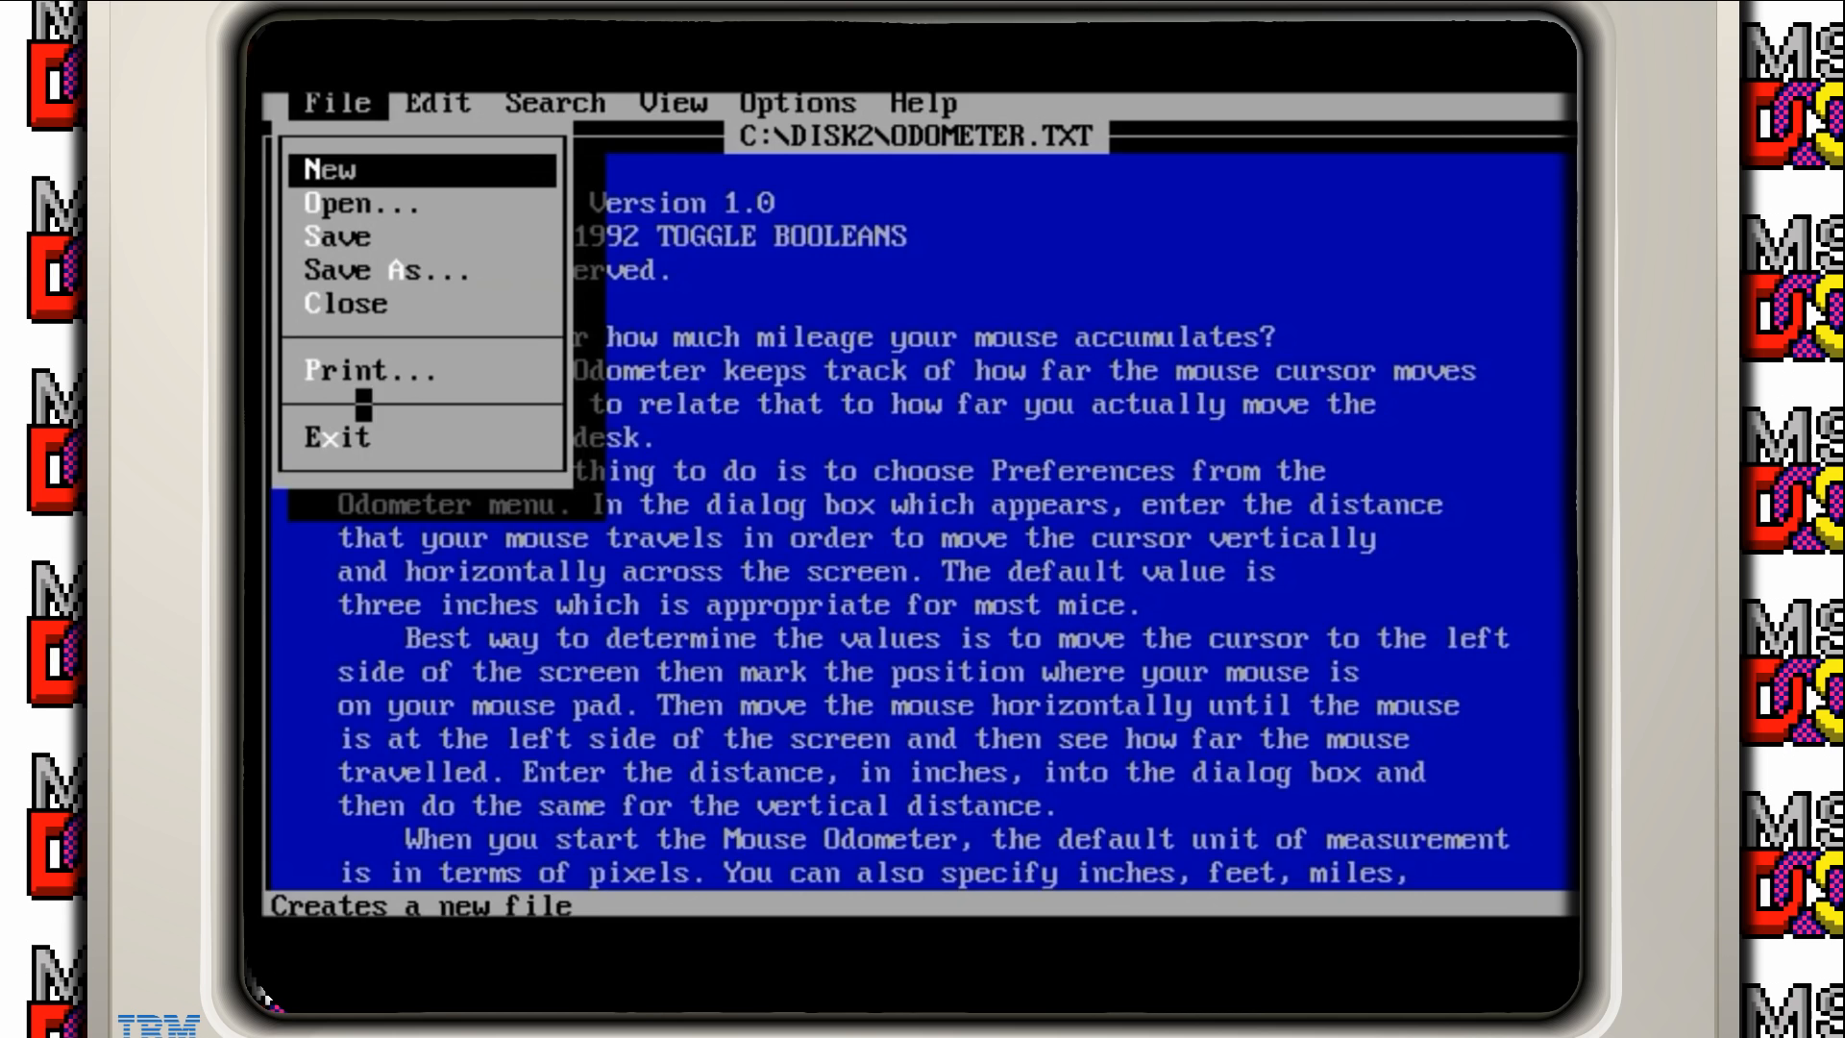
left_click(337, 436)
type("odometer")
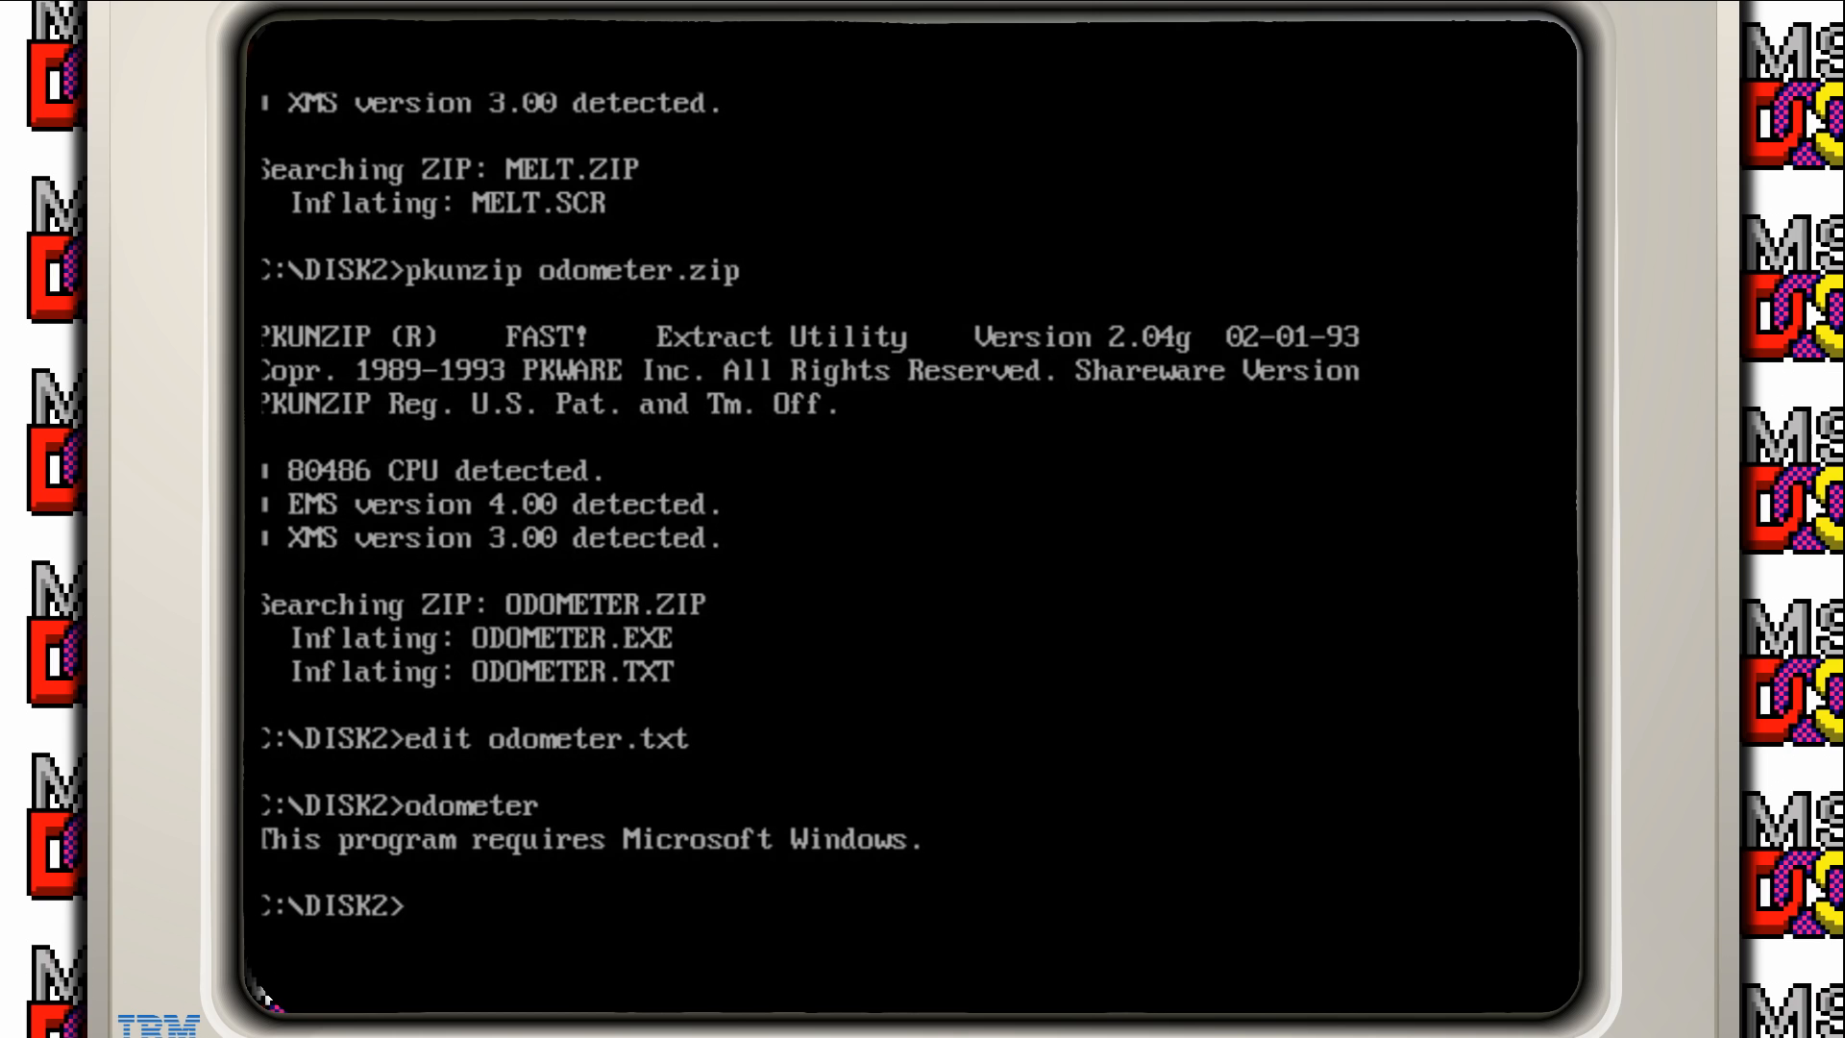
Step: Start Windows, open File Manager, and launch odometer.exe from C:\DISK2
type("win")
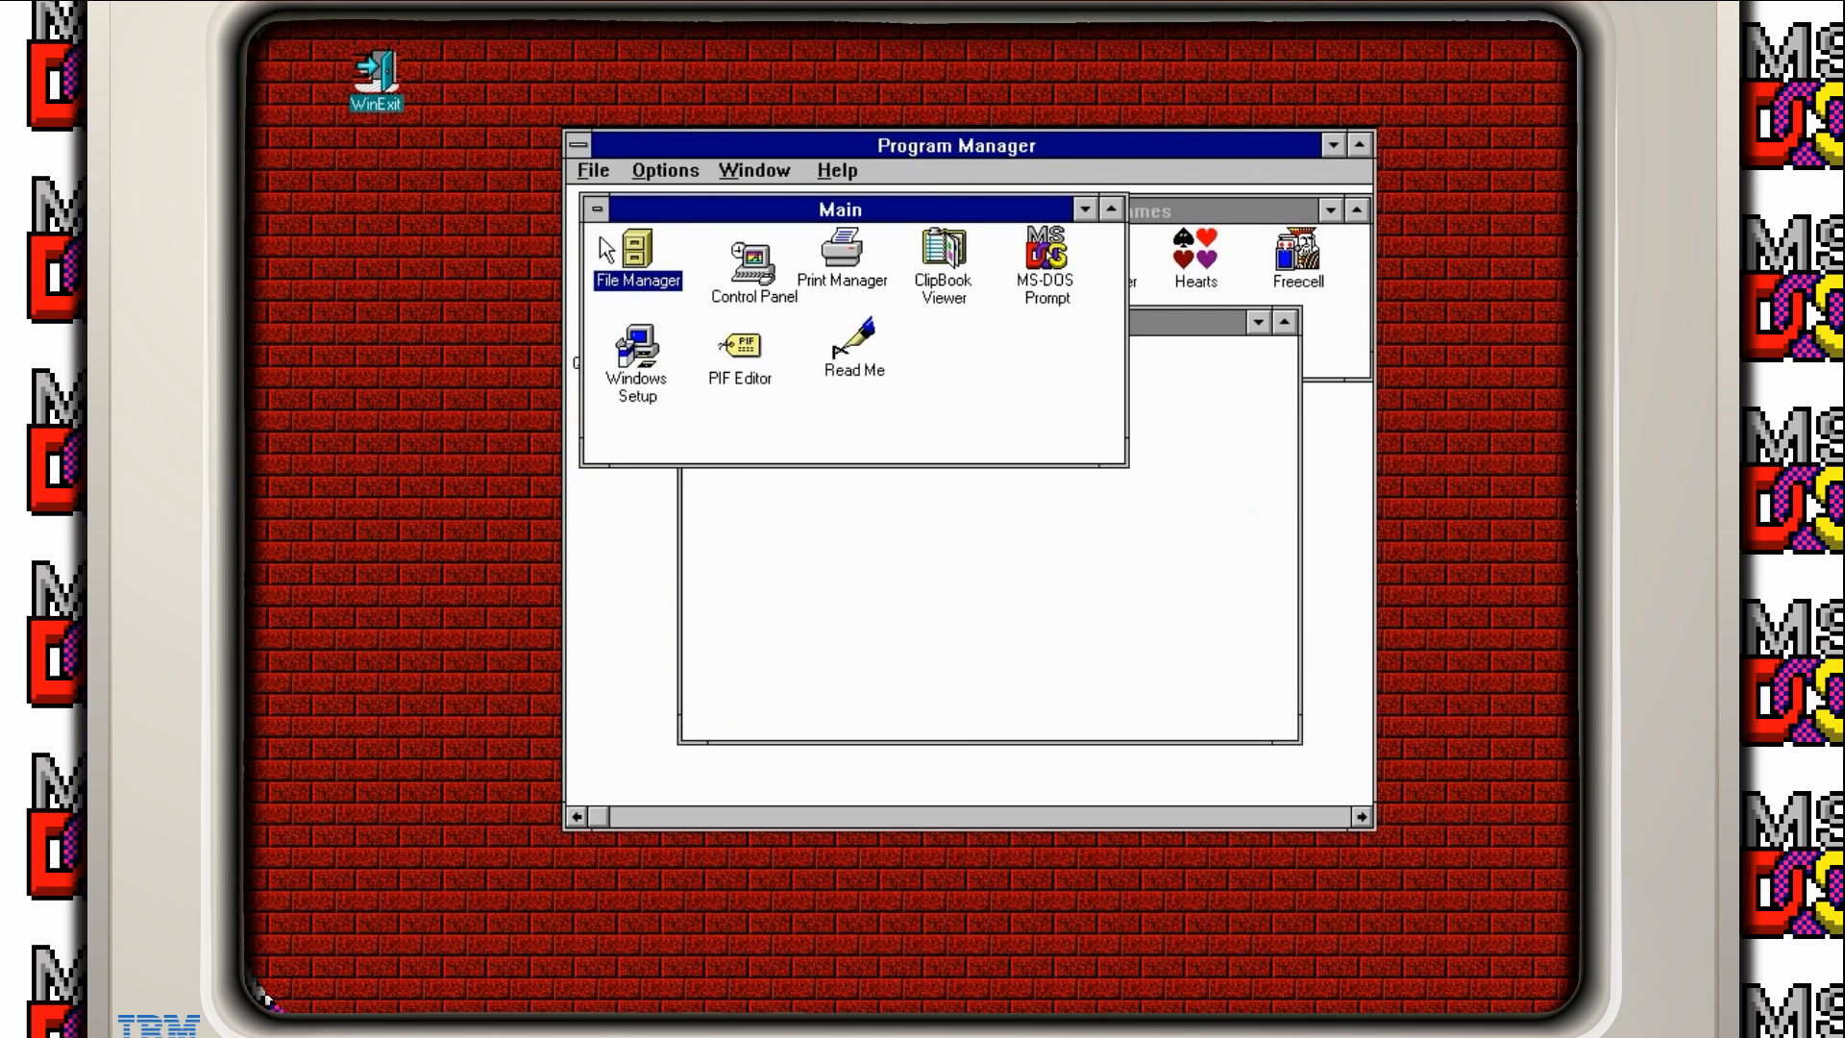
double_click(636, 250)
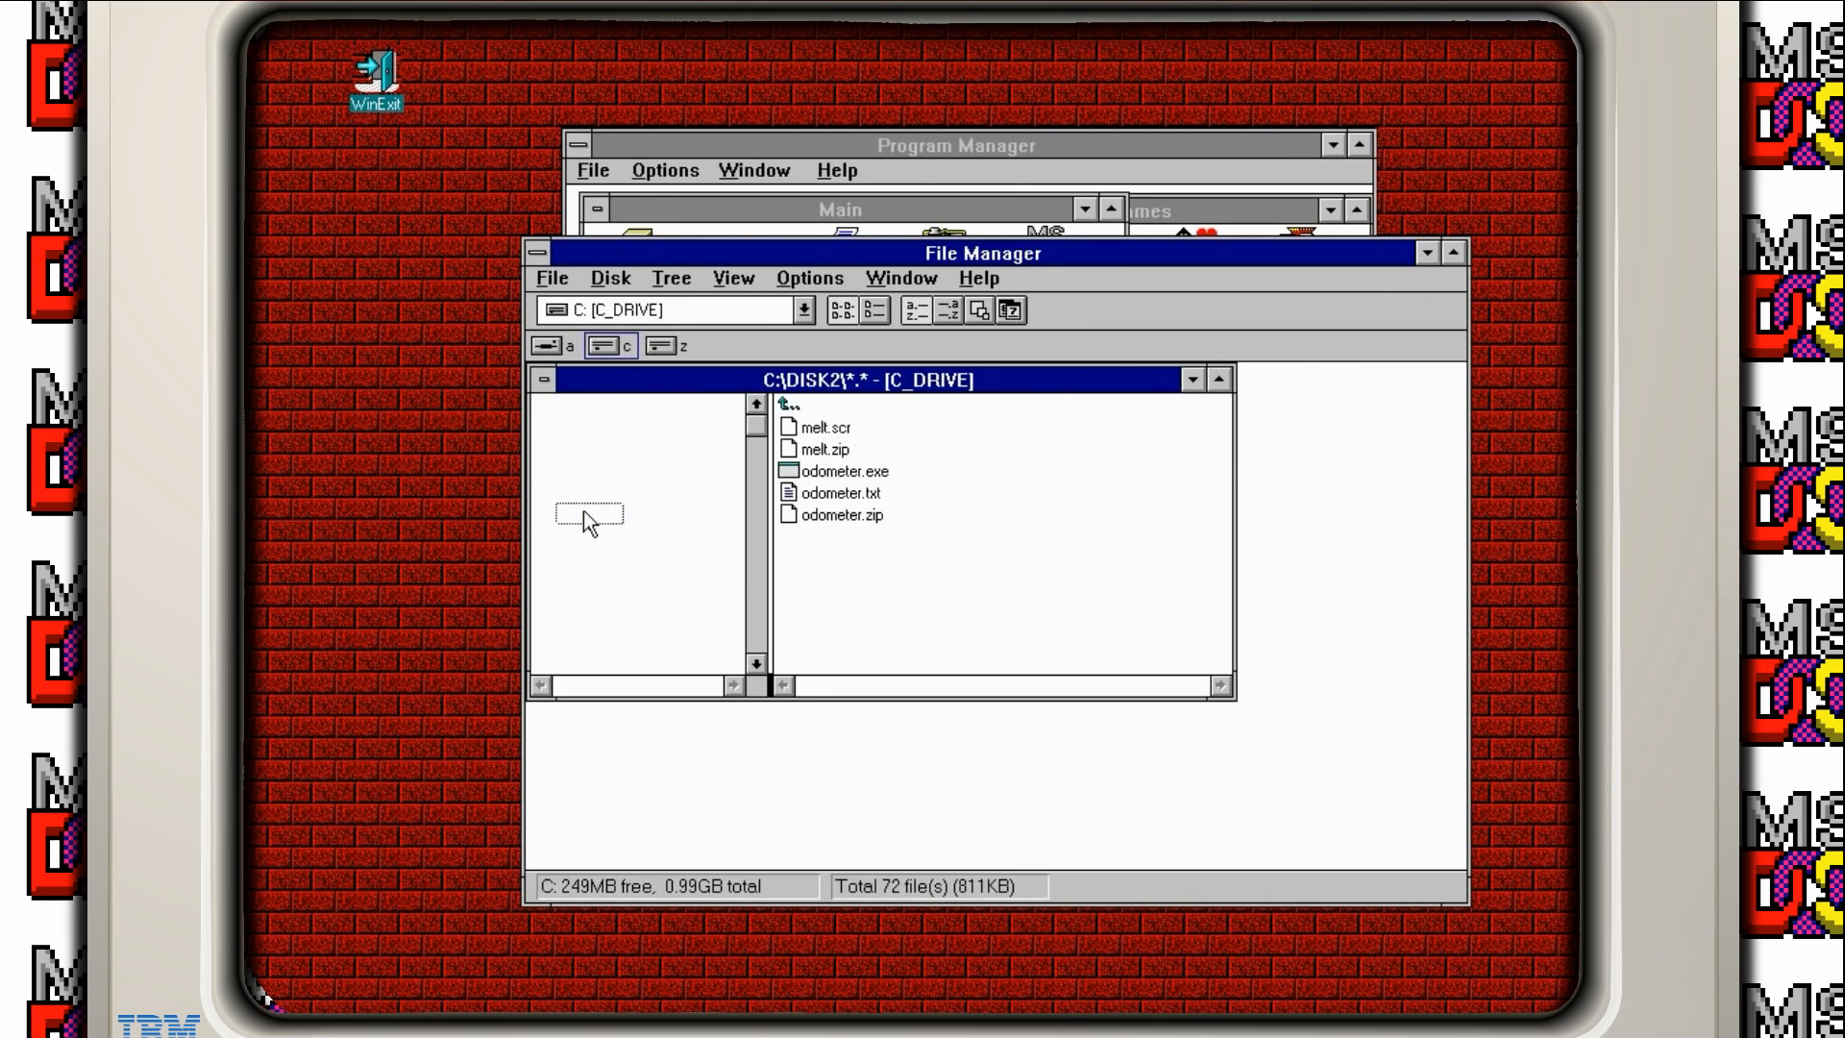
left_click(840, 470)
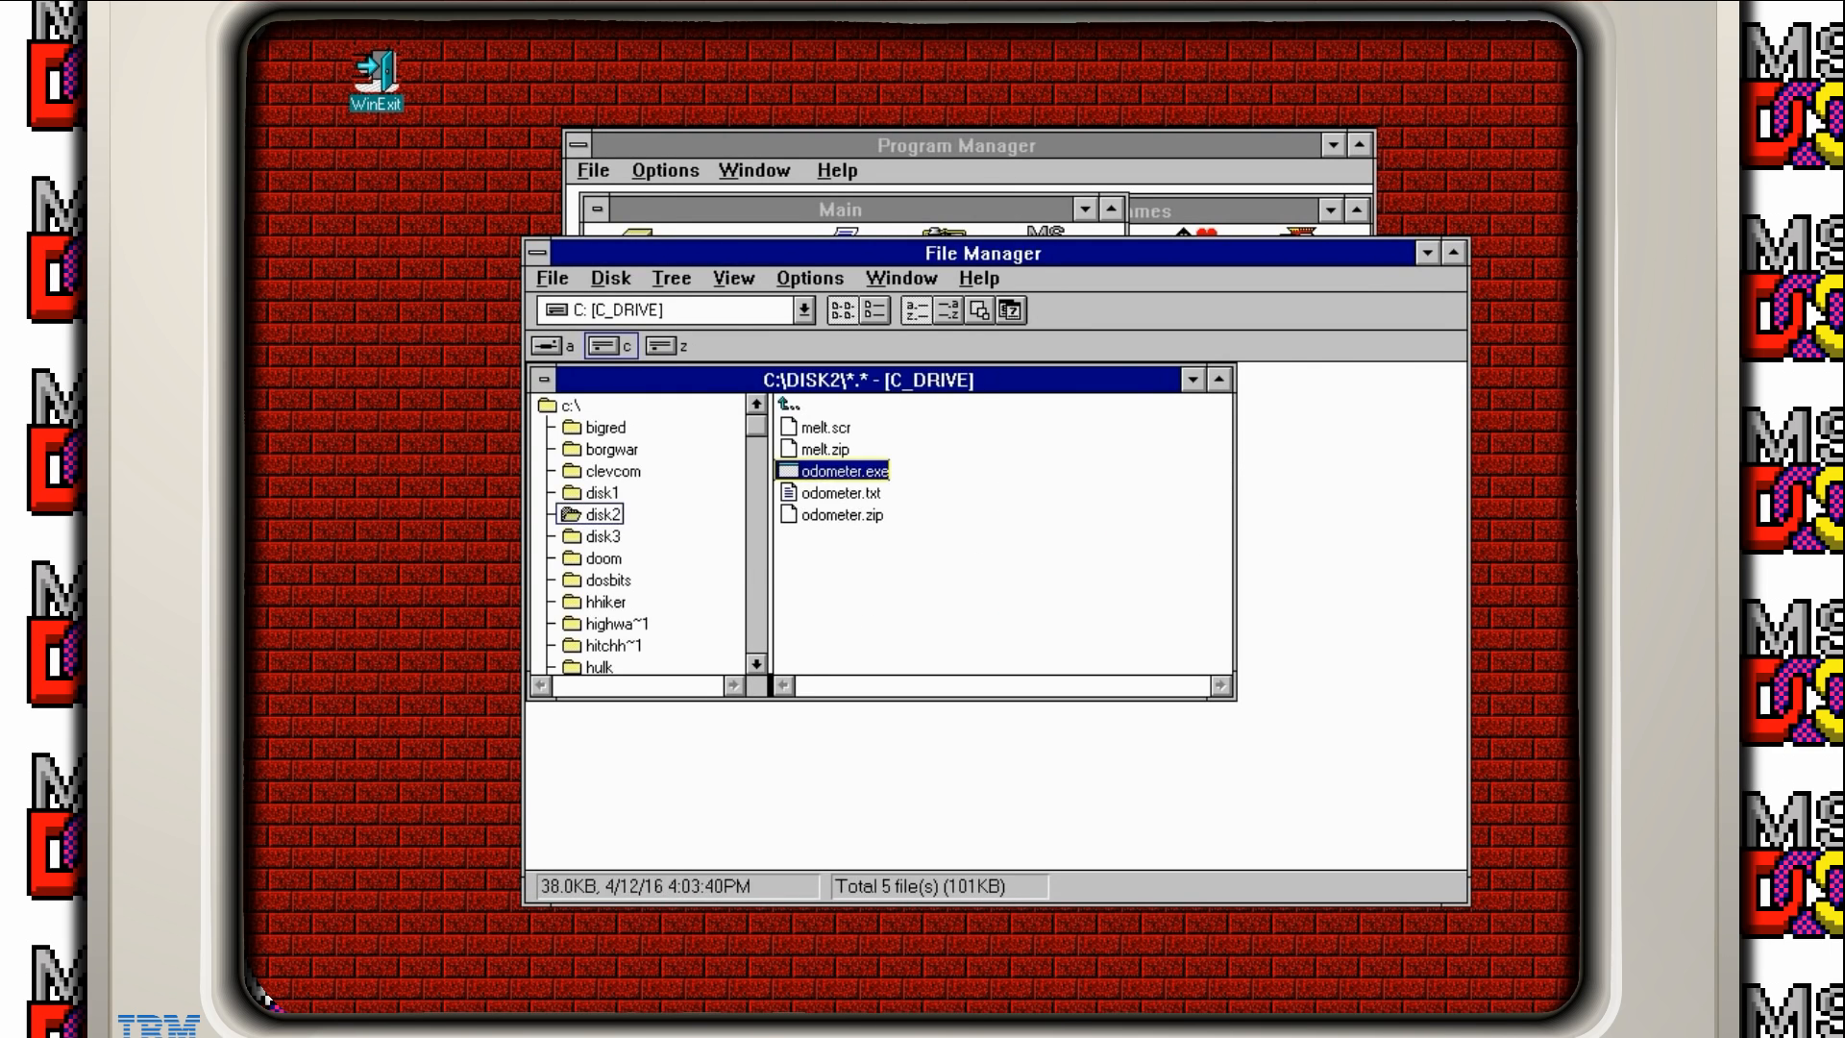
double_click(839, 471)
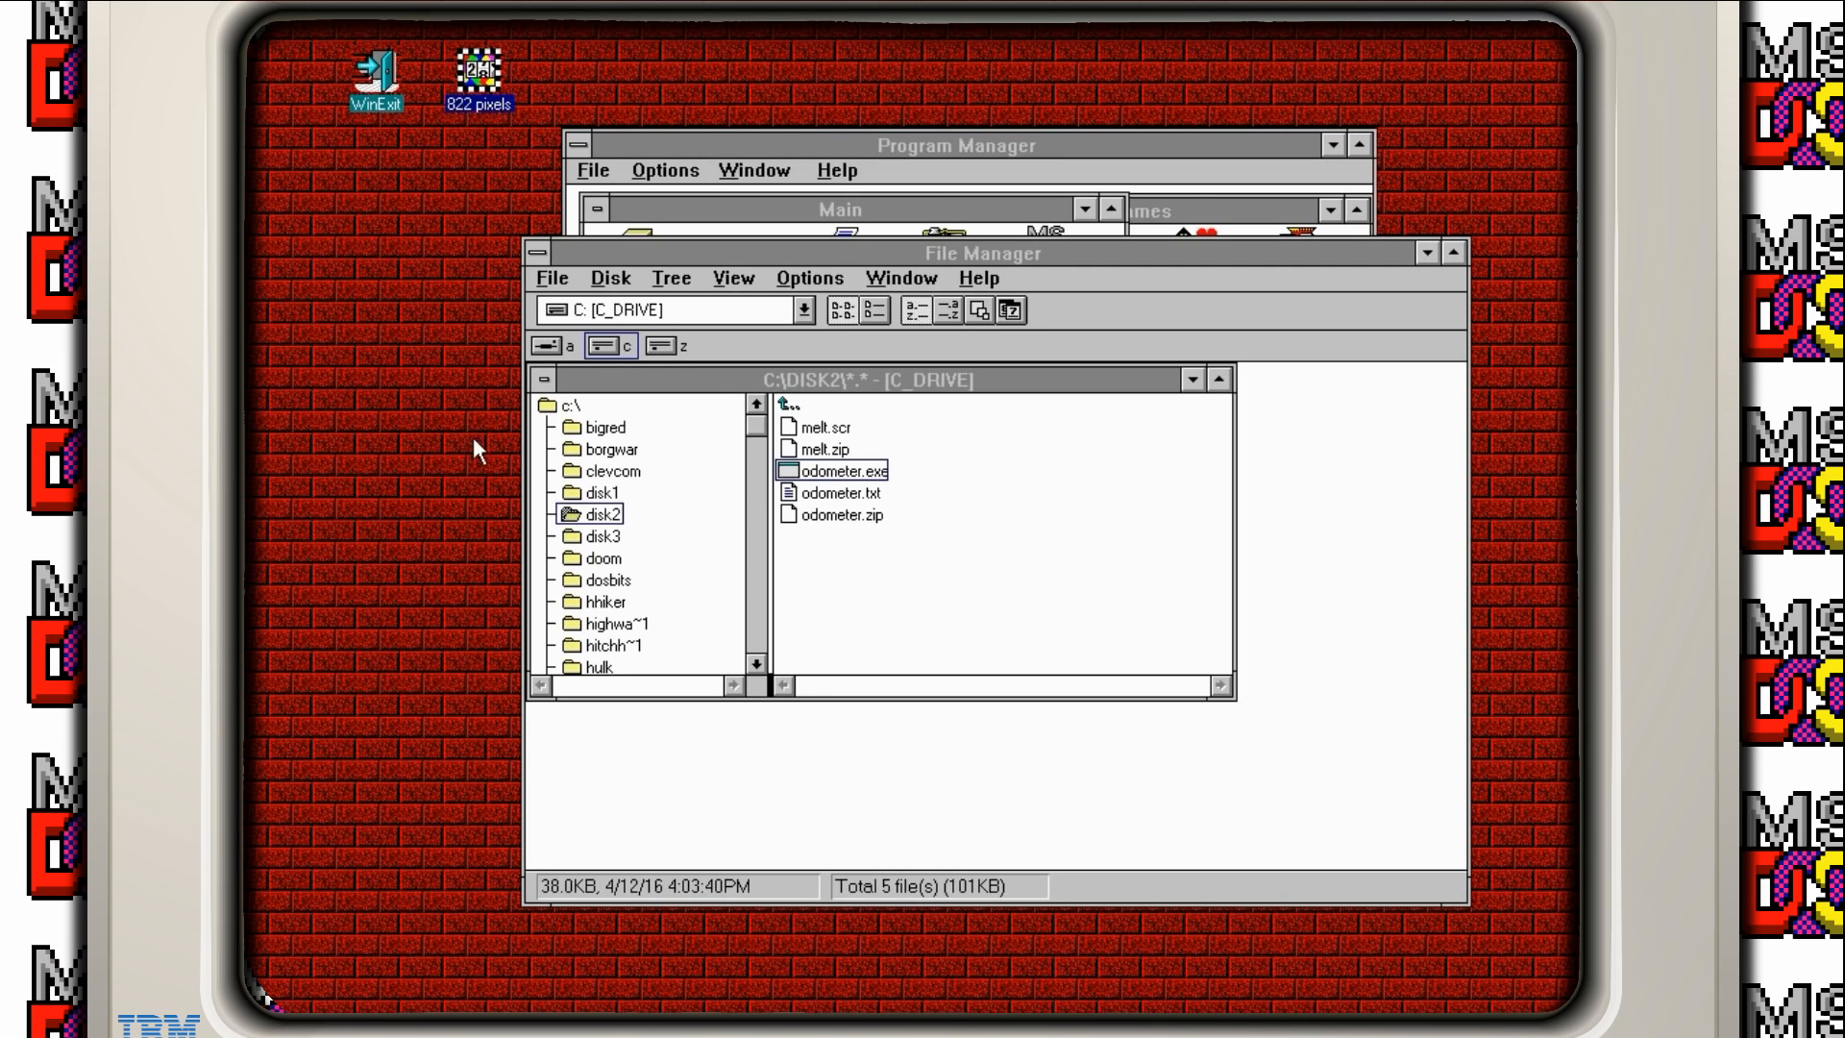
mouse_move(875, 835)
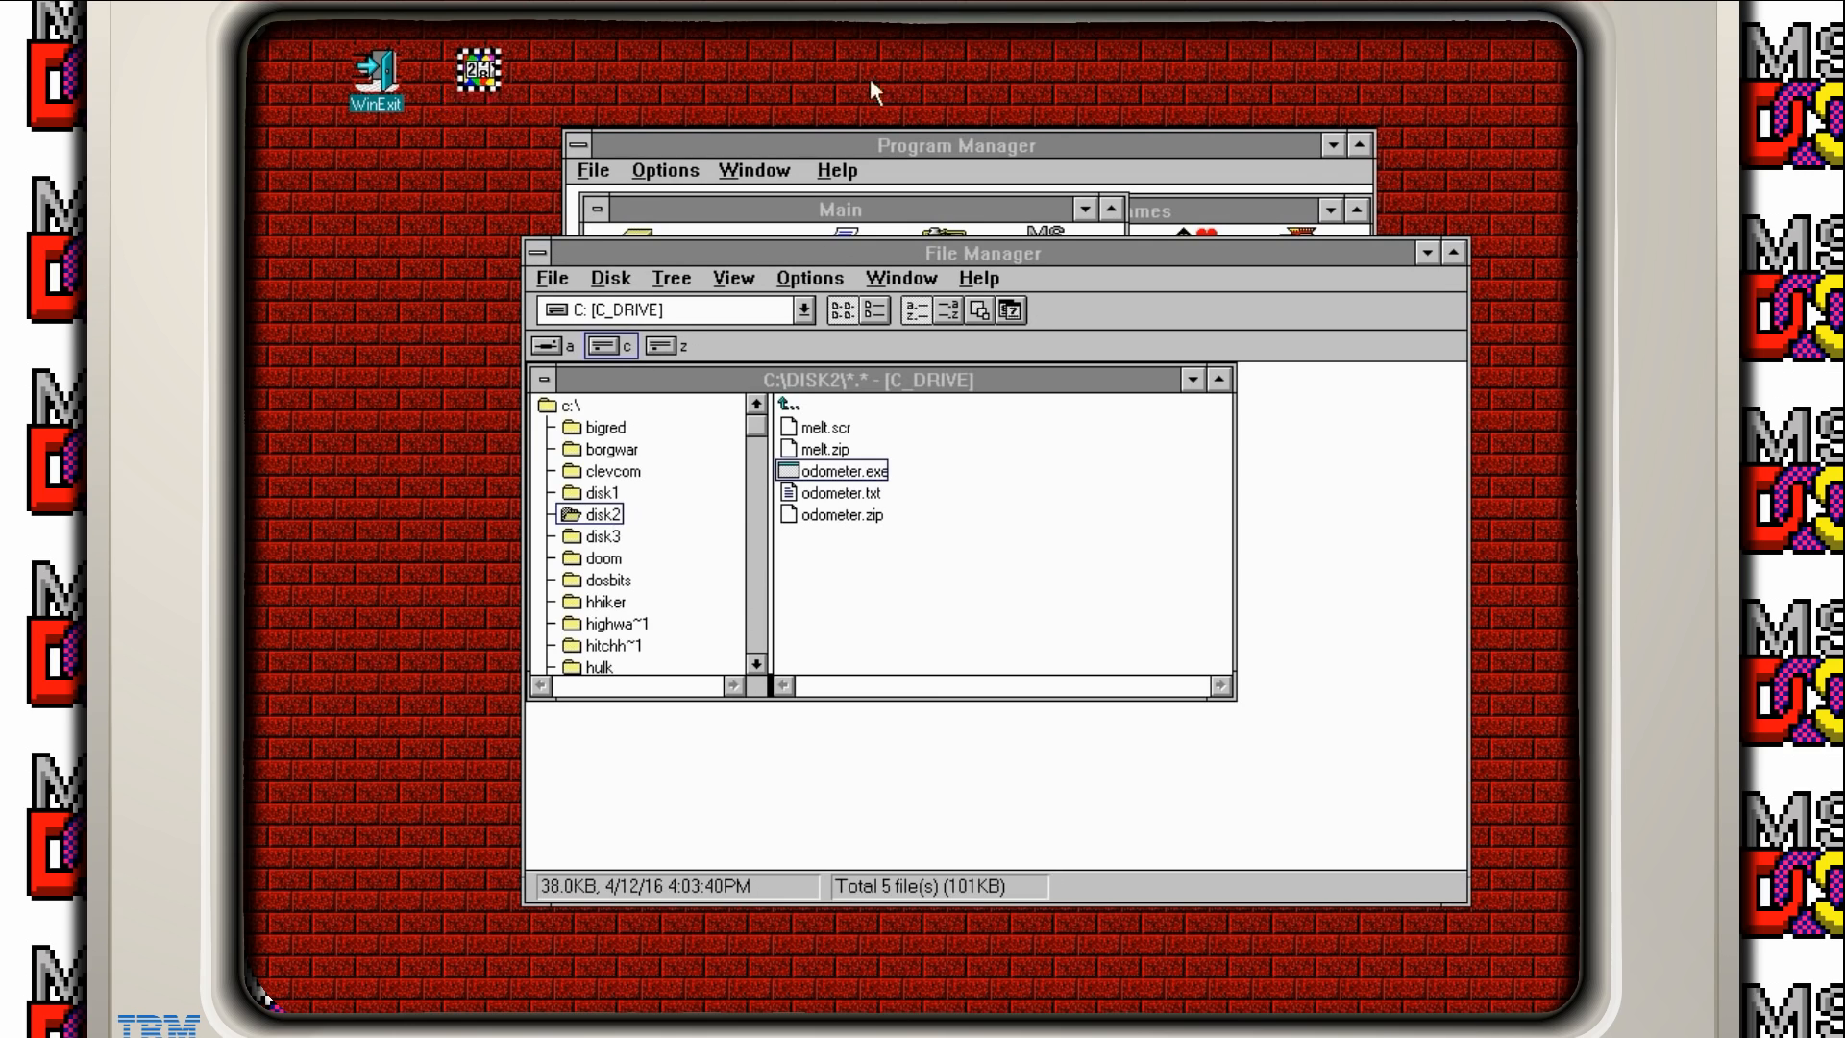
mouse_move(489, 276)
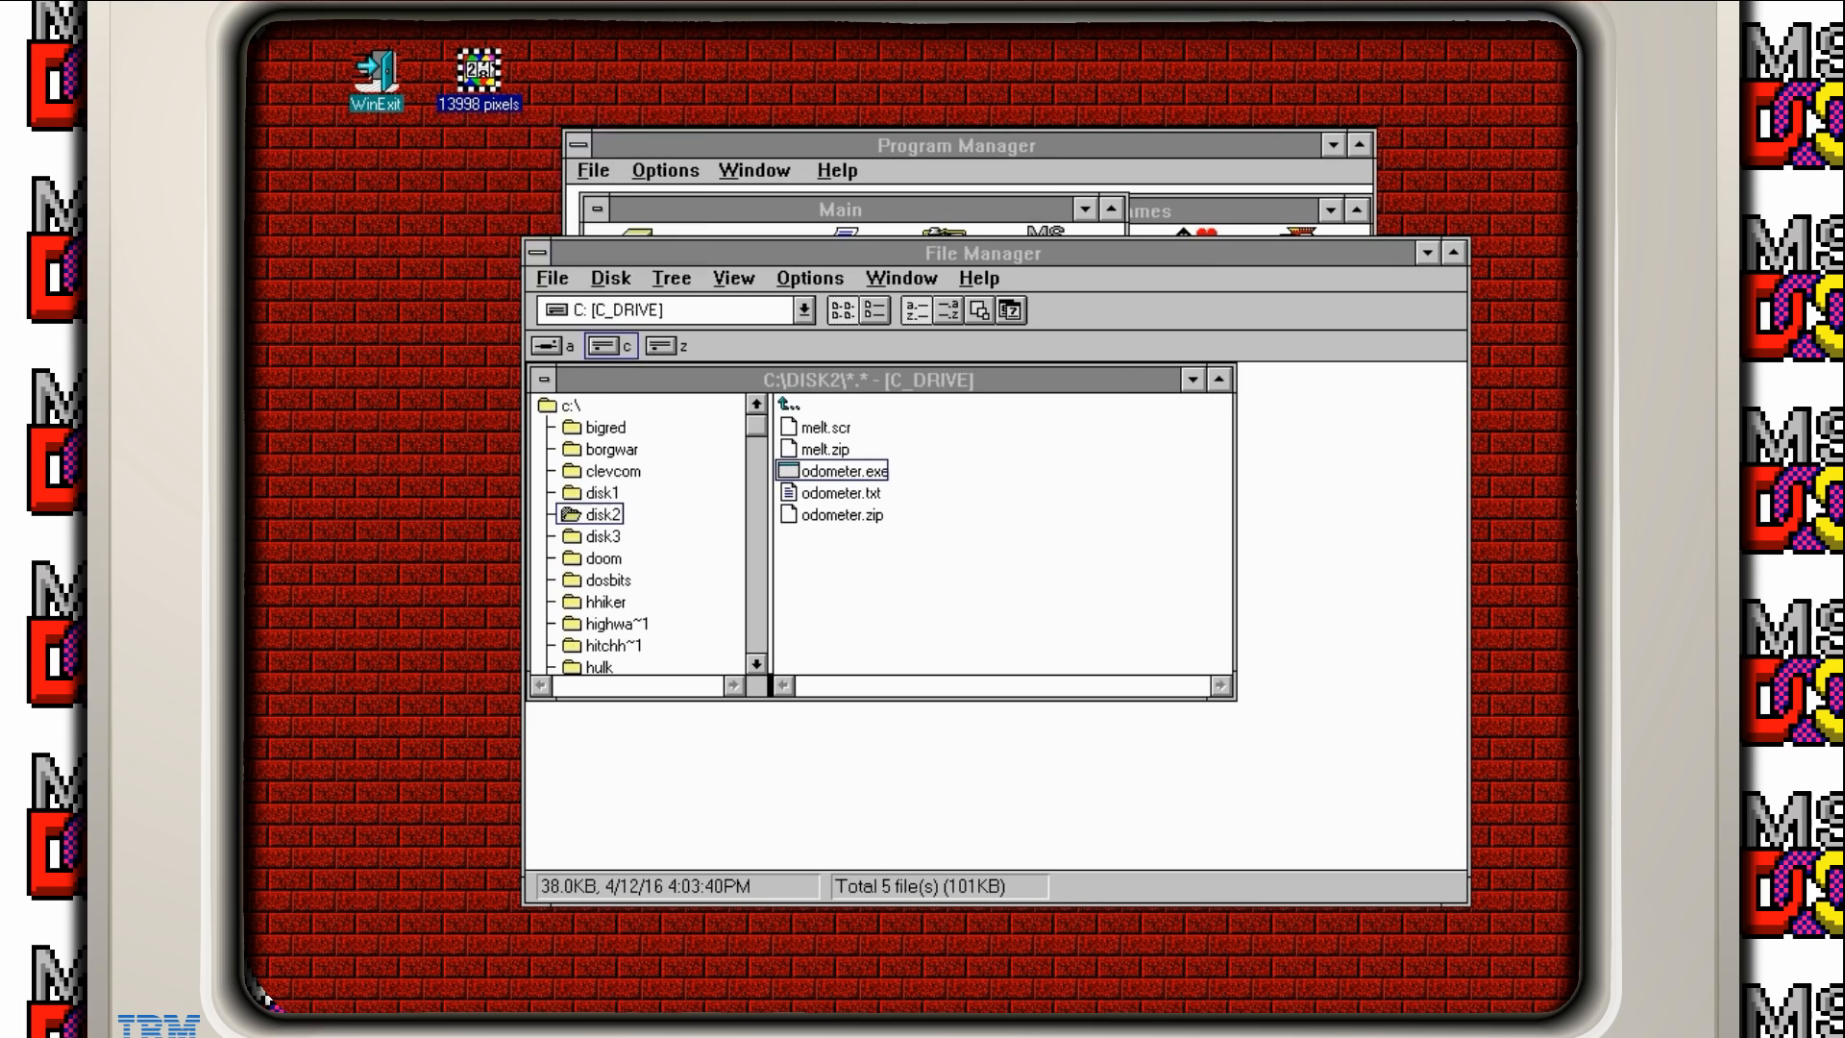
Step: Set Mouse Odometer's Preferences to 'Measured in miles' and confirm
left_click(476, 68)
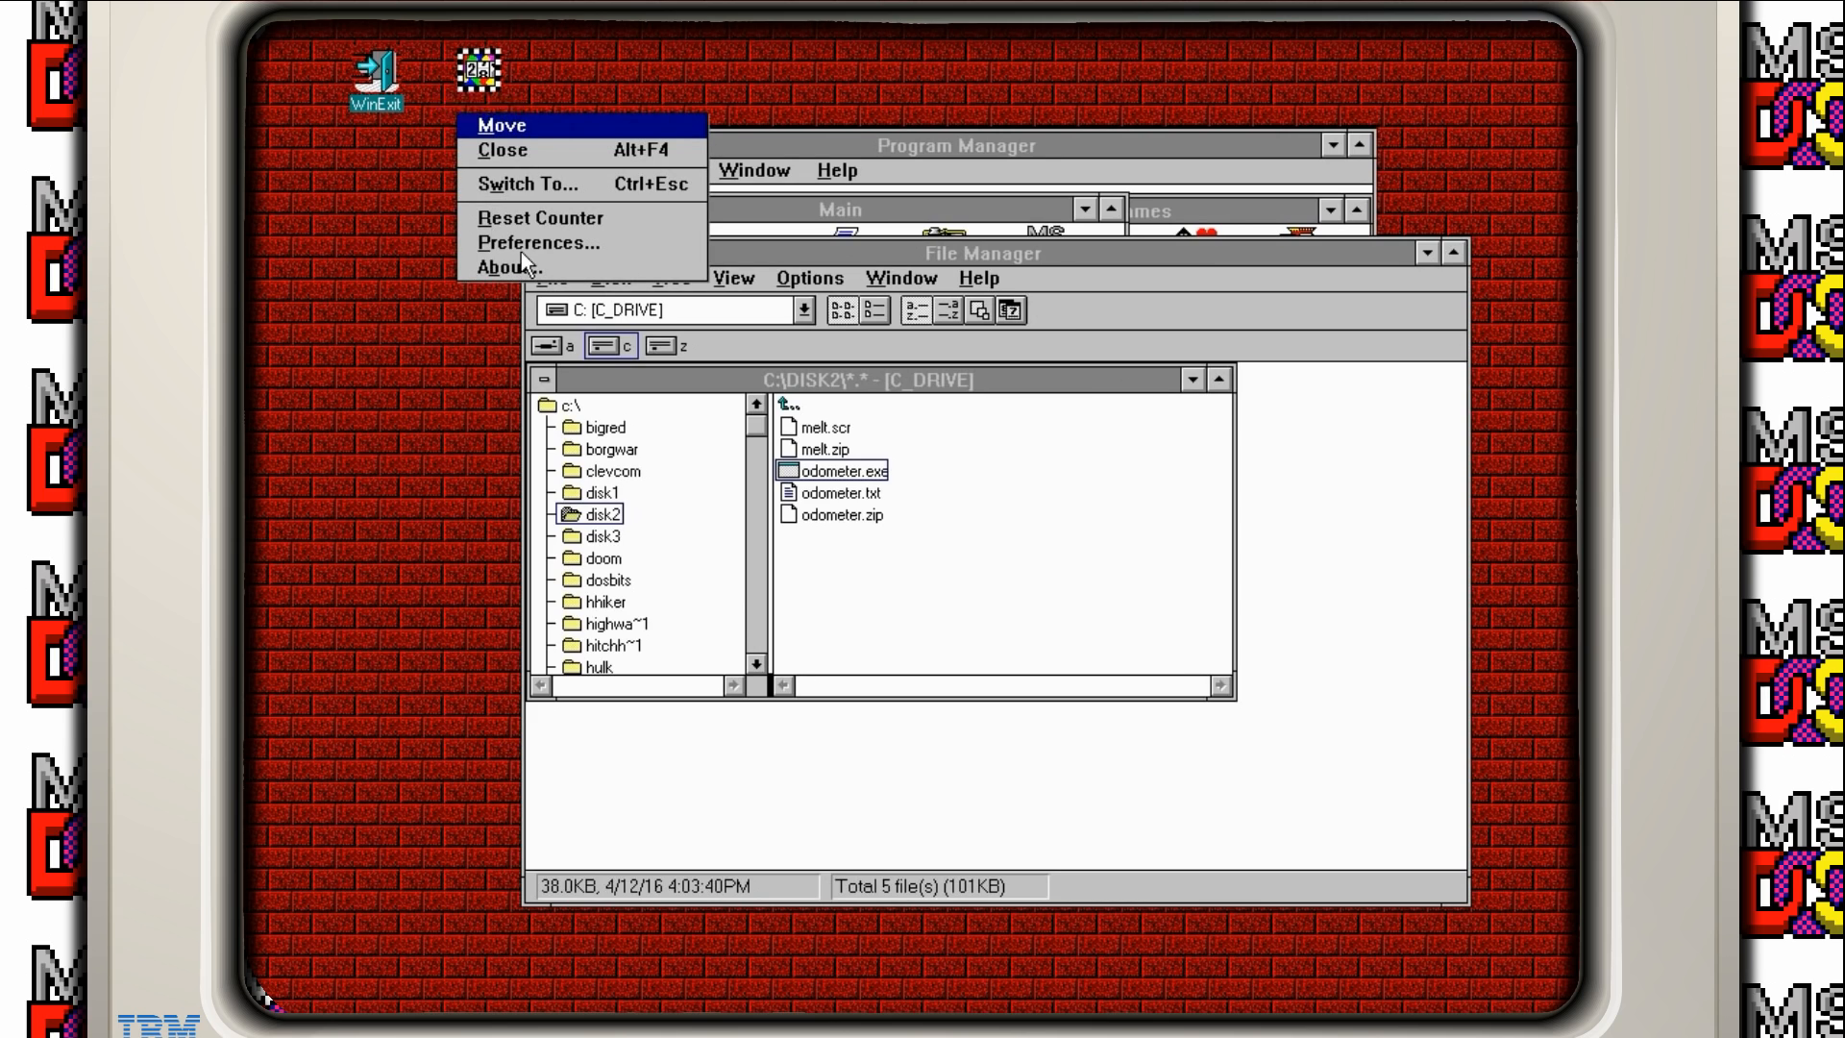
left_click(538, 242)
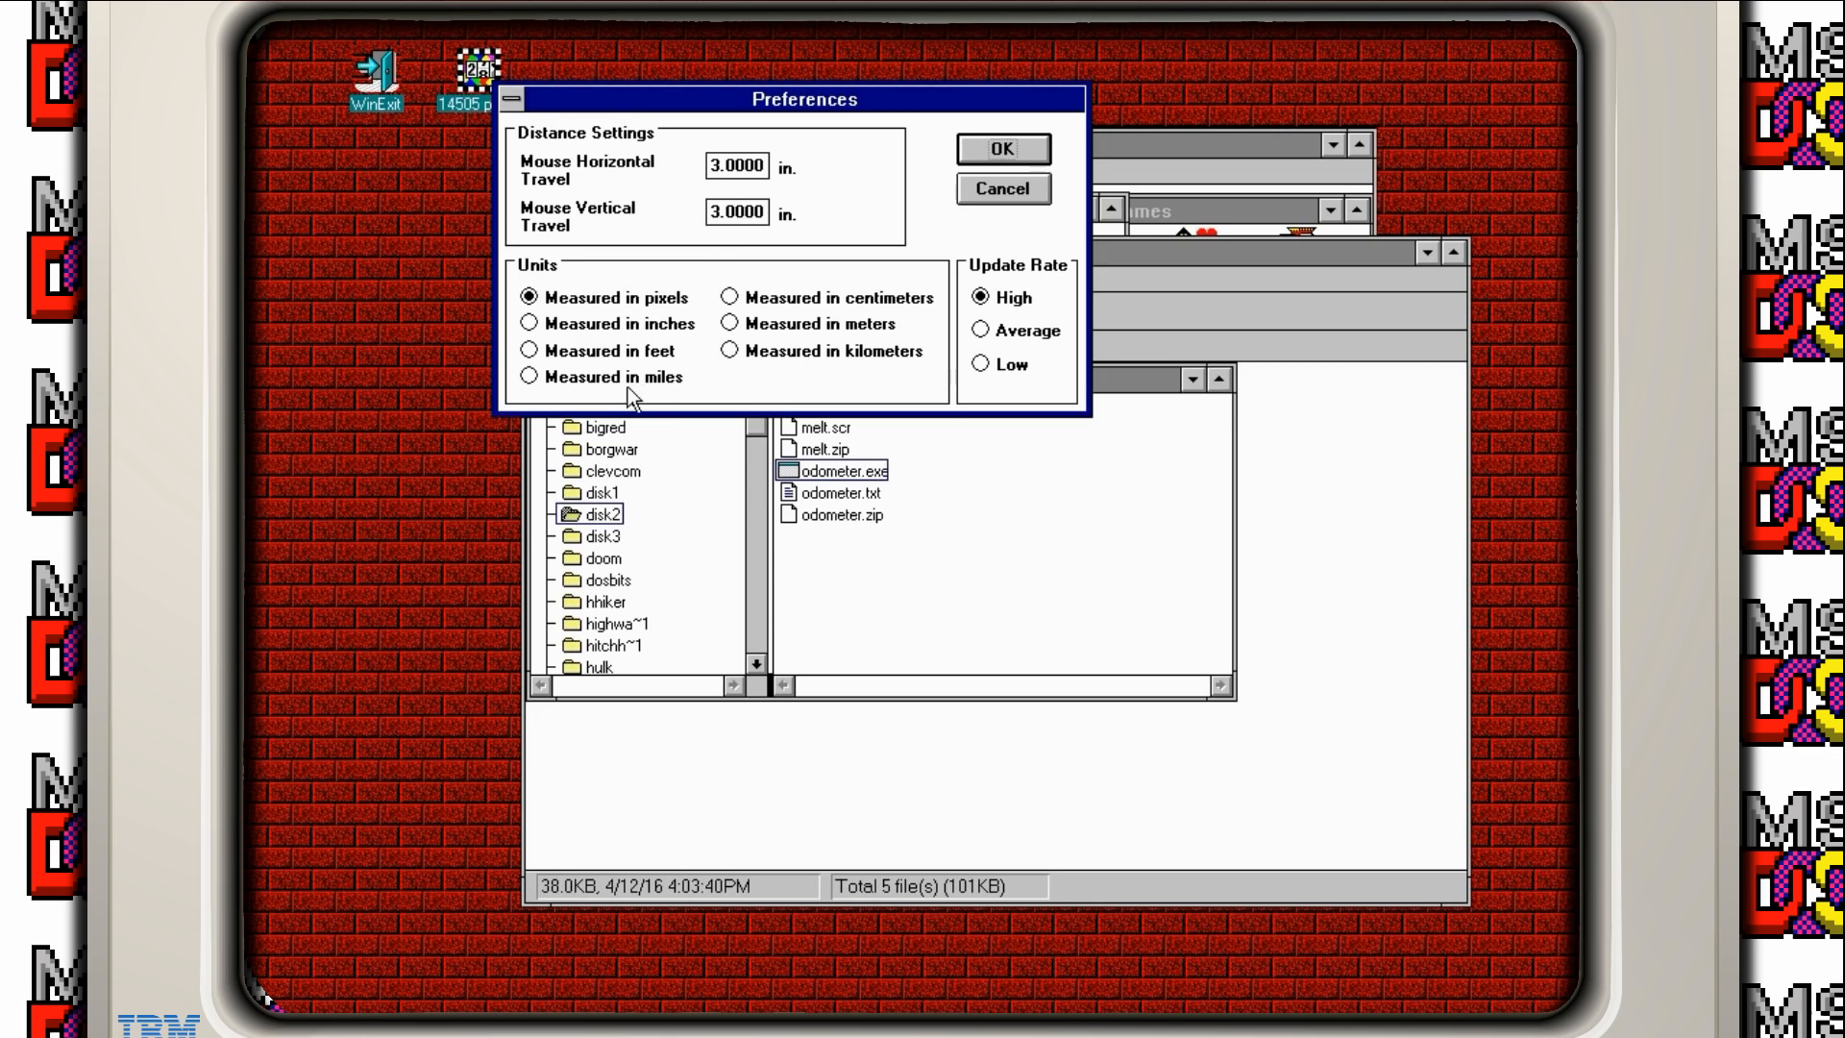
left_click(533, 377)
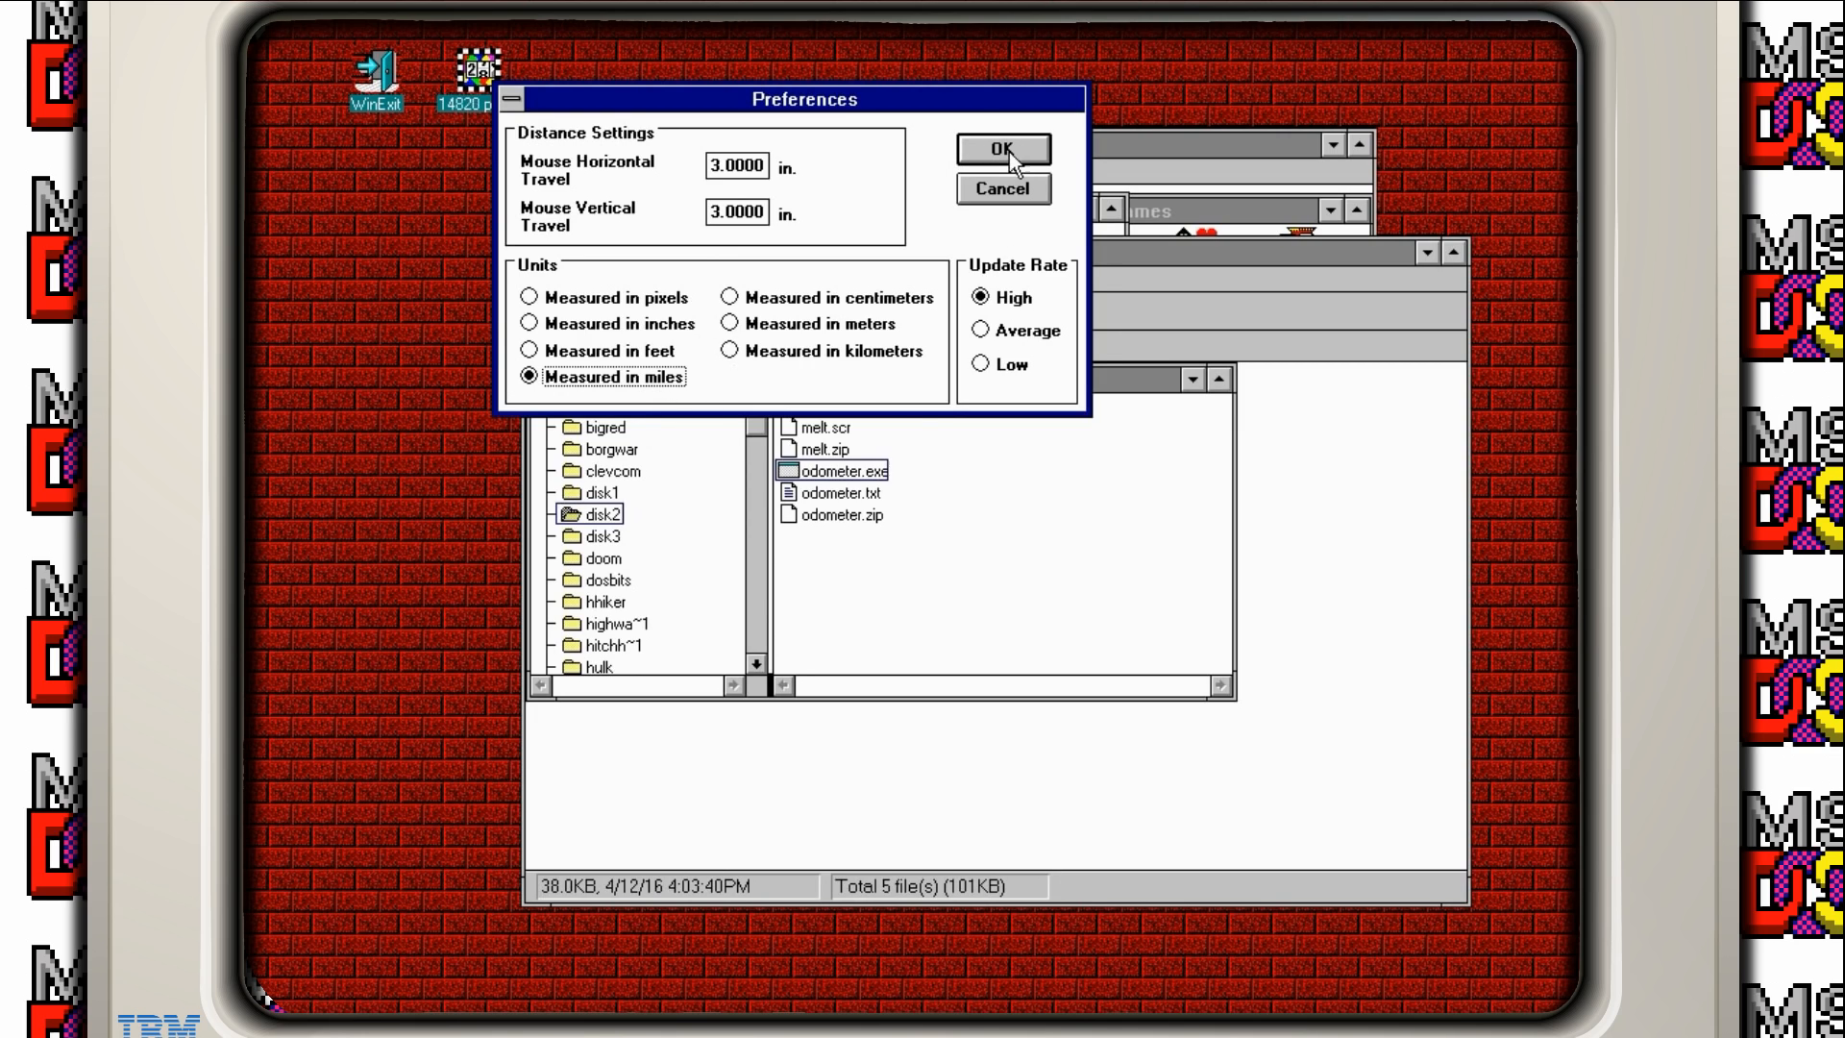
left_click(1000, 150)
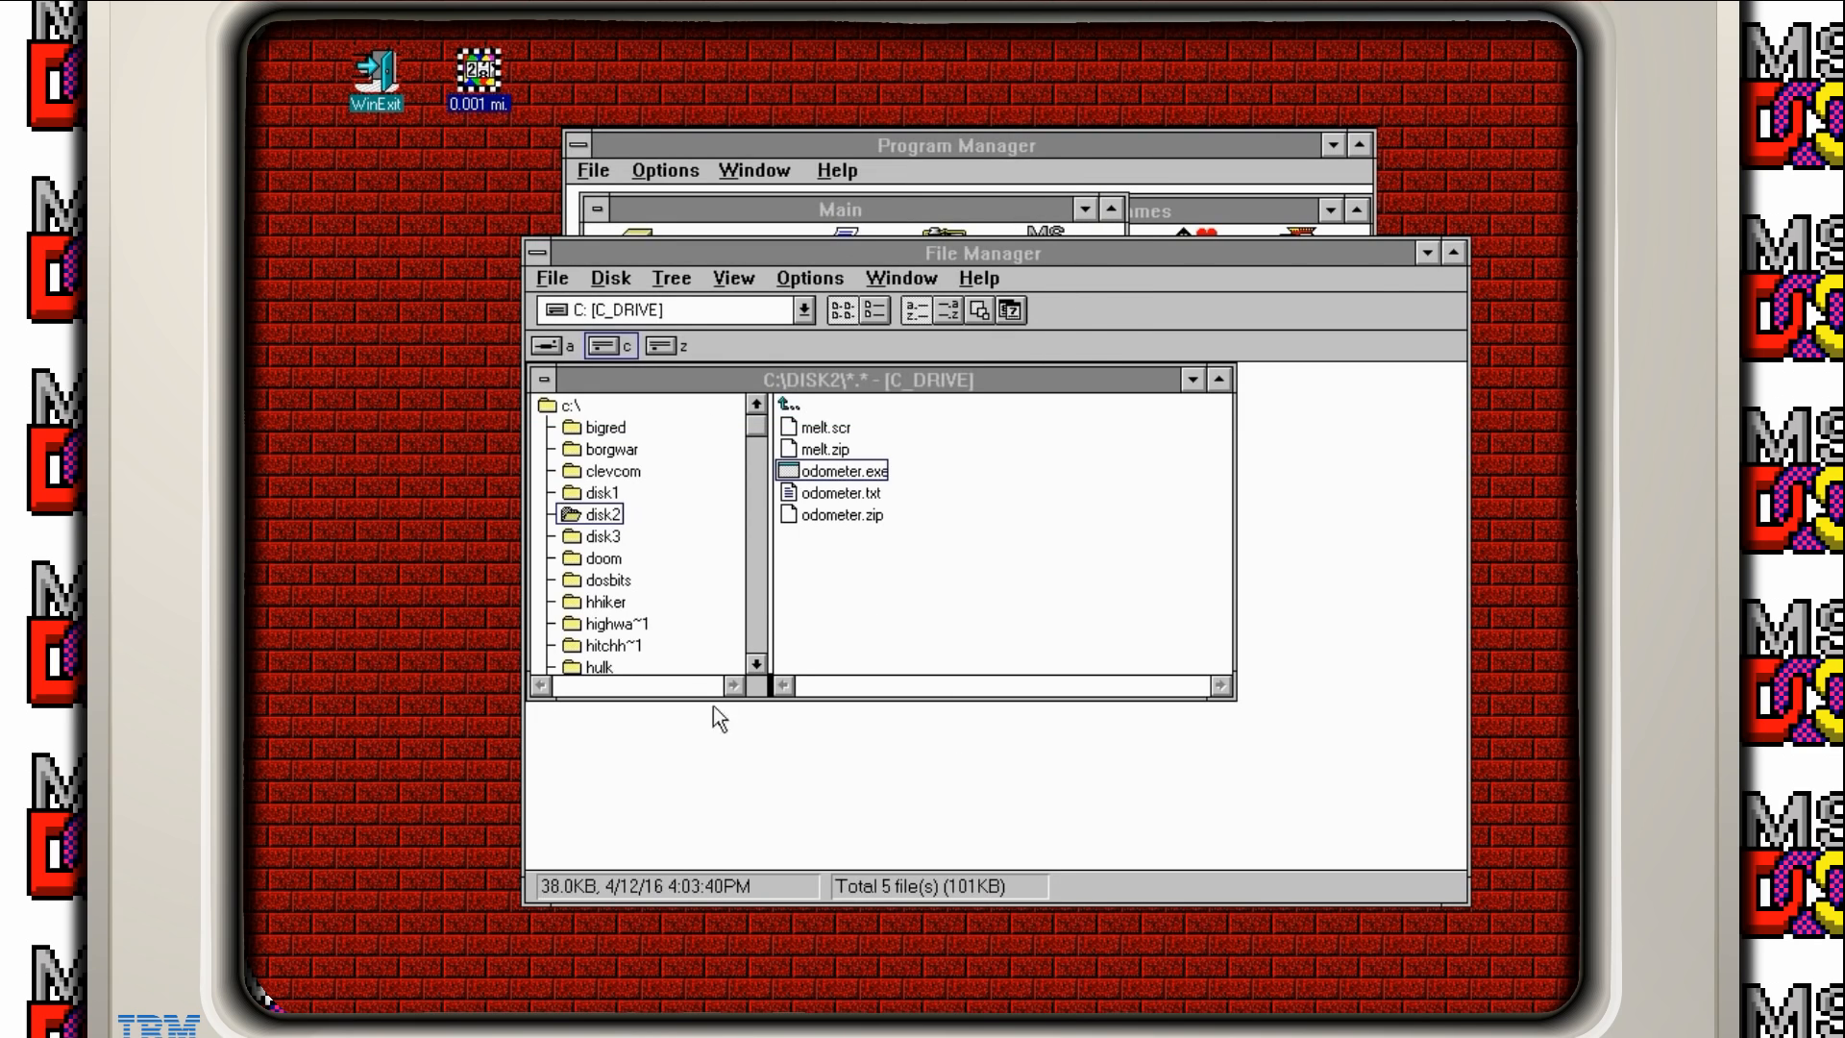
mouse_move(533, 341)
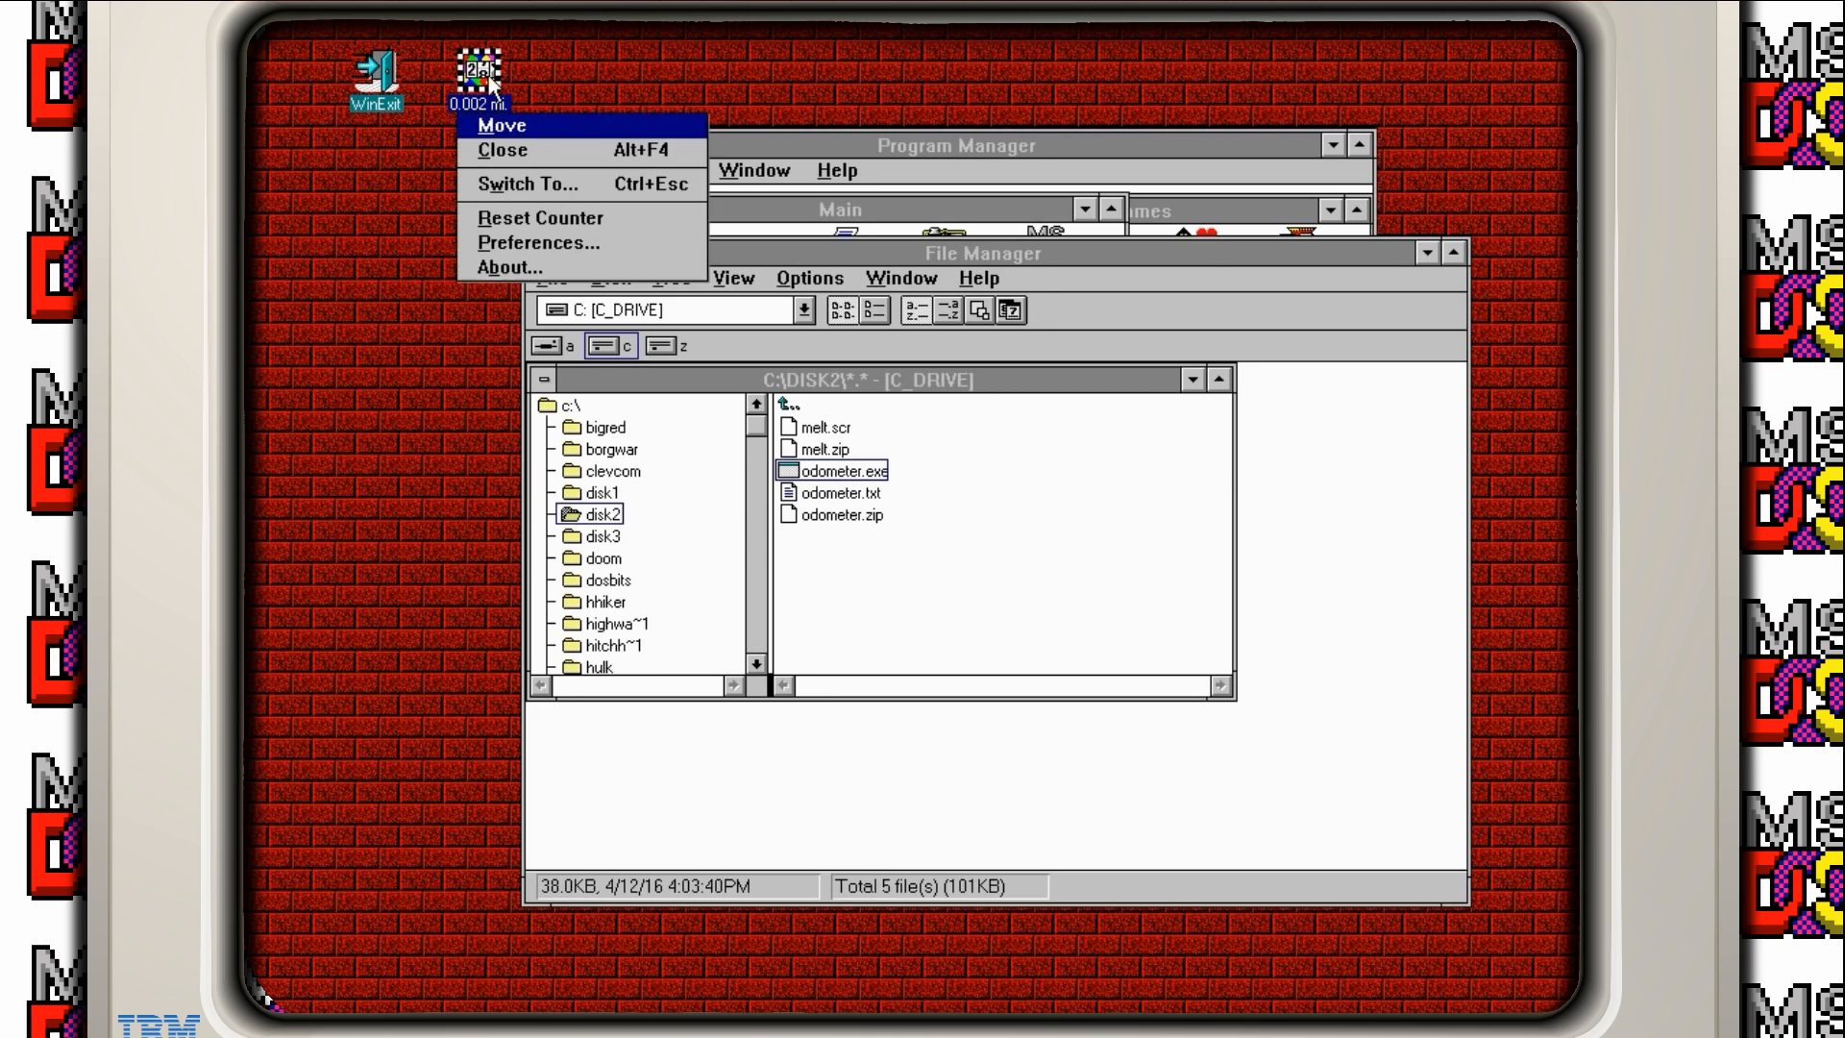
Step: View Mouse Odometer's About info and author contact details, then dismiss them
left_click(513, 267)
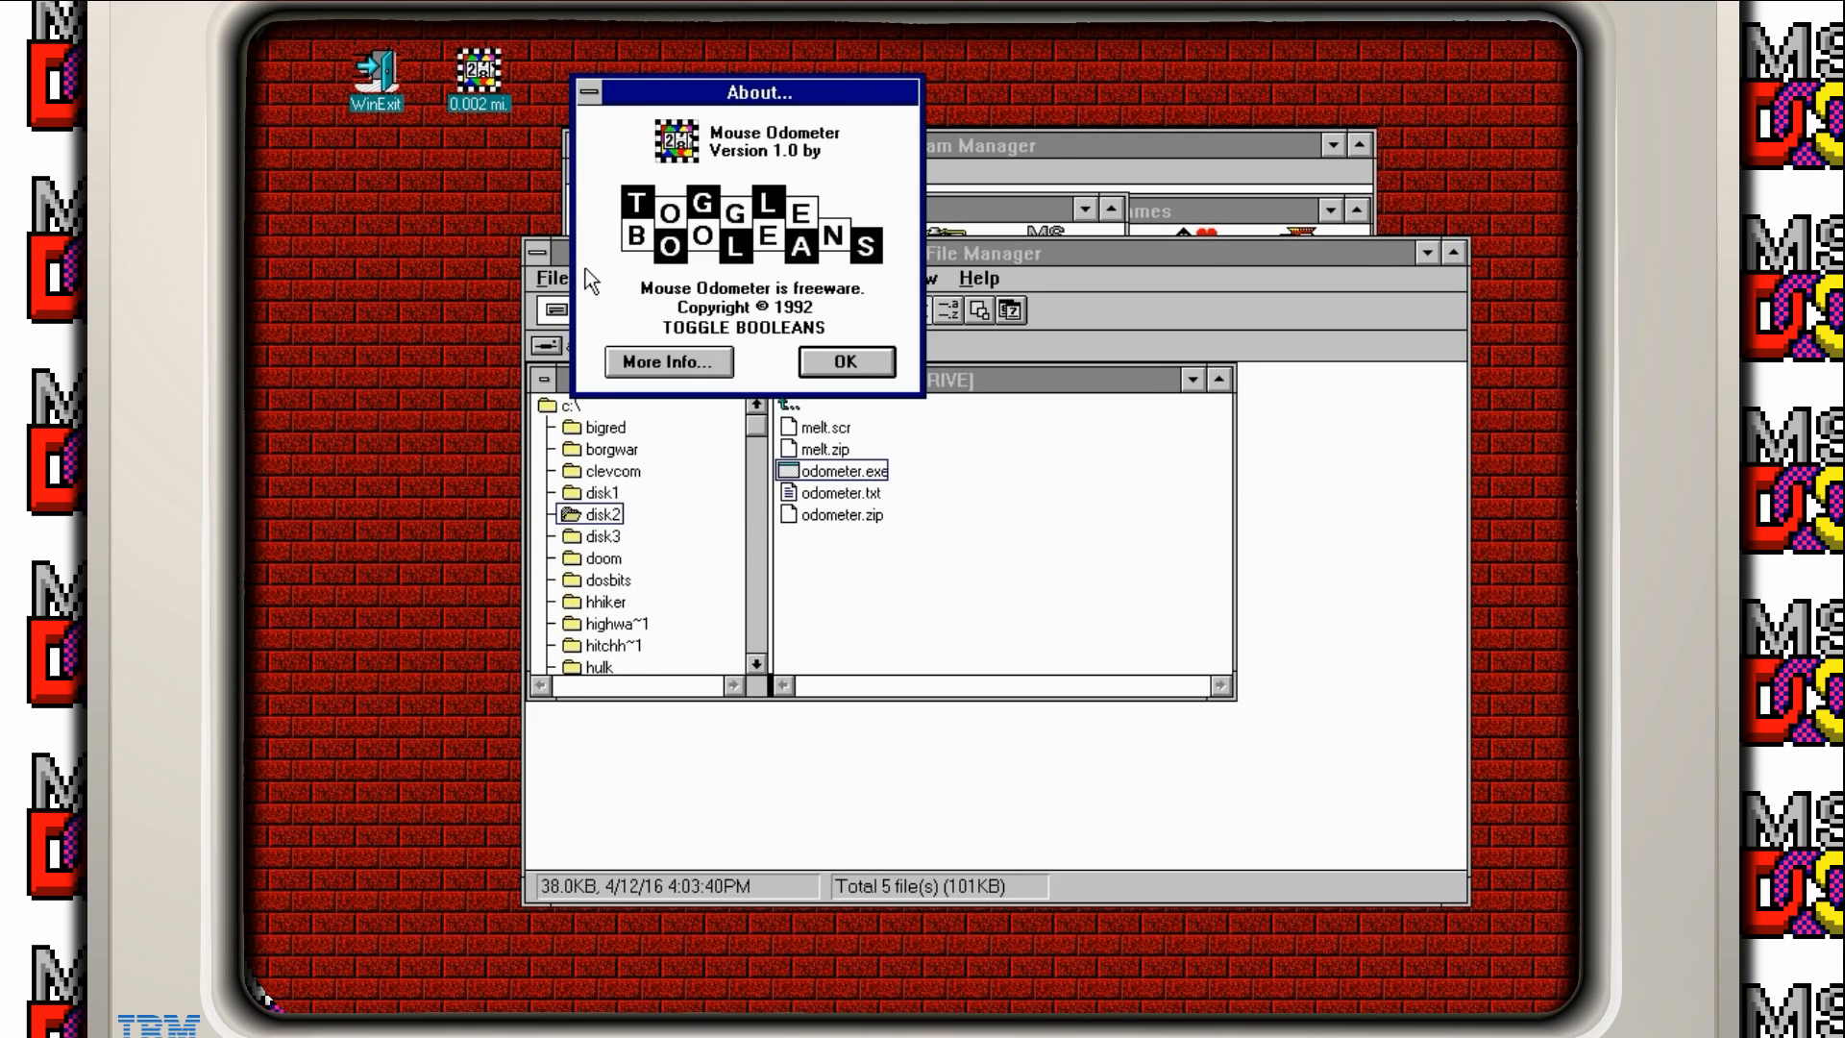
mouse_move(600, 278)
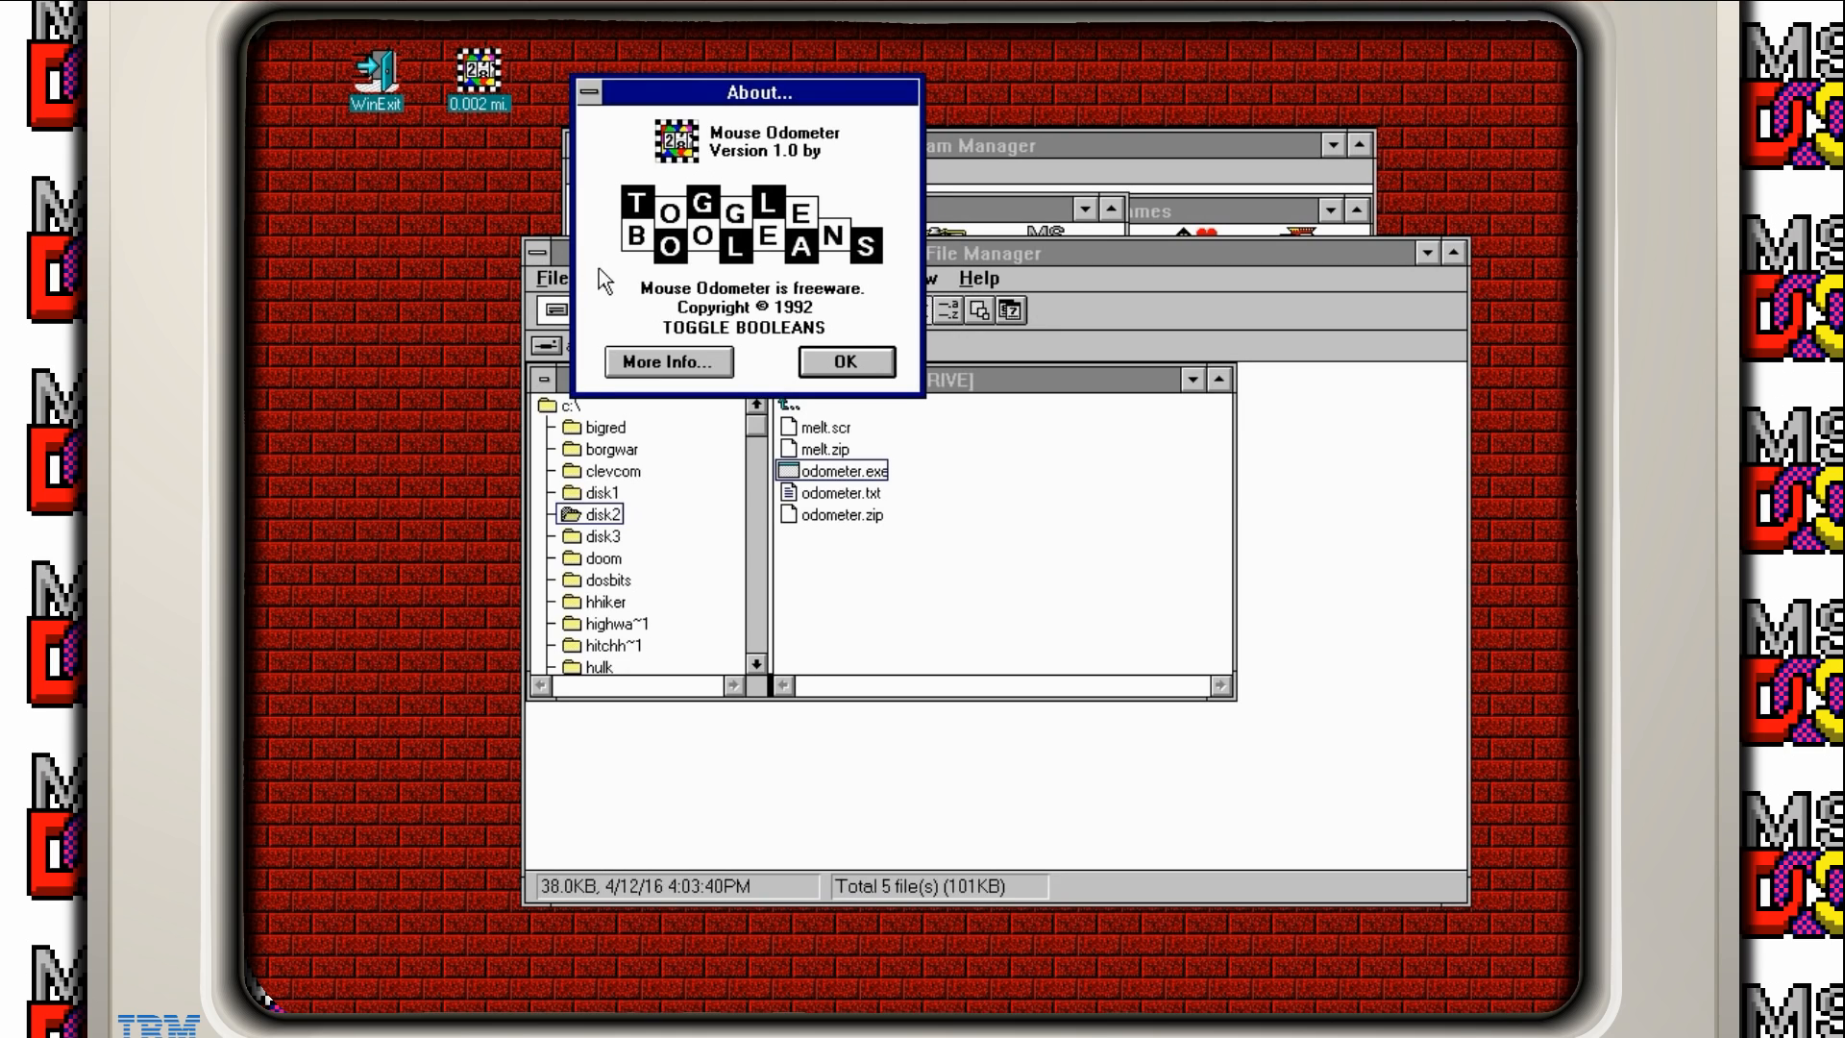
mouse_move(701, 398)
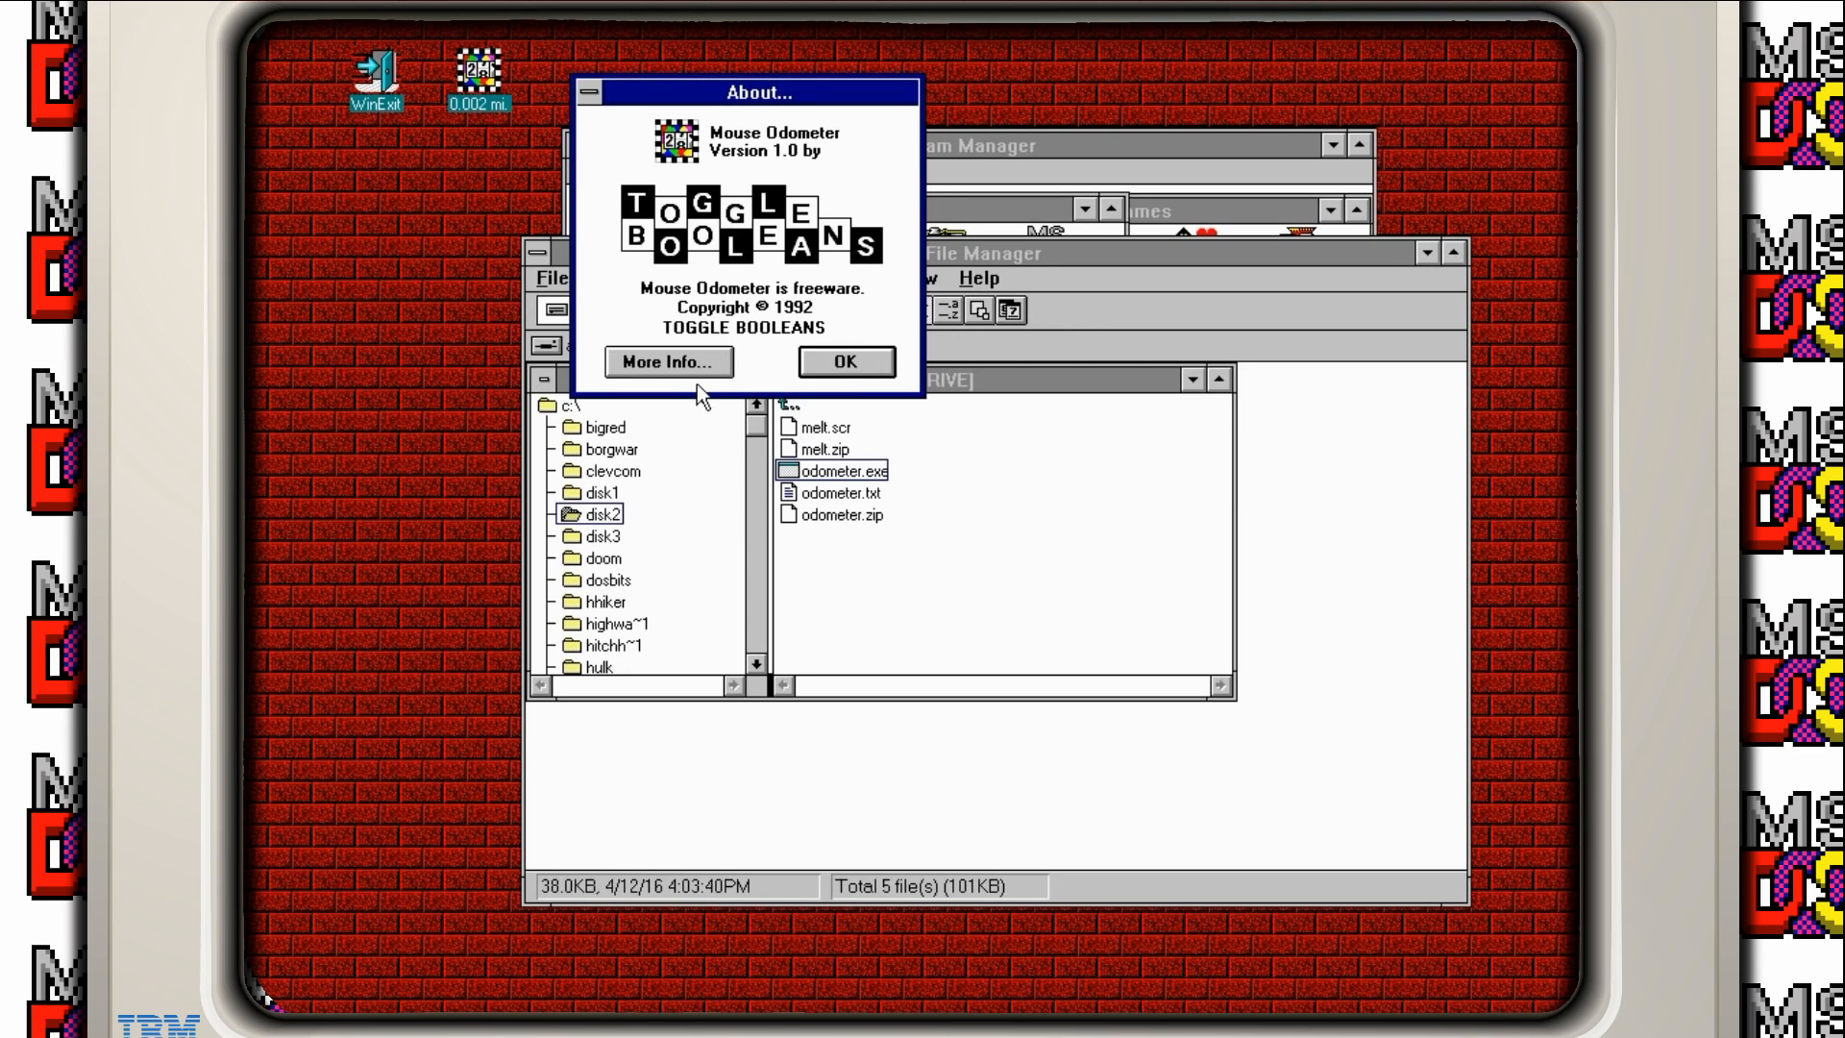
left_click(669, 361)
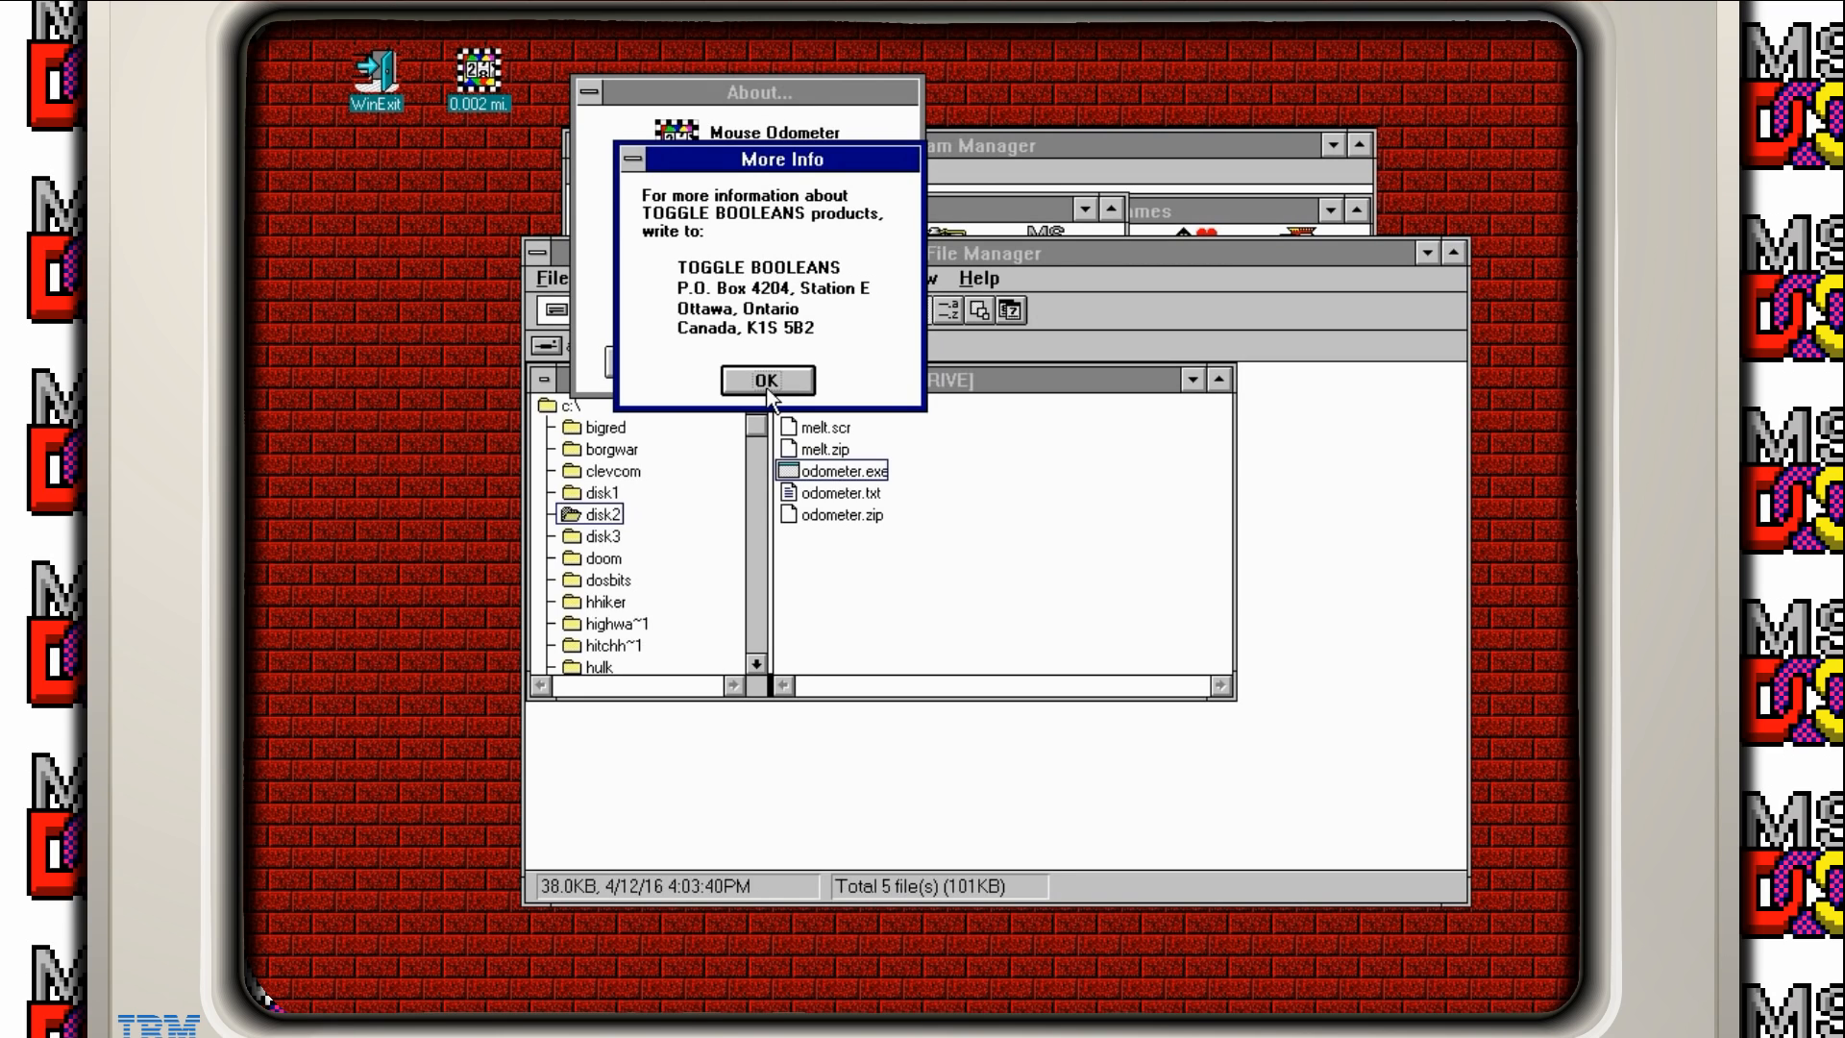
left_click(766, 379)
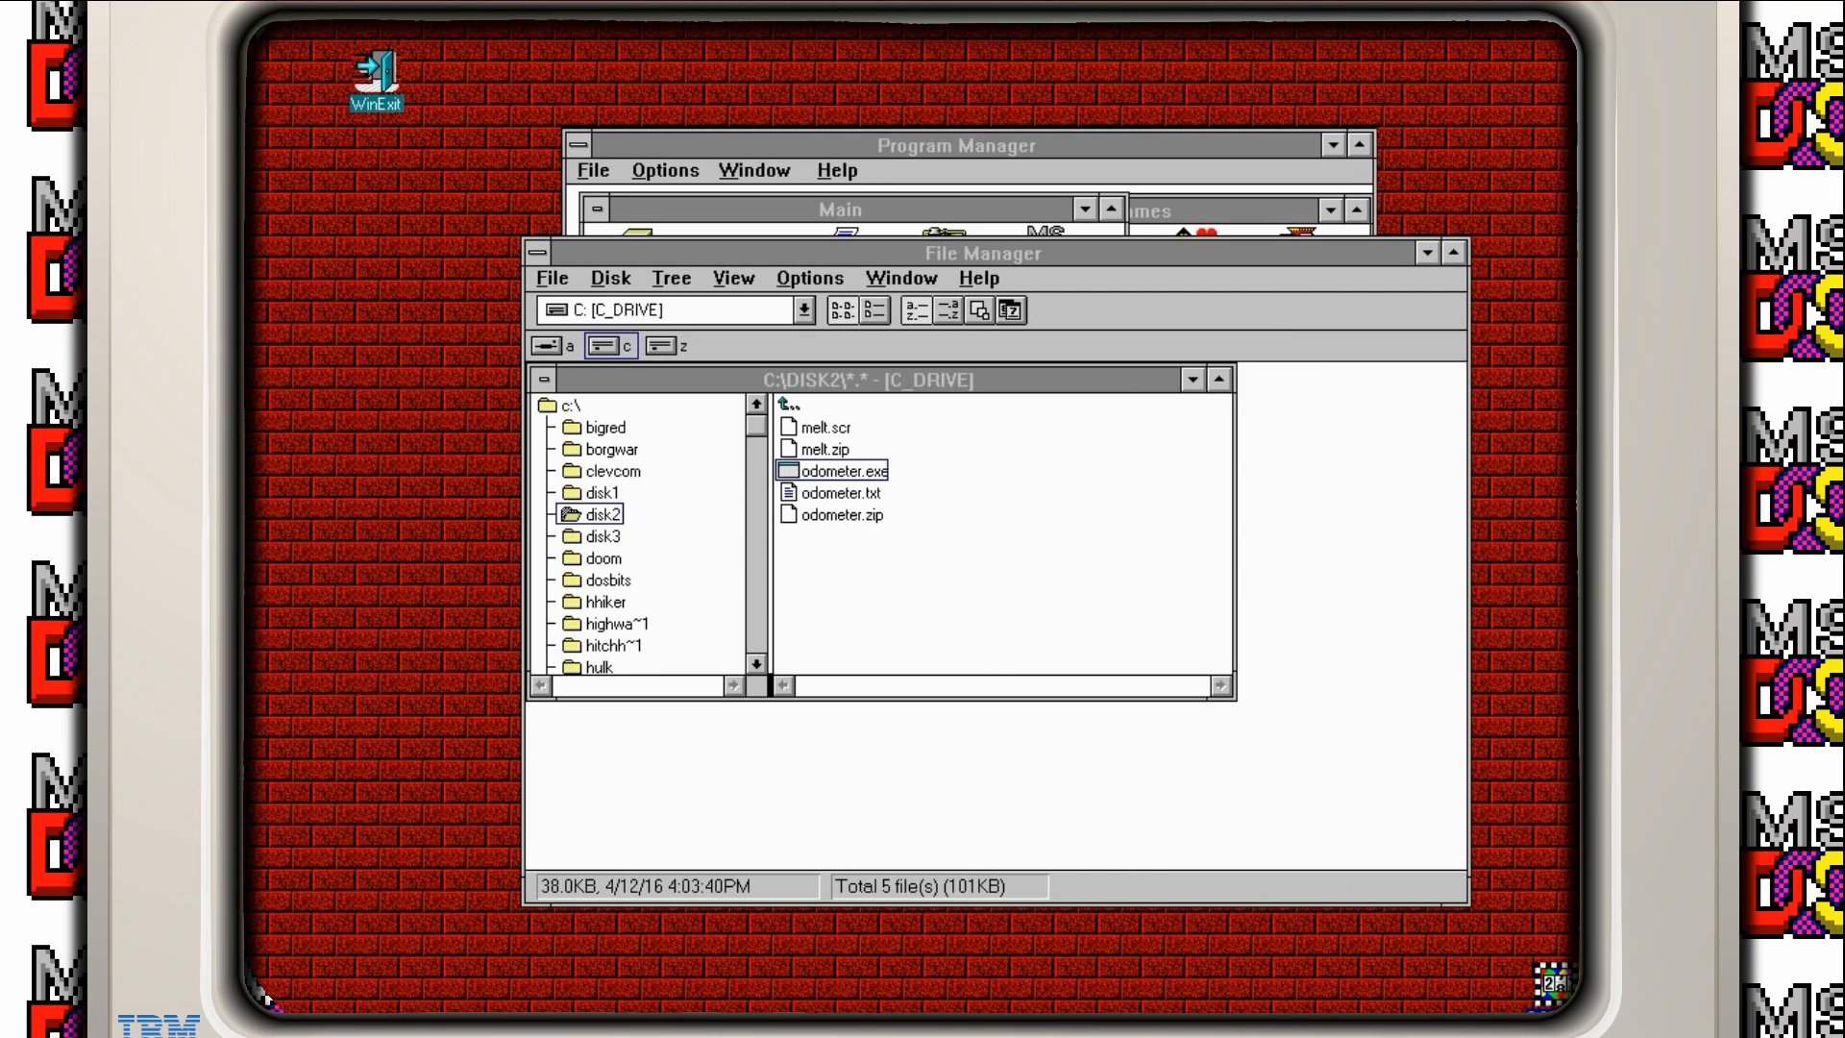
mouse_move(830, 468)
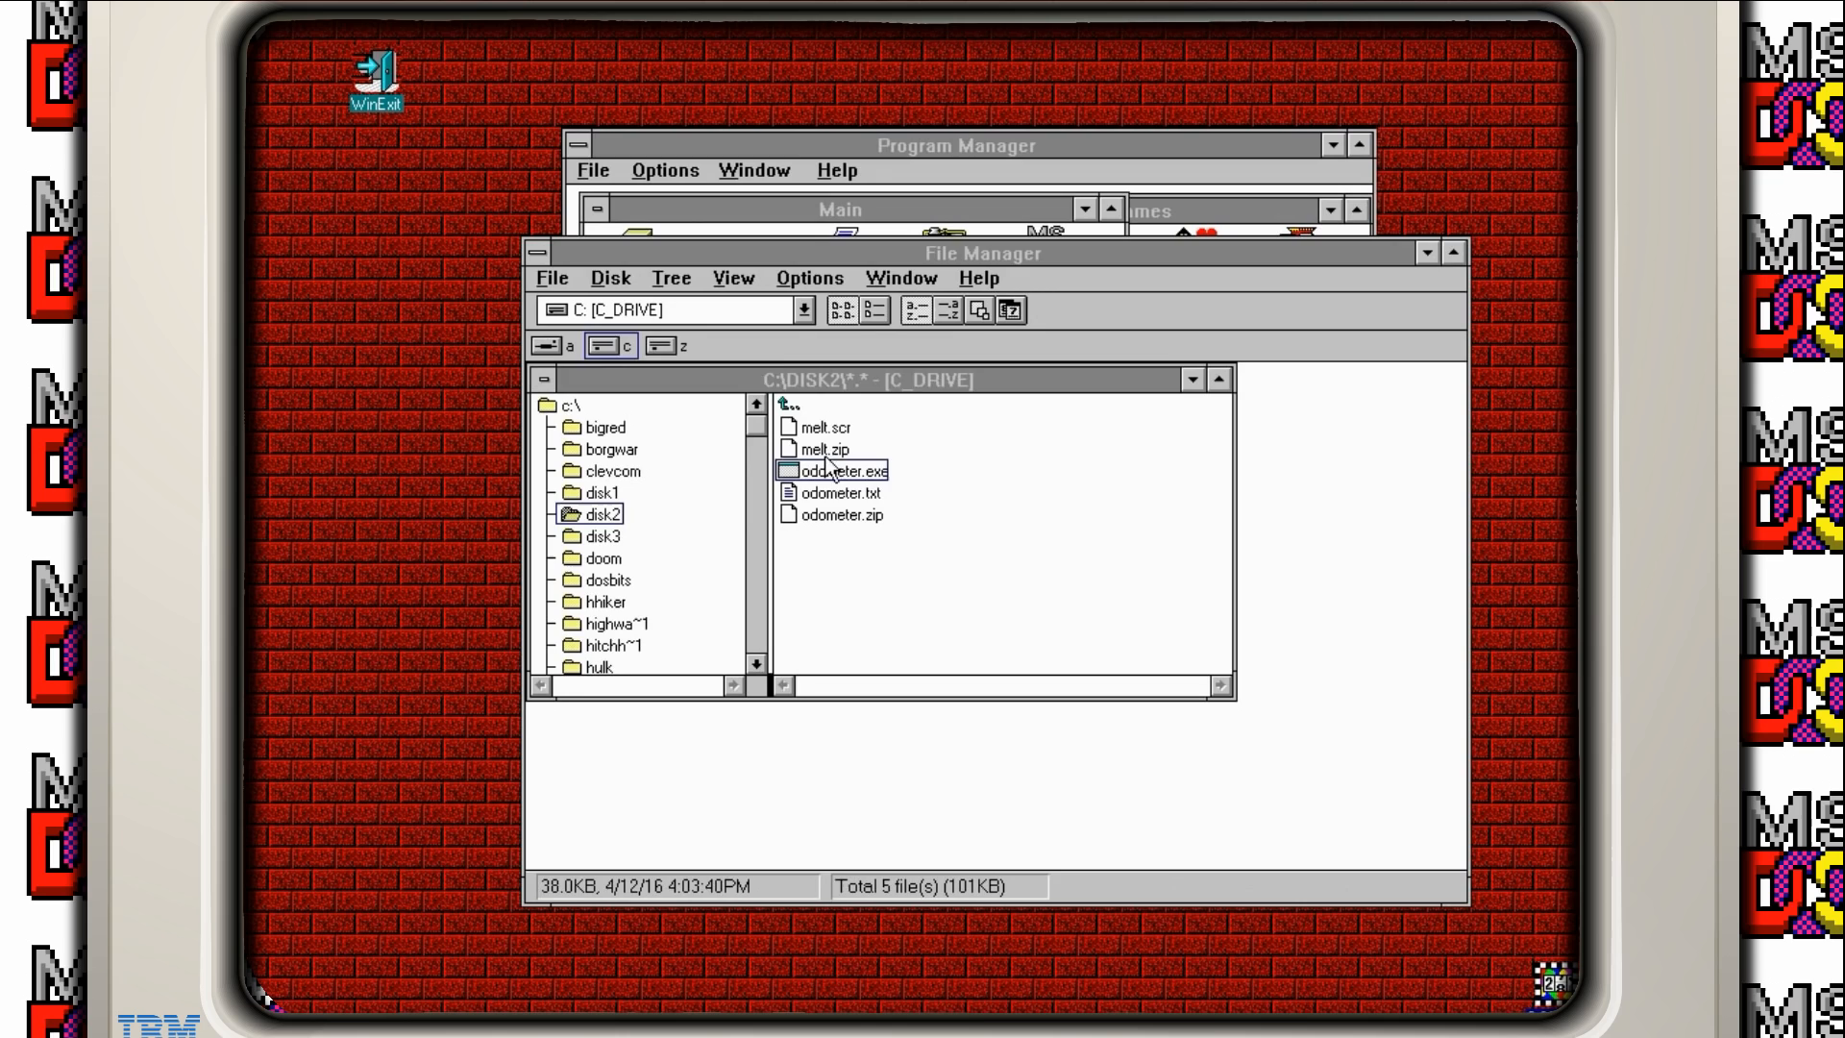
Step: Select melt.scr in File Manager, then open Control Panel from Program Manager
left_click(824, 426)
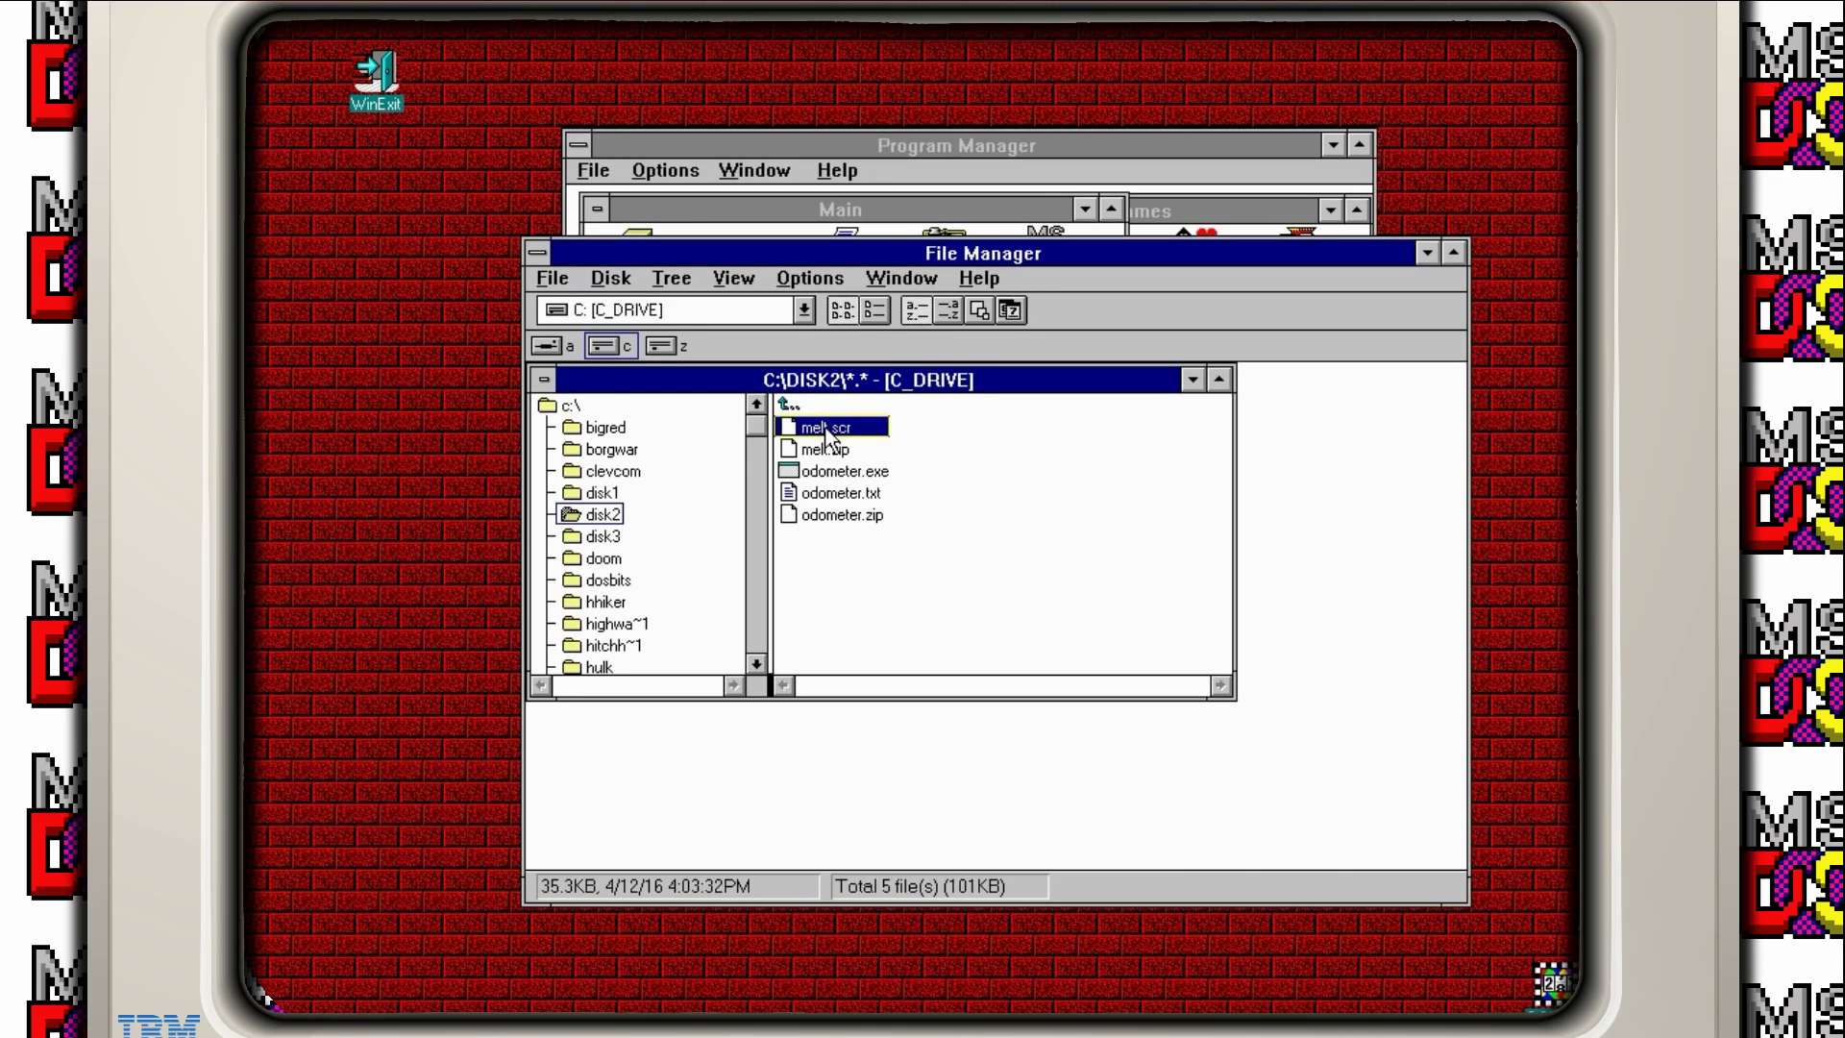
mouse_move(722, 724)
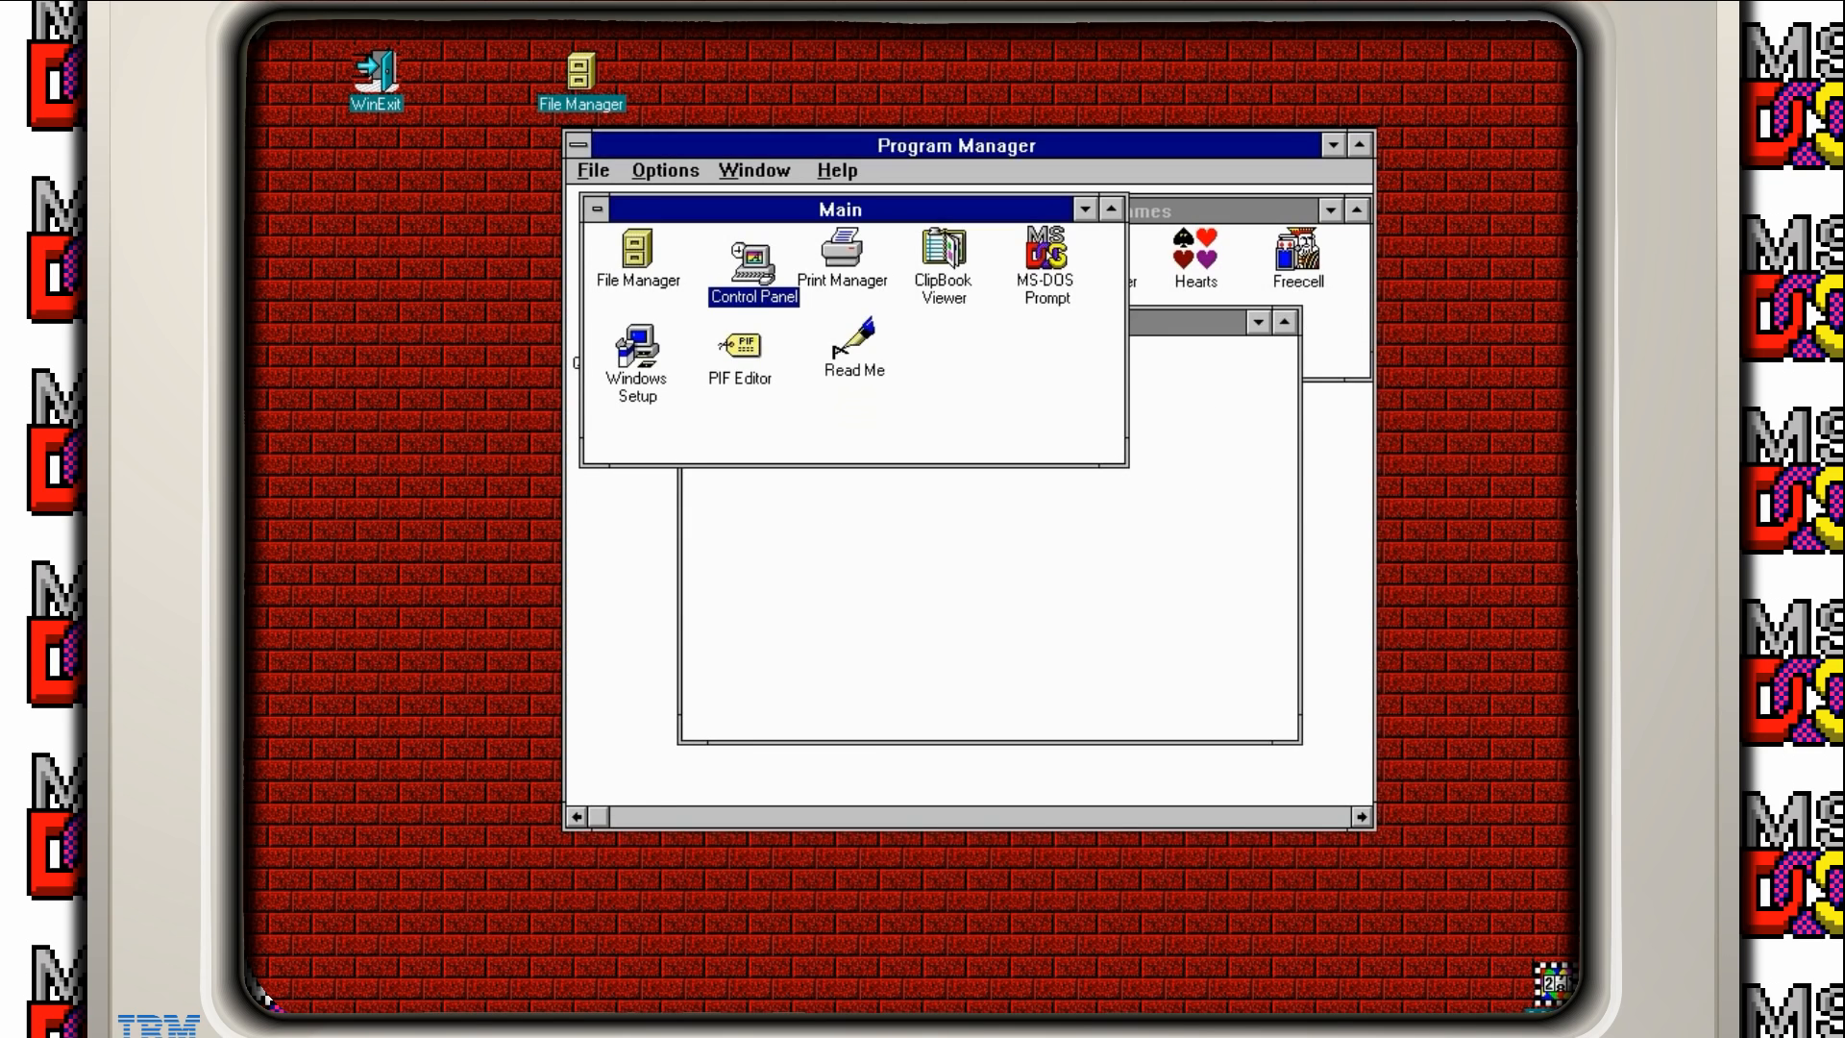
double_click(754, 256)
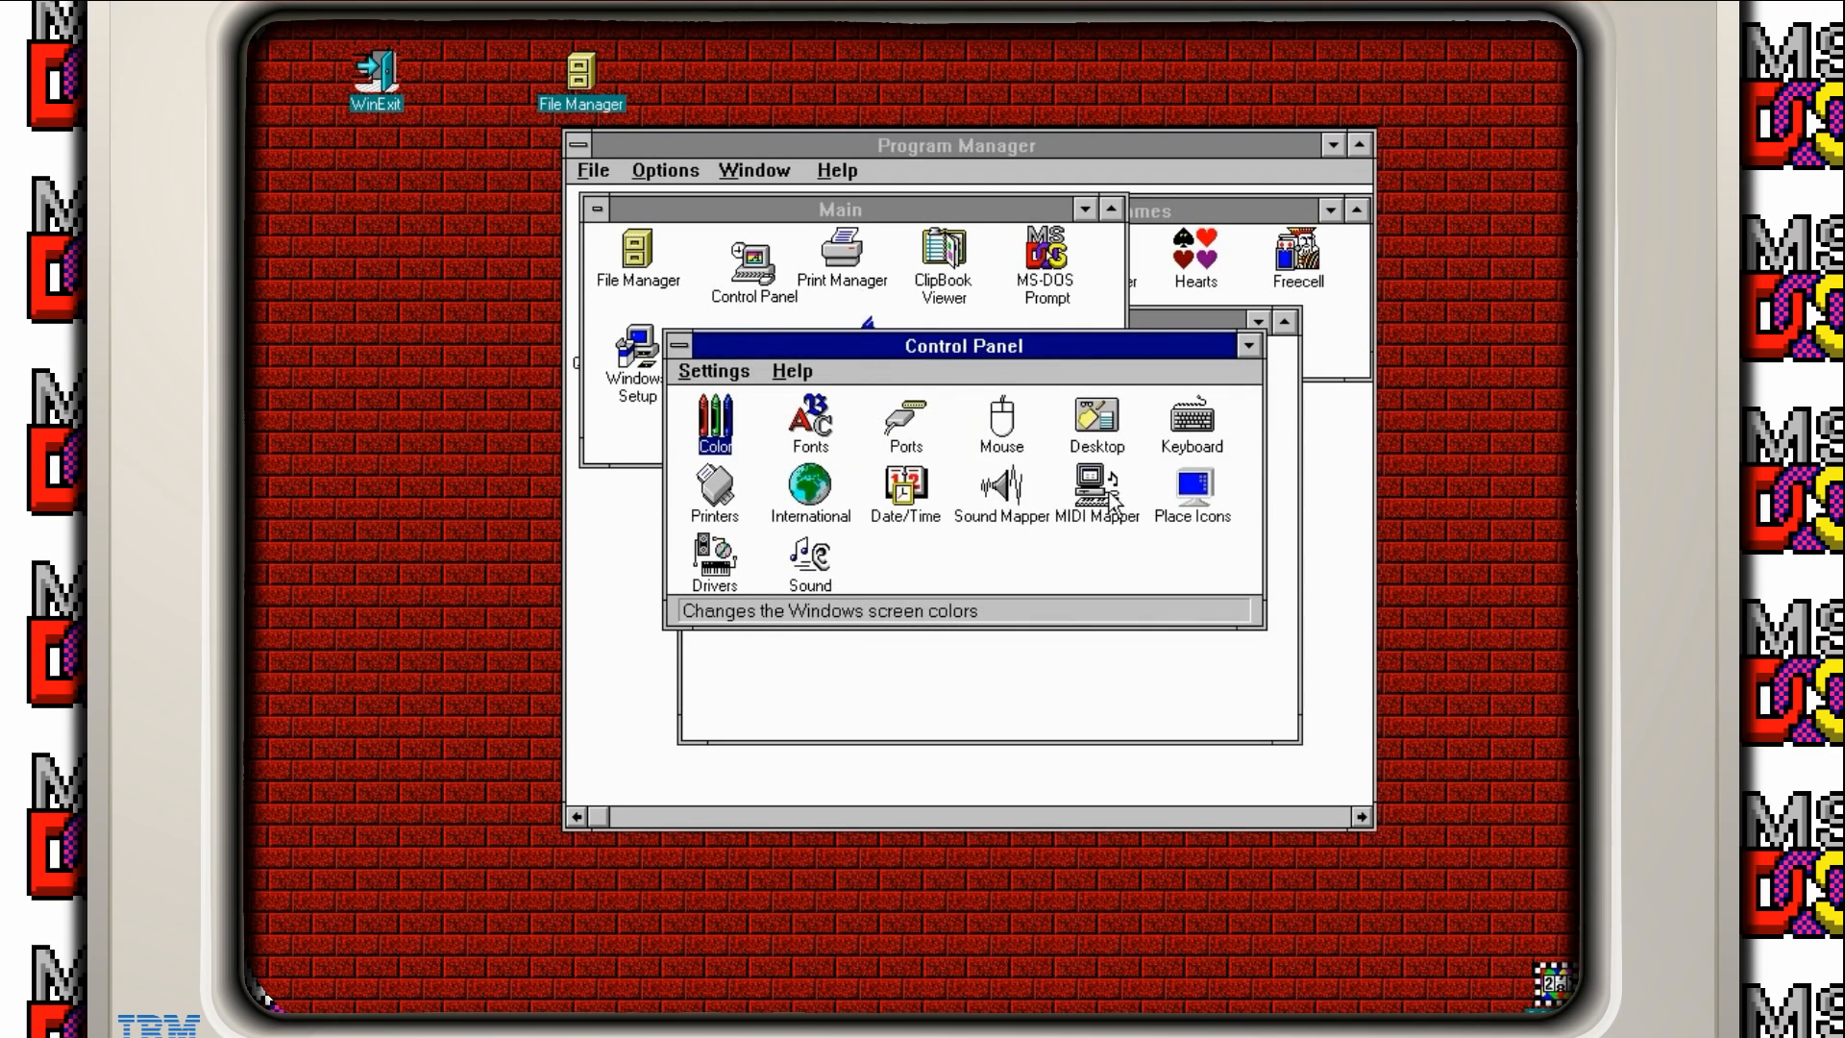
Step: Pick Schmelzen as the screen saver in Desktop settings, then close the dialog
double_click(1095, 424)
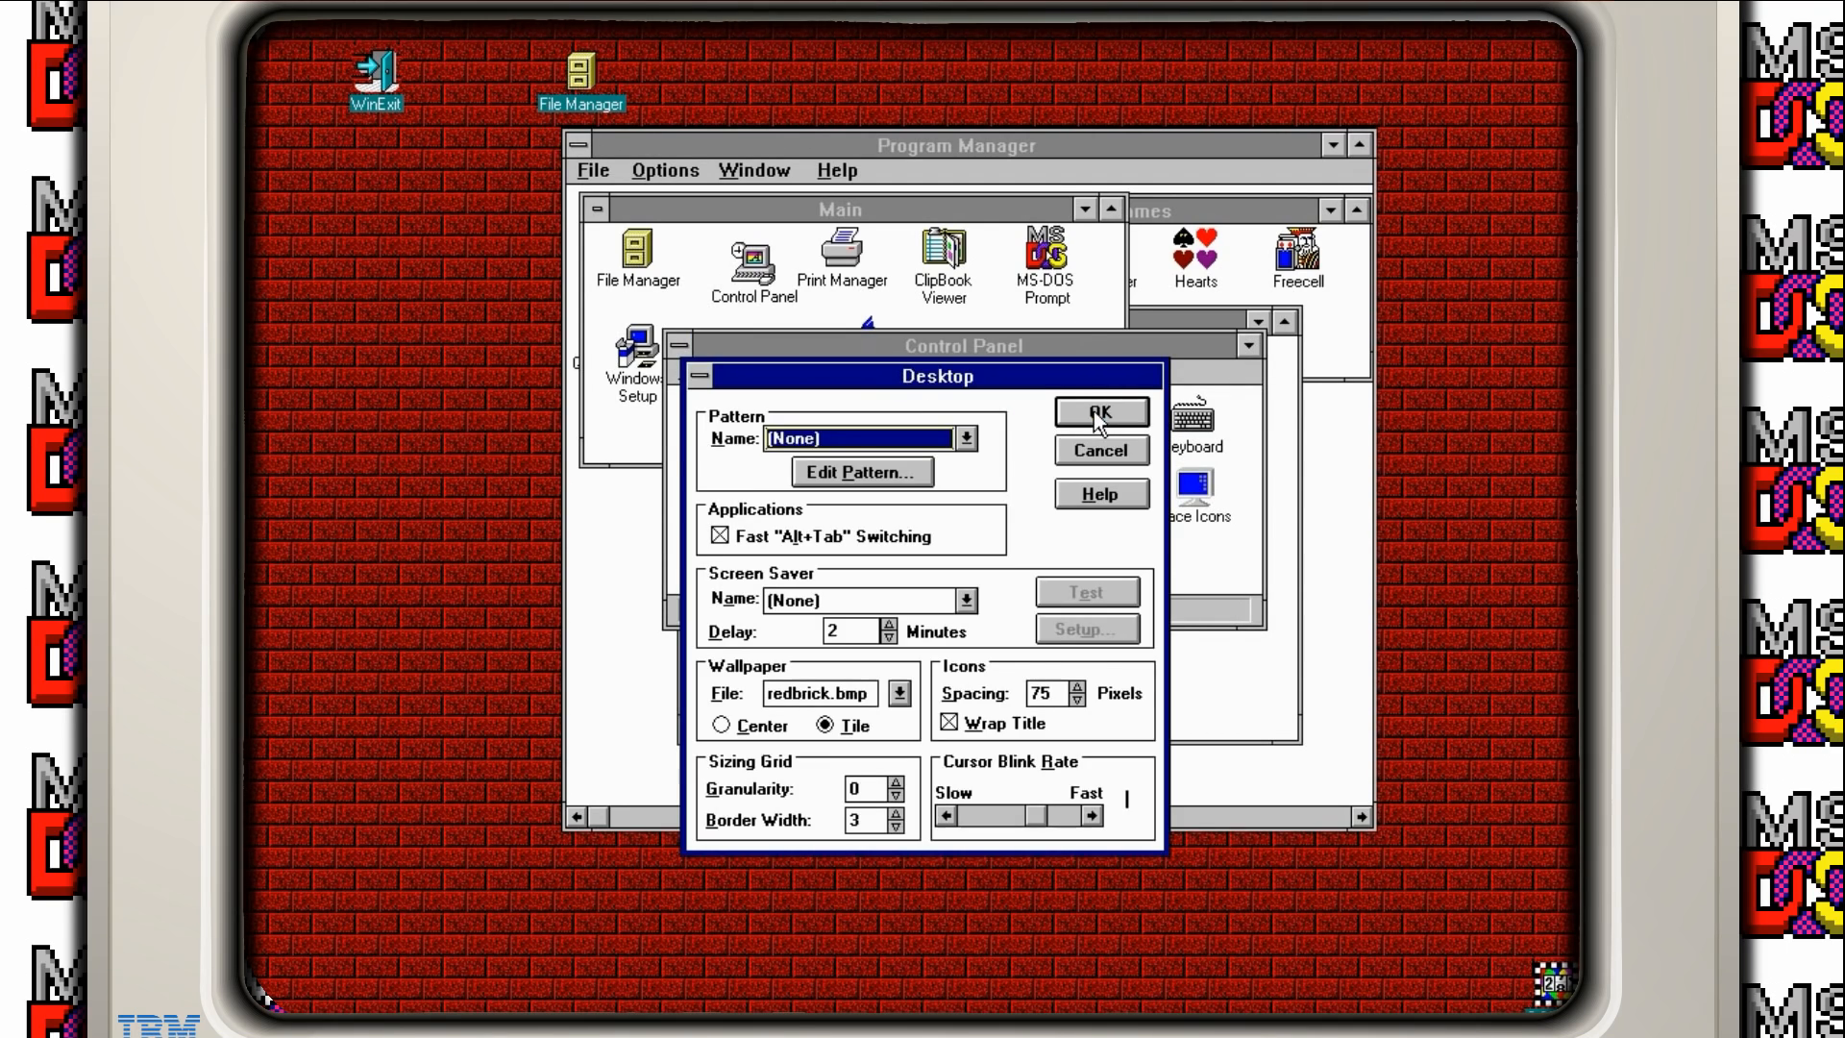
left_click(966, 600)
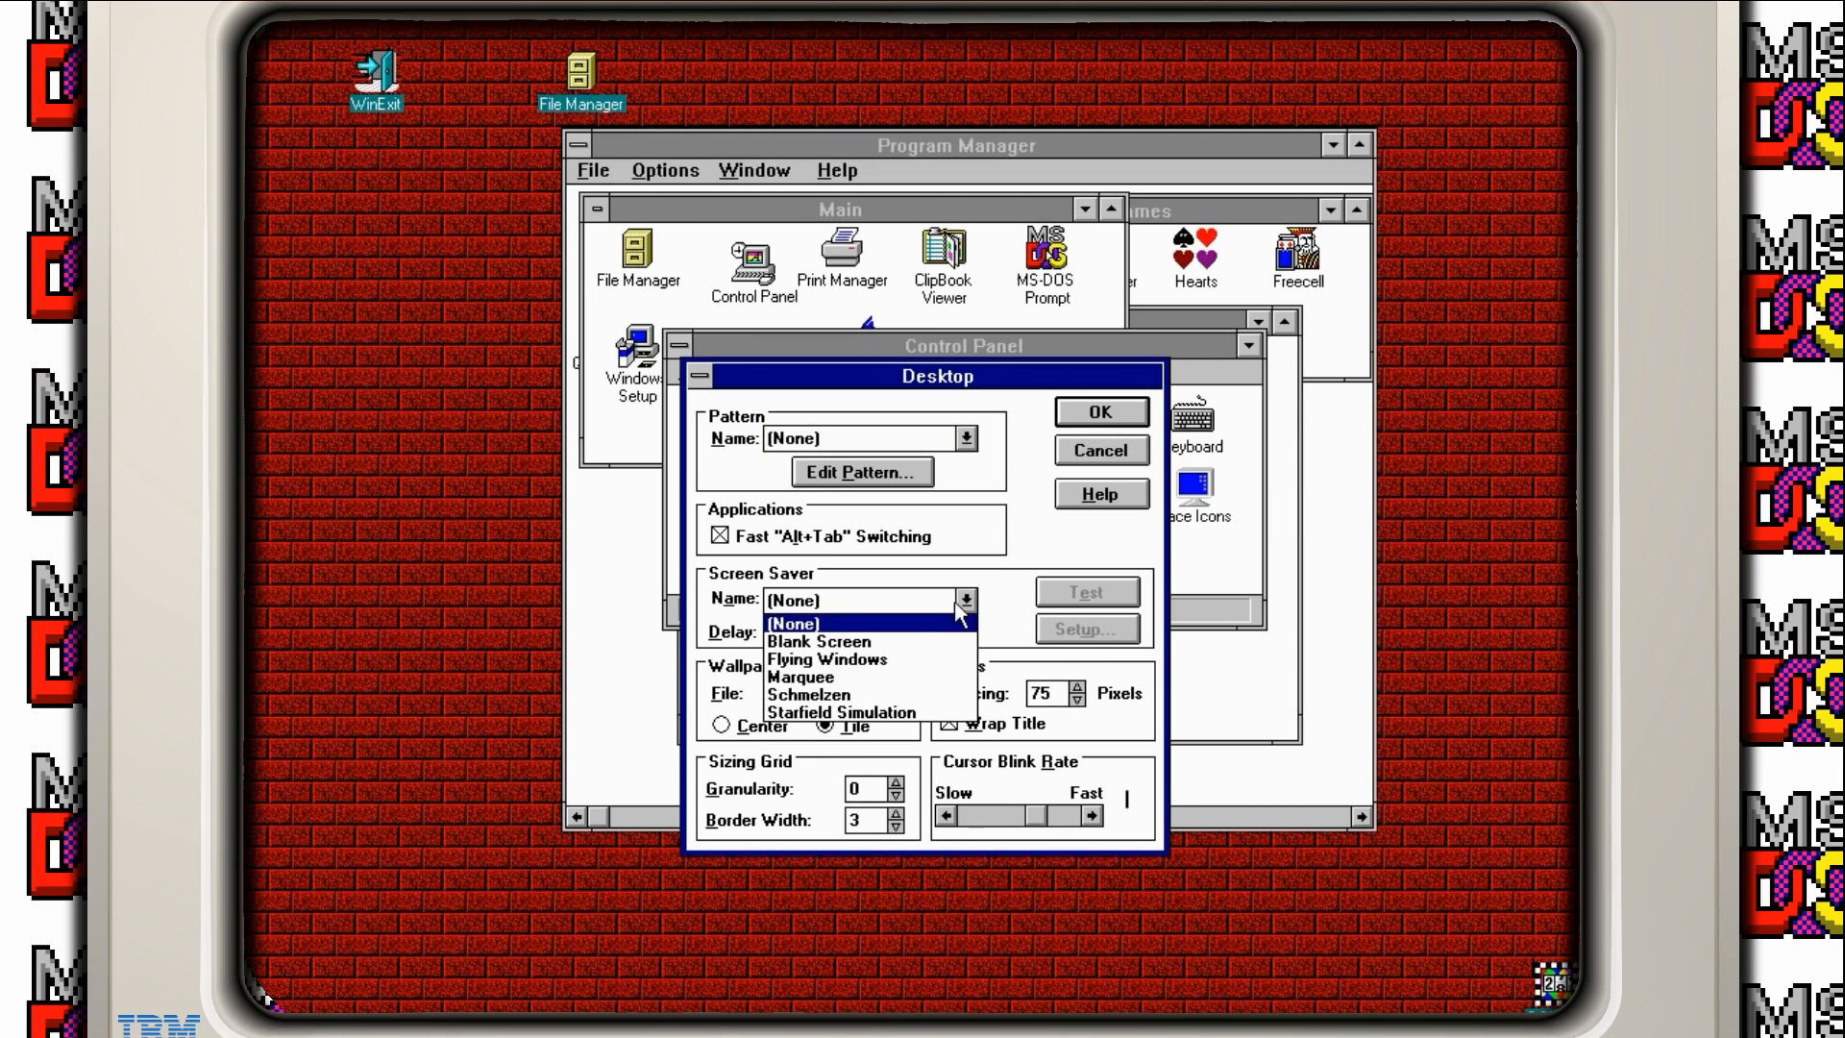
mouse_move(856, 697)
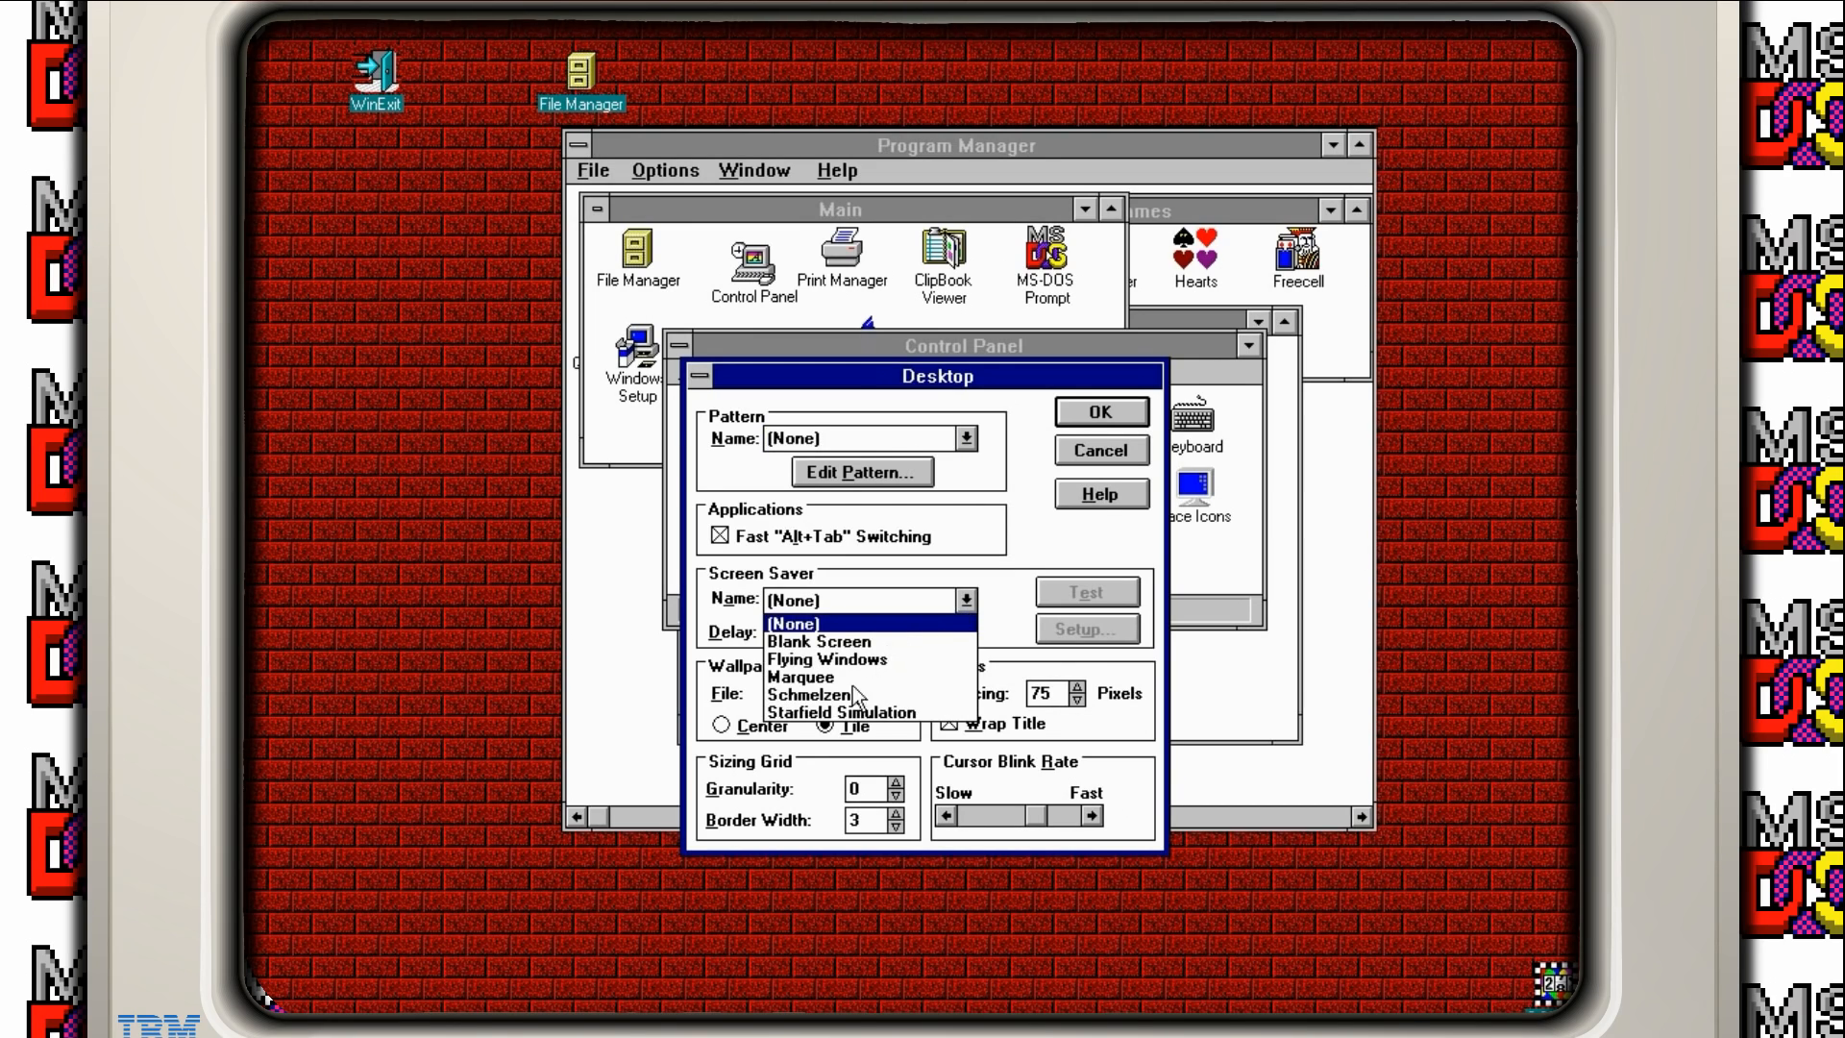
mouse_move(853, 700)
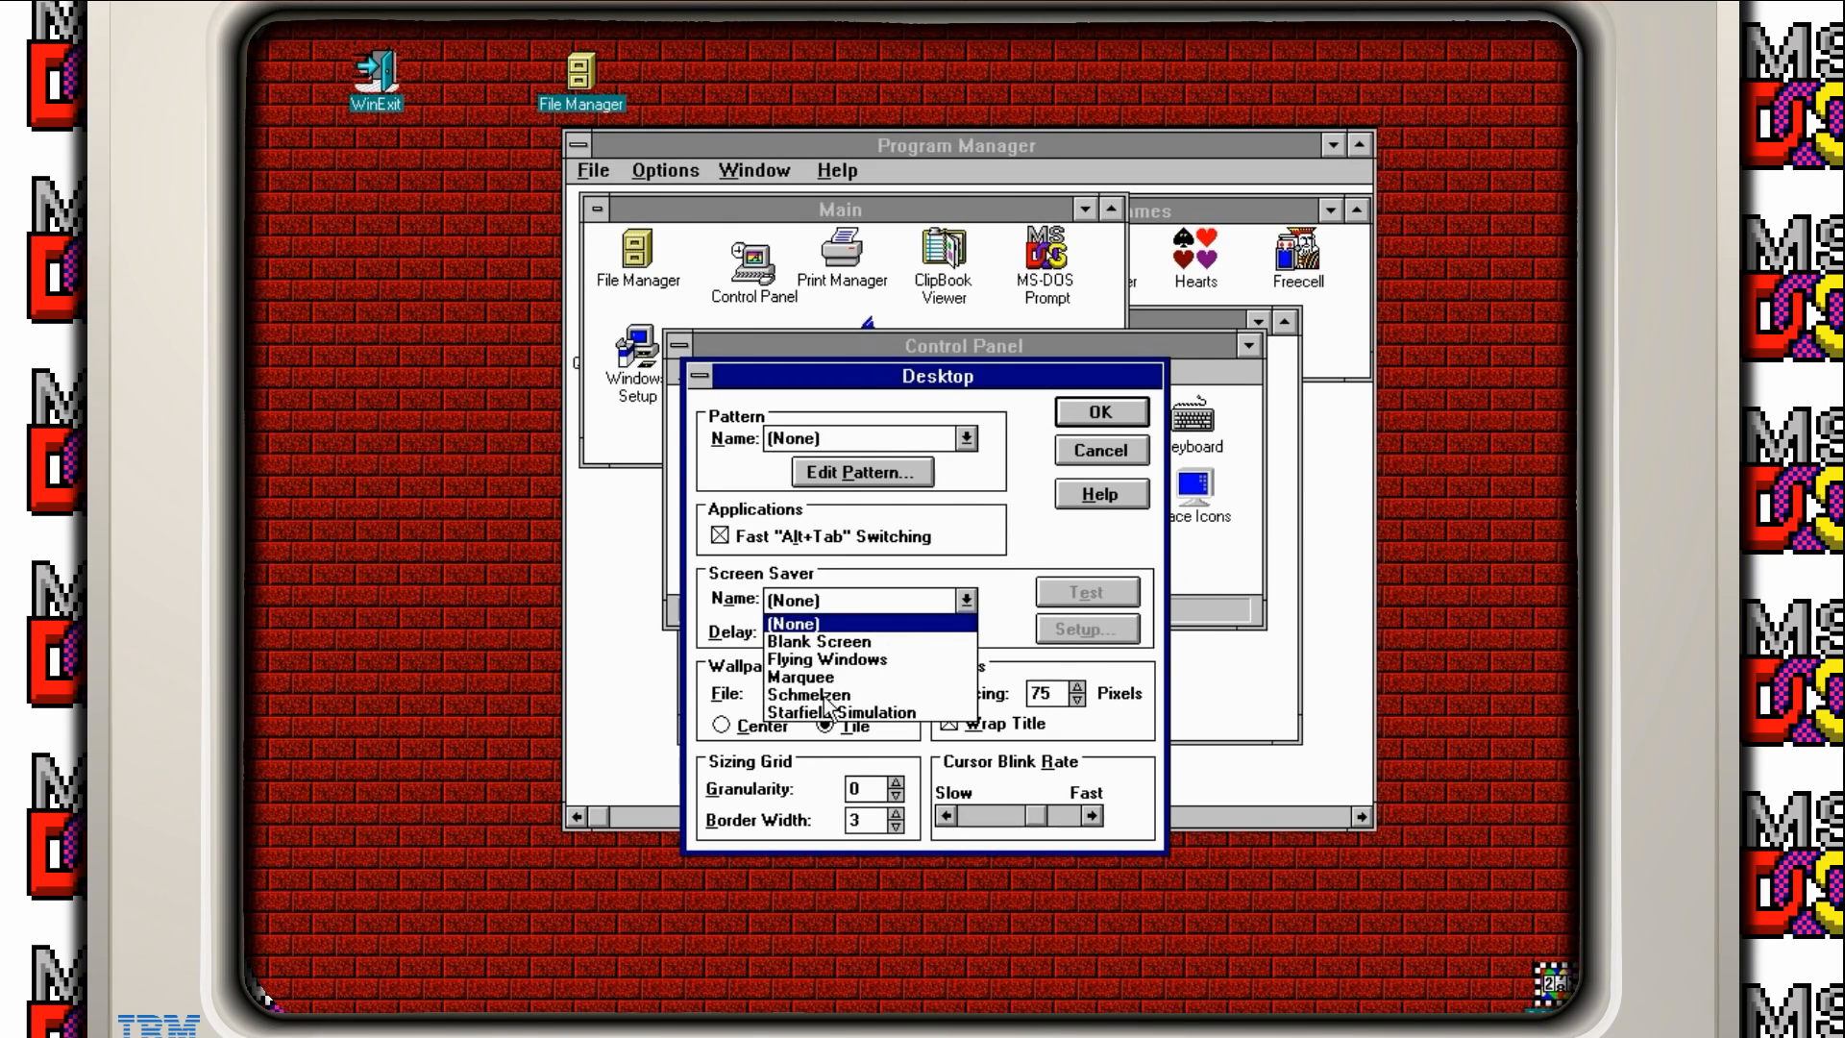
left_click(808, 696)
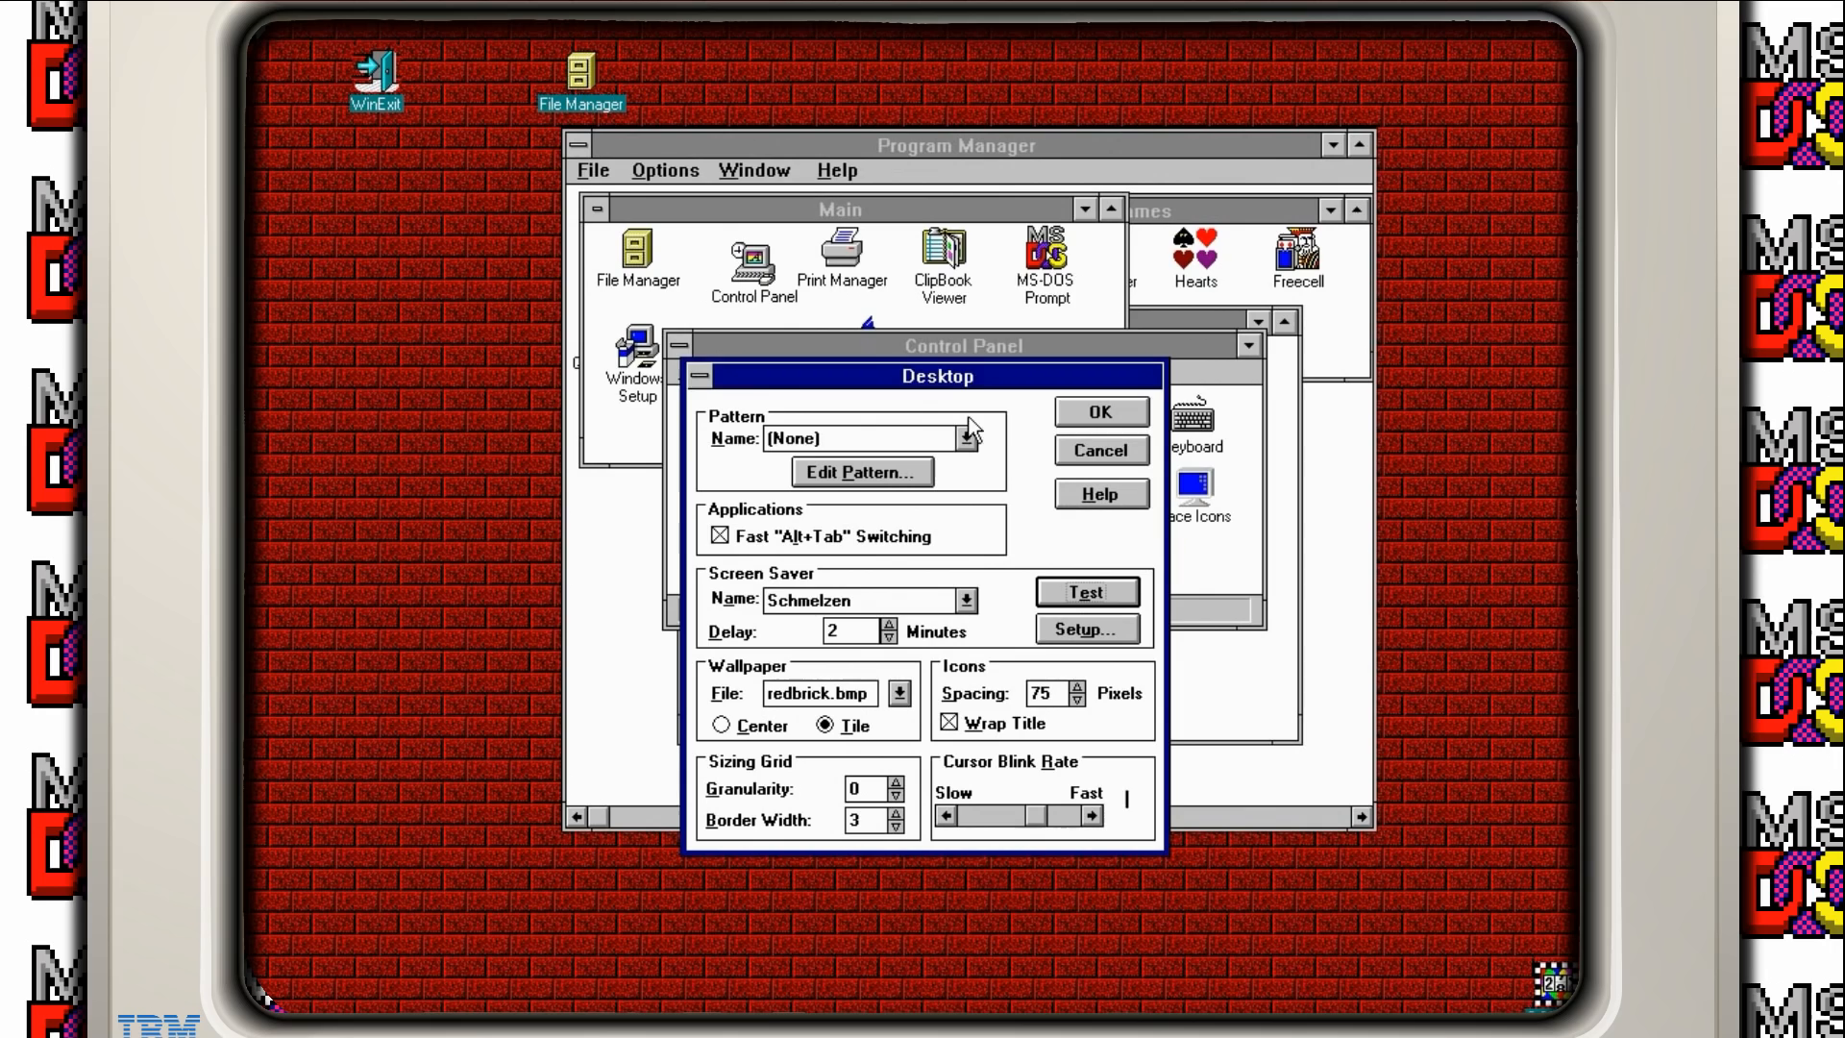
left_click(968, 600)
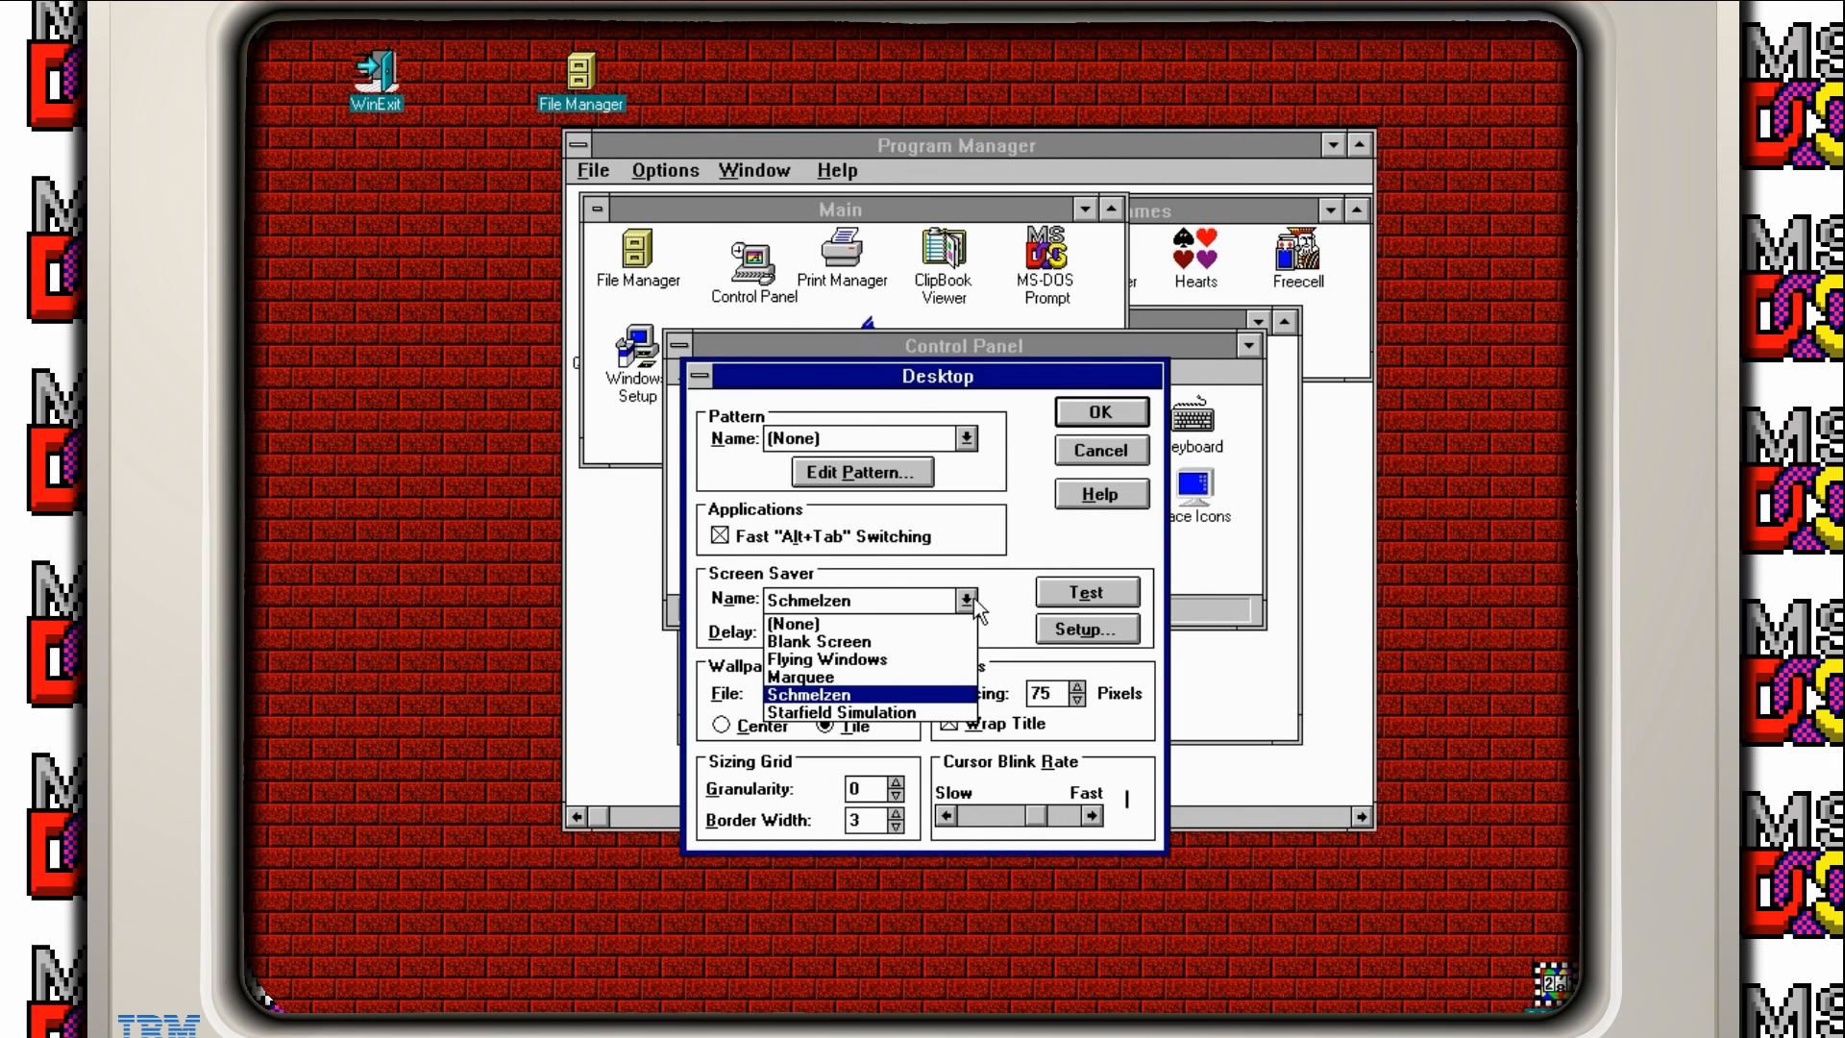
mouse_move(1123, 459)
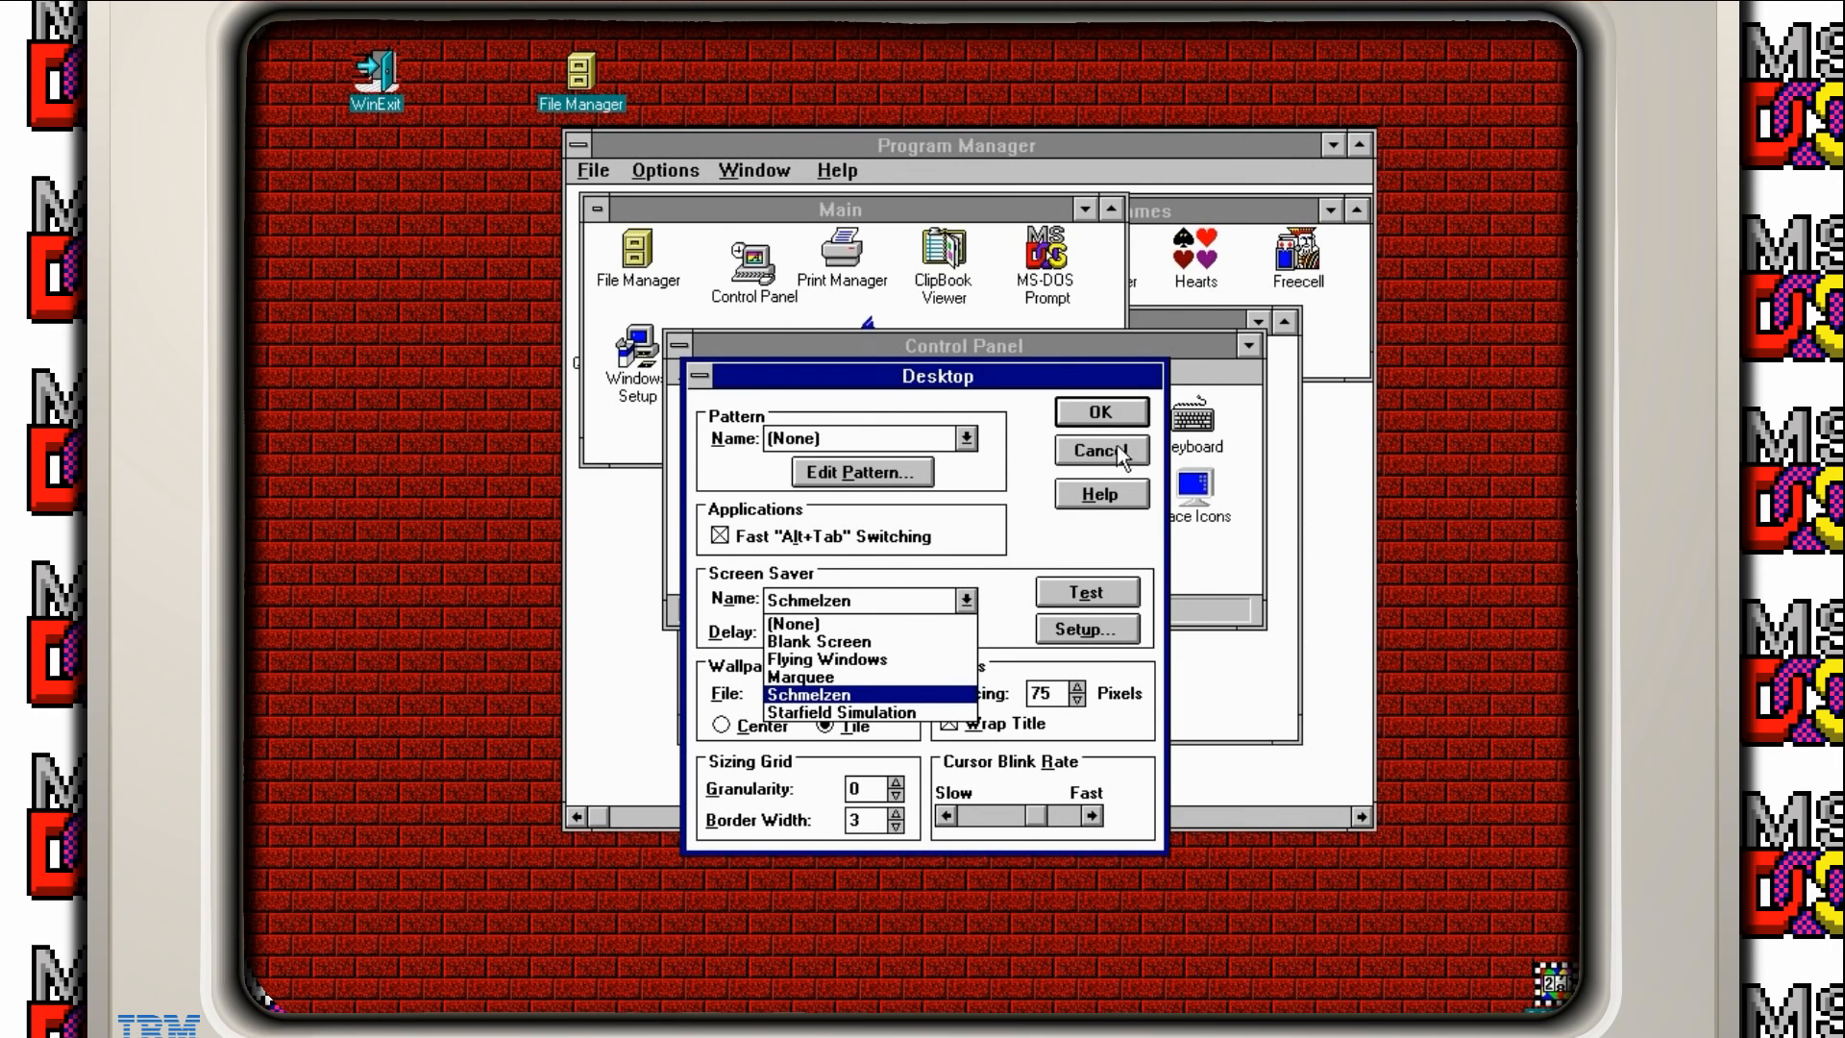
left_click(1097, 450)
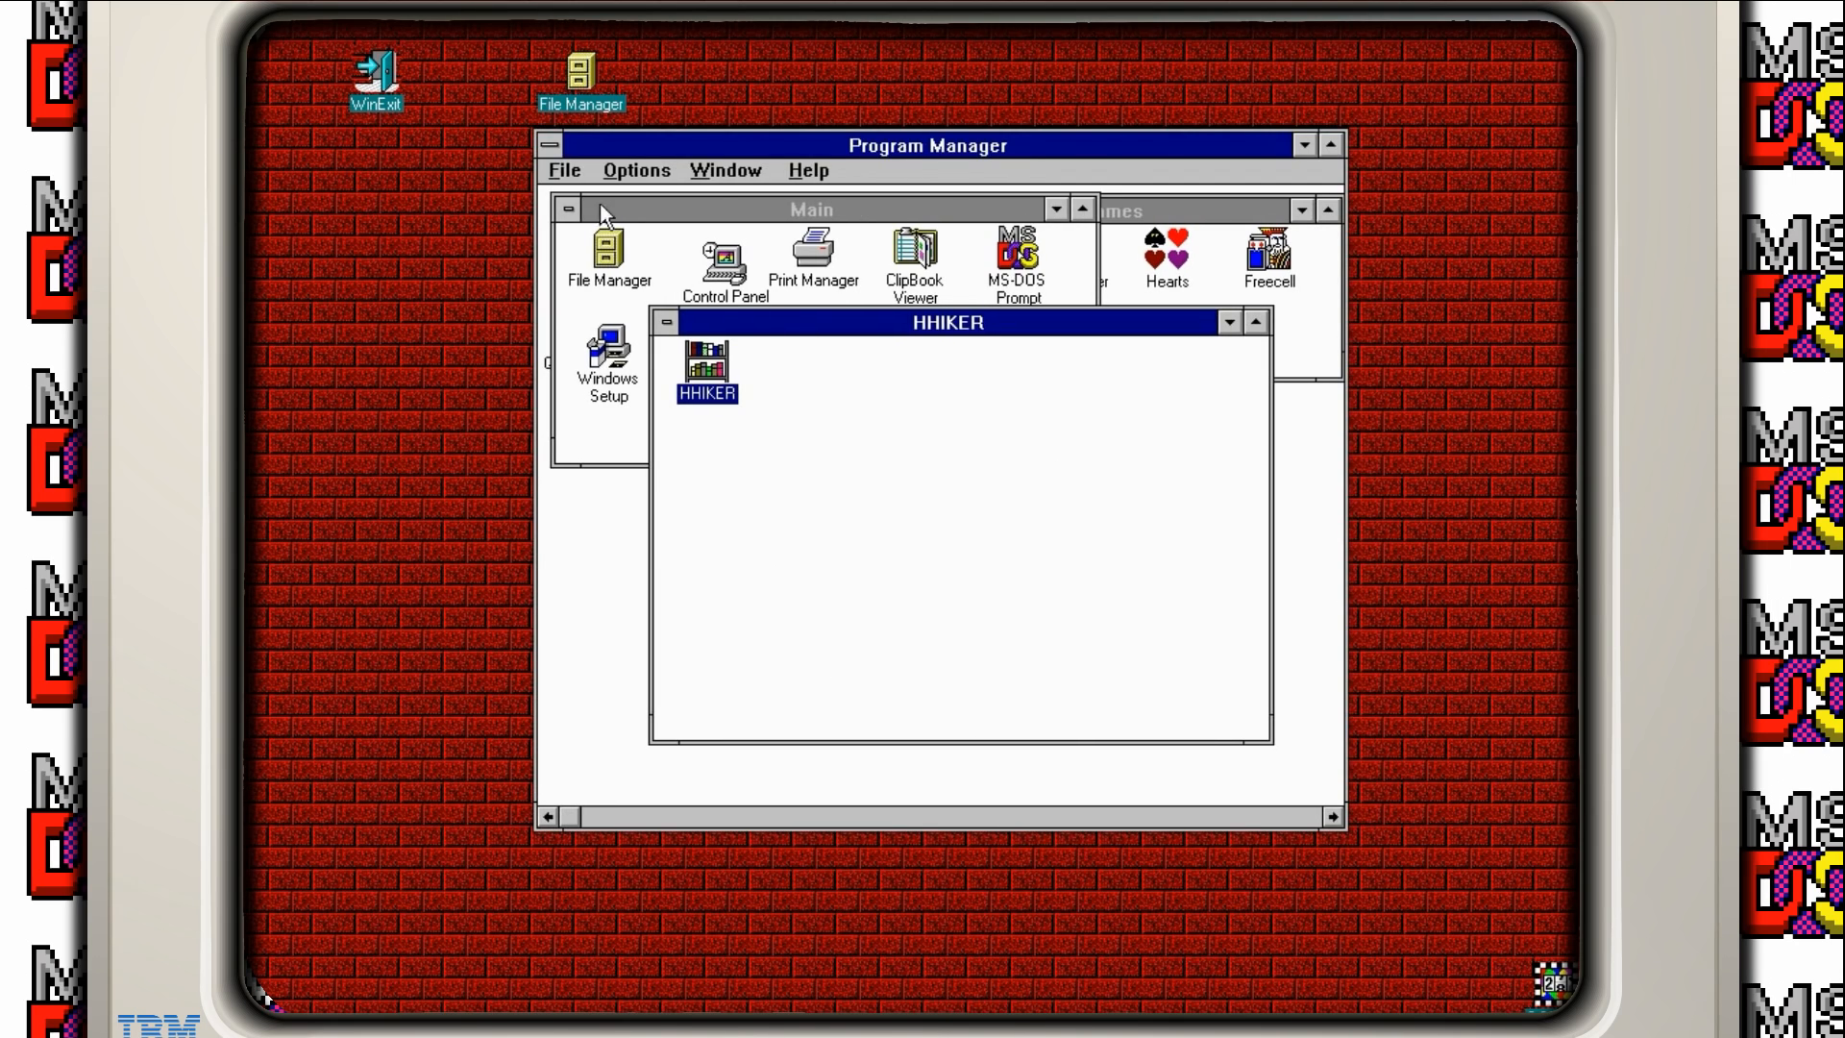
Step: Quit Windows to DOS and run LHA in DISK3
left_click(564, 169)
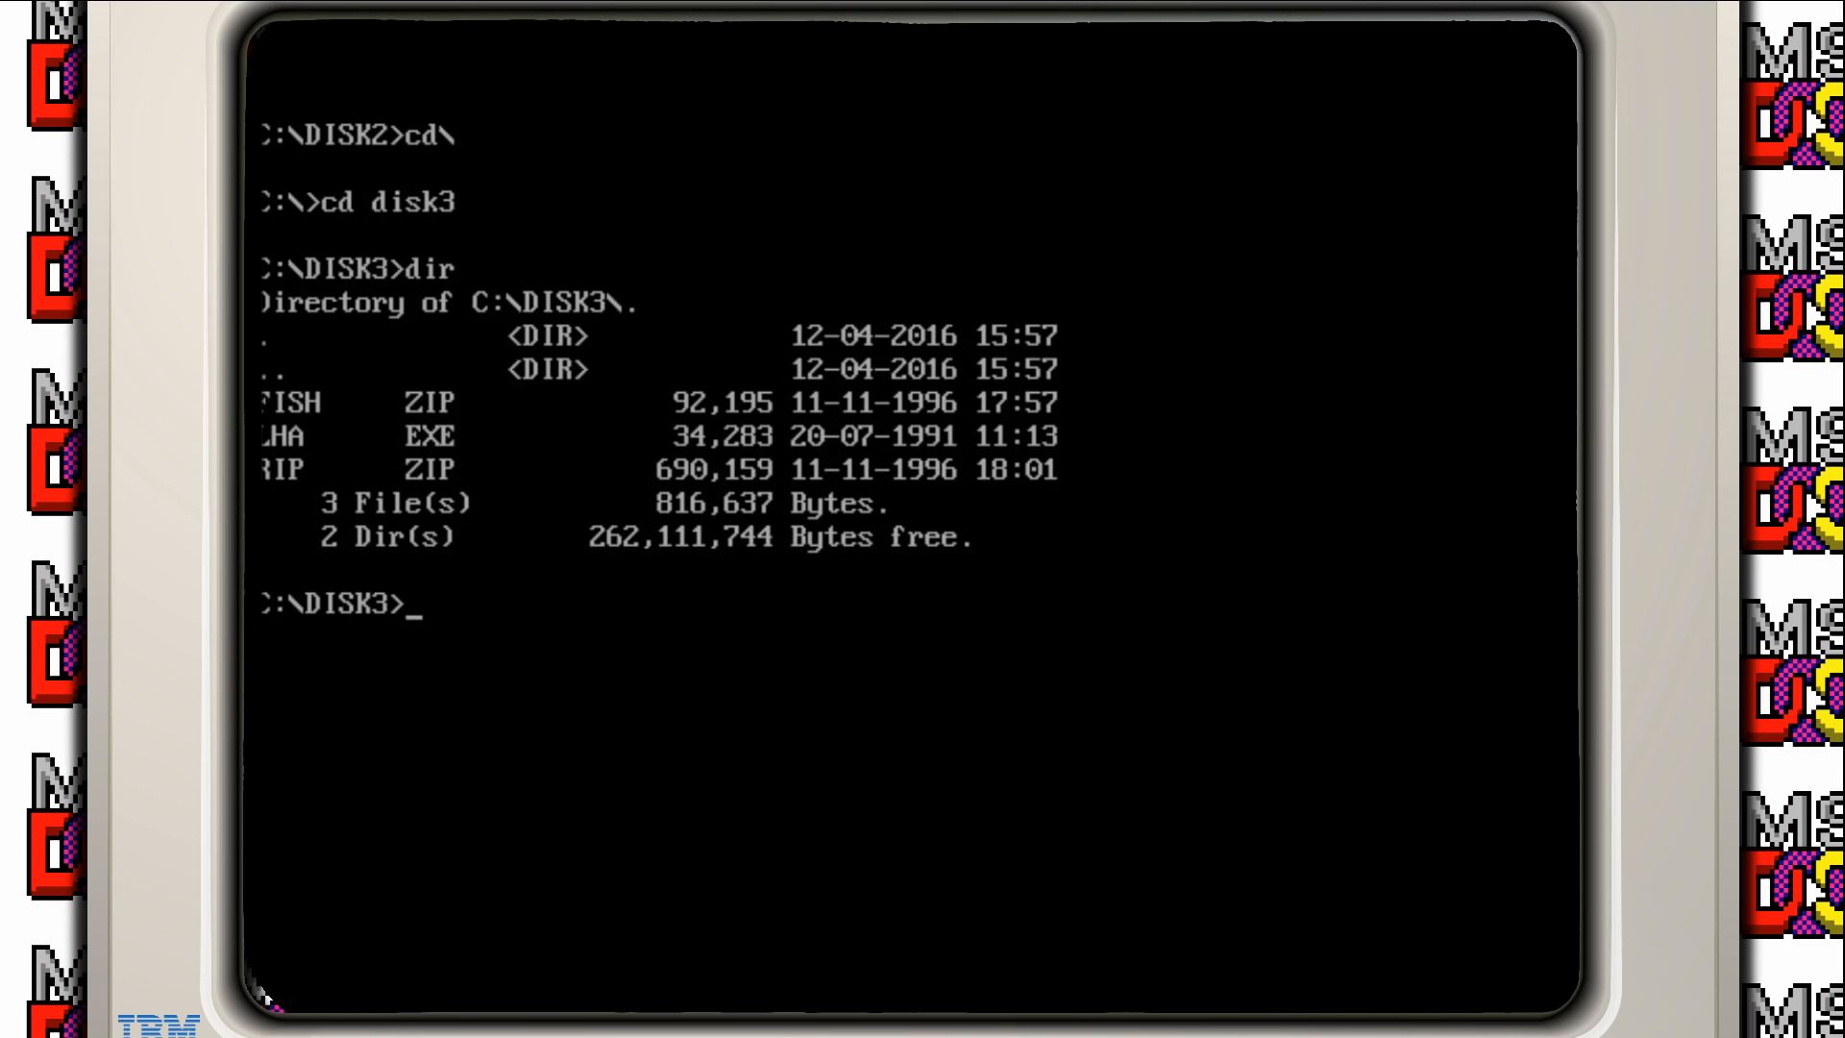
type("lha")
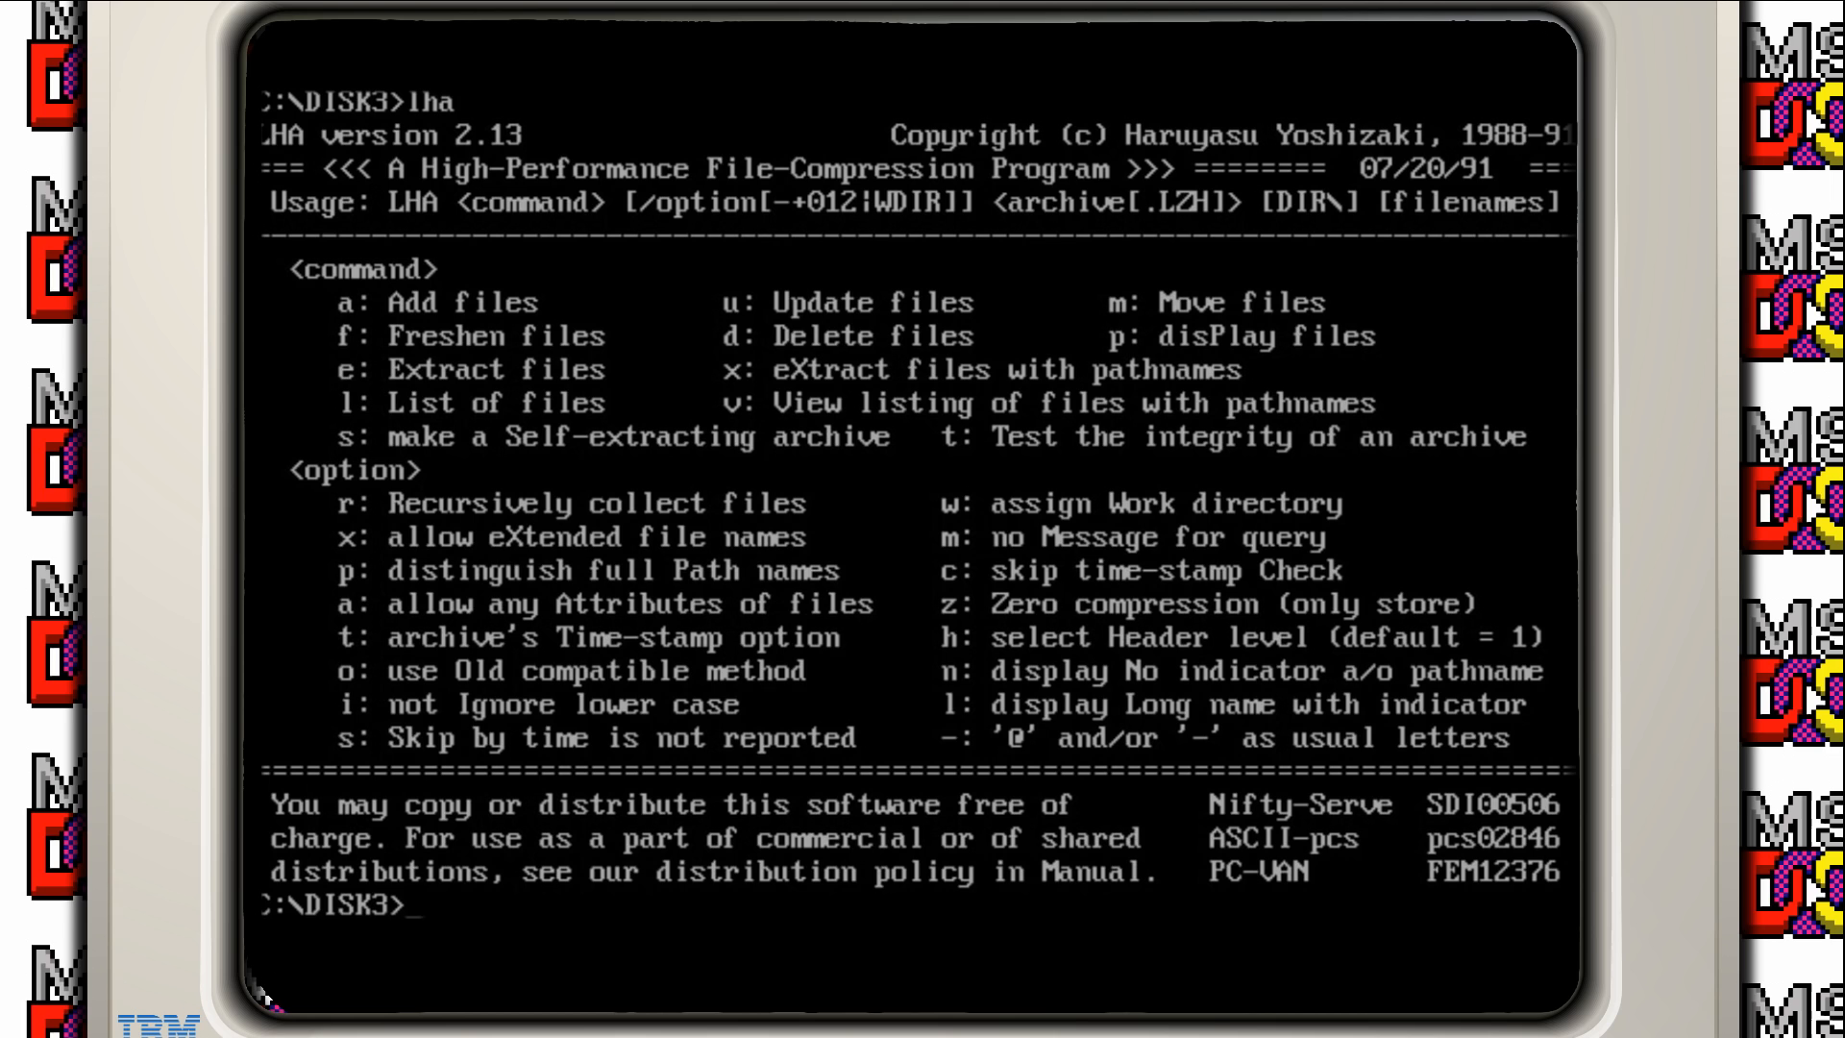
Step: List DISK3 and extract RIP.ZIP with pkunzip
type("dir")
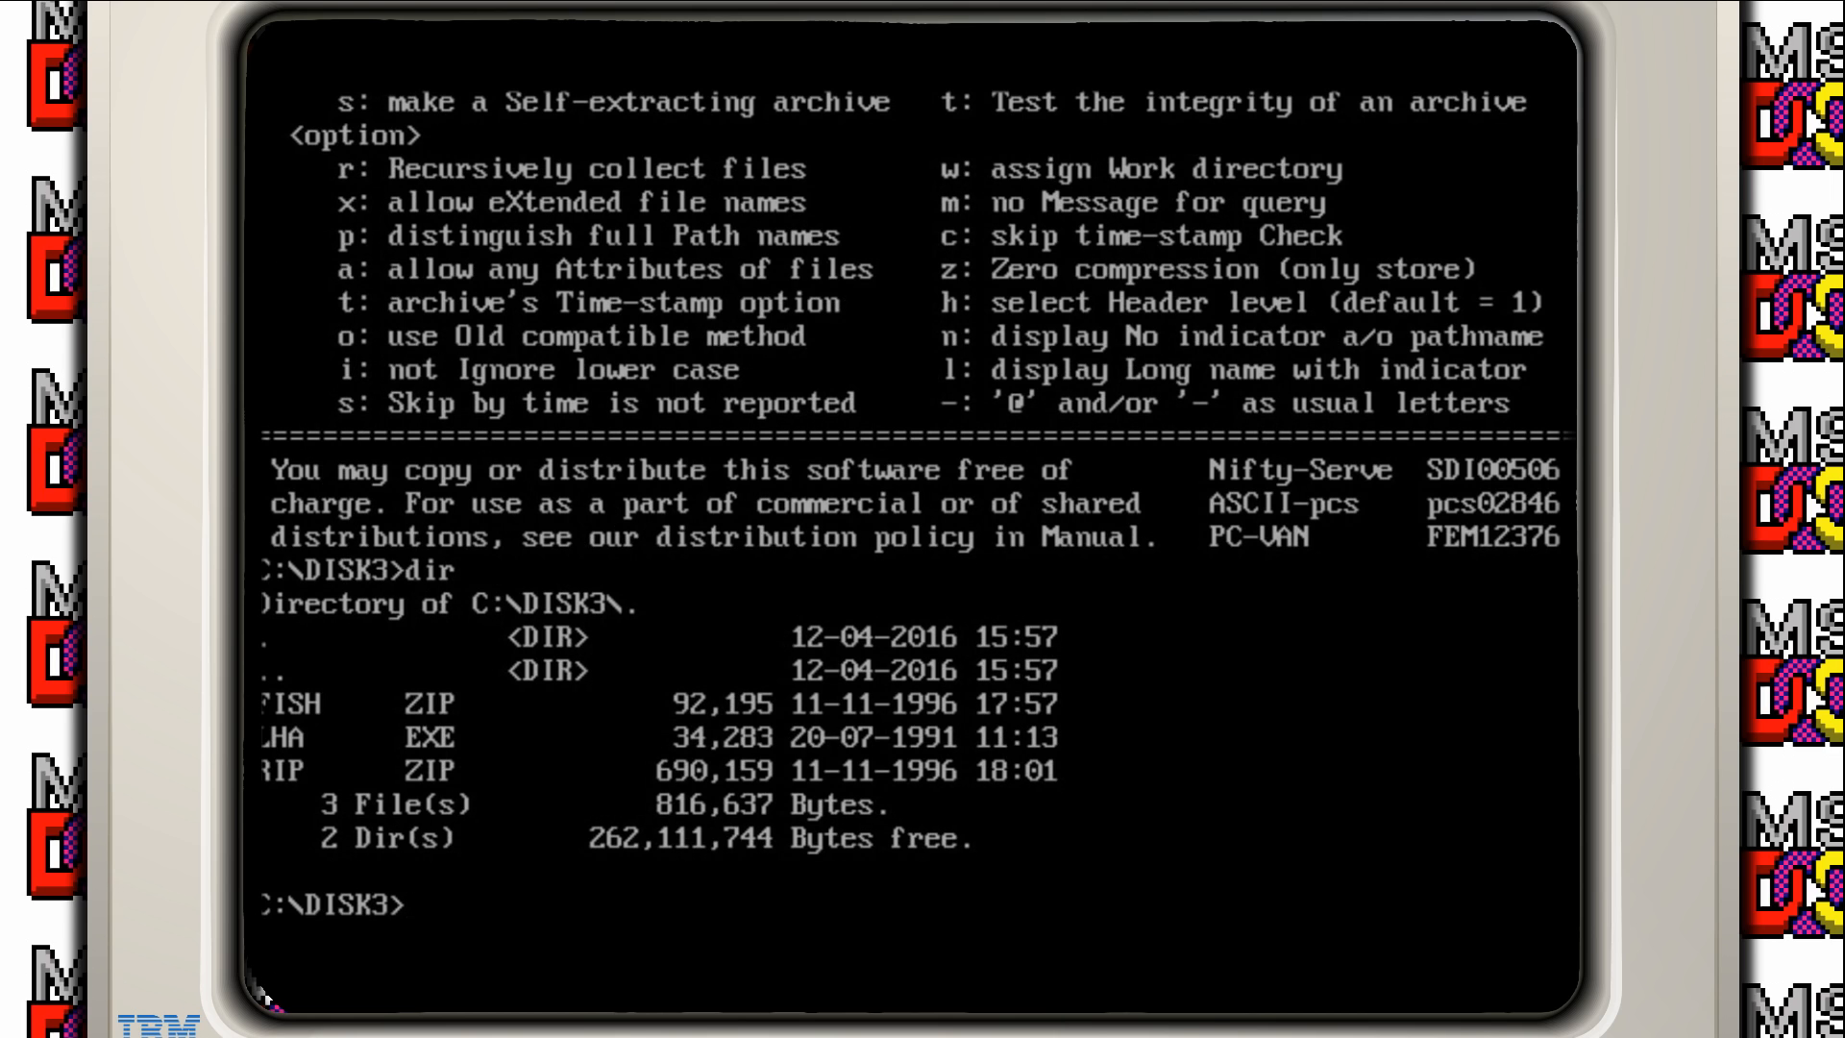
type("pkunzip rip.zi")
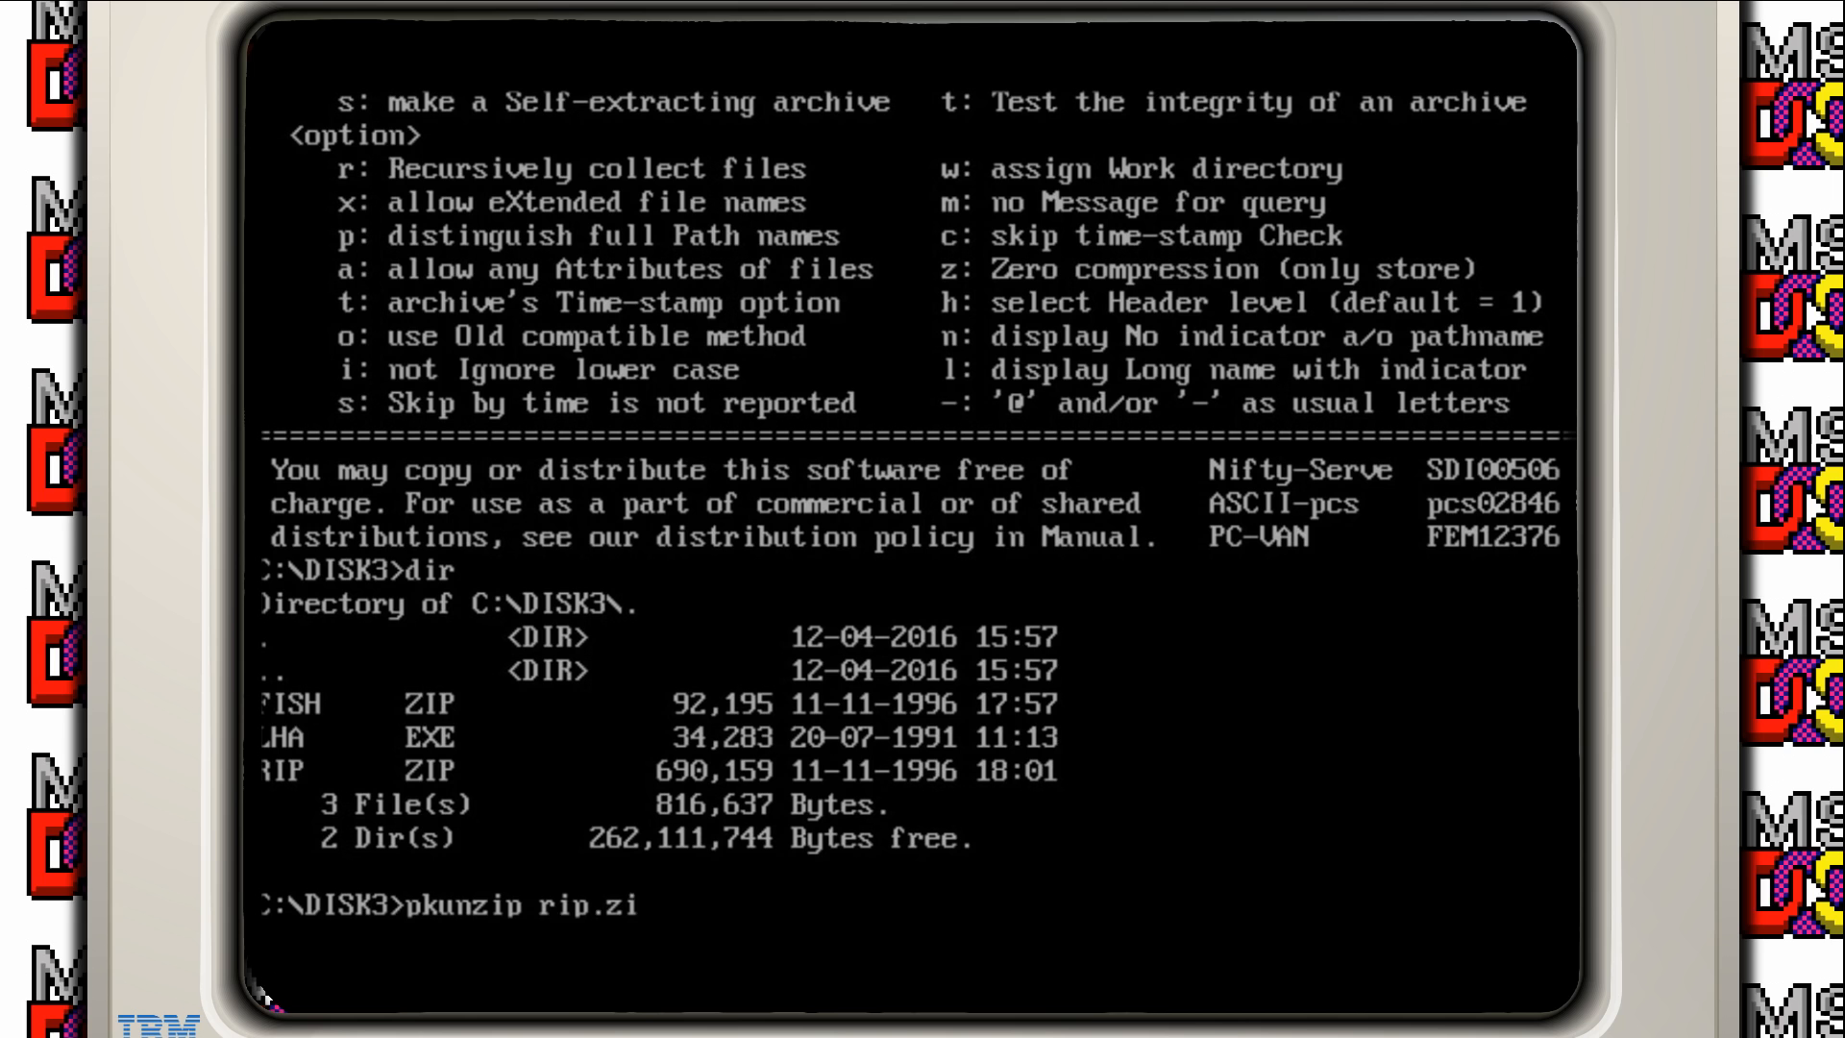
key("Return")
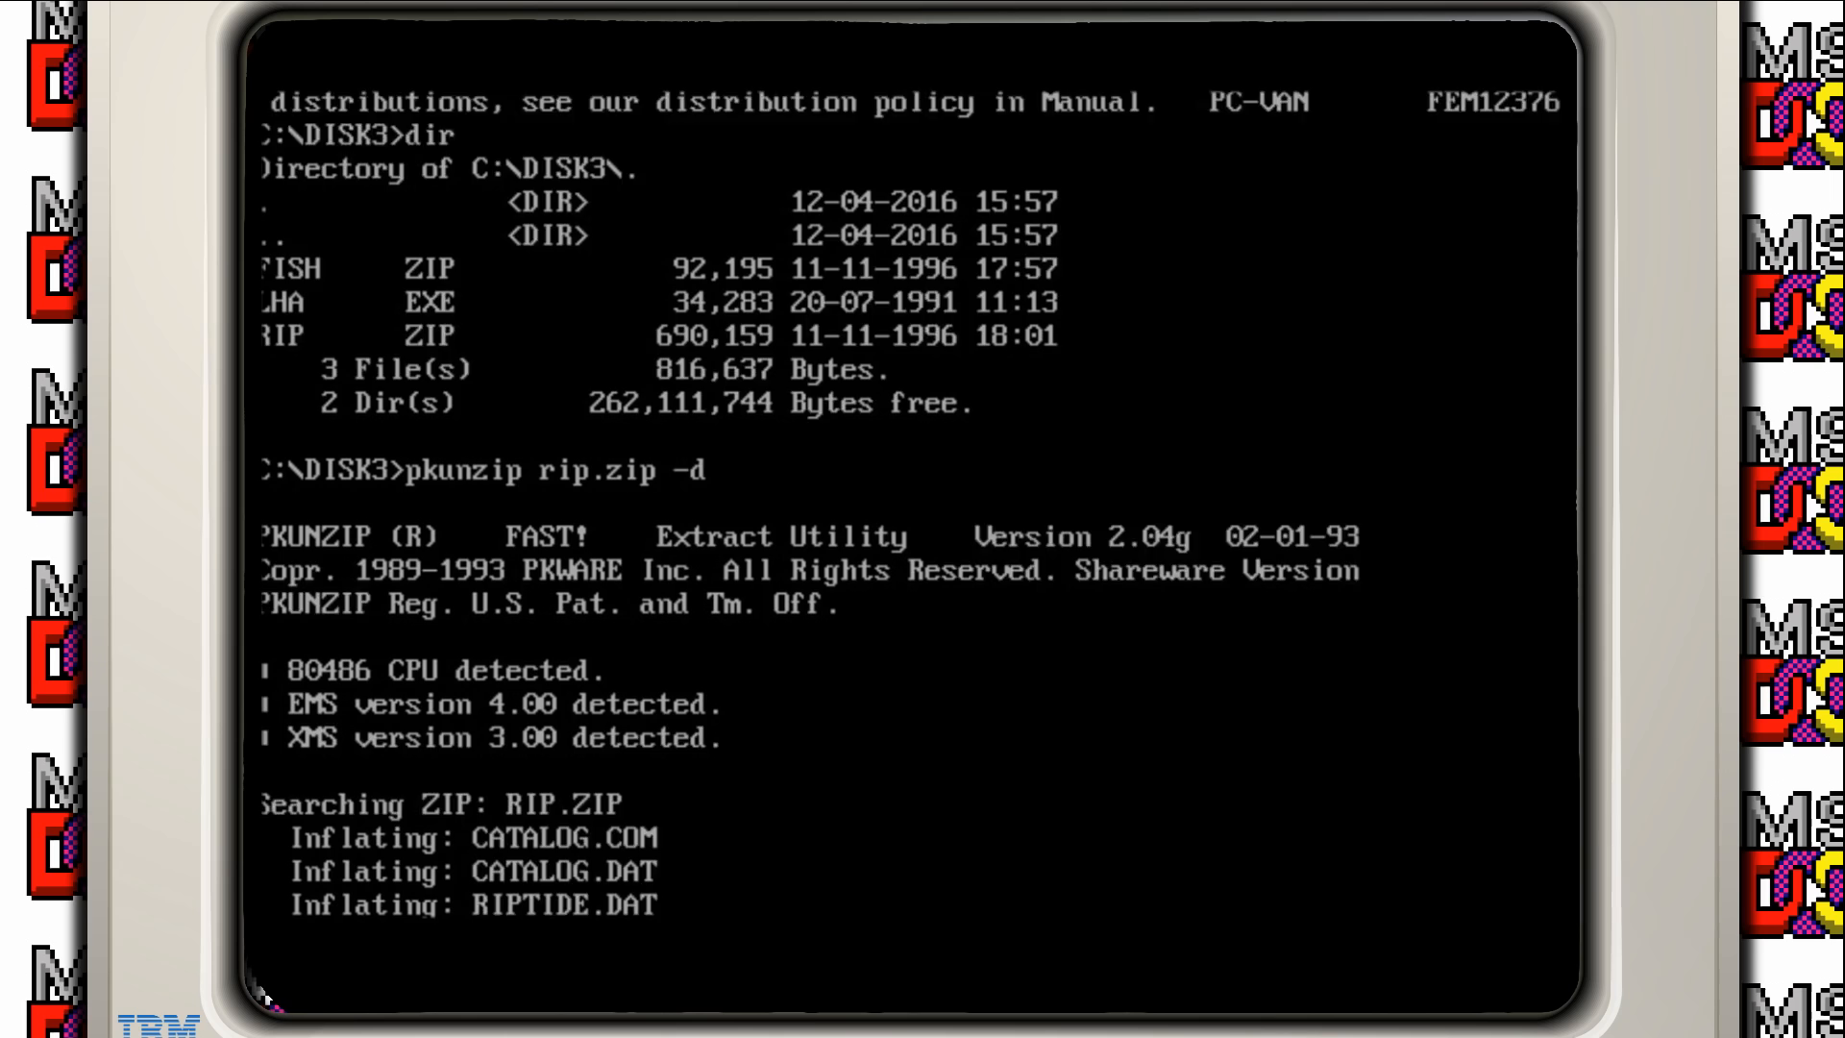
scroll("down", 3)
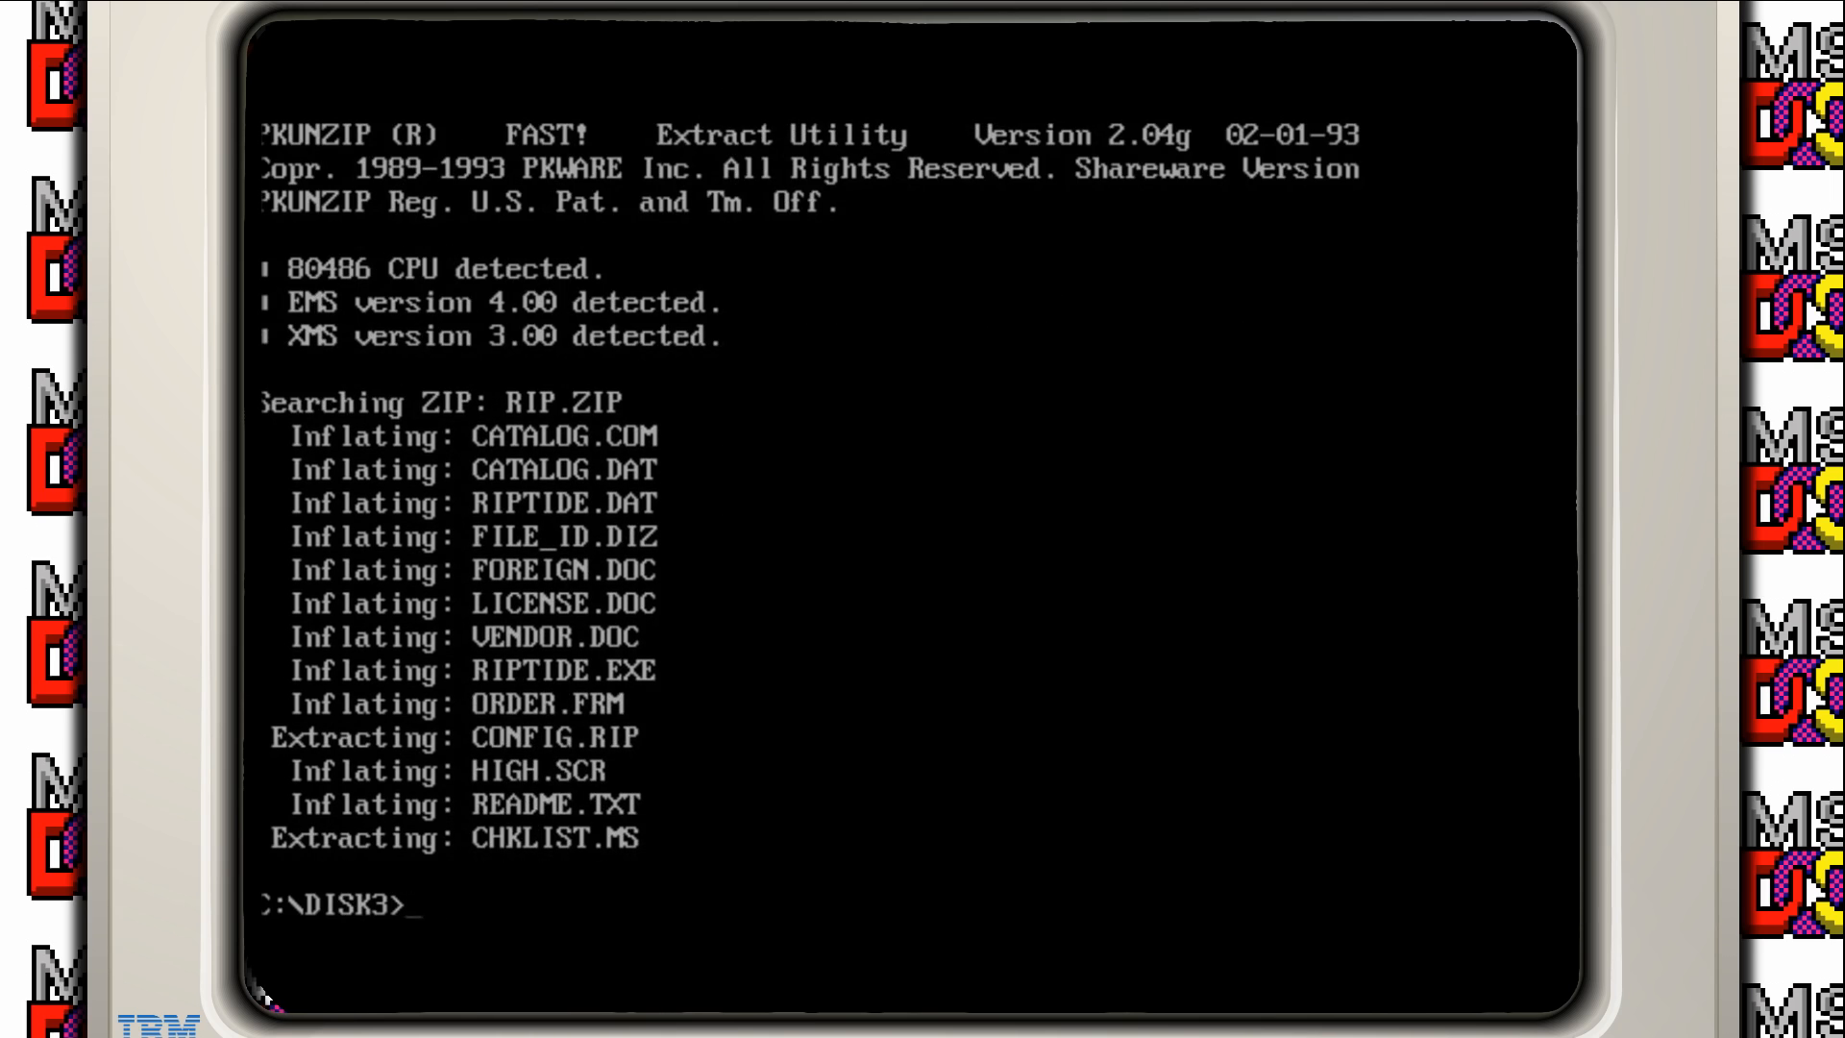
Step: View the Dr. Riptide readme in edit, then launch riptide
type("edit readme.td")
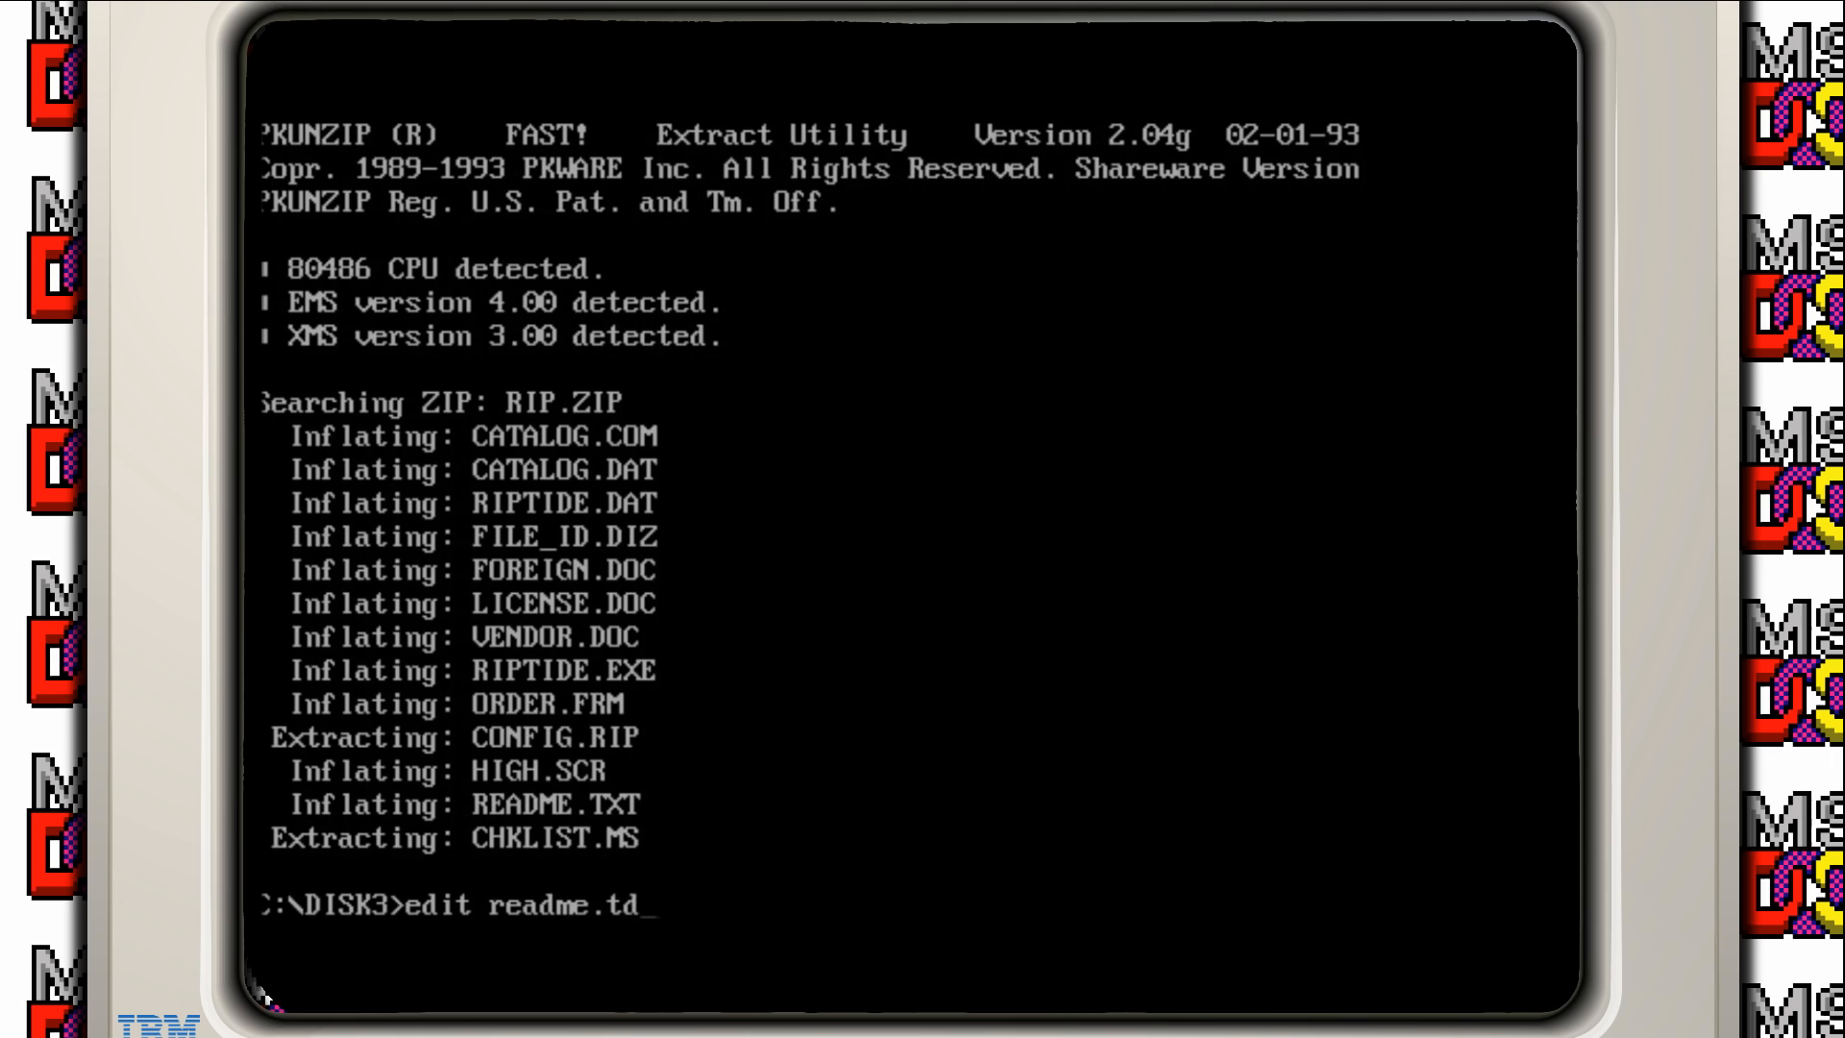
type("xt")
key("Return")
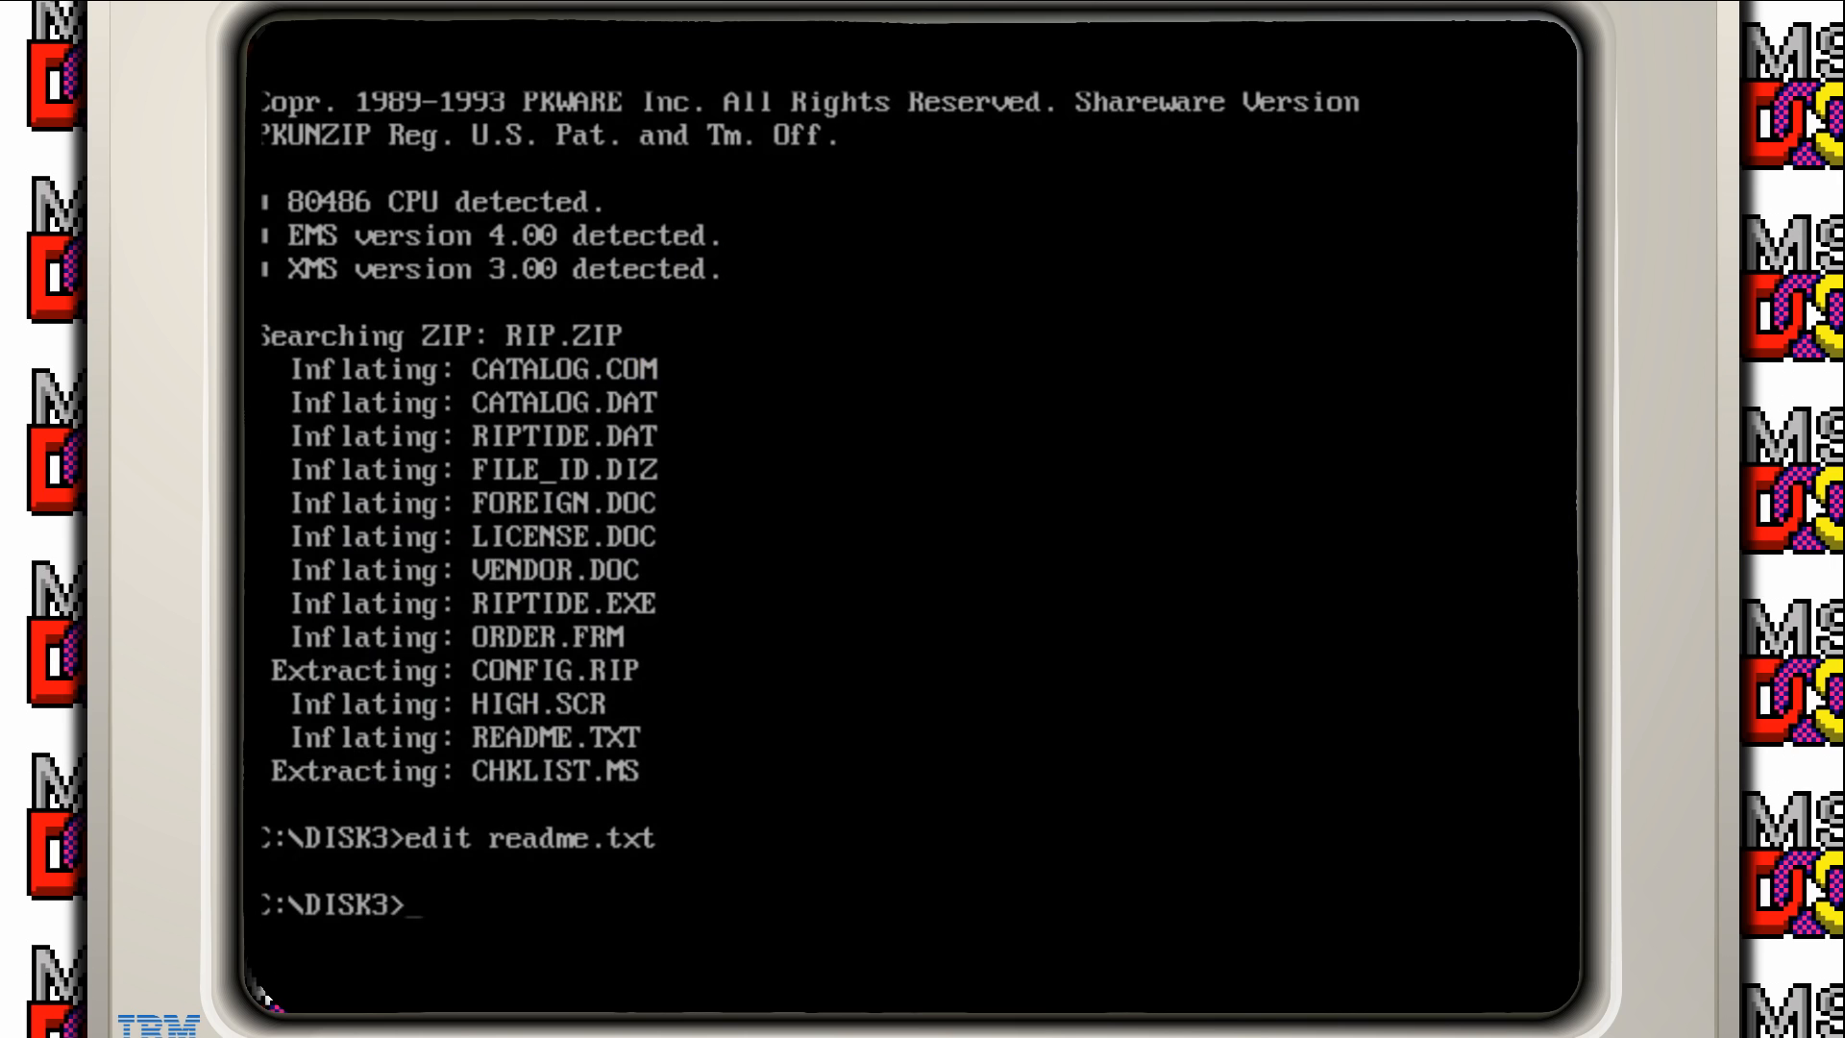
key("Return")
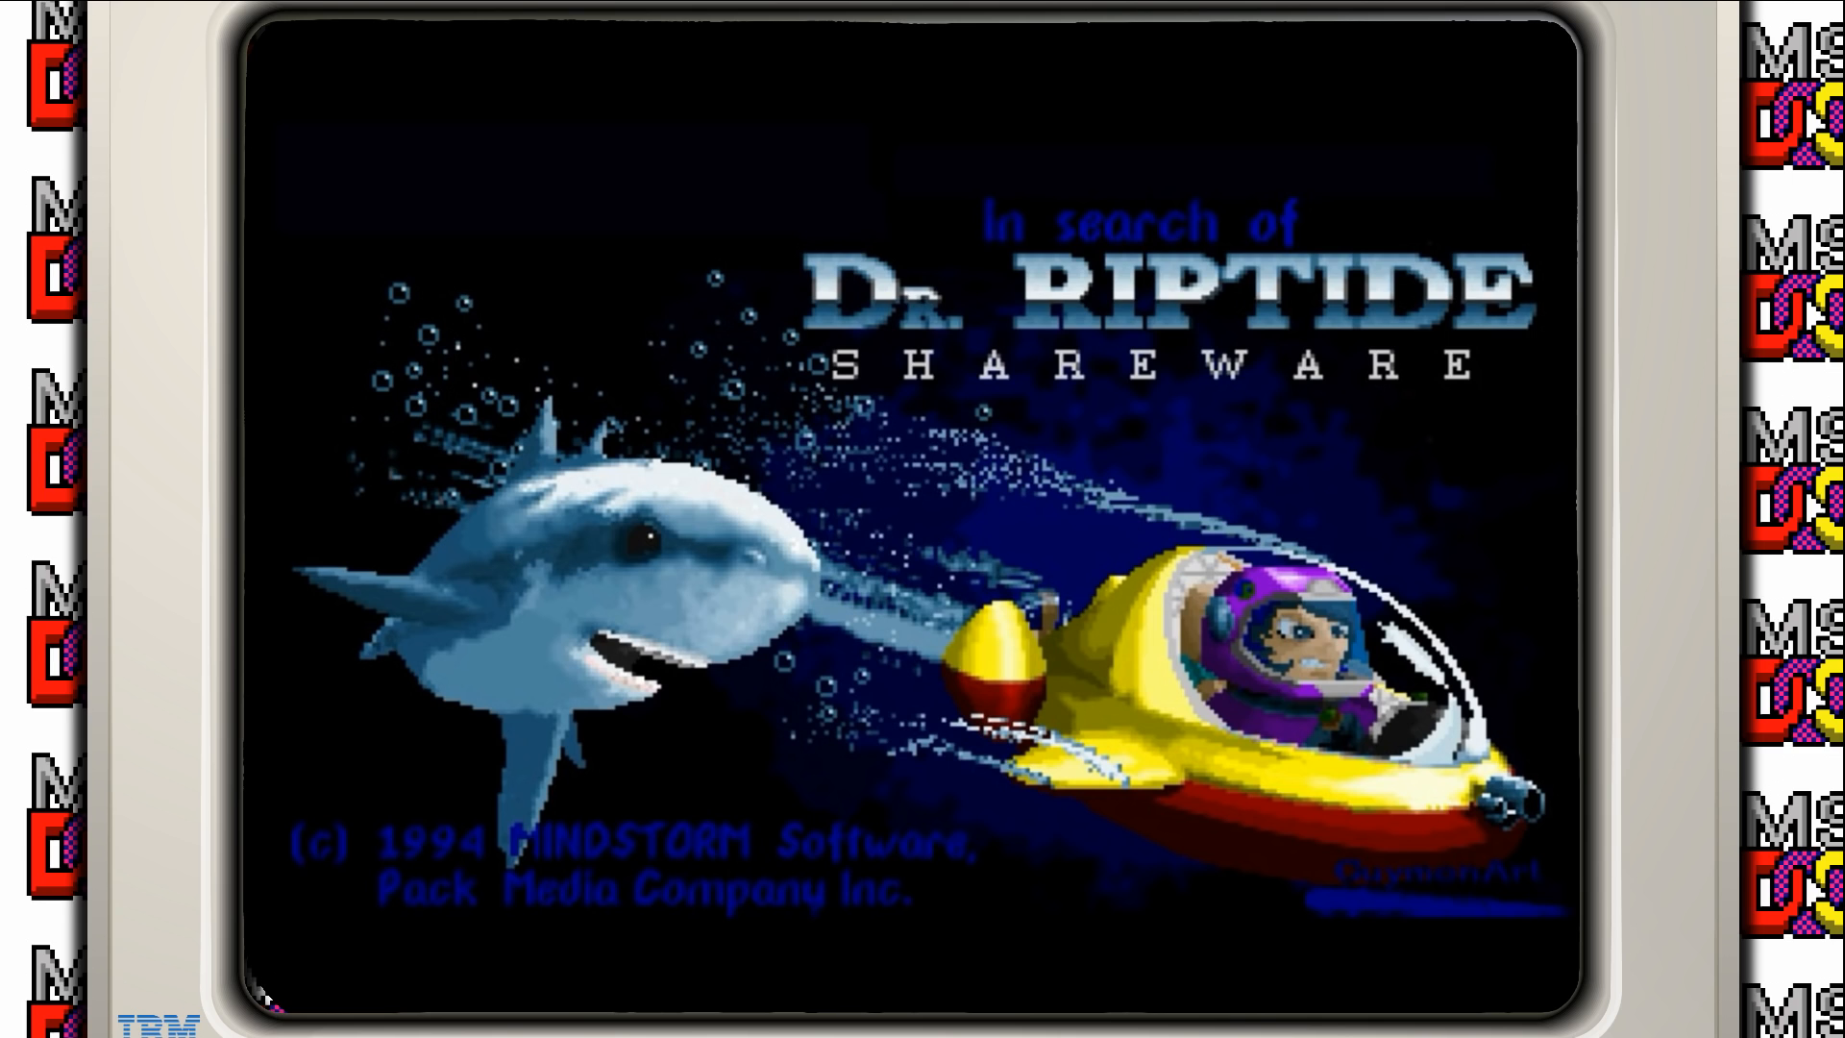
Step: Read the S.N.A.T. 1138 mission story from the game menu, then continue with More >>
left_click(439, 105)
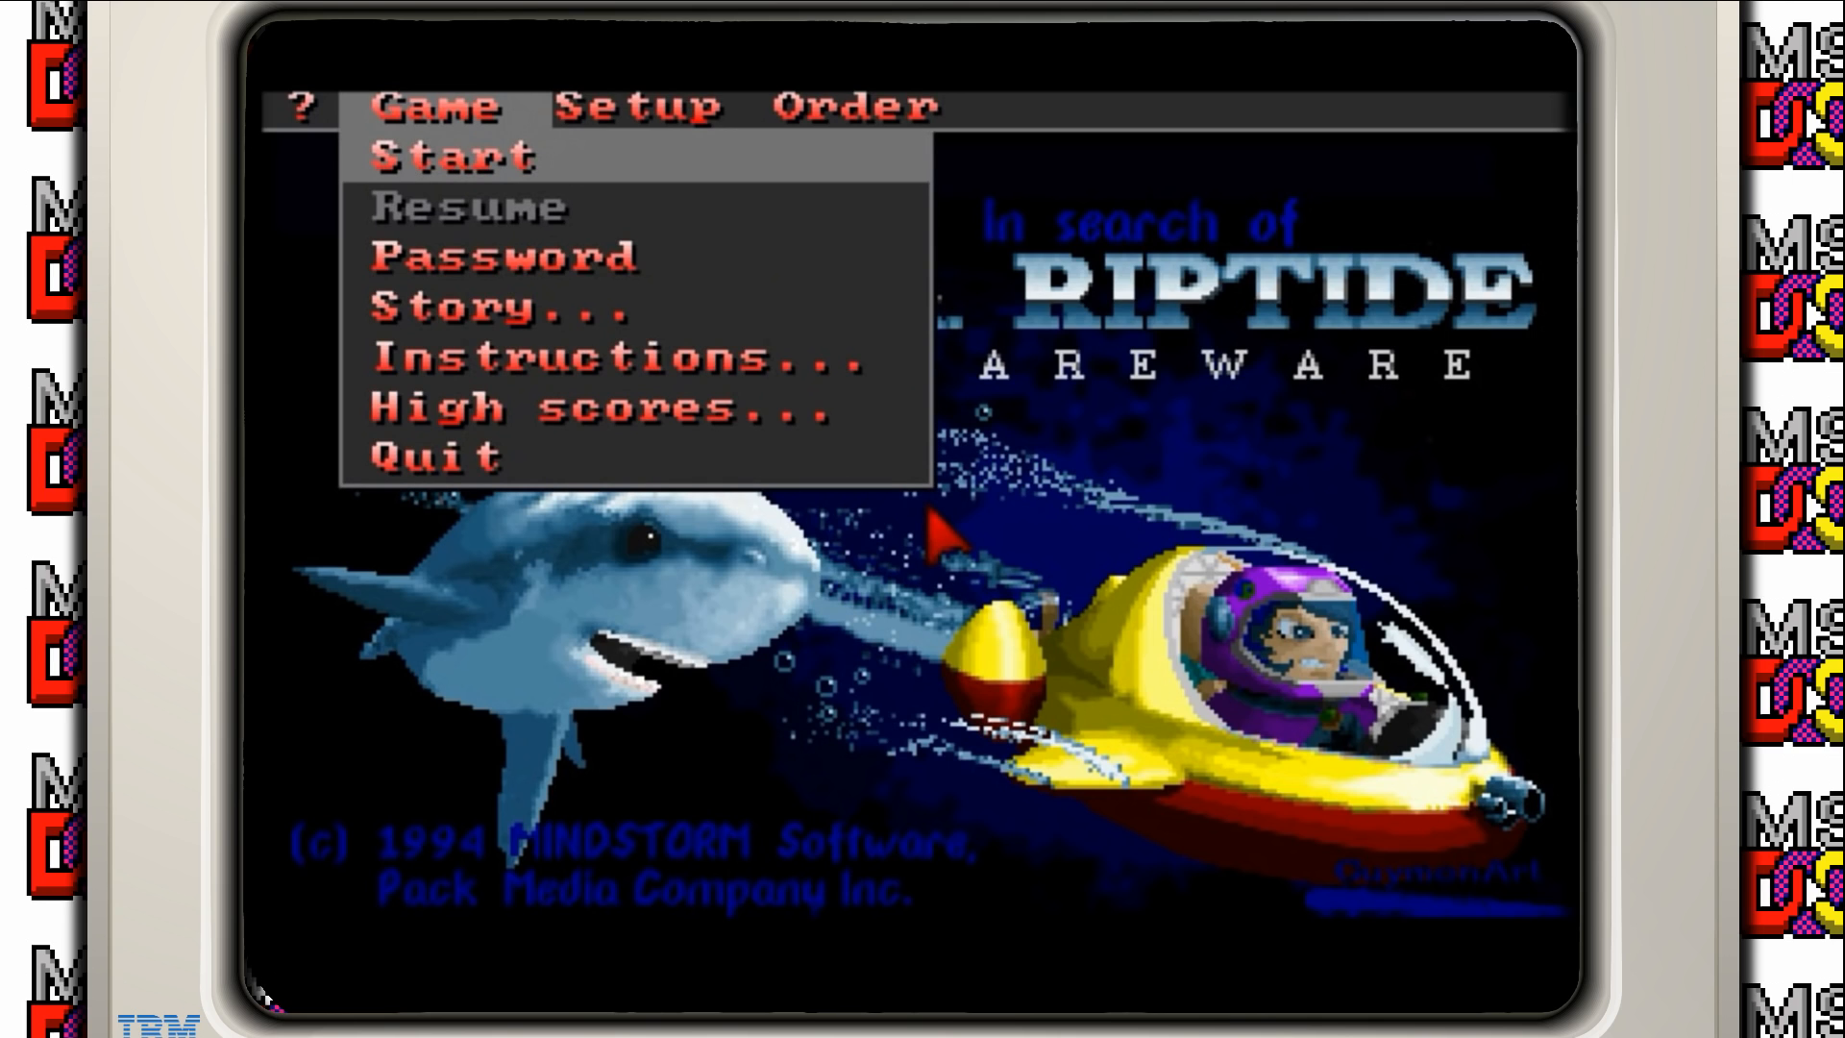
mouse_move(1136, 266)
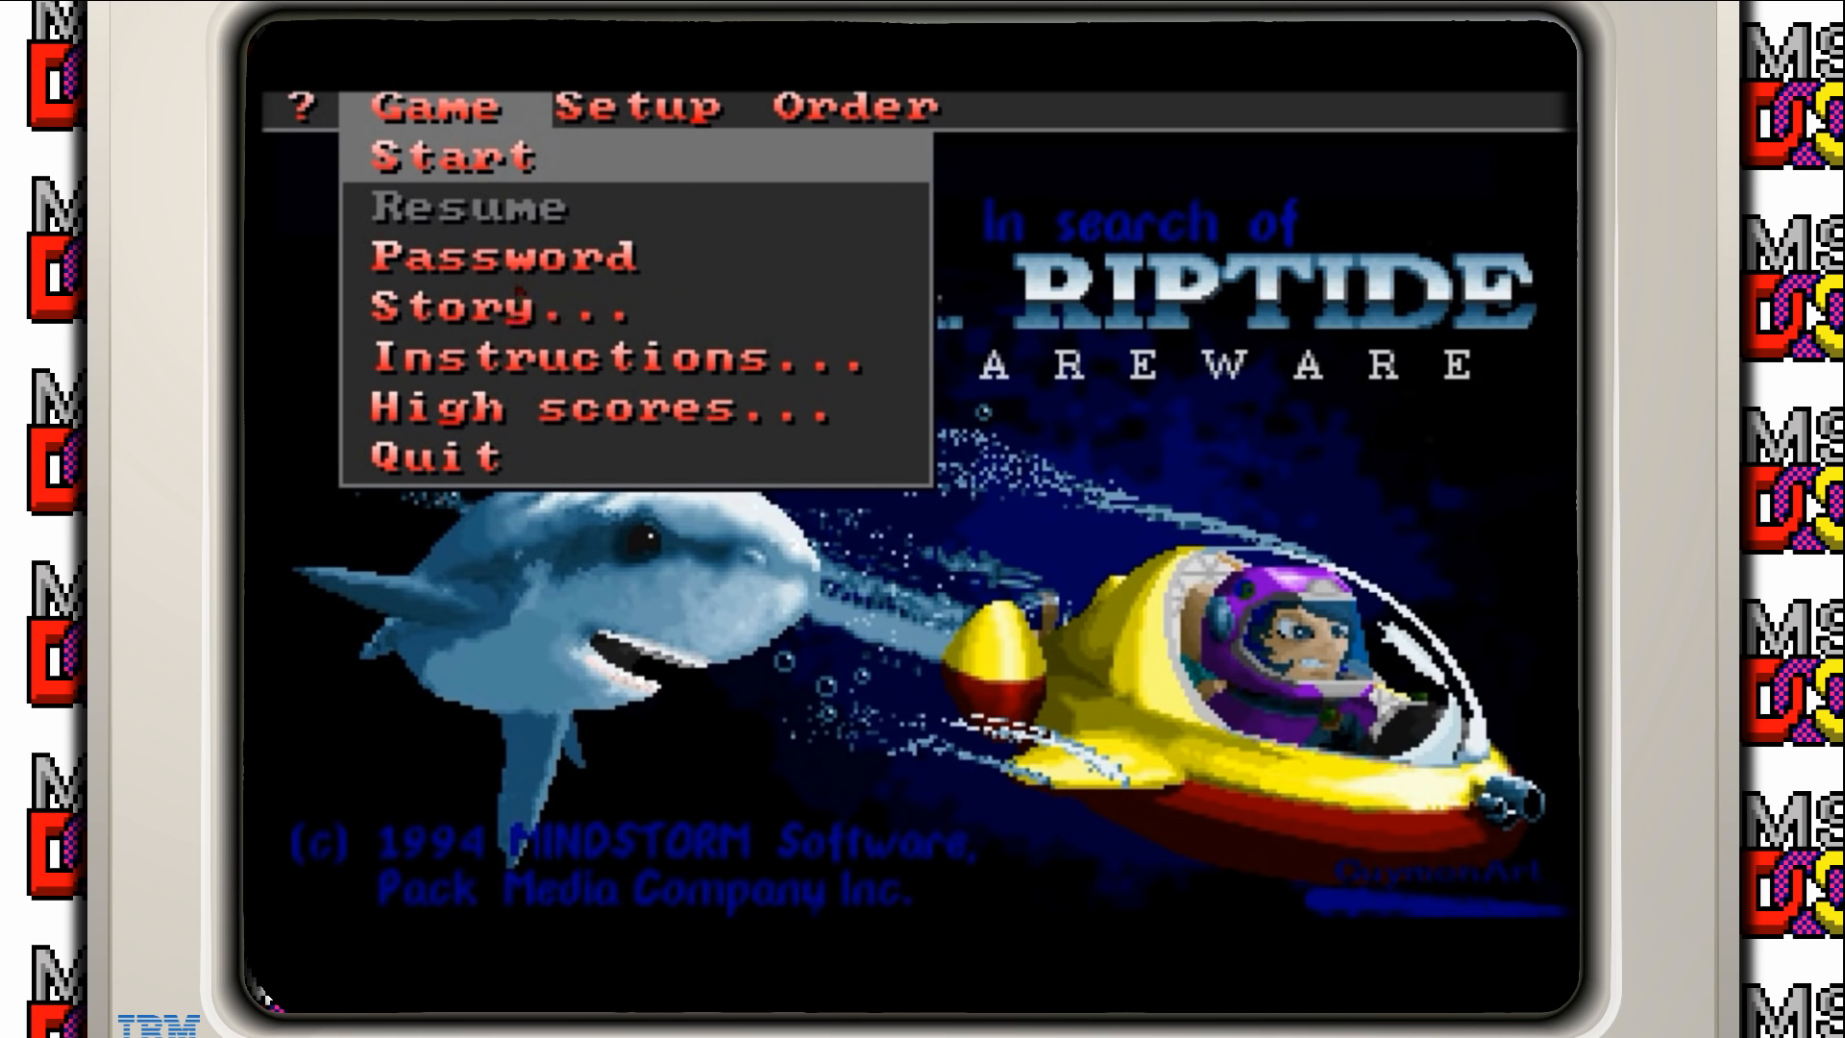
left_click(488, 308)
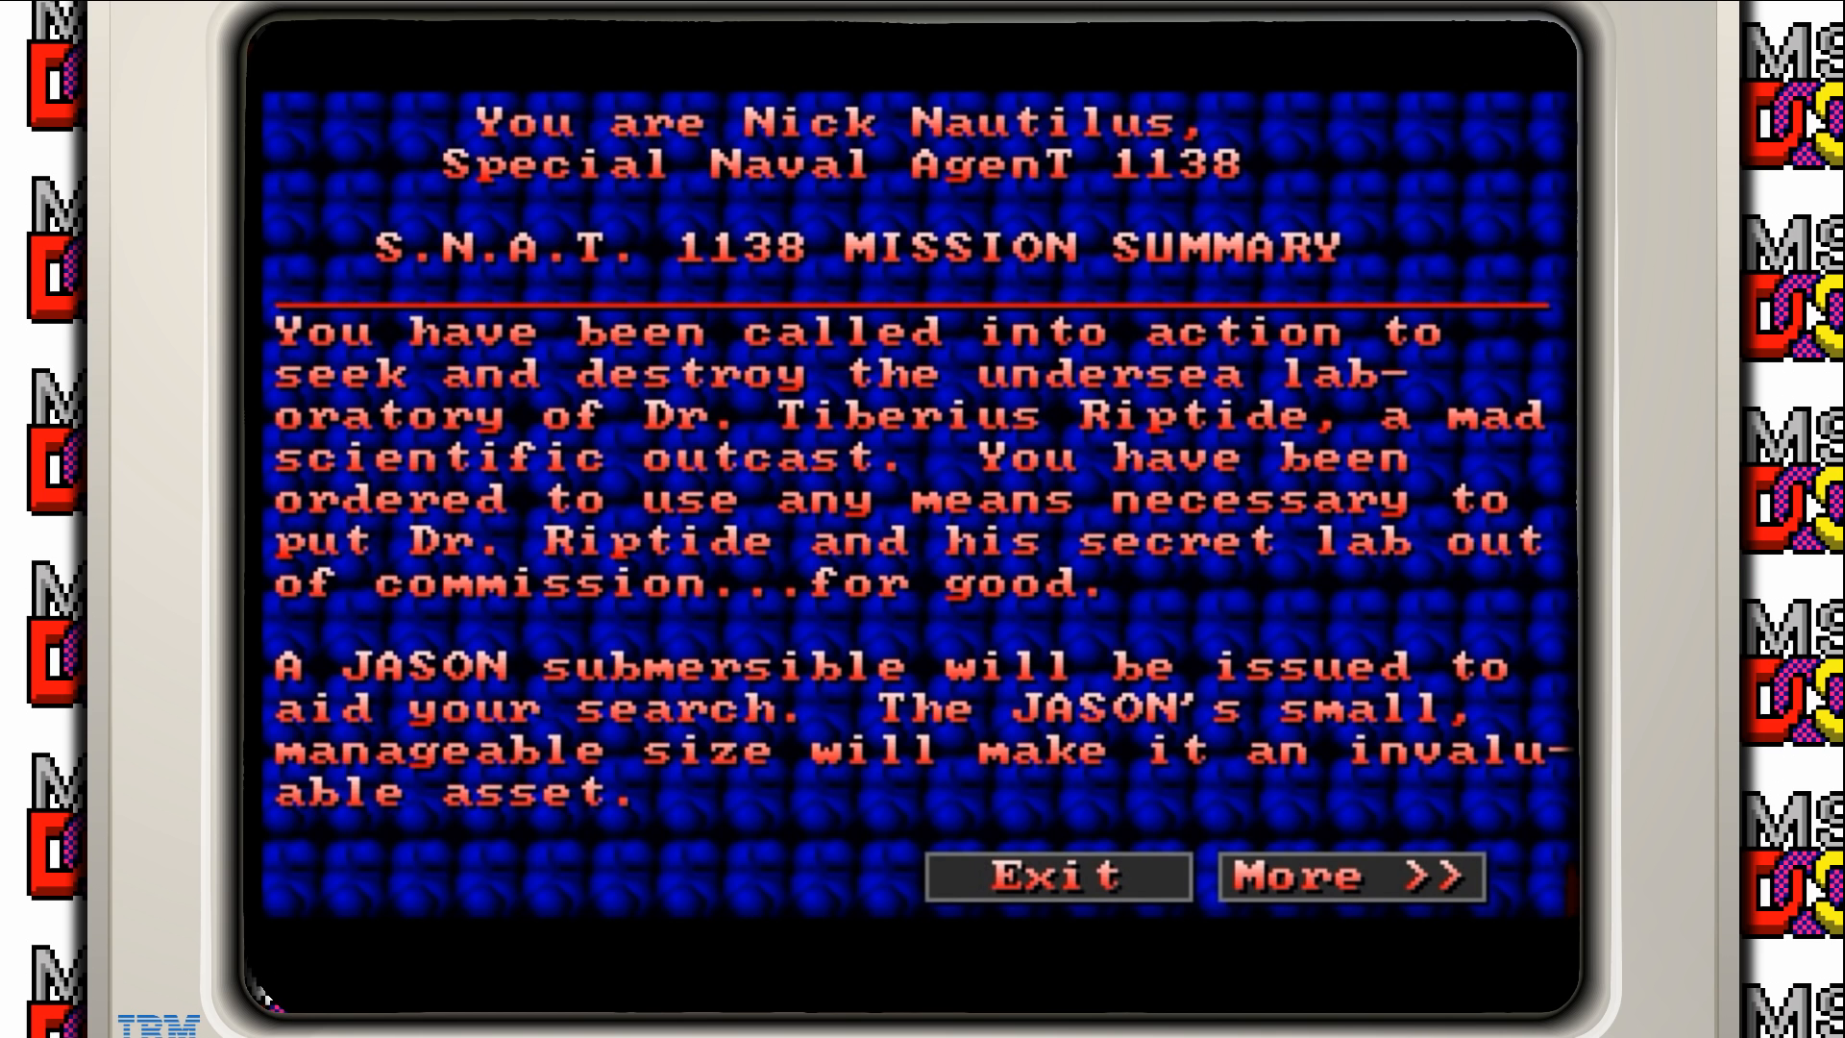
mouse_move(1388, 754)
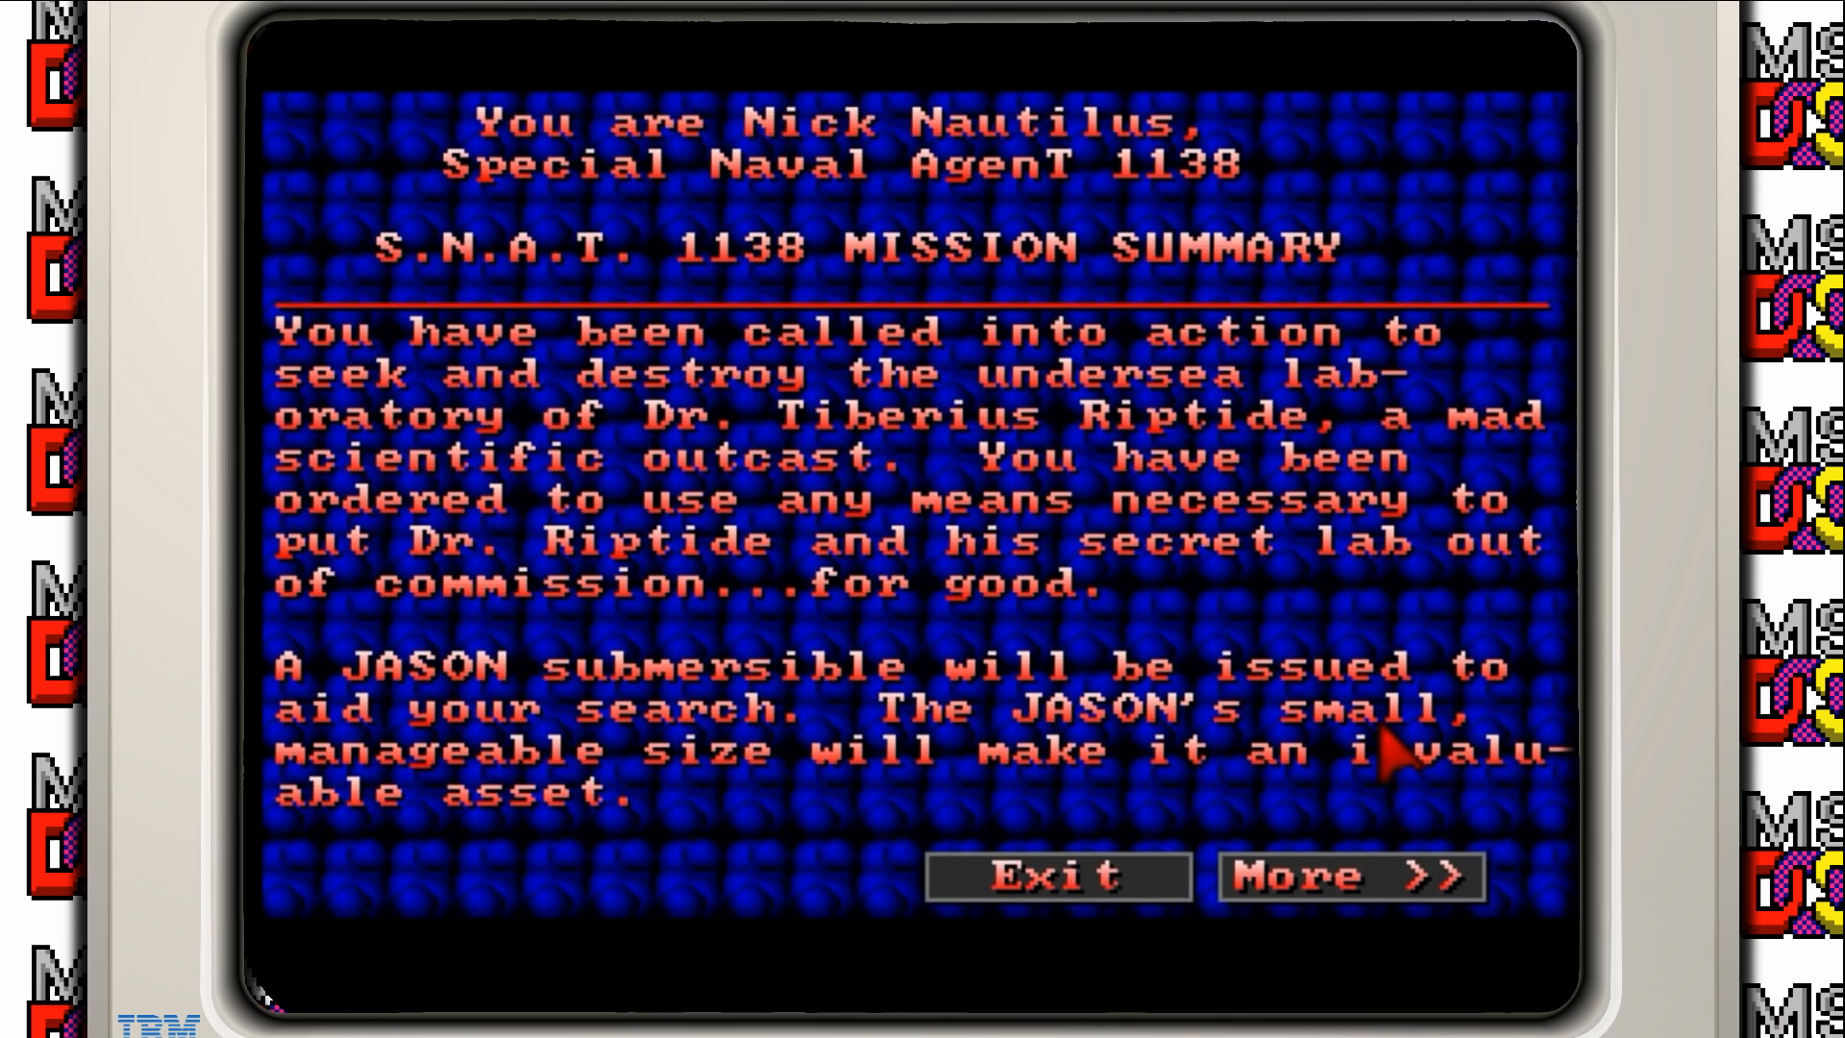
mouse_move(1230, 712)
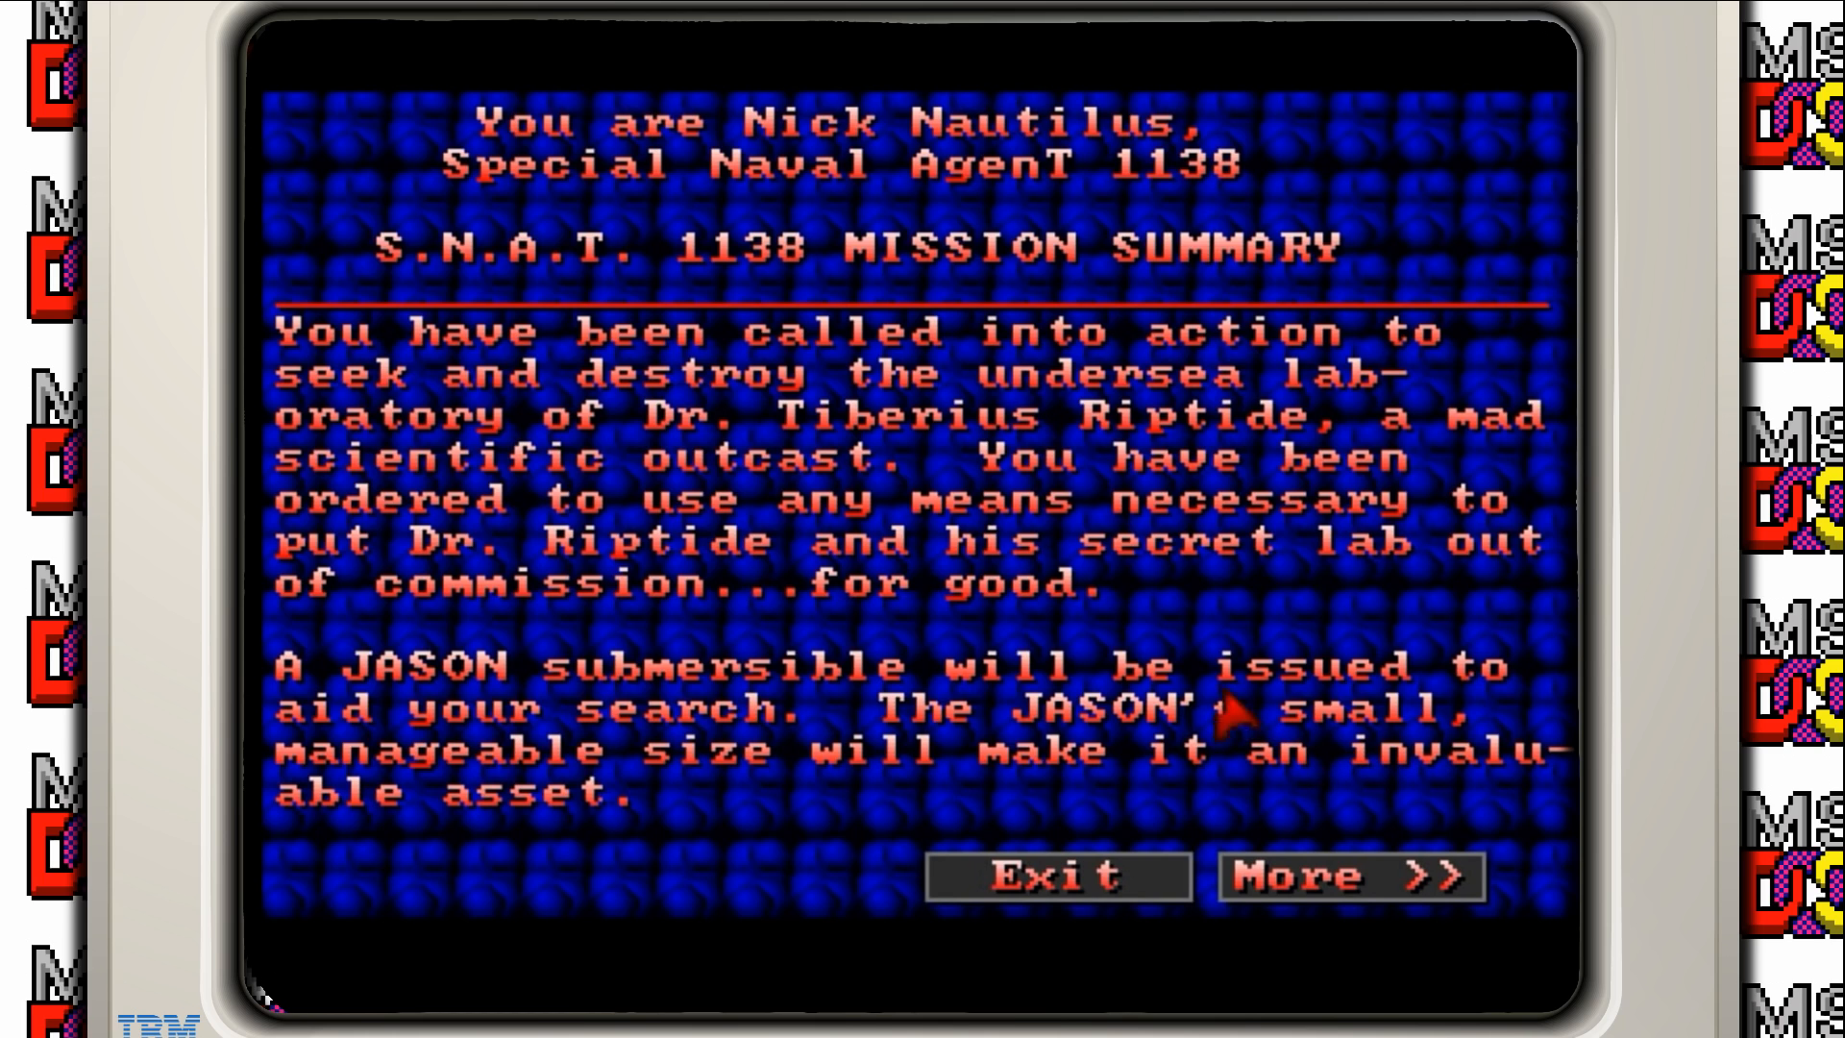
mouse_move(923, 488)
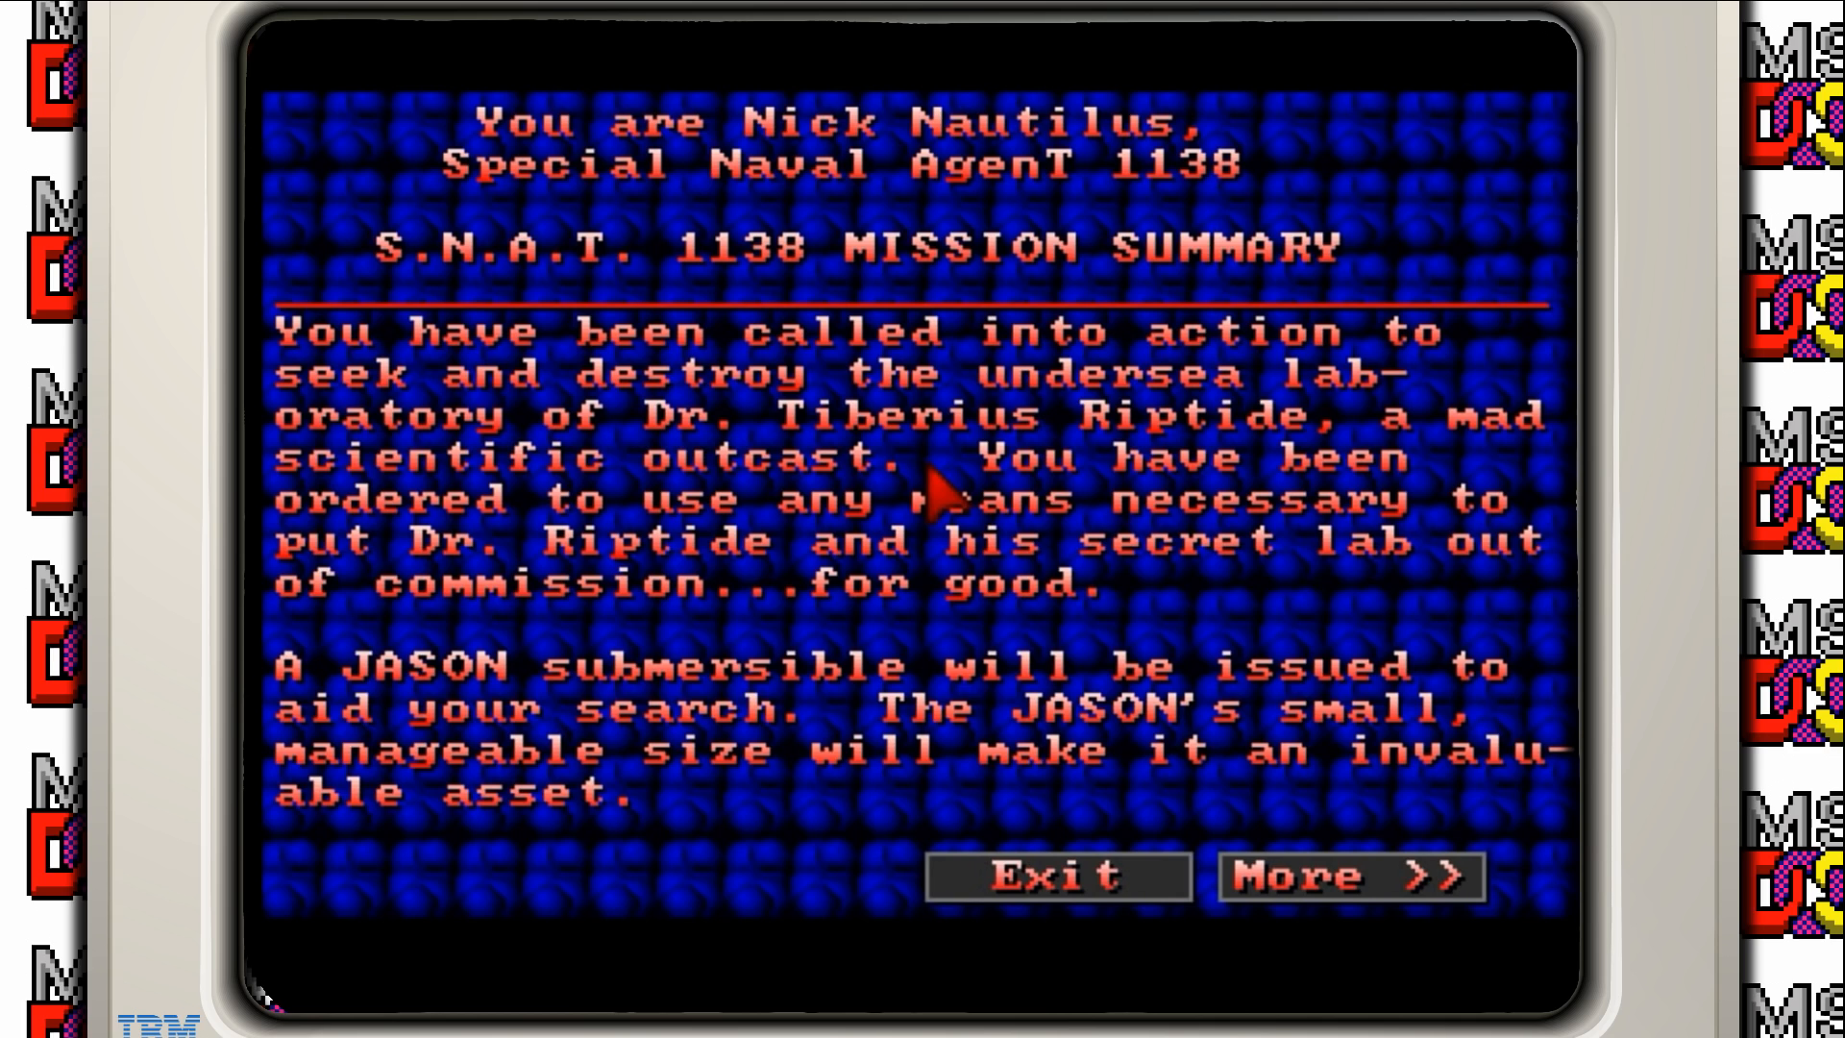
mouse_move(929, 494)
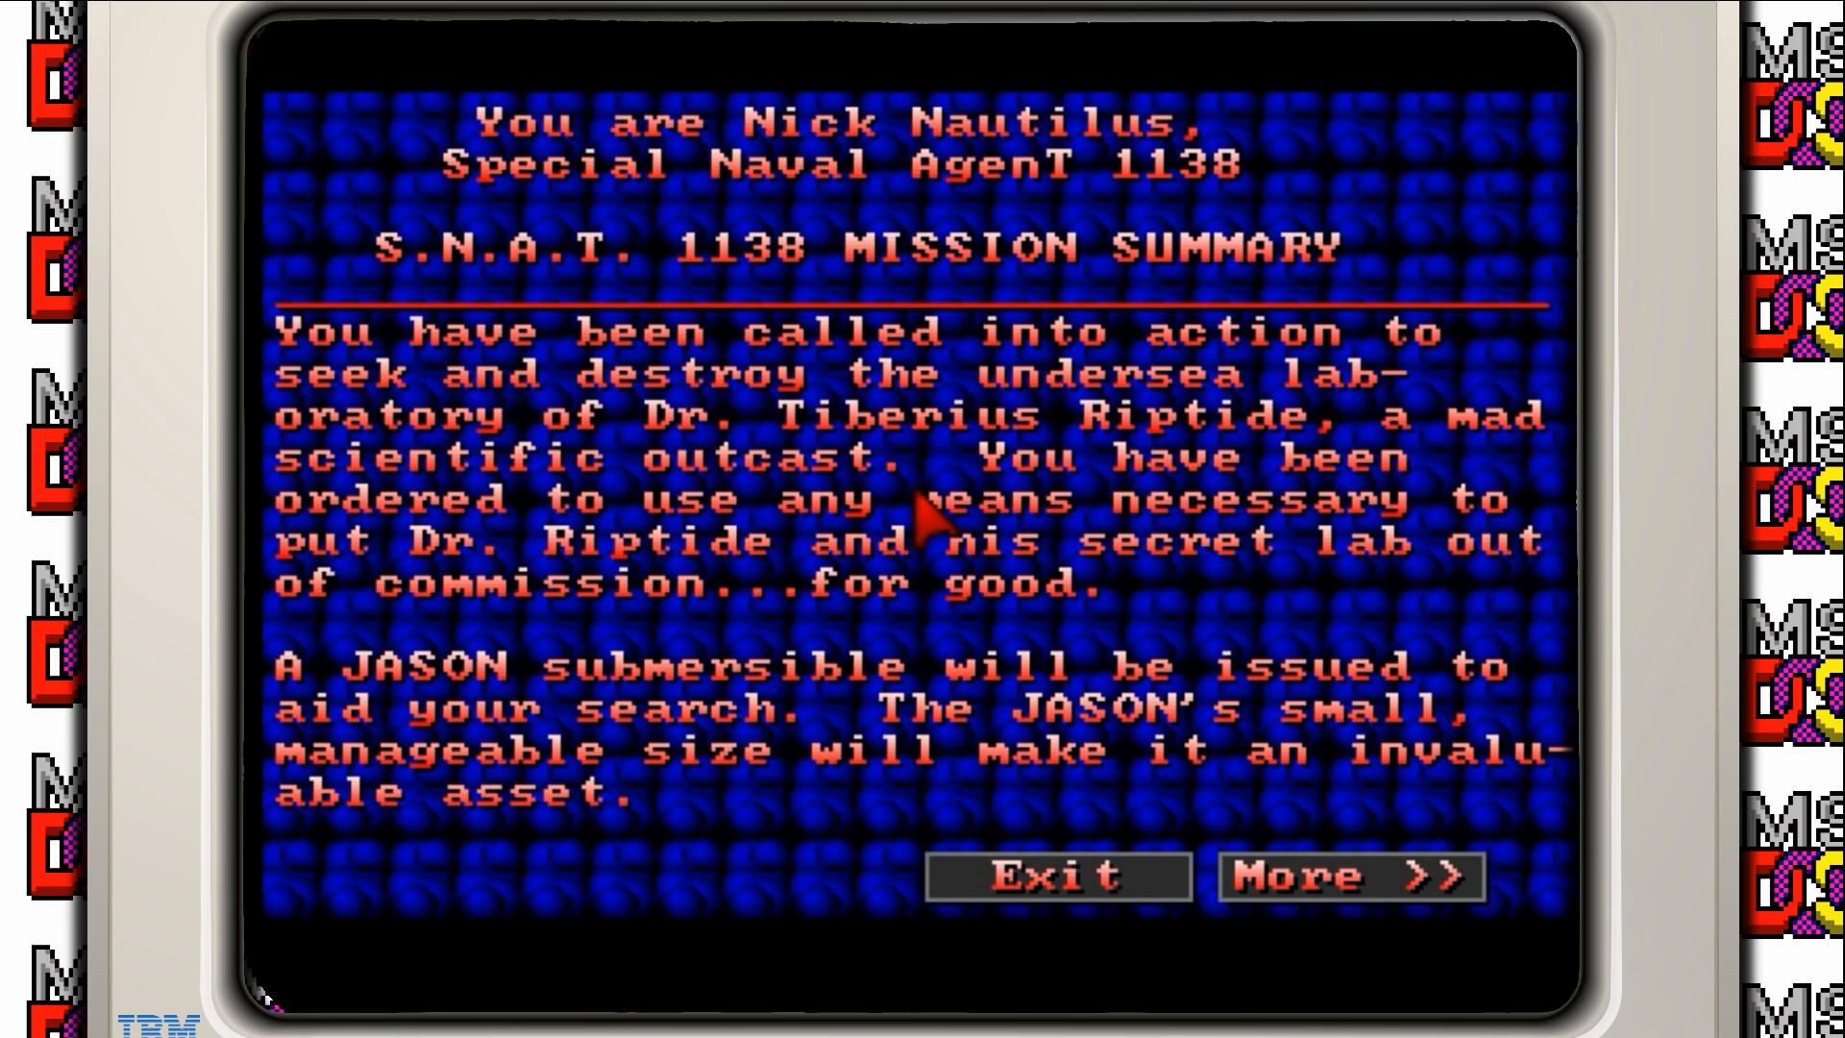
mouse_move(1059, 641)
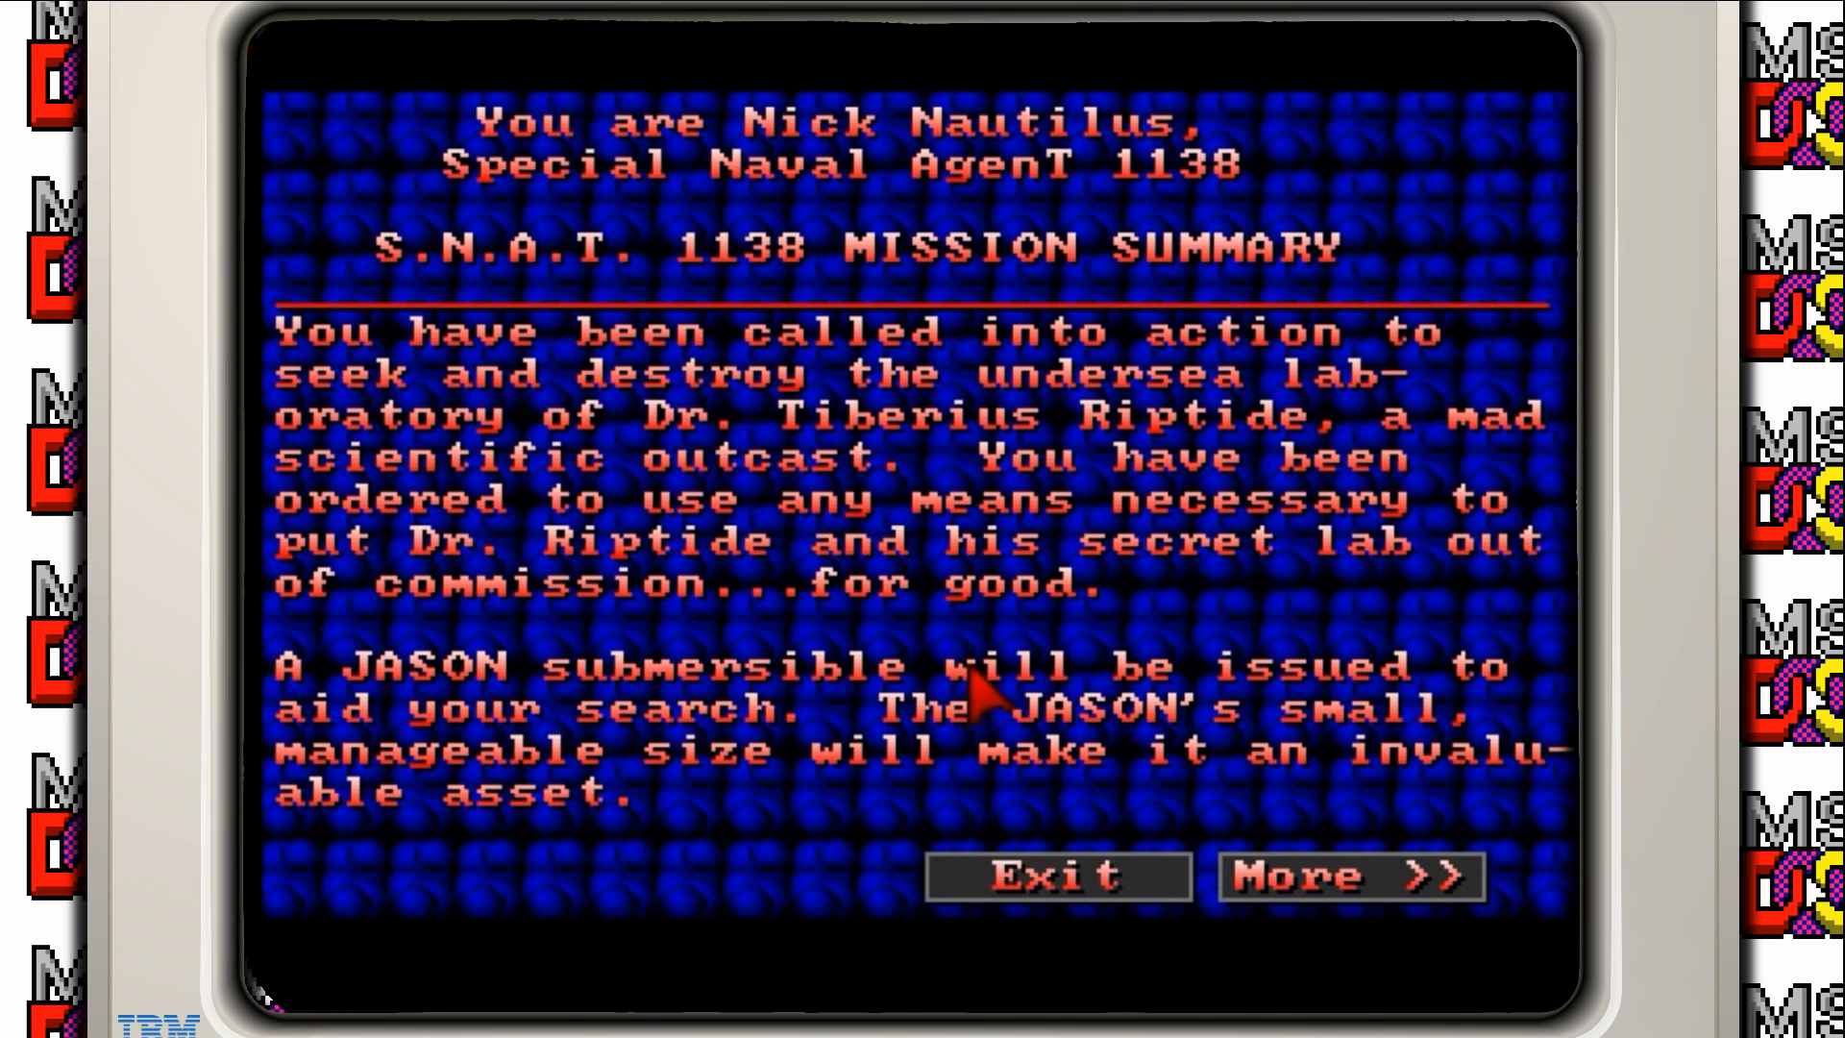
mouse_move(1006, 565)
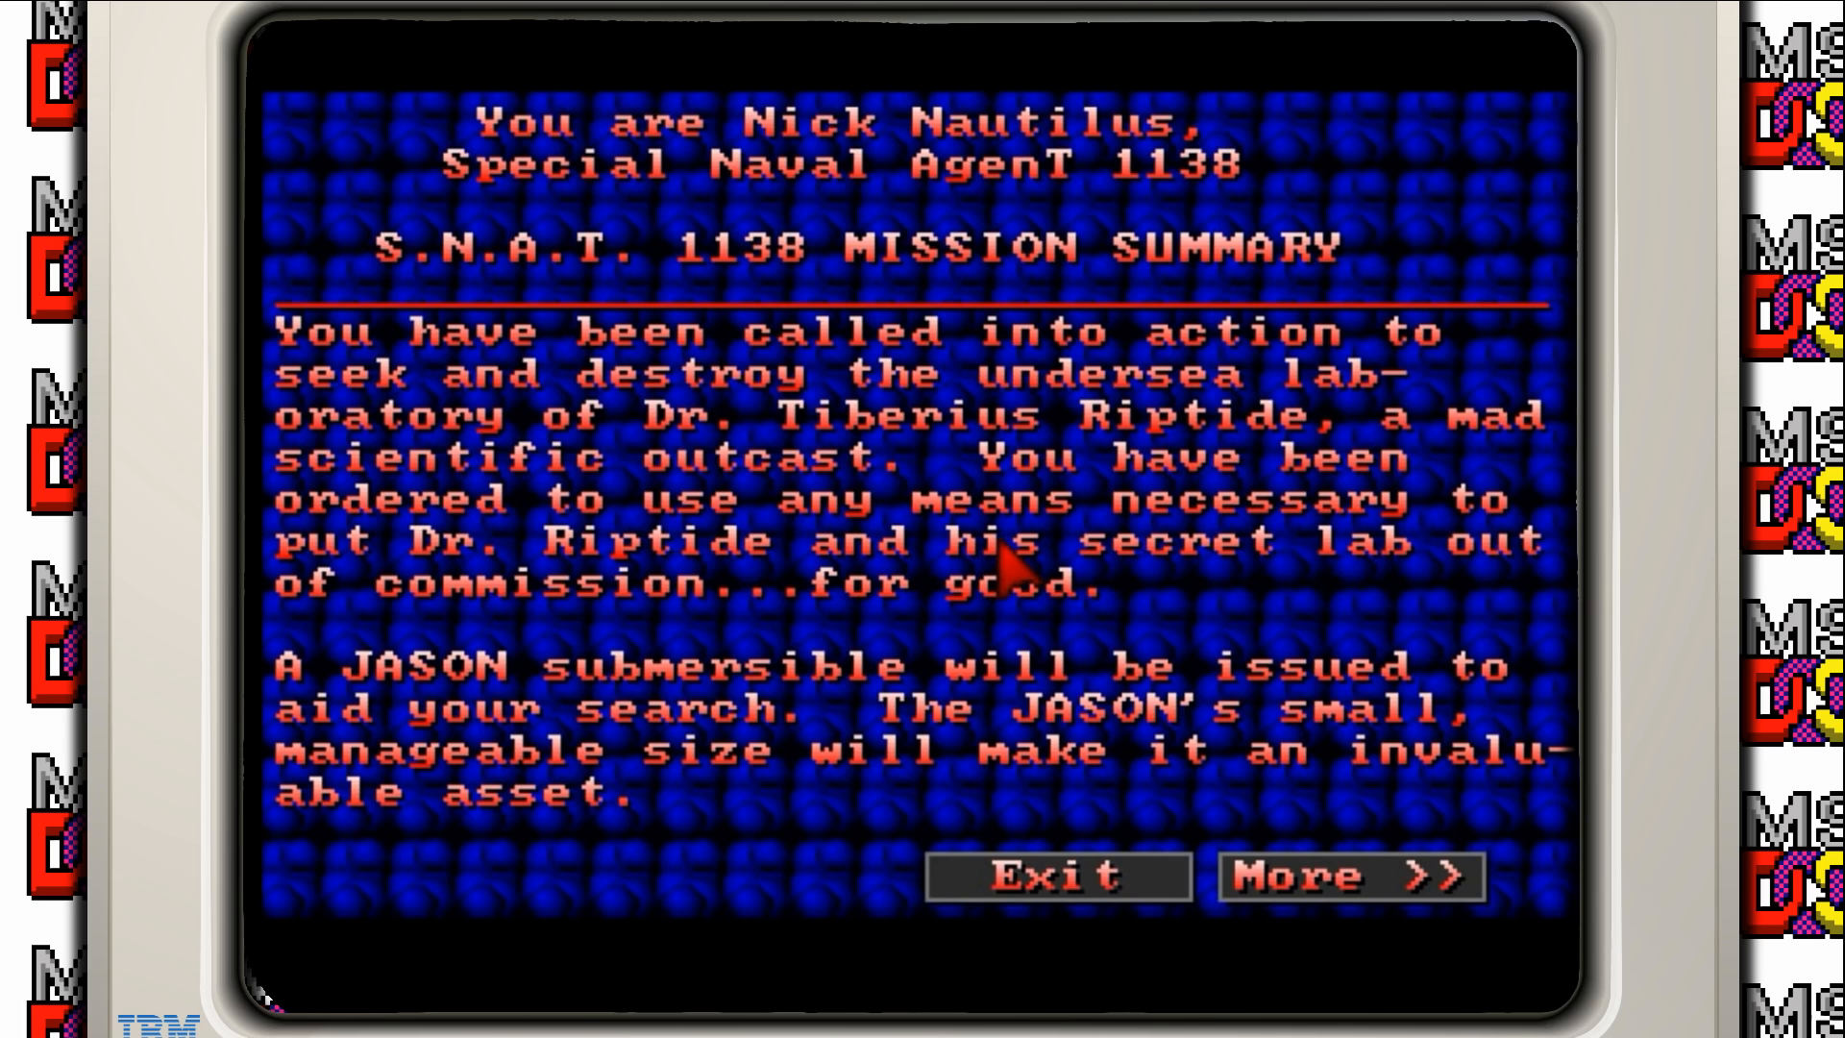
mouse_move(1094, 660)
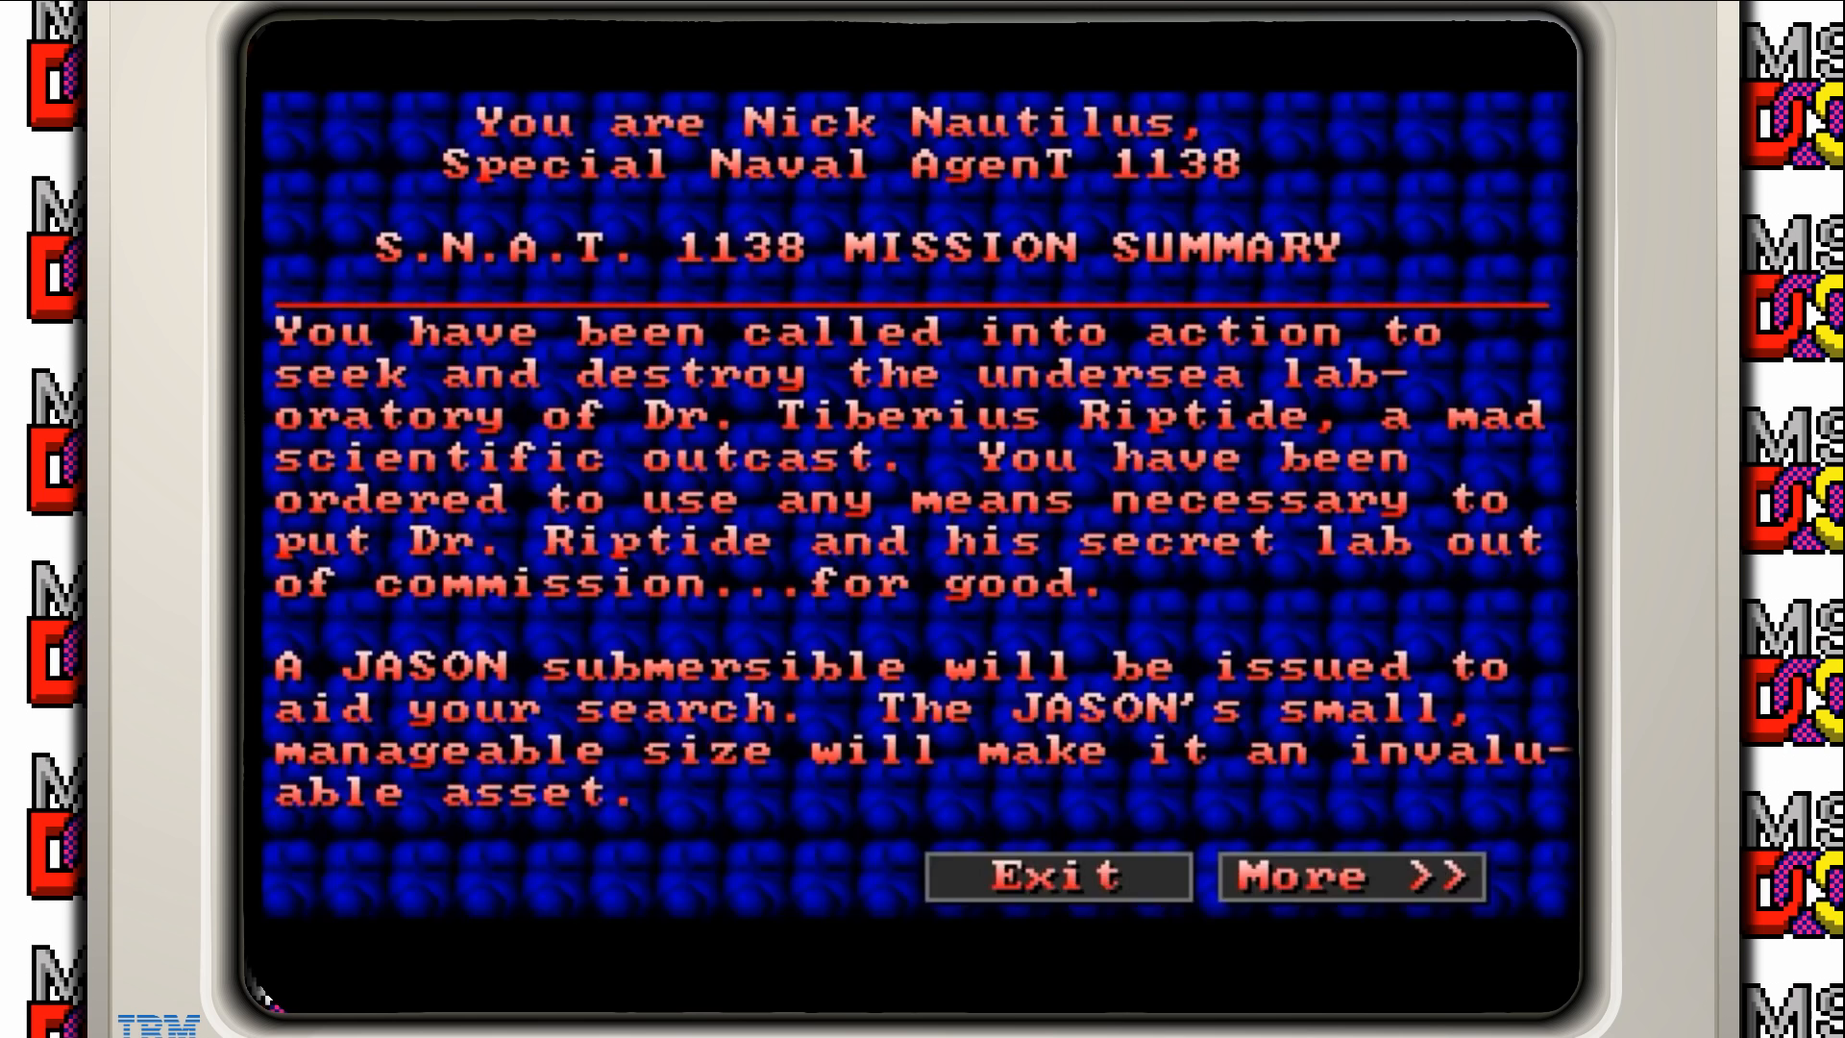
left_click(1349, 876)
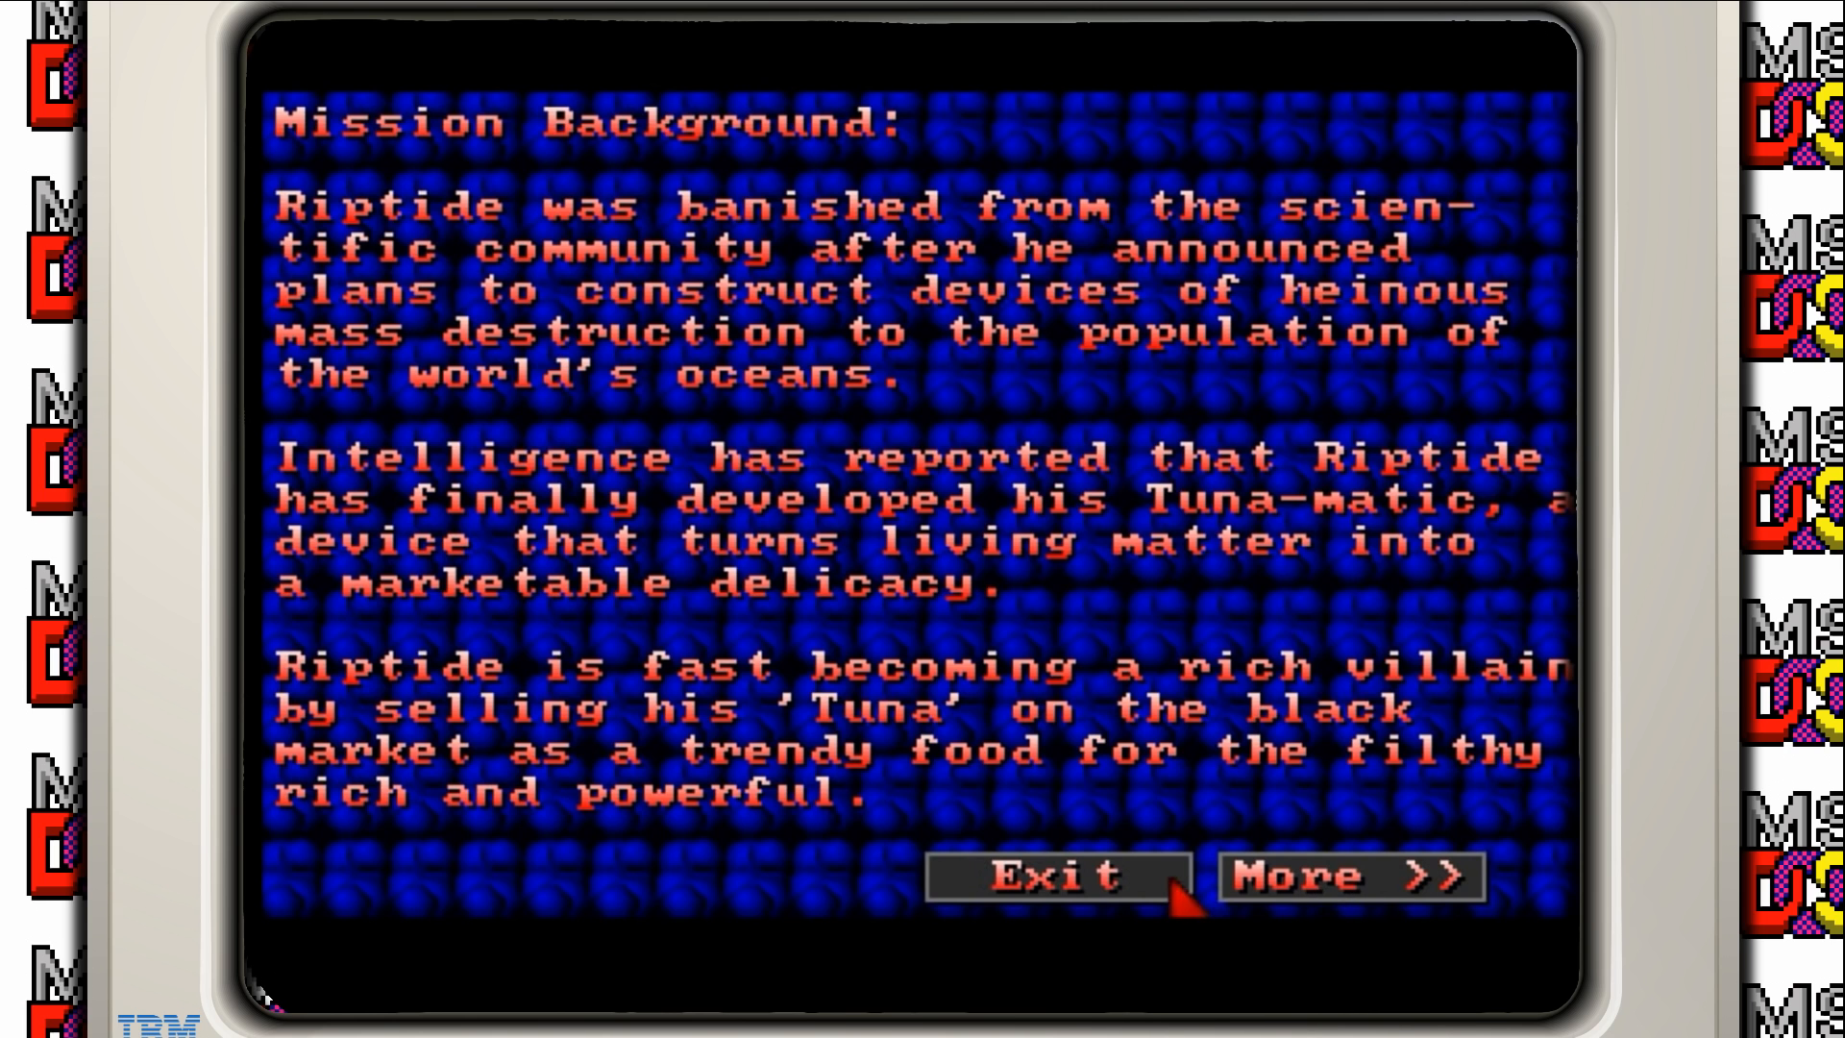
Step: Exit the Dr. Riptide story screens and play the first underwater level
left_click(1055, 876)
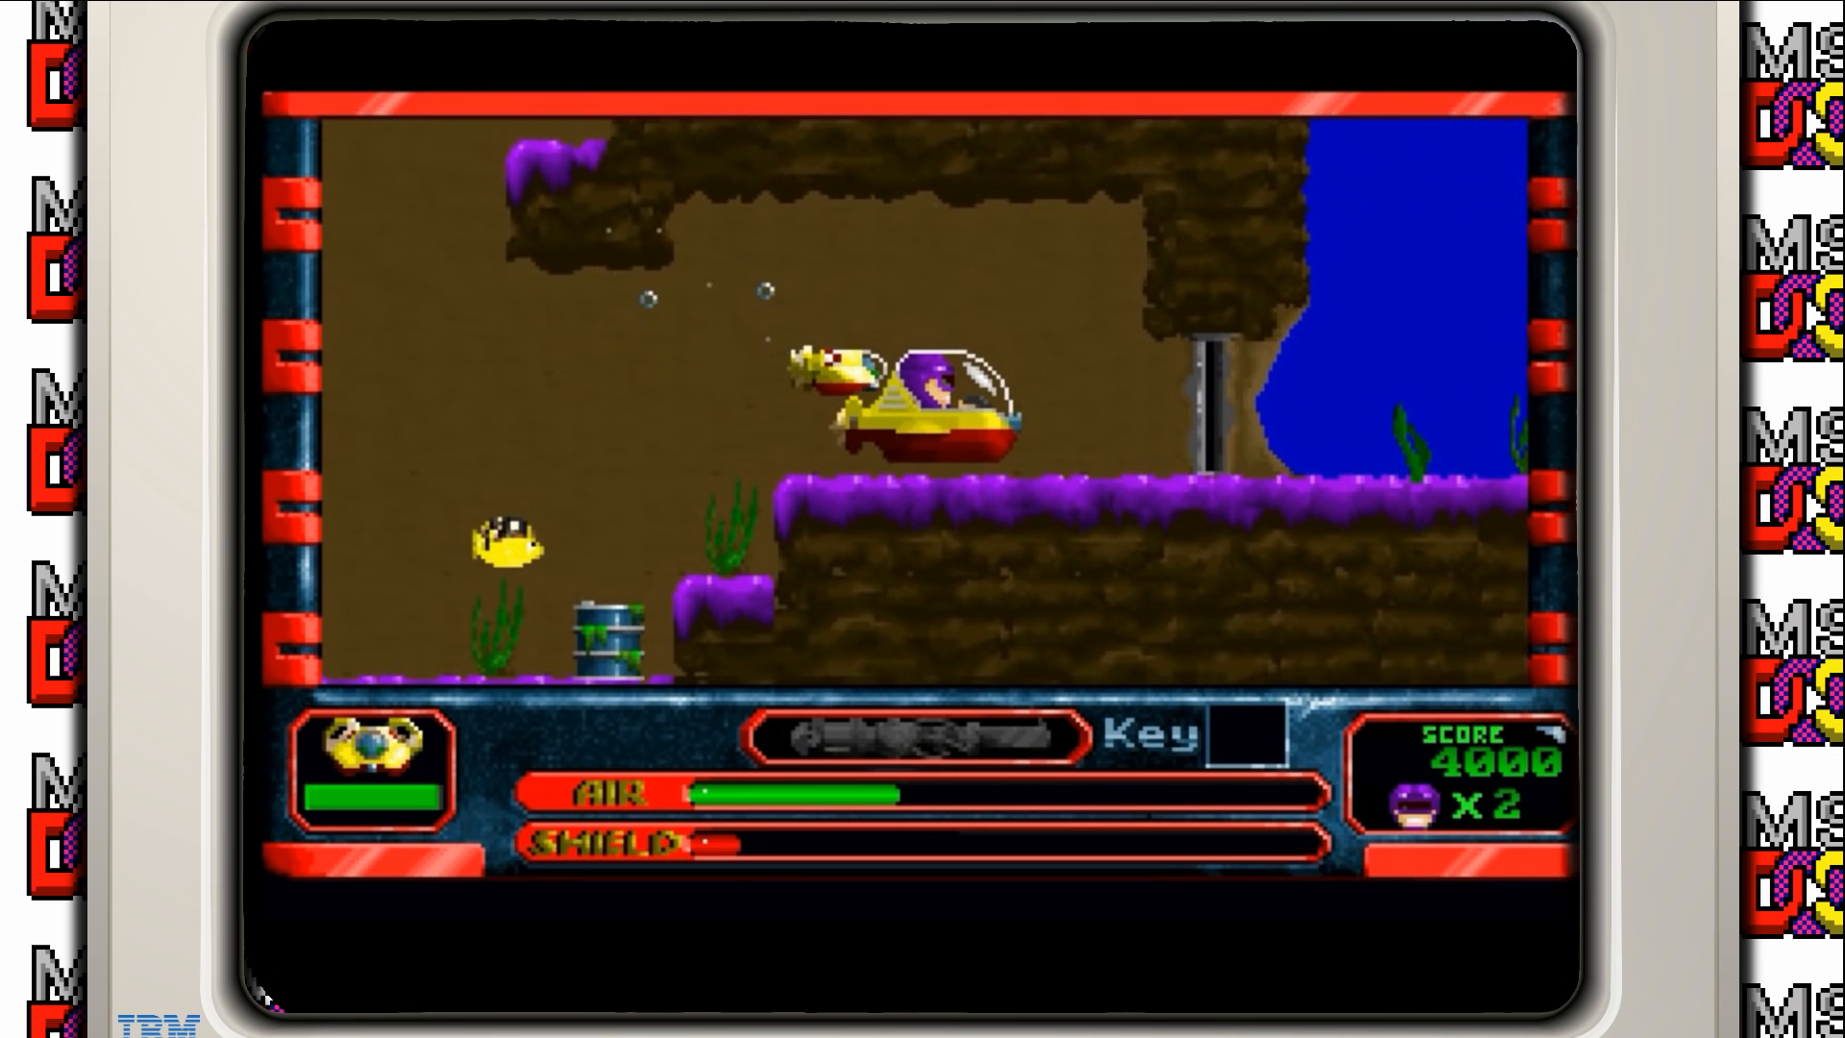
Step: Open Setup > Sound and keep Game Sound set to On
left_click(432, 107)
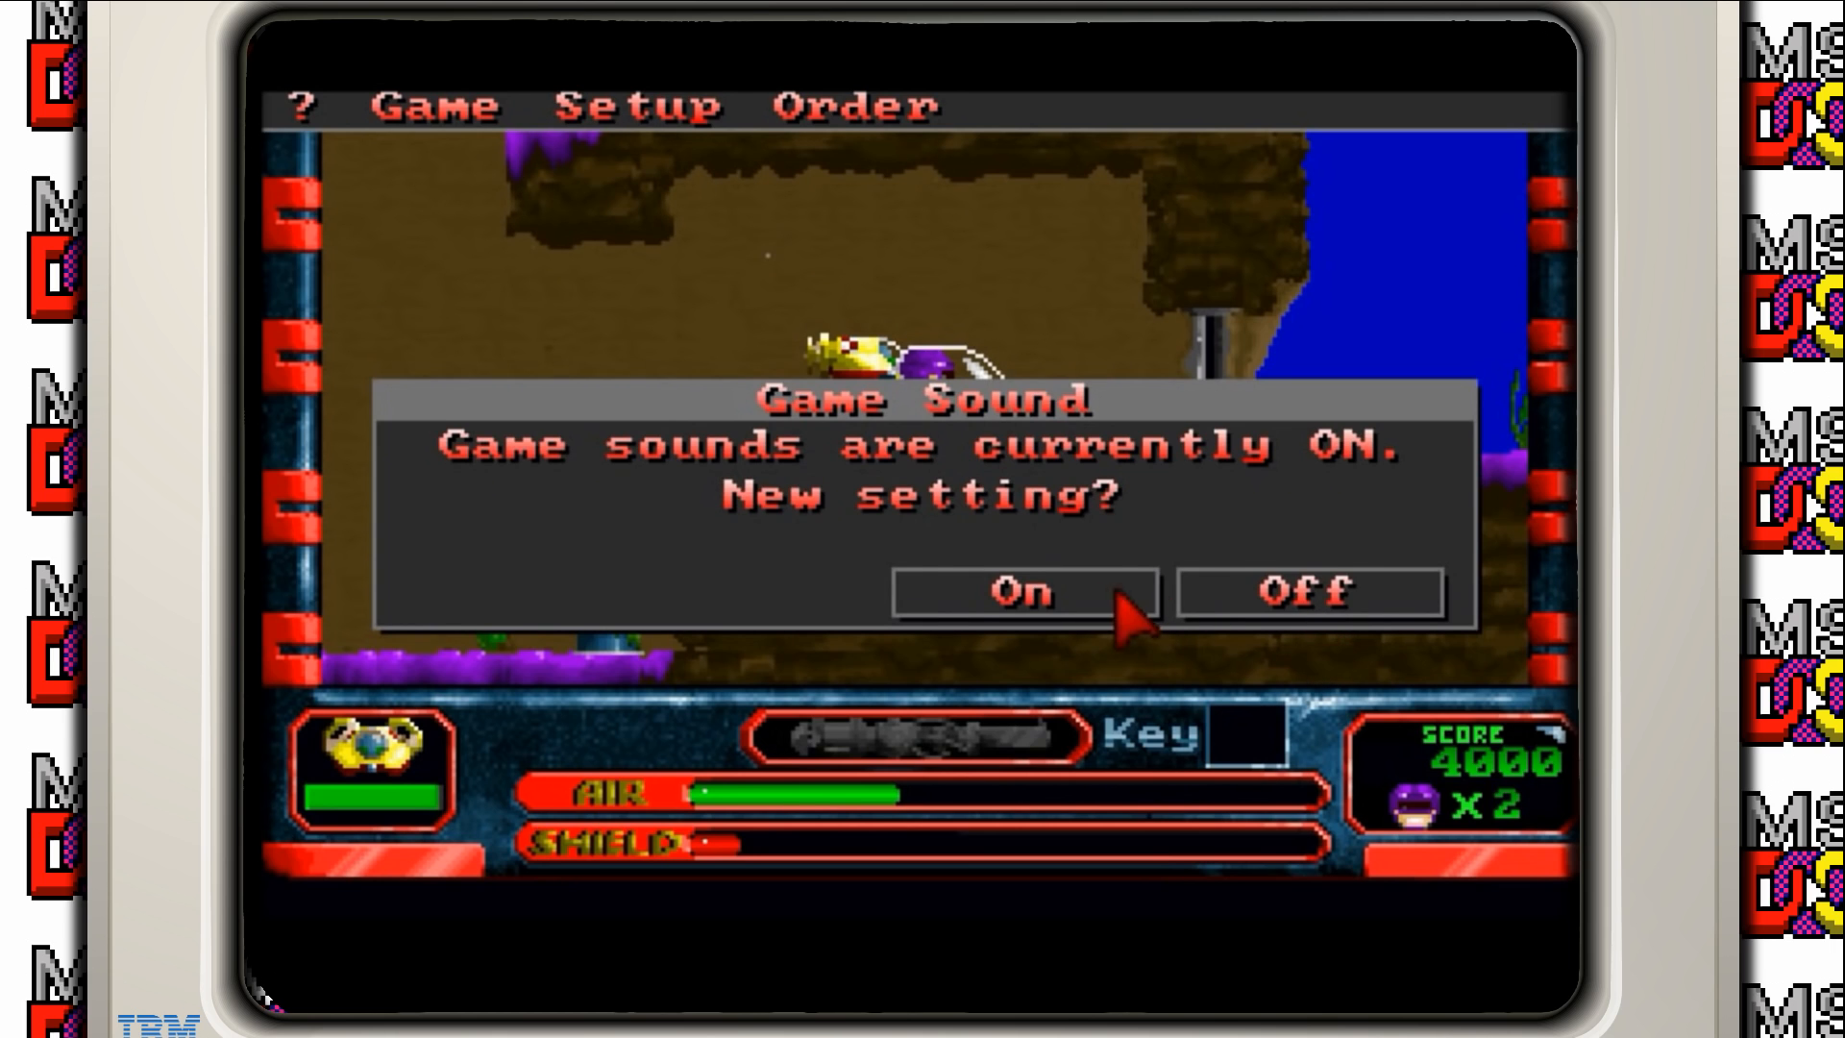
left_click(1022, 592)
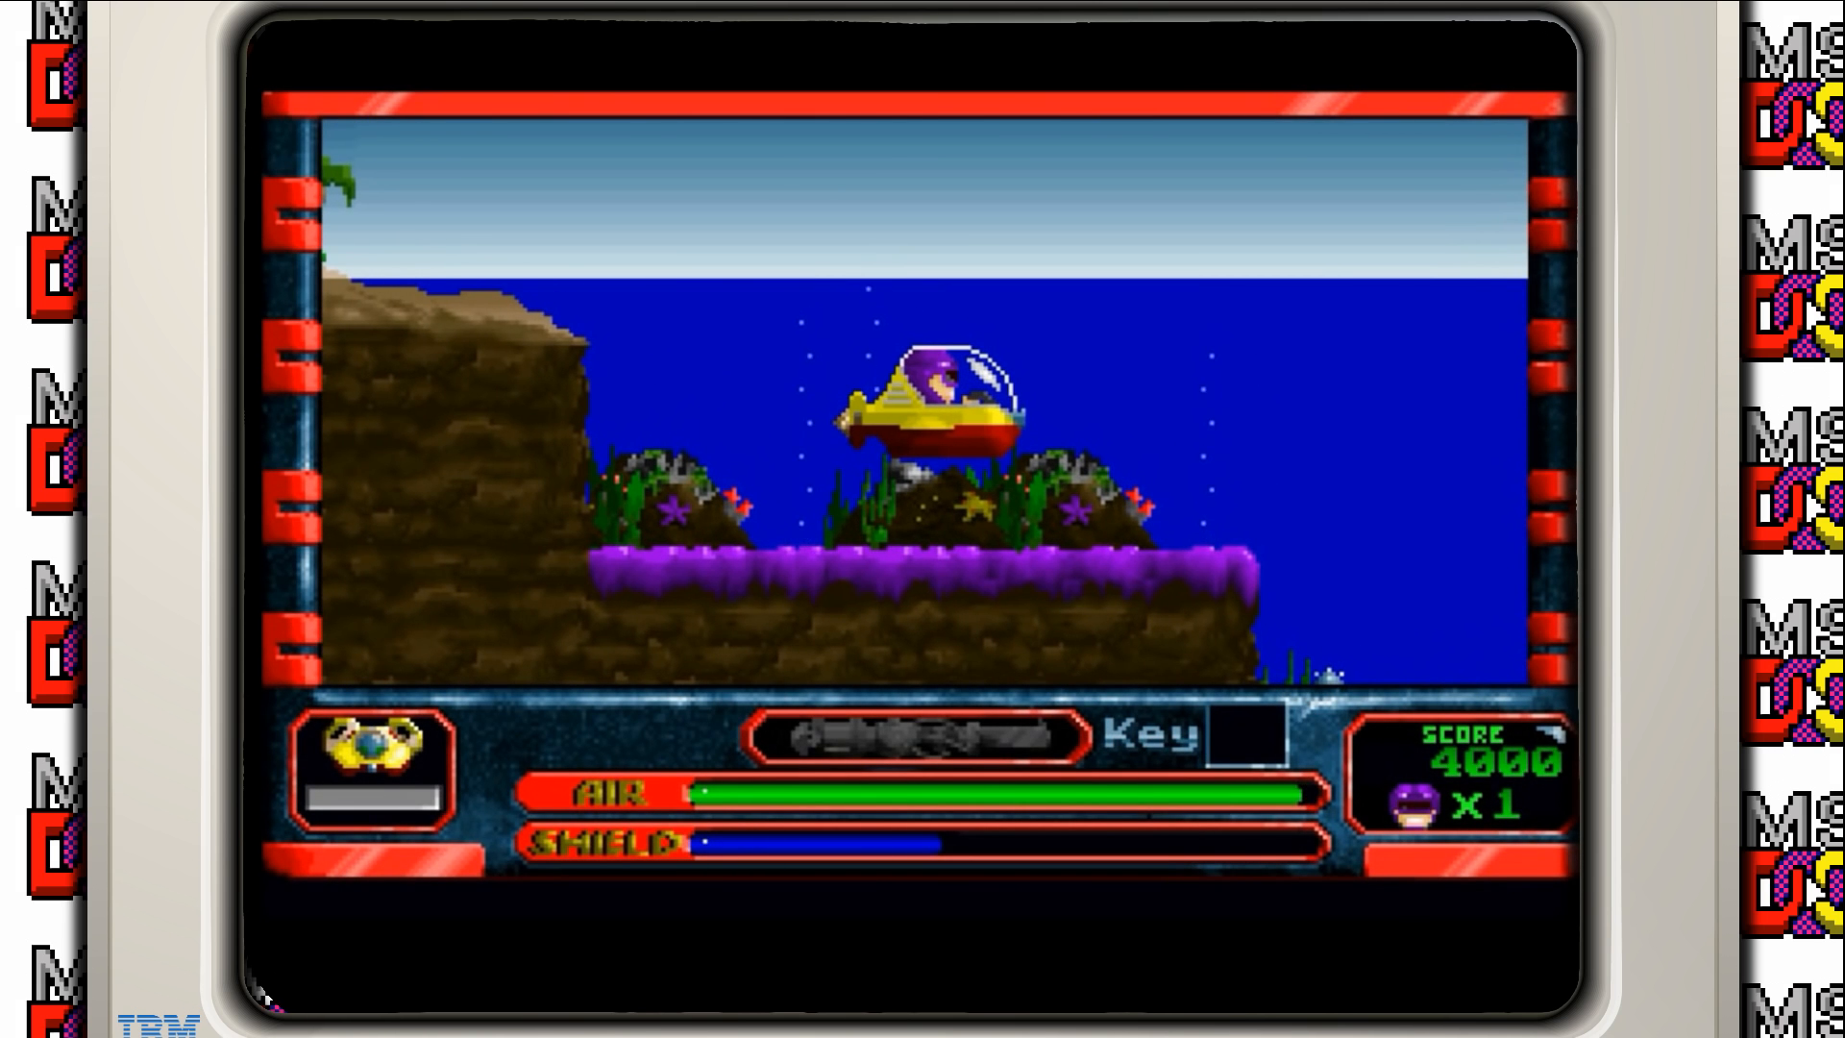
Step: Choose Quit from the Game menu and confirm Ok to leave Dr. Riptide
left_click(433, 106)
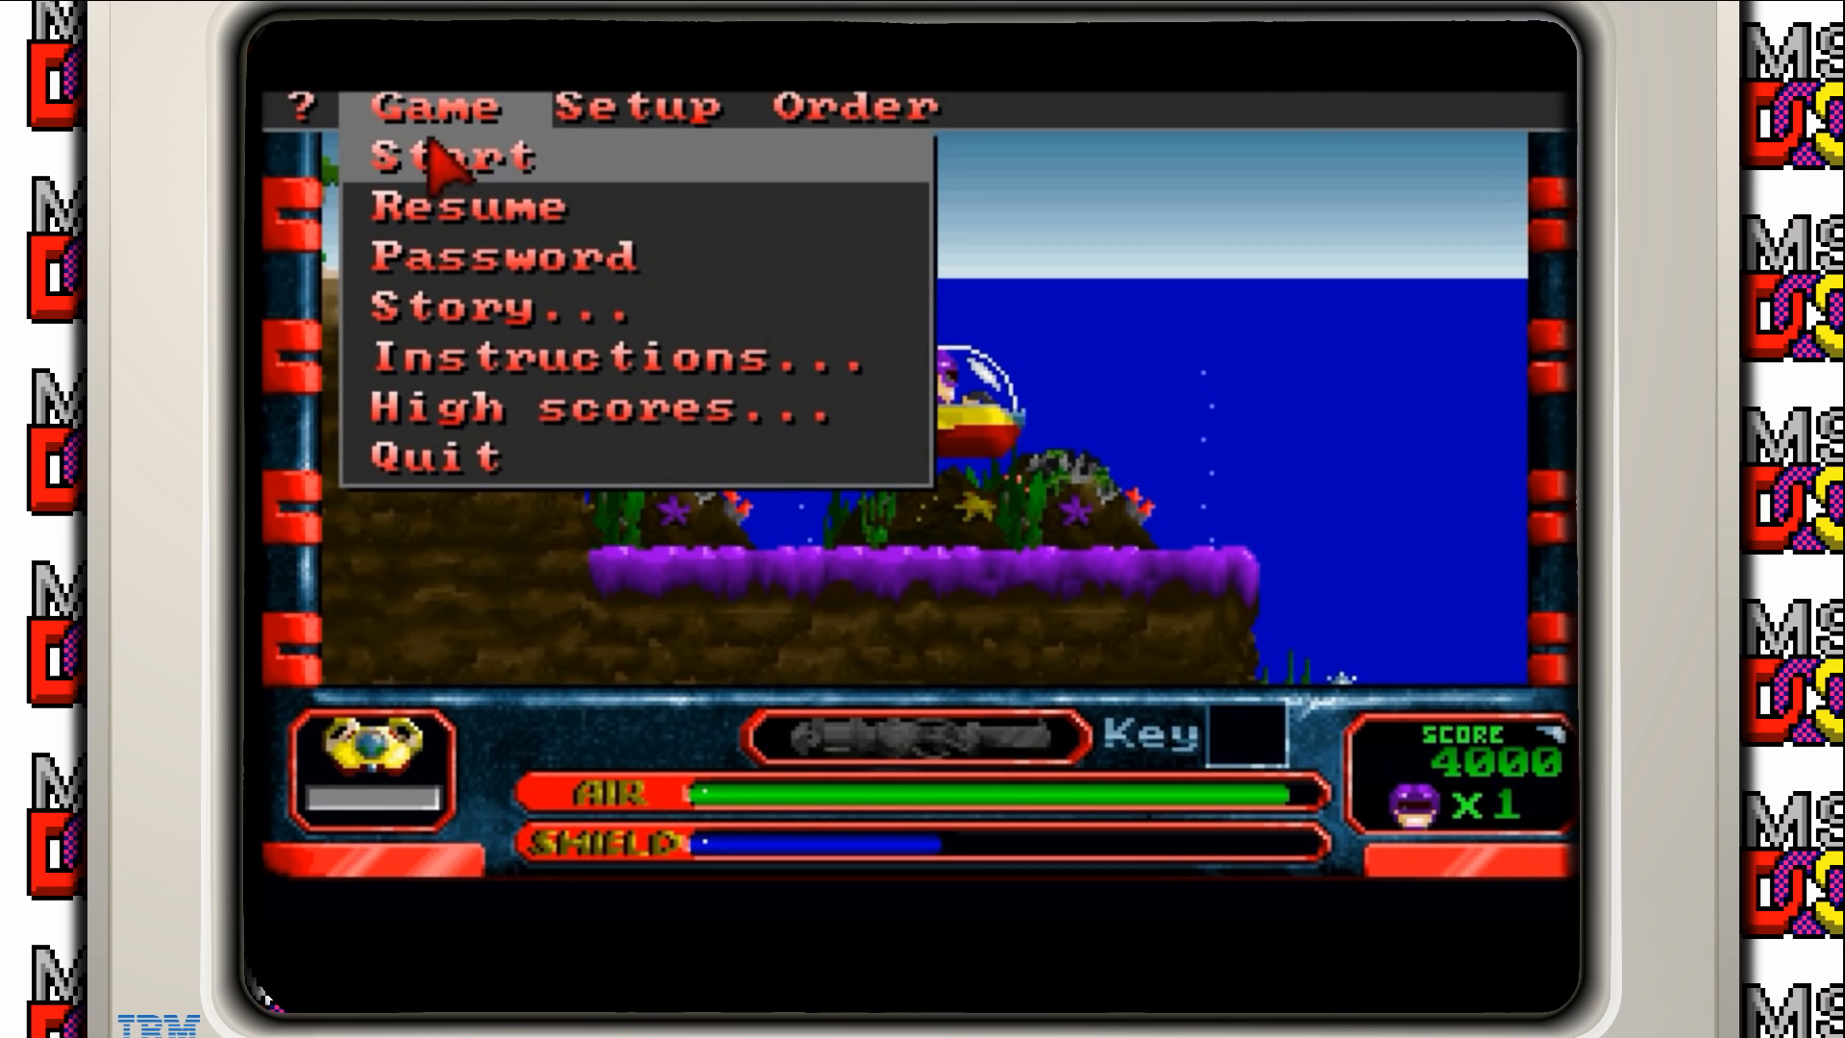
left_click(431, 454)
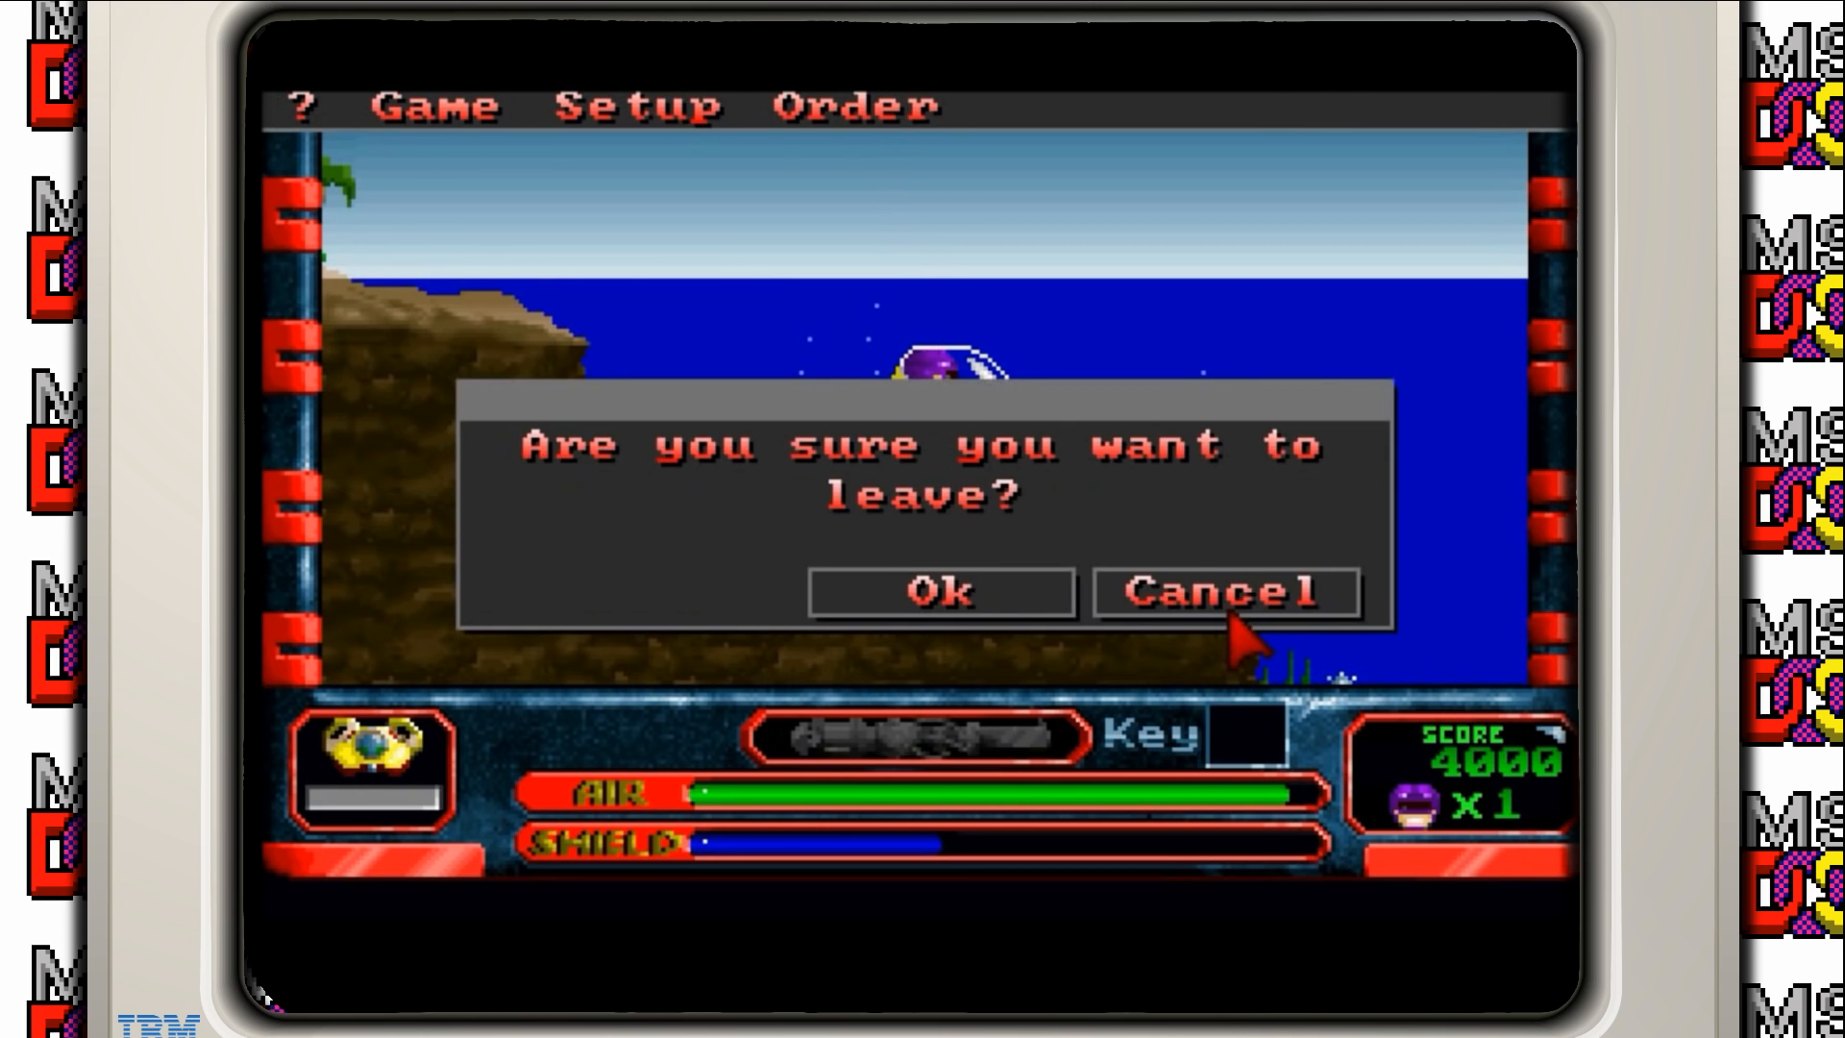
left_click(939, 591)
type("dir")
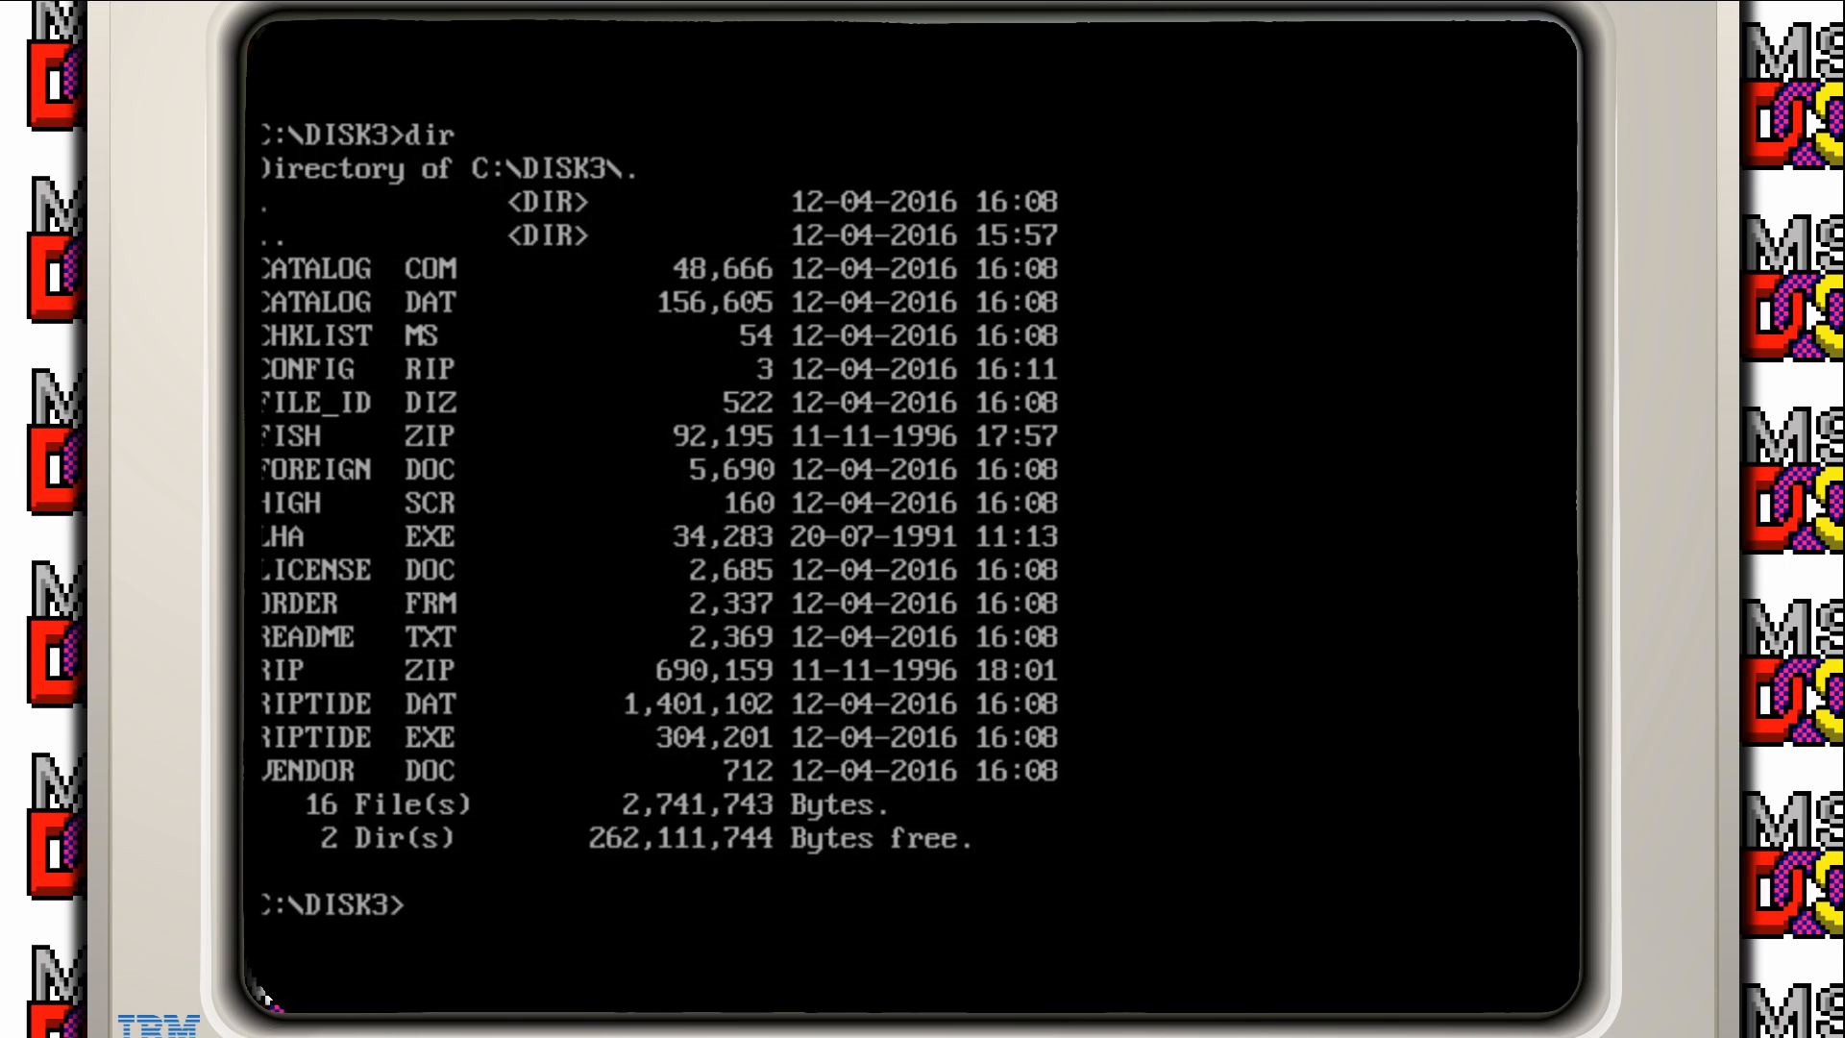
Step: Make a fish folder in DISK3, copy fish.zip into it, and extract it with pkunzip
type("md fish")
type("c")
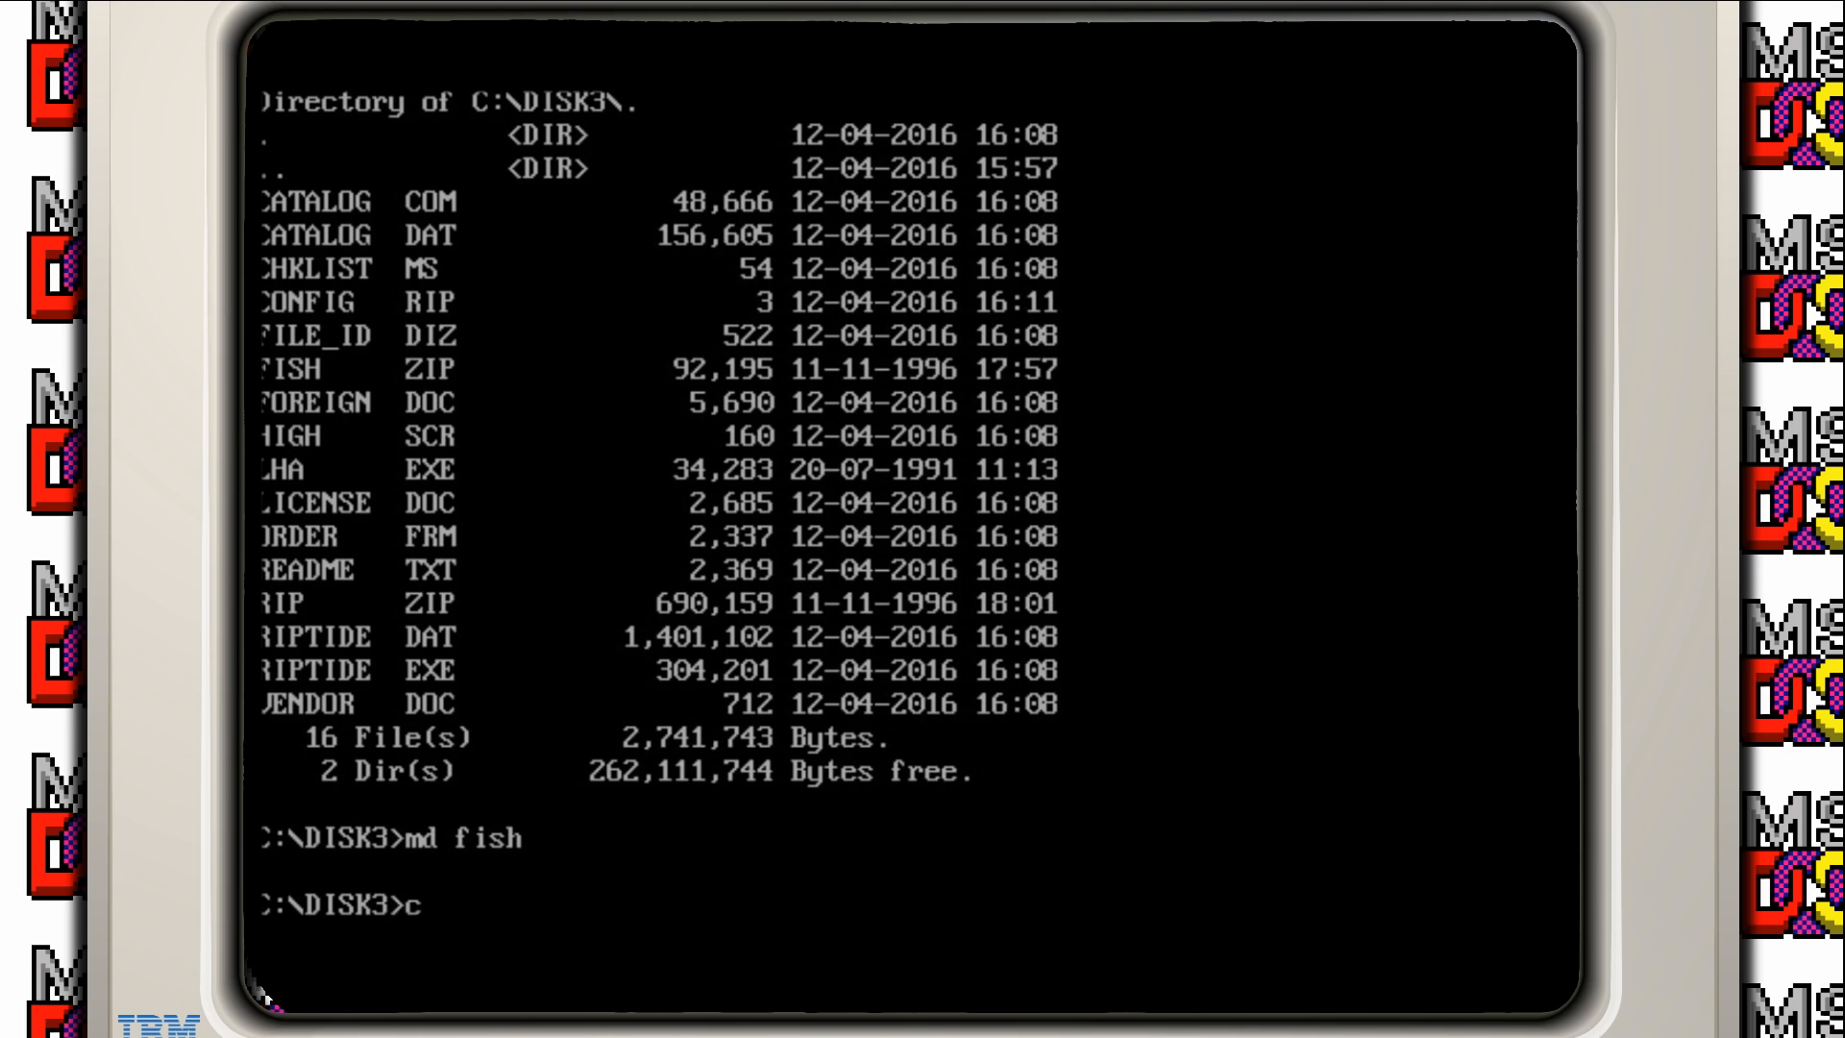
type("opy fish.zip fish")
type("cd fish")
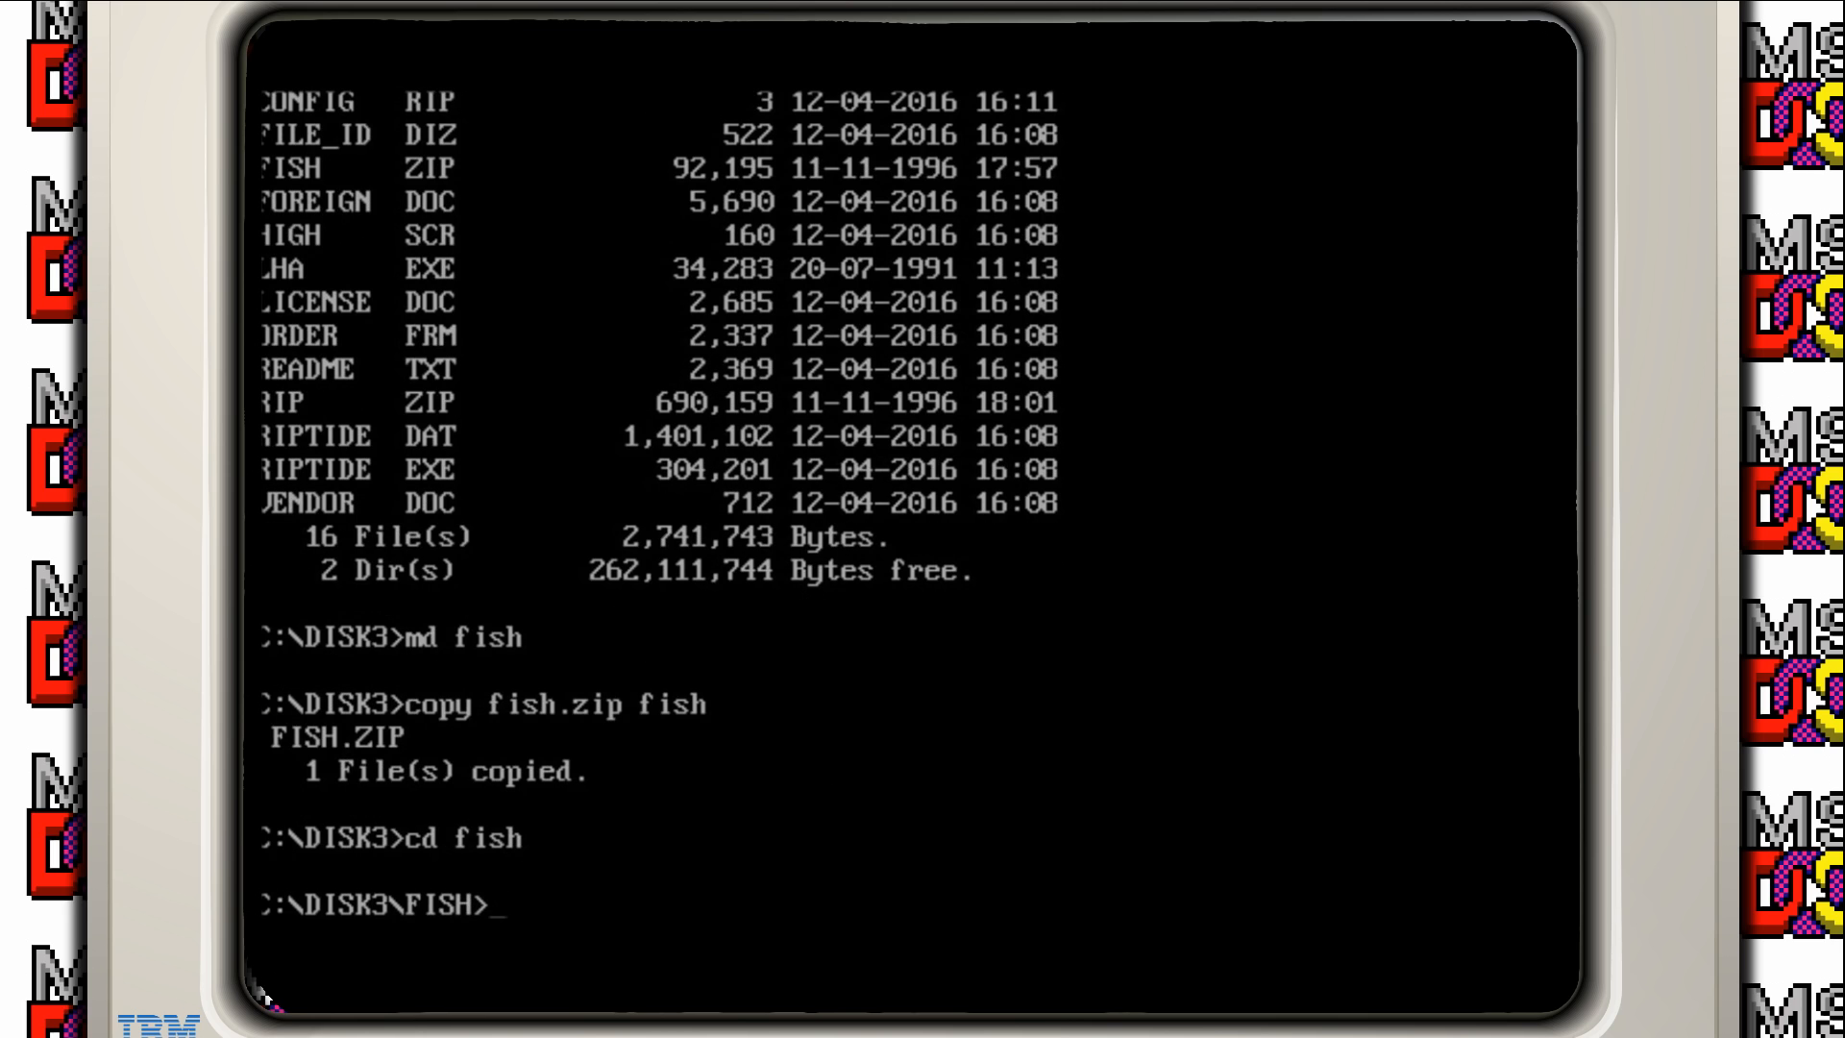
type("pkunzip fish.")
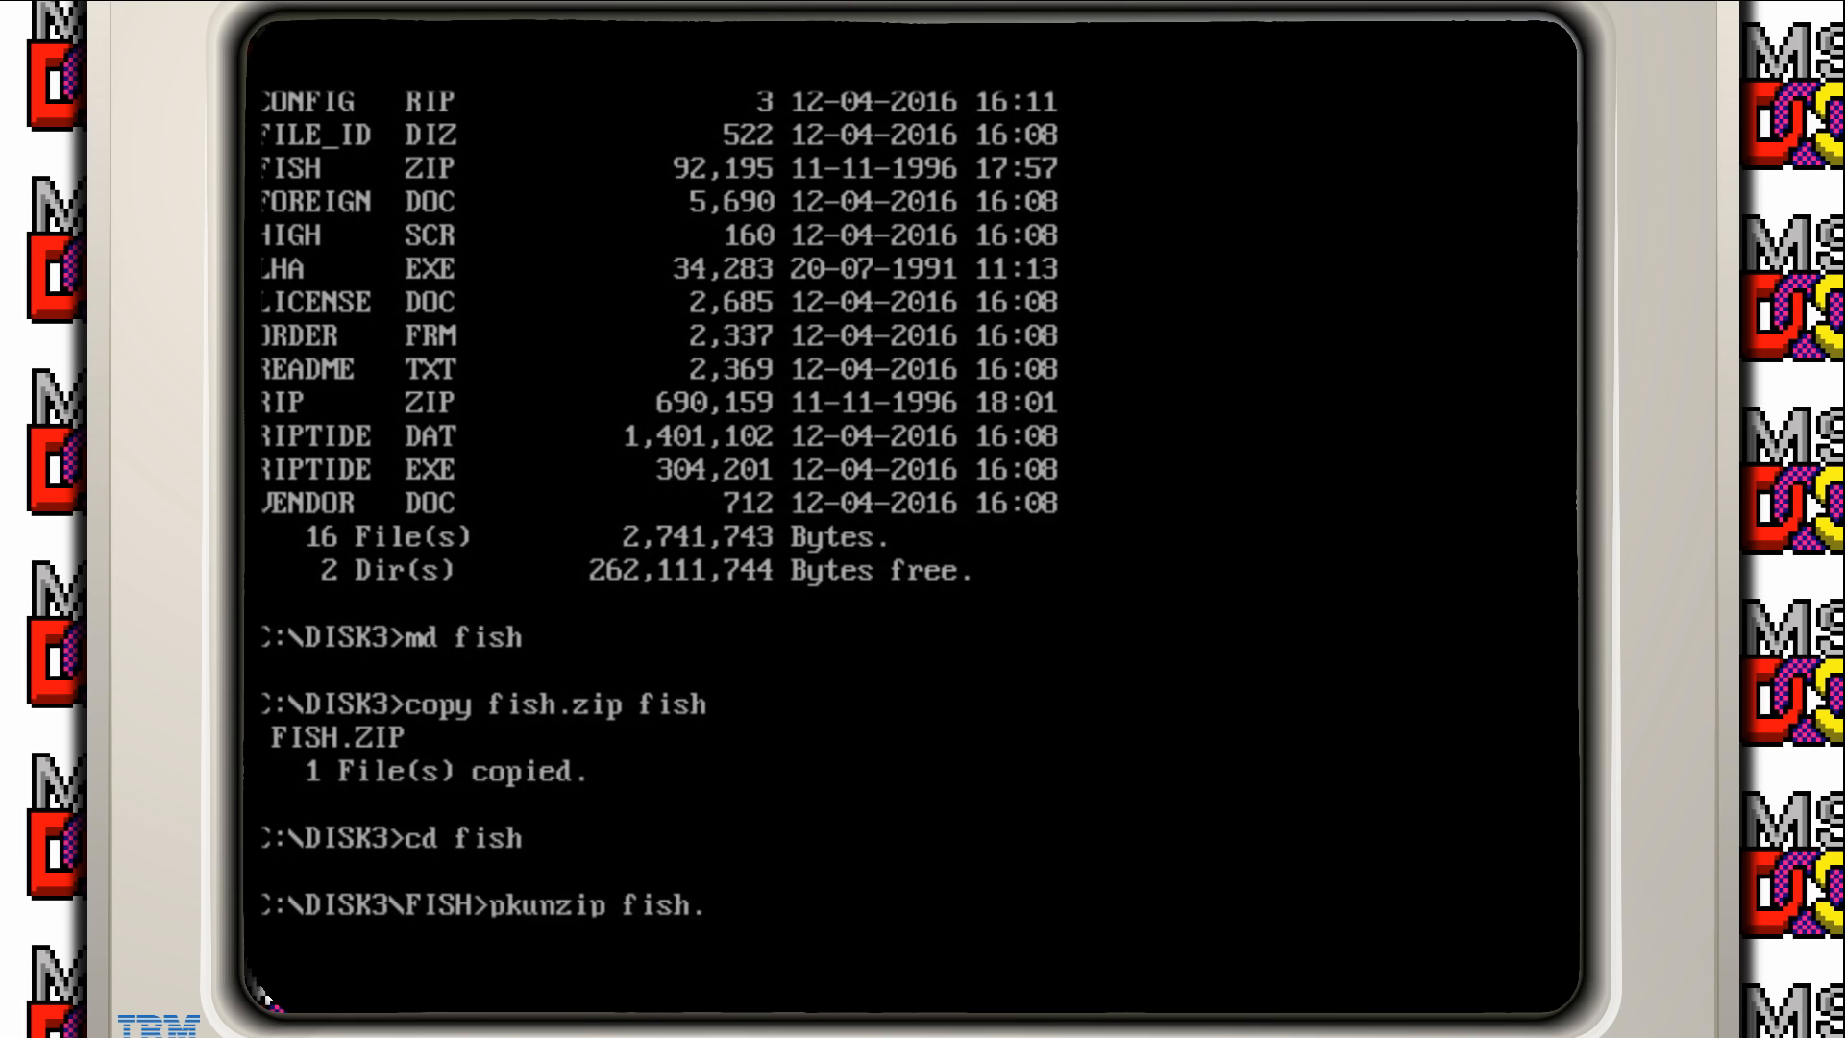
key("Return")
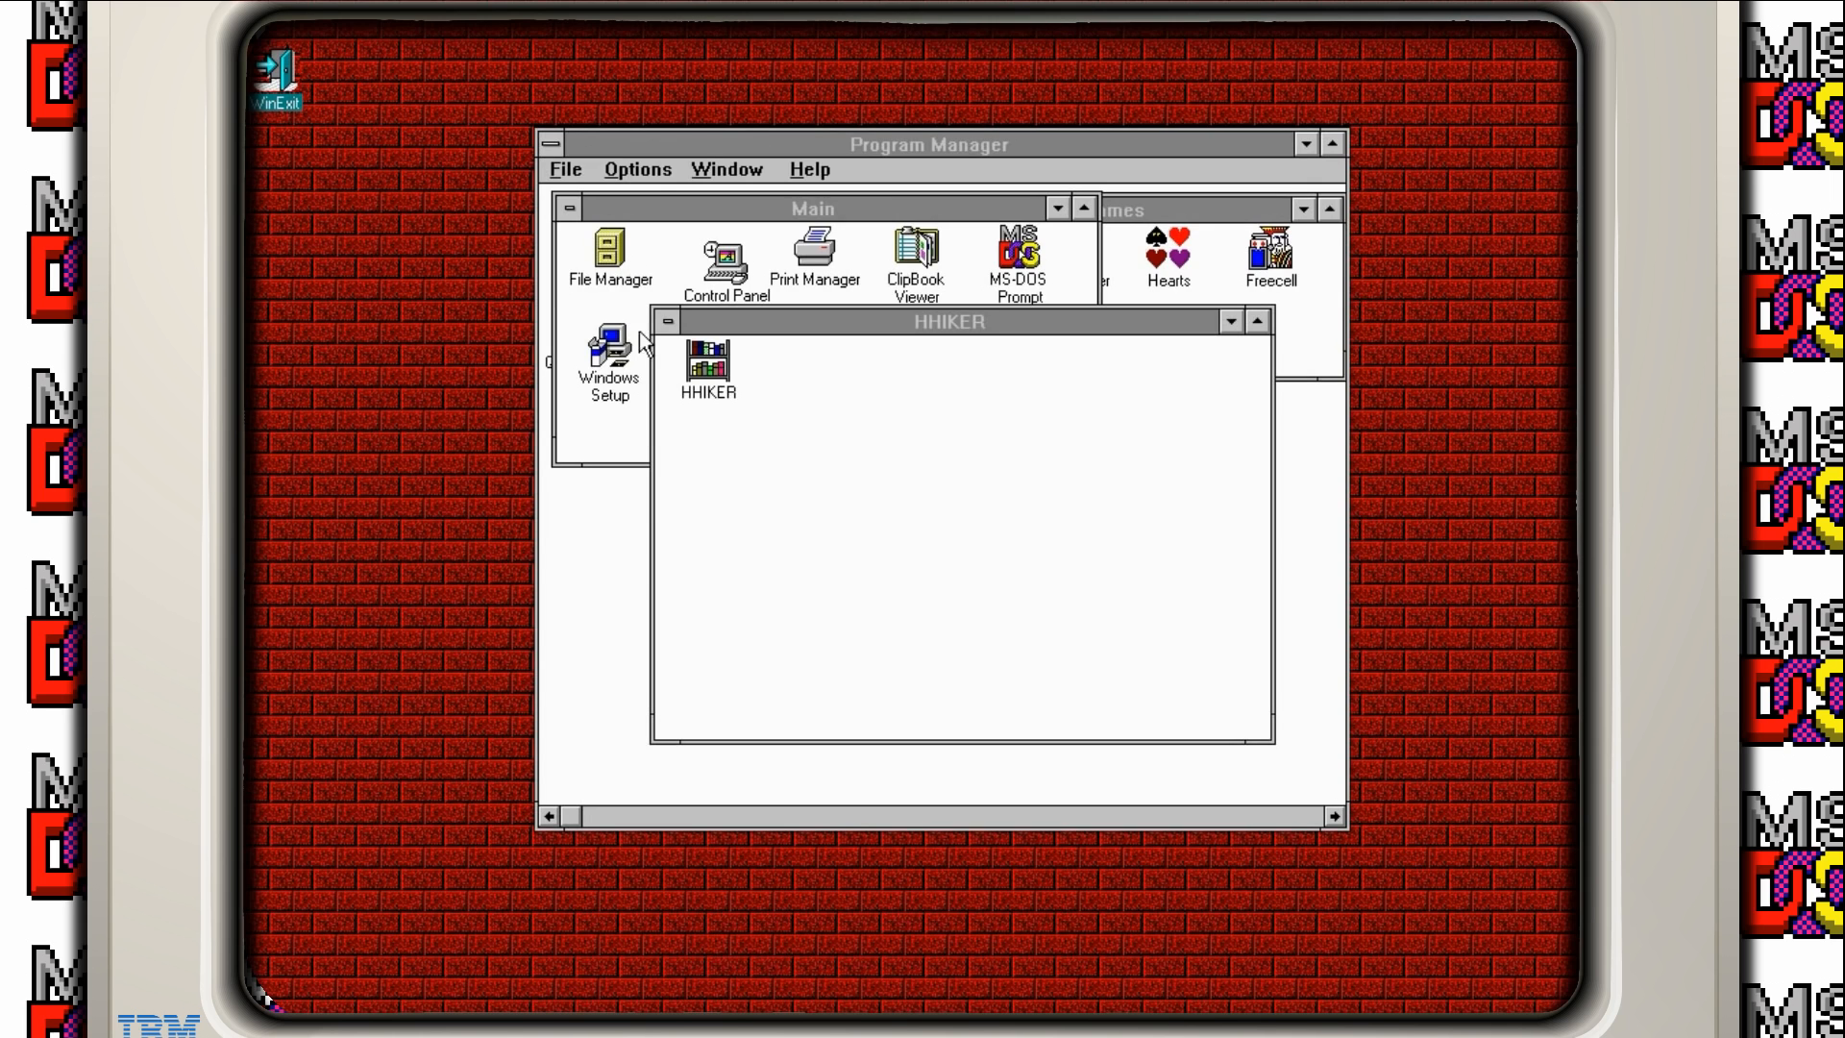
Step: Browse File Manager to DISK3\FISH and run 3fish.exe, bringing its window forward
double_click(607, 248)
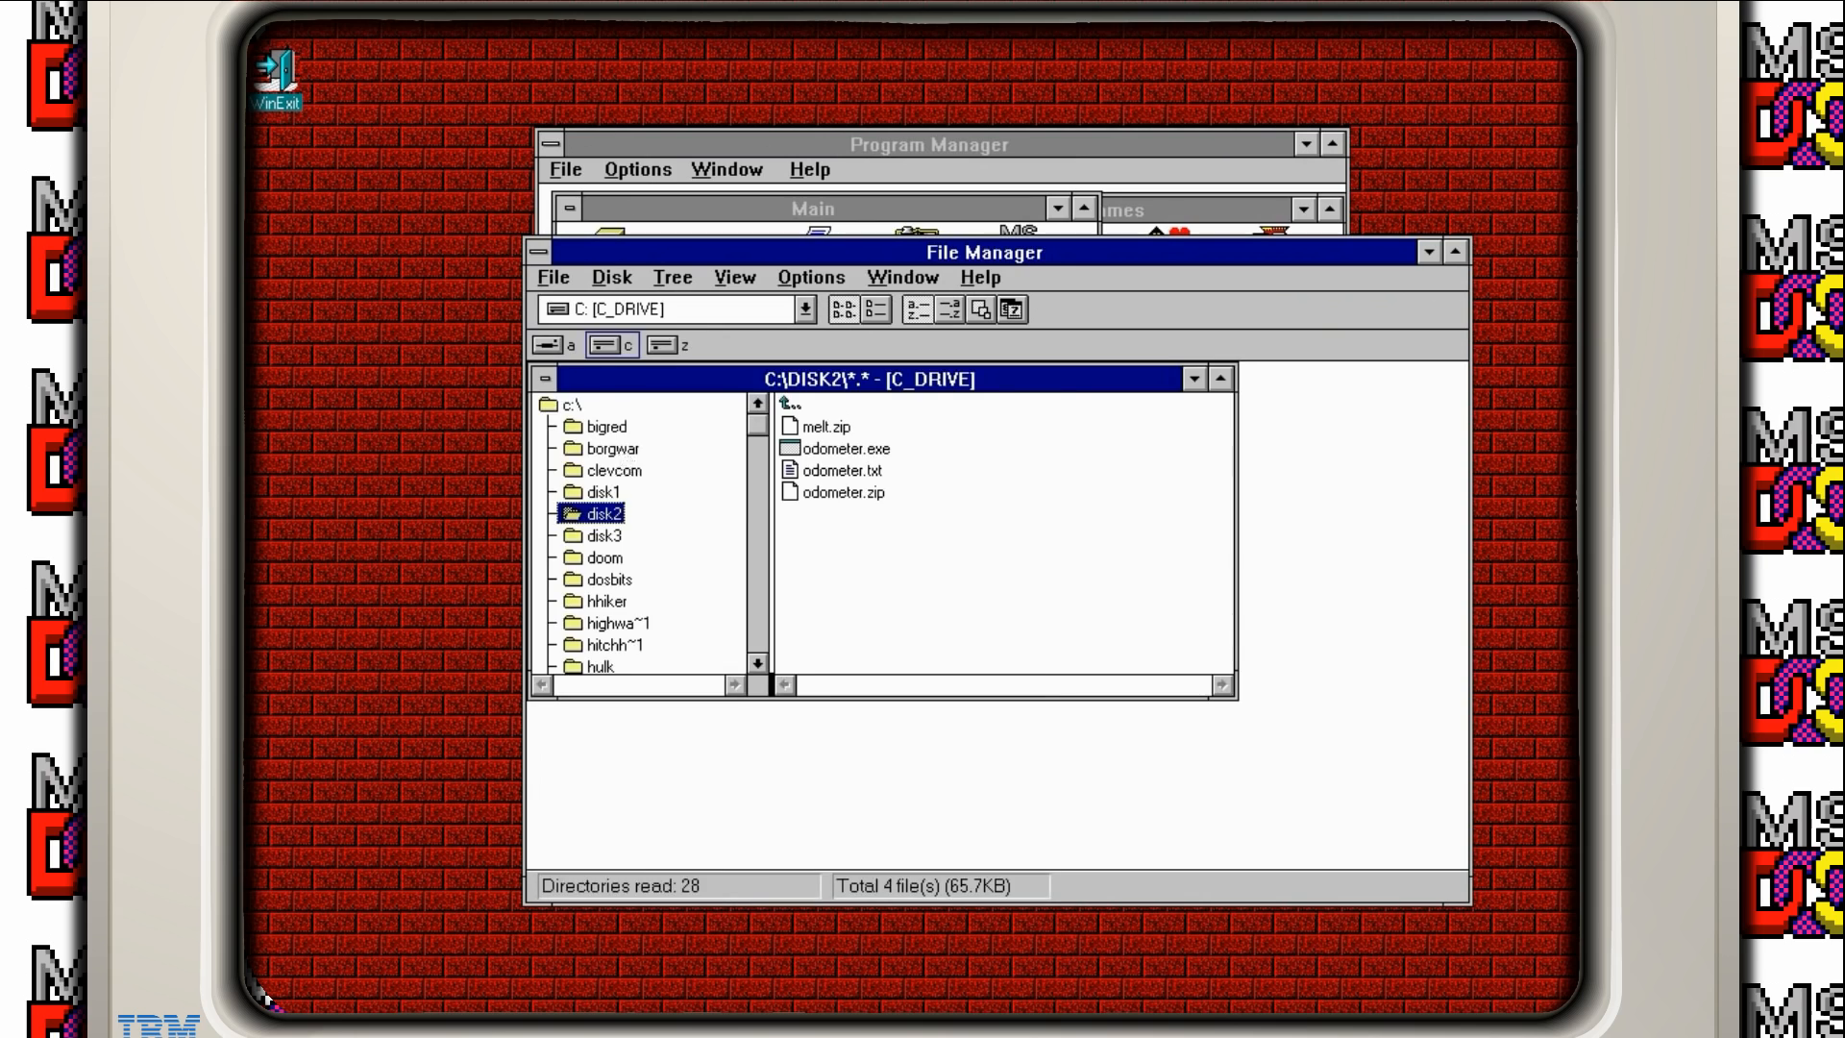
left_click(607, 556)
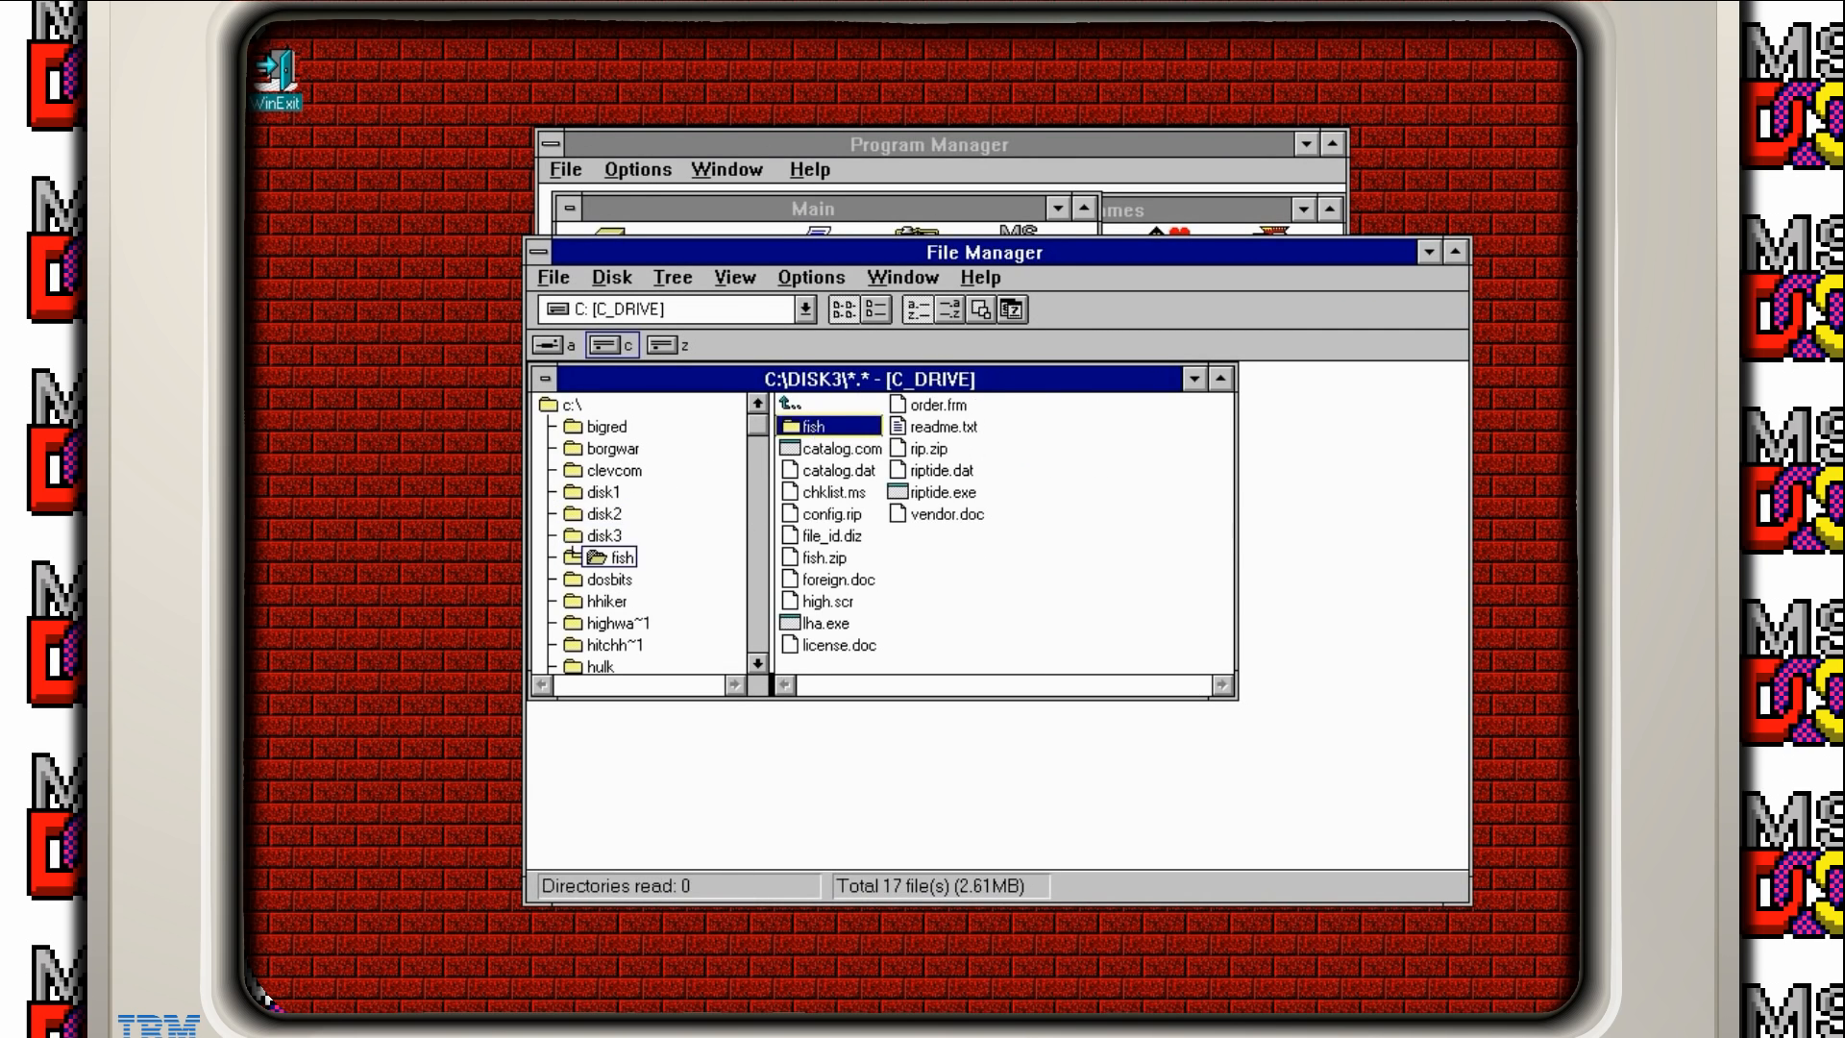
double_click(827, 426)
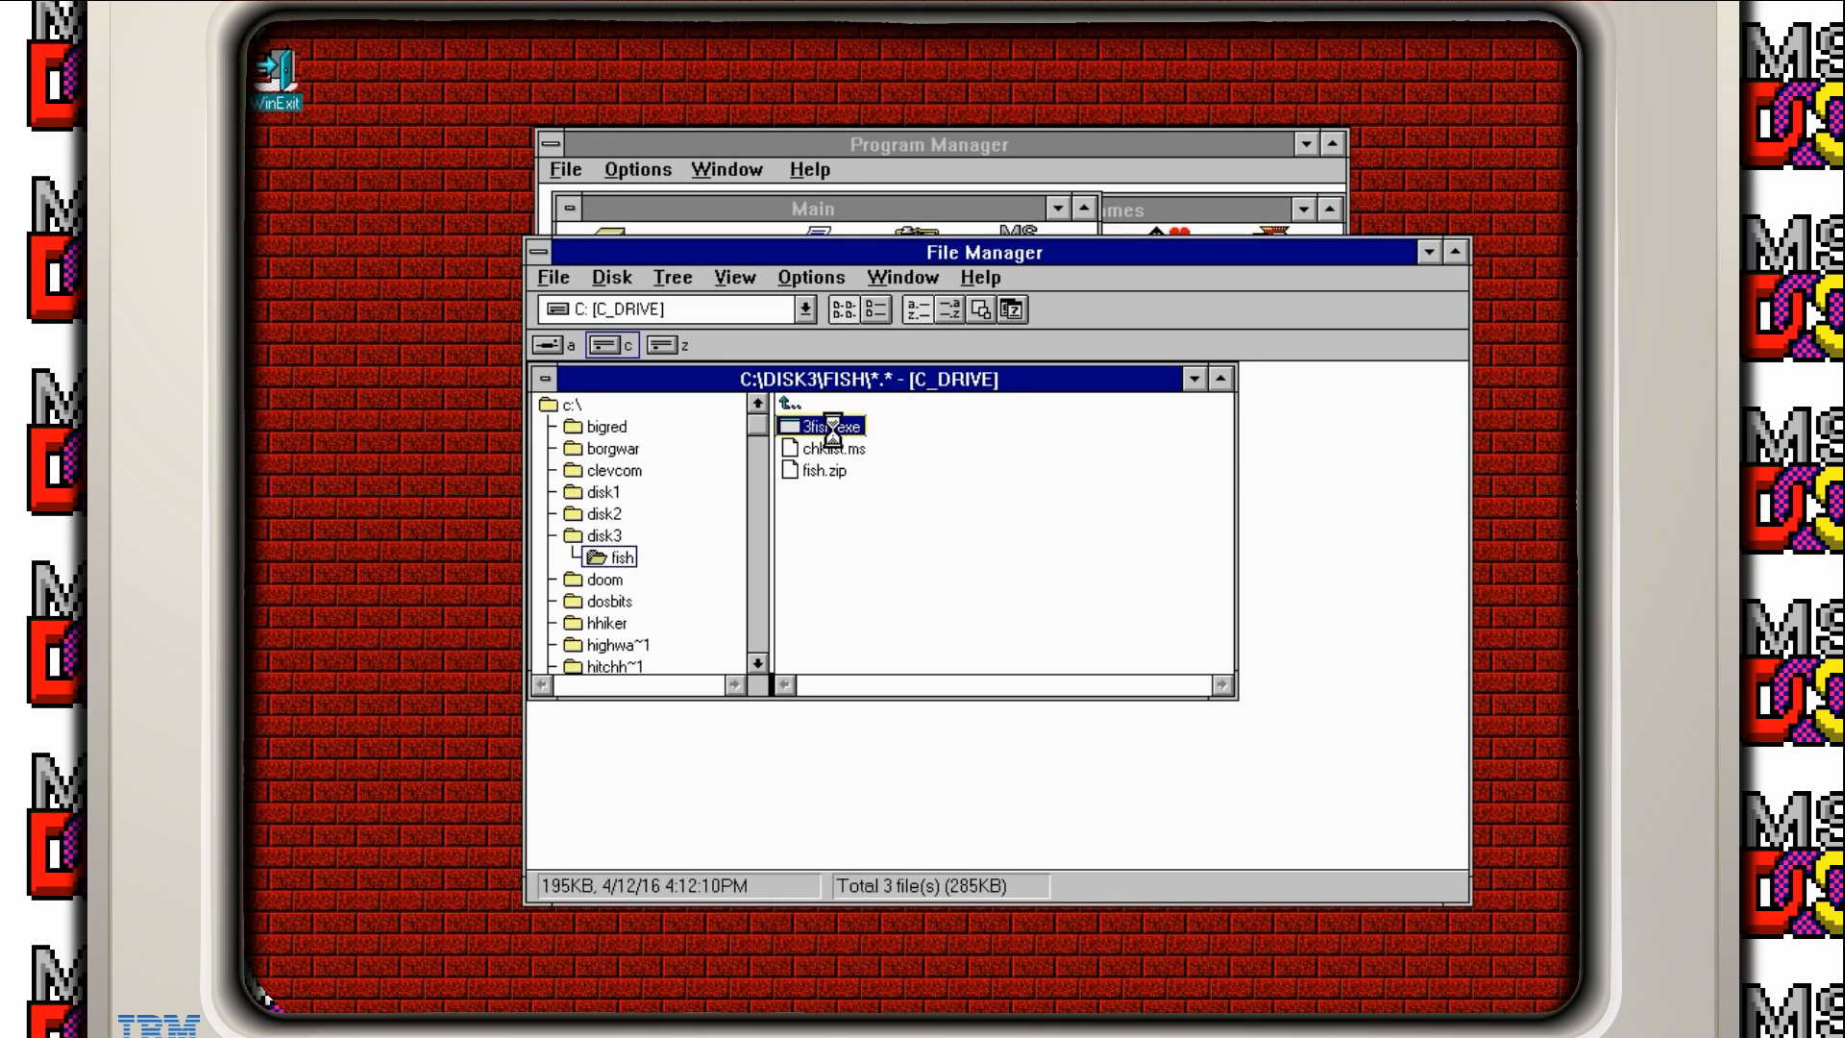
double_click(823, 426)
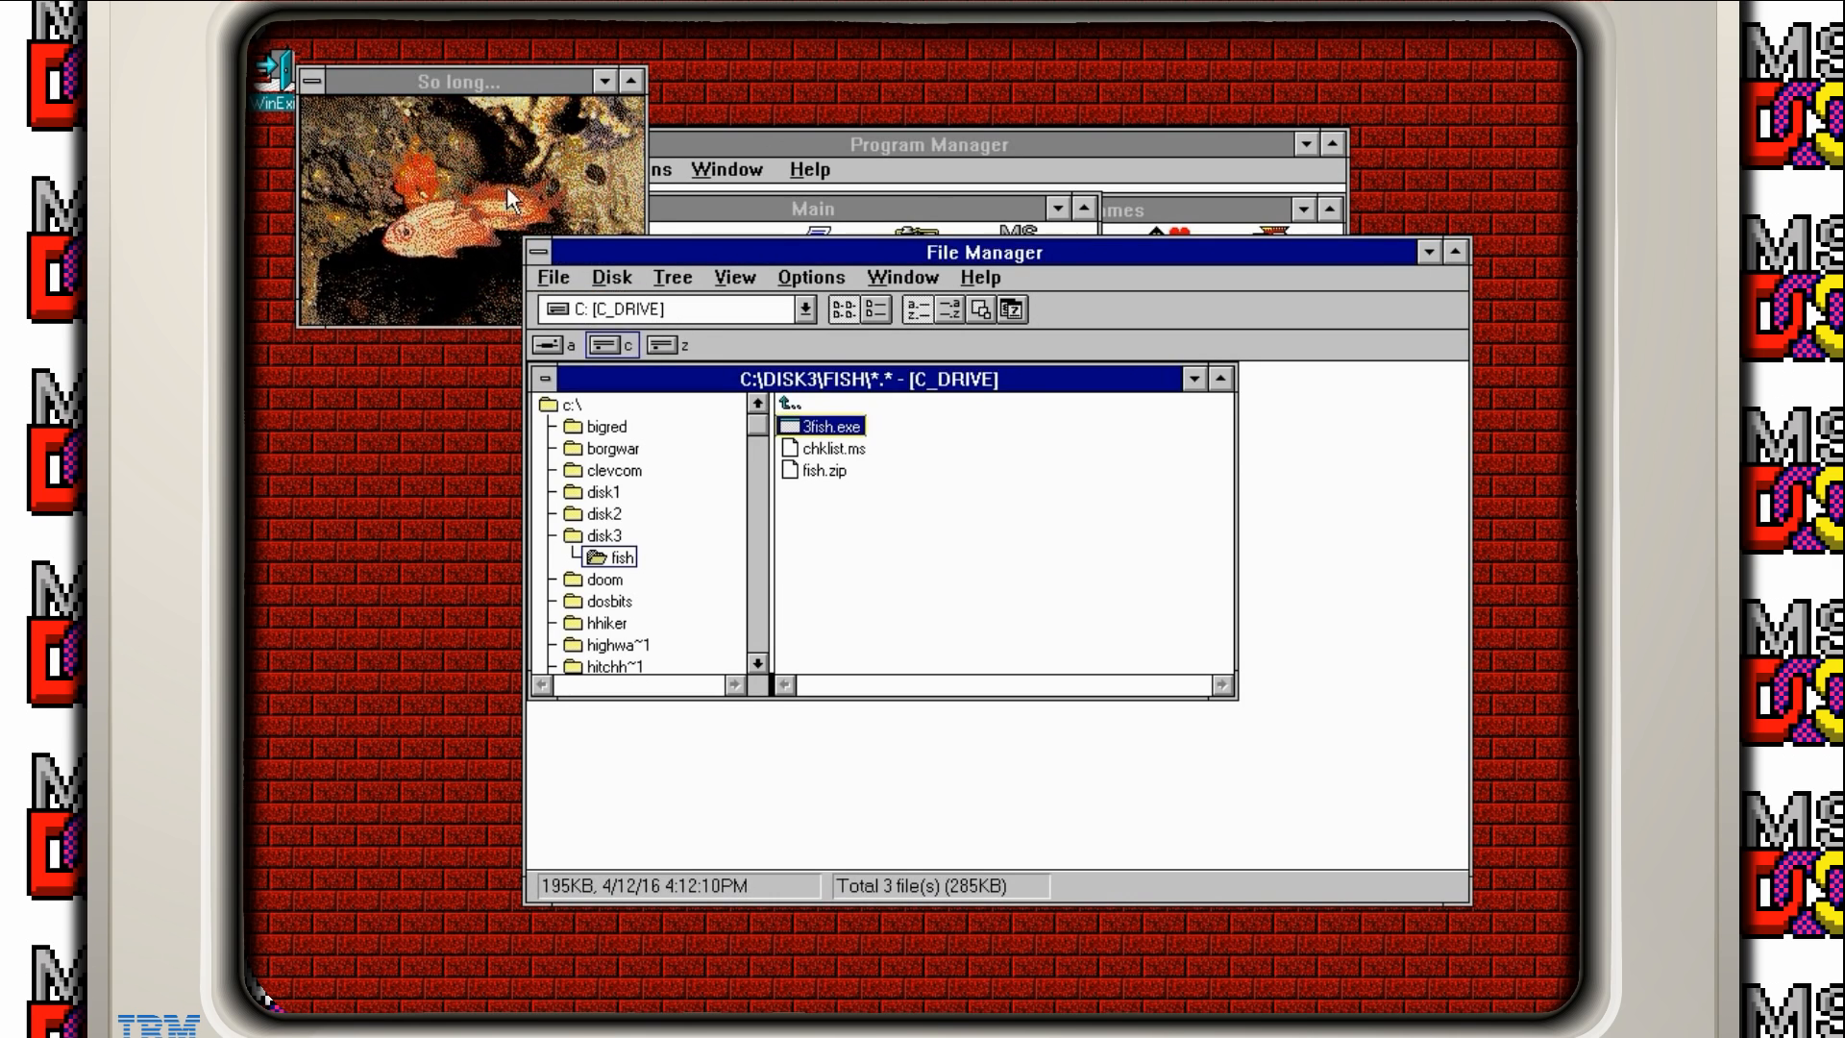
left_click(459, 81)
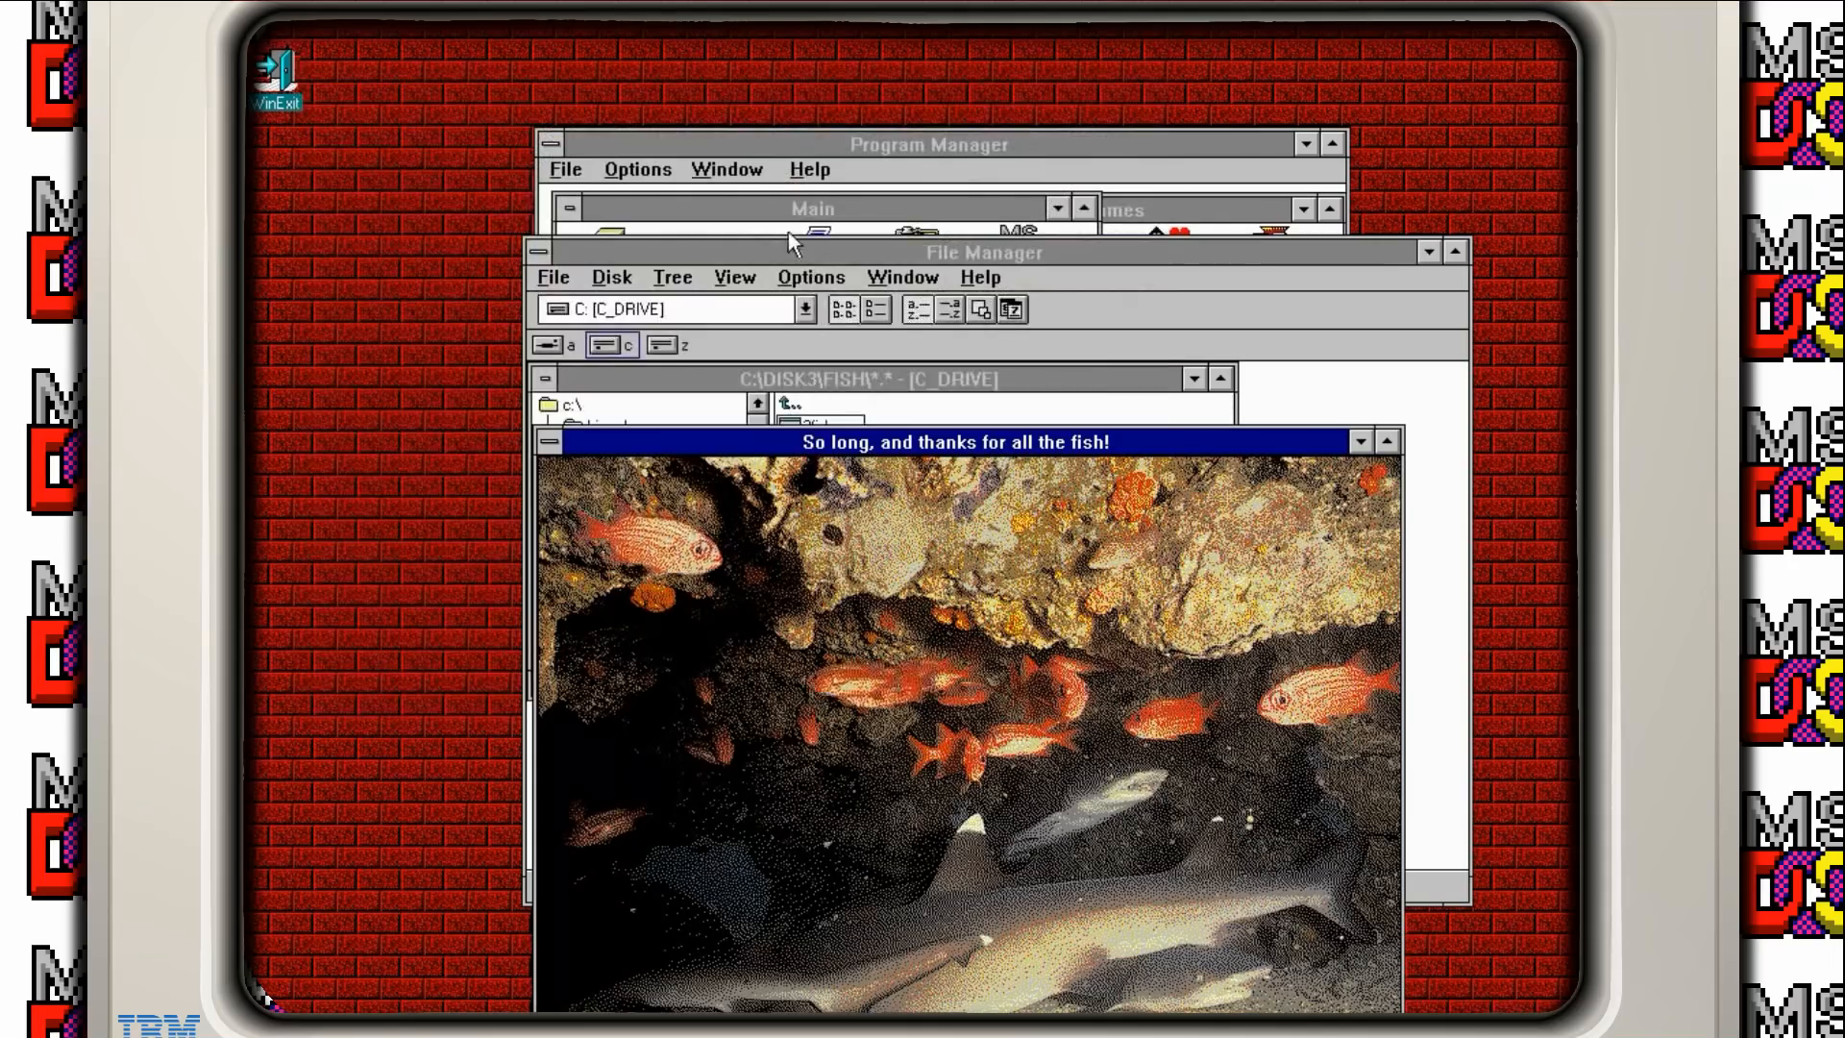
Step: Watch the 3FISH aquarium, then close its window from the Control menu
double_click(727, 257)
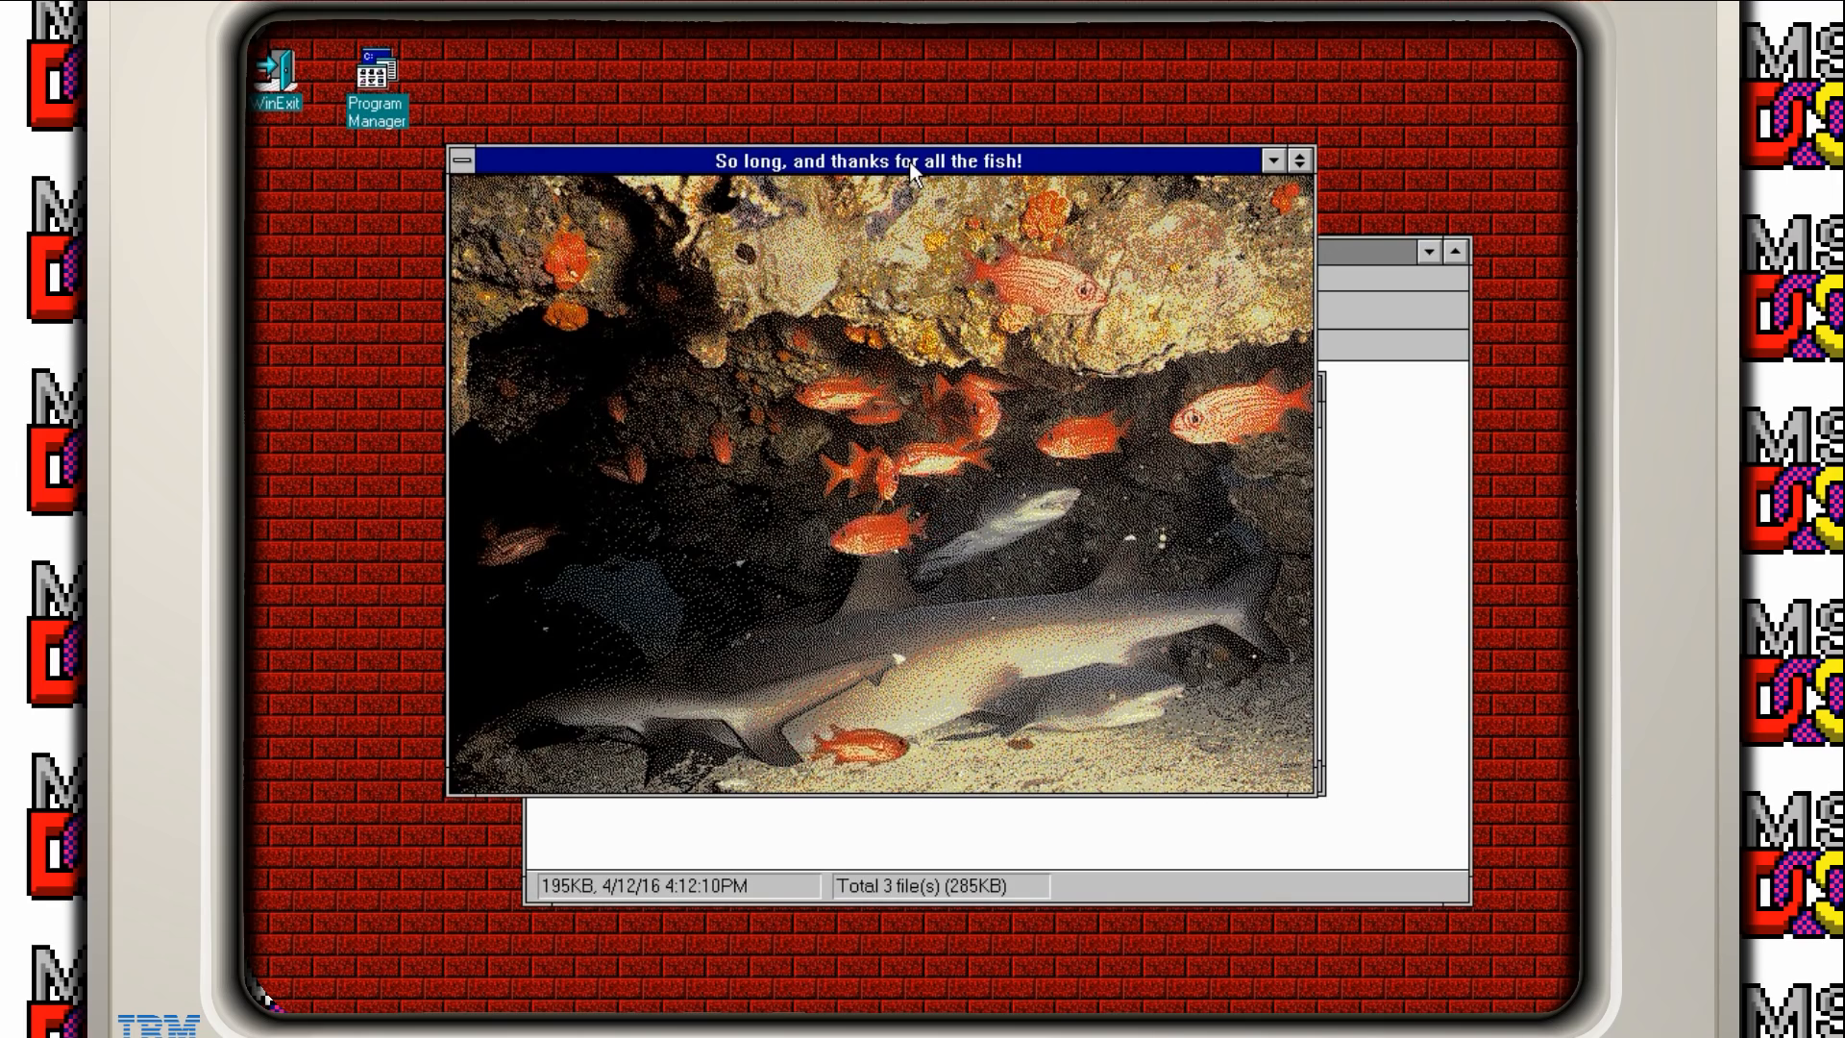
left_click(462, 161)
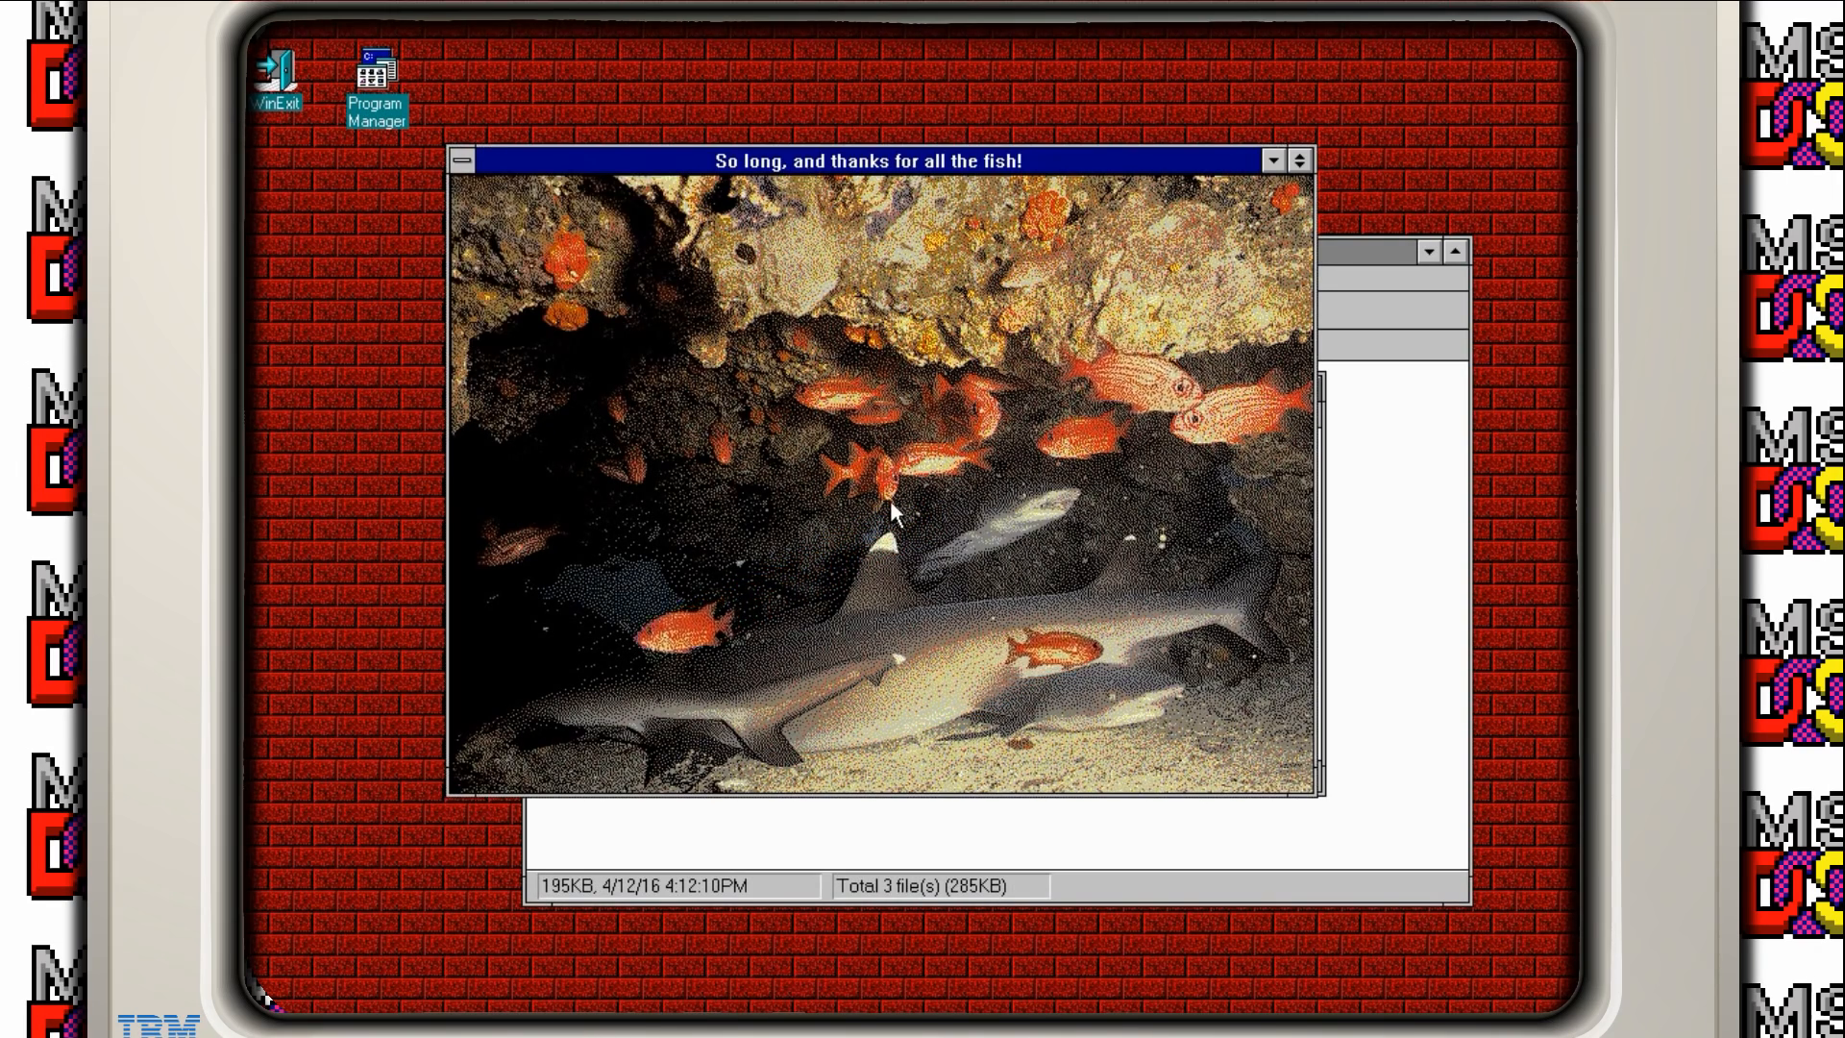
mouse_move(1059, 418)
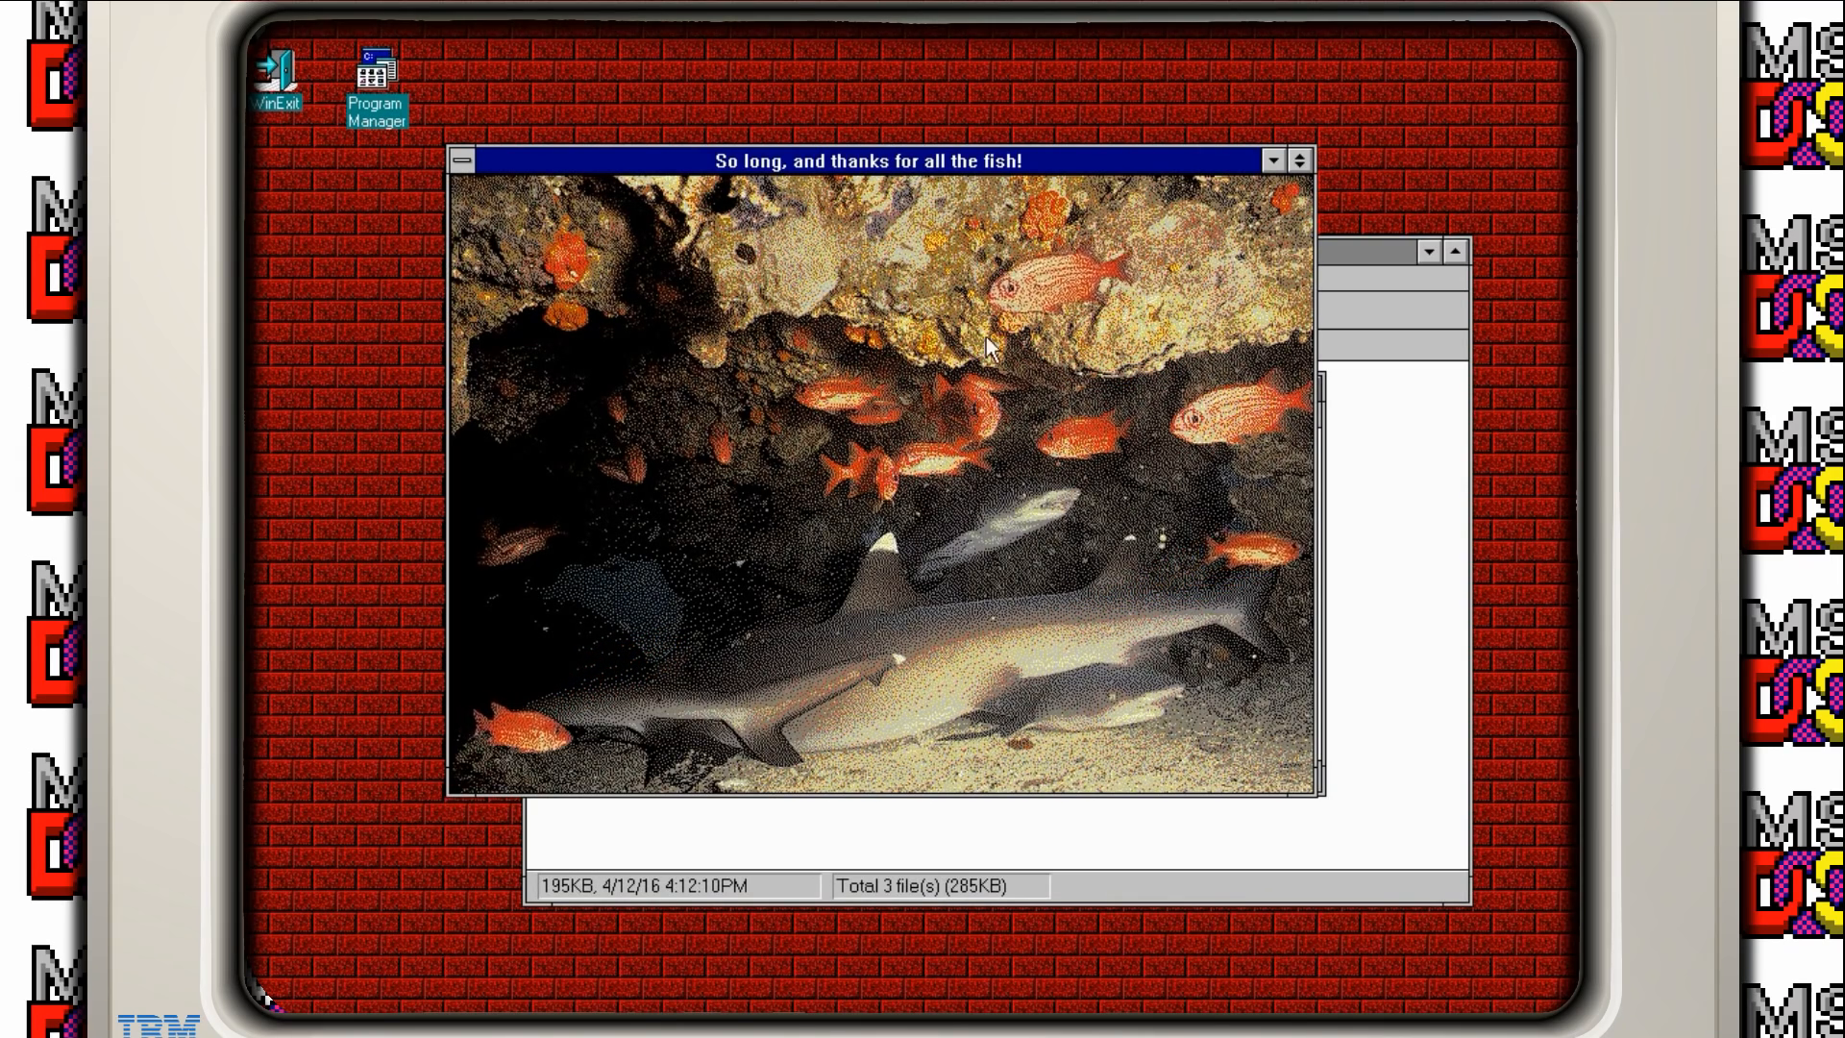
mouse_move(1047, 304)
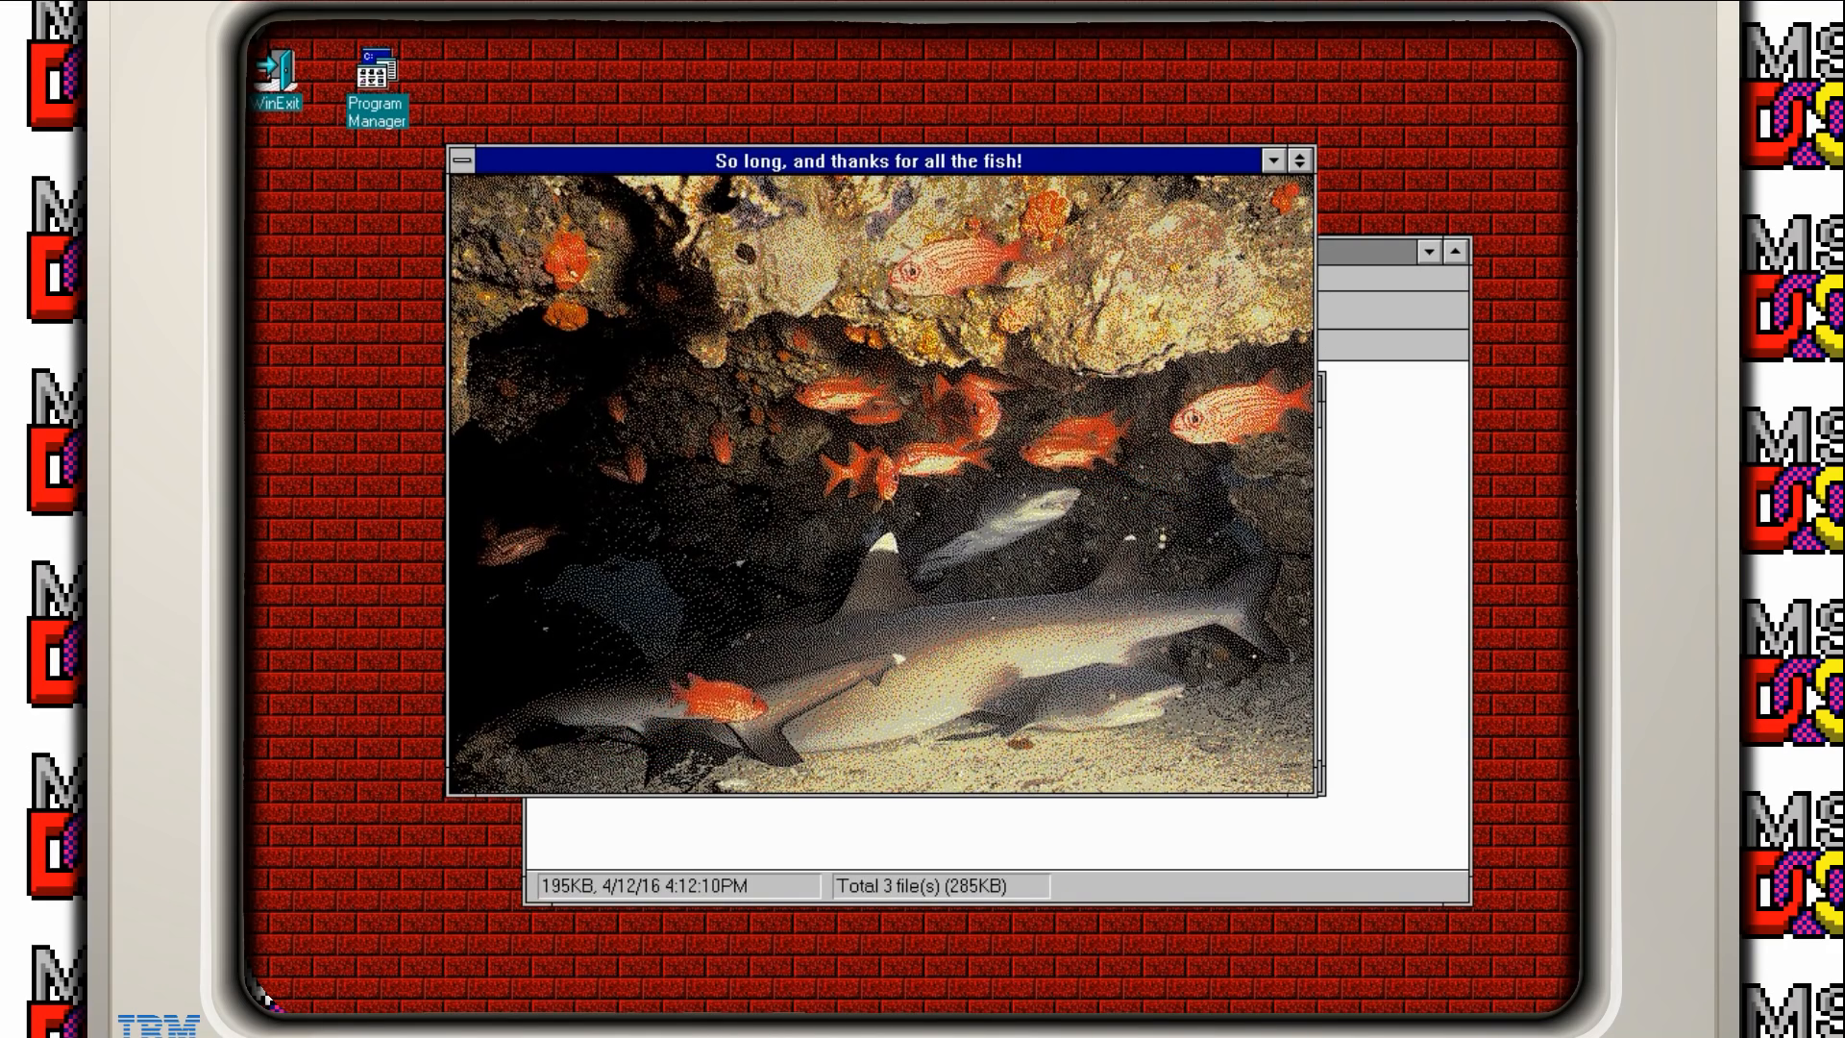
left_click(459, 160)
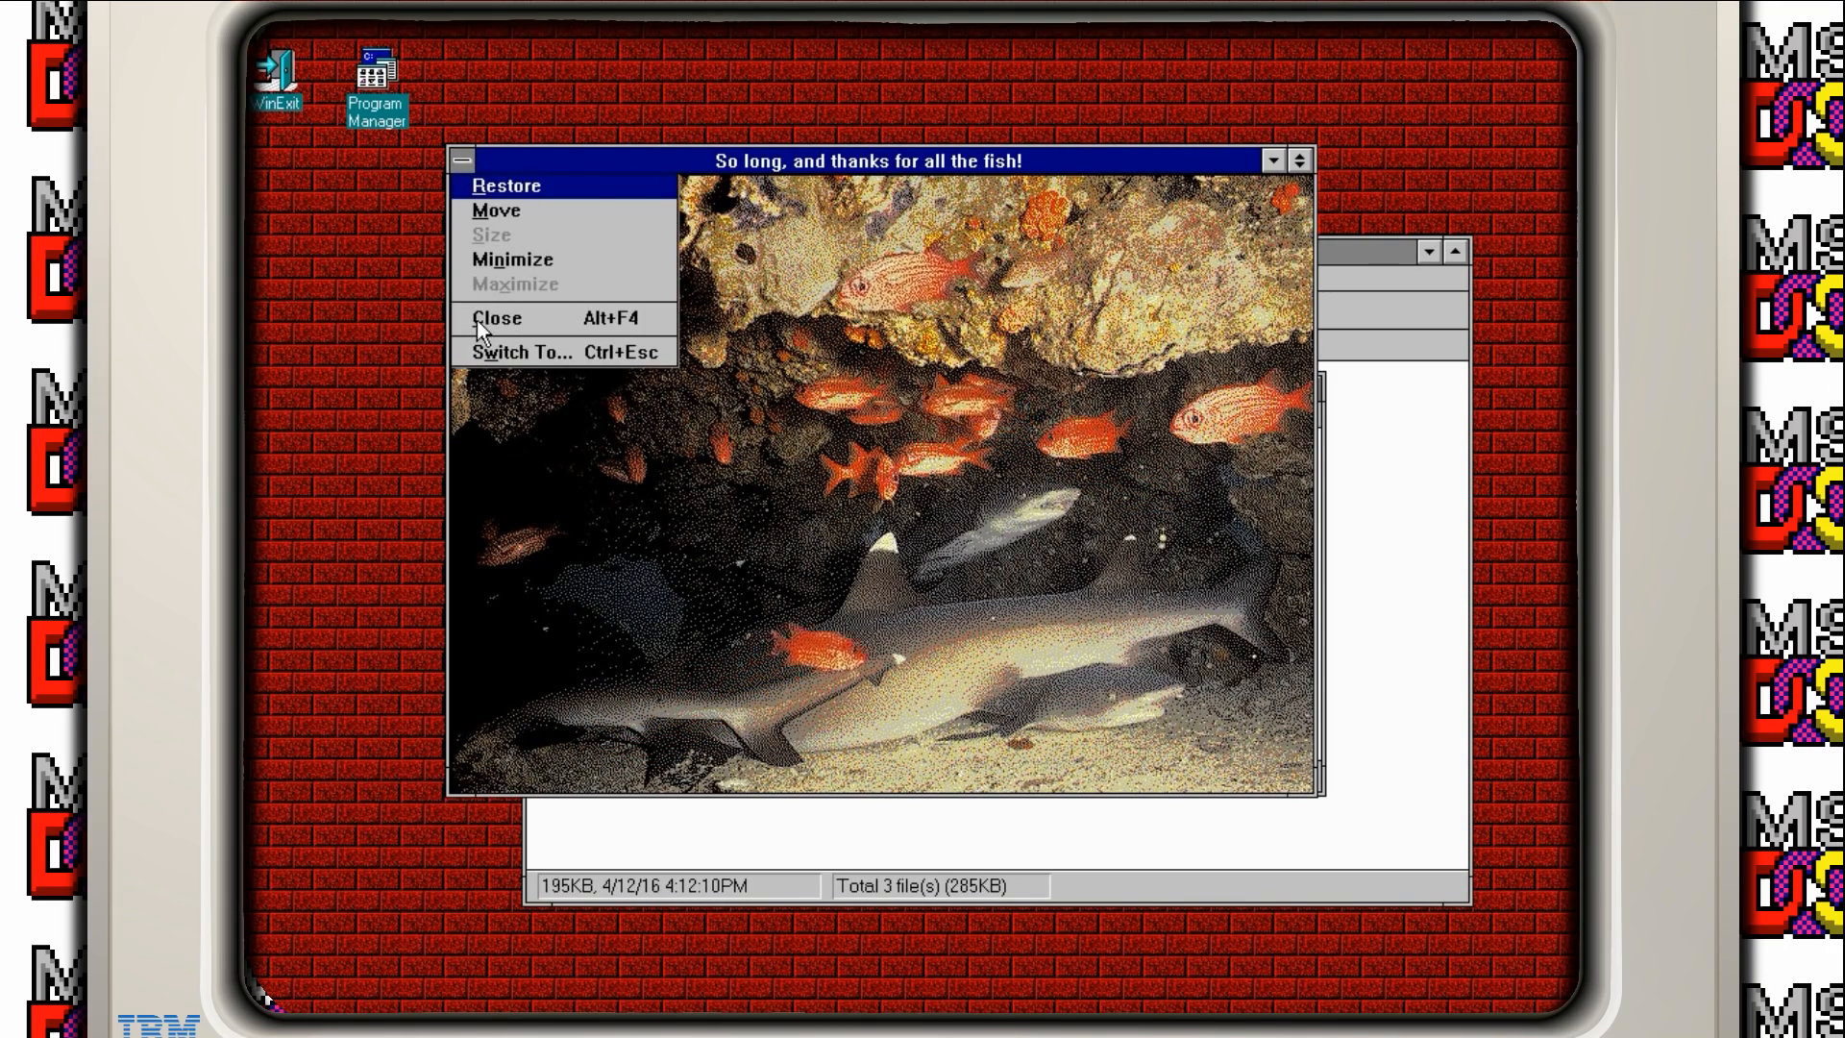
left_click(497, 318)
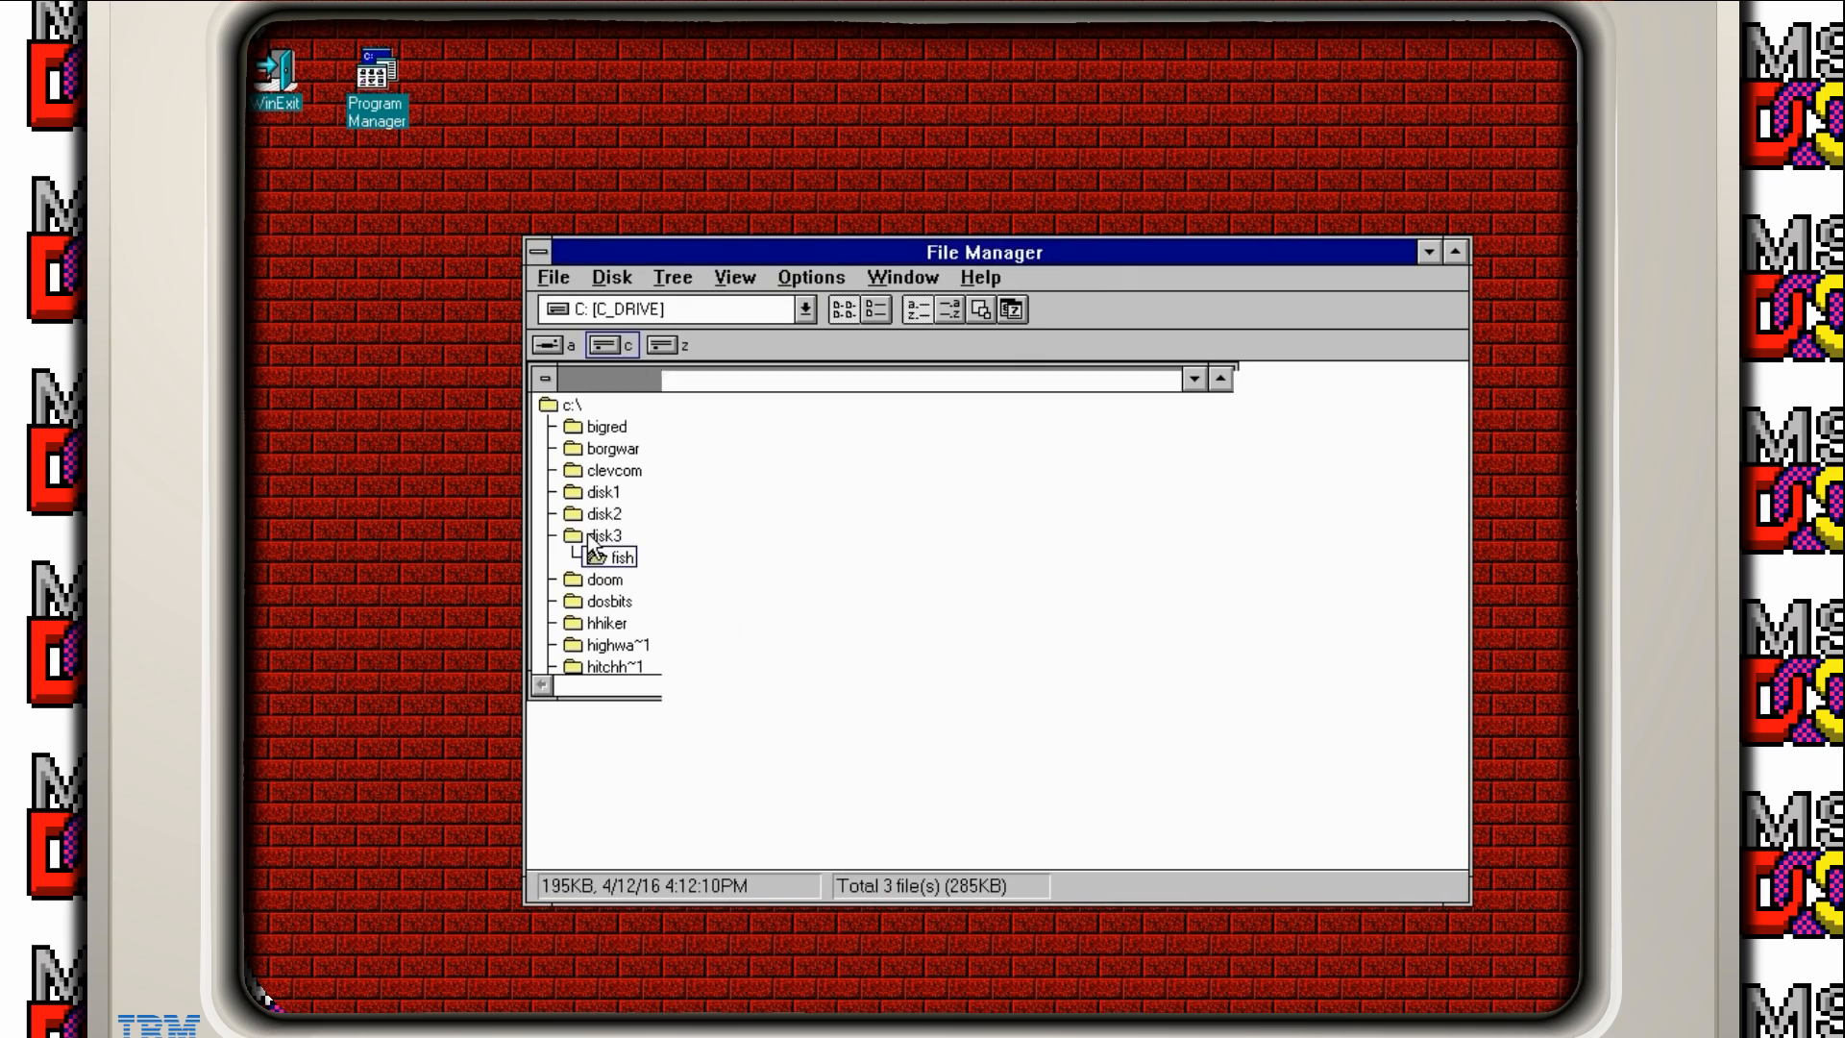